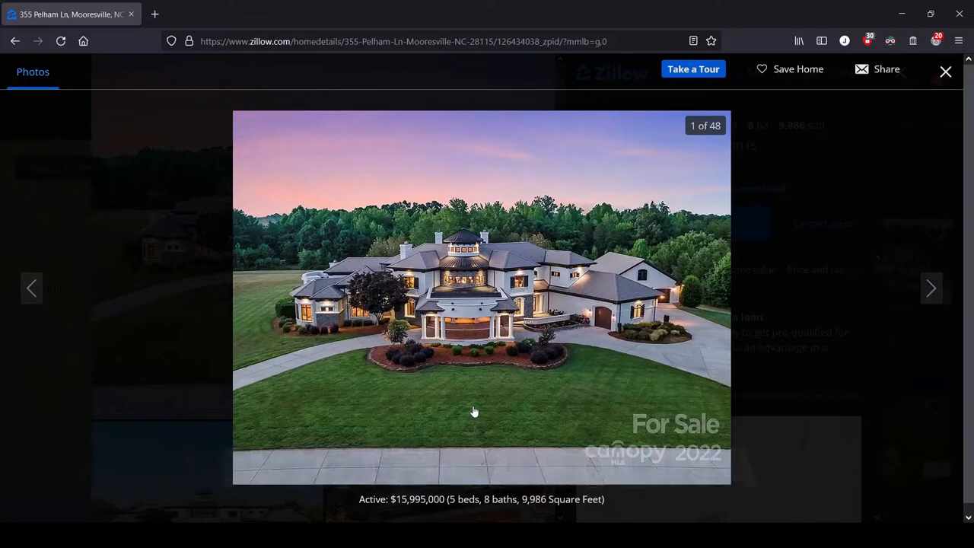
{"action": "mouse_move", "coordinate": [761, 335]}
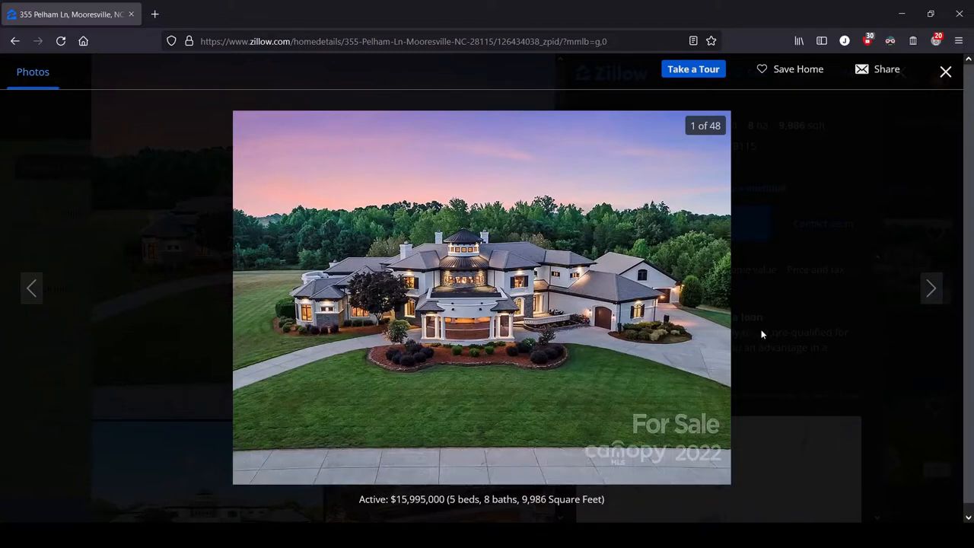
{"action": "mouse_move", "coordinate": [735, 335]}
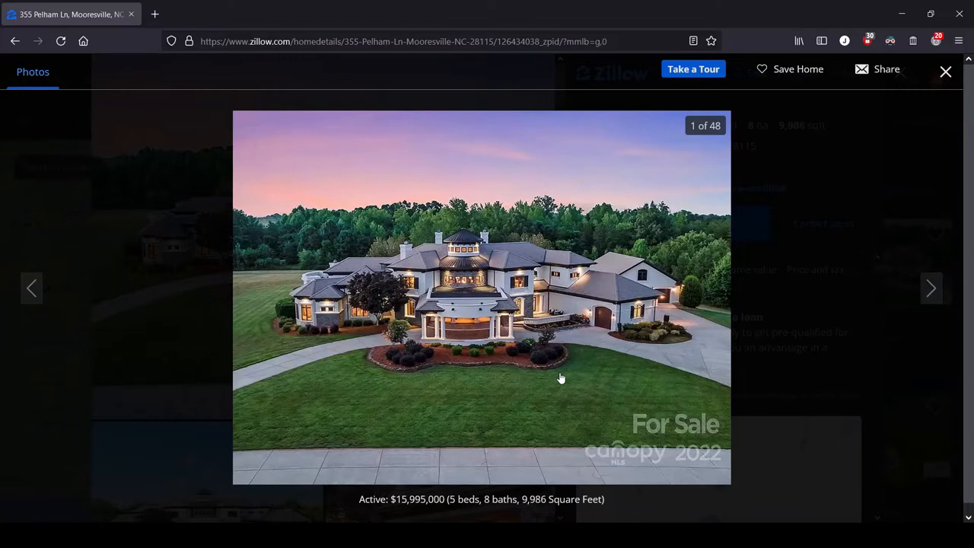
{"action": "mouse_move", "coordinate": [768, 367]}
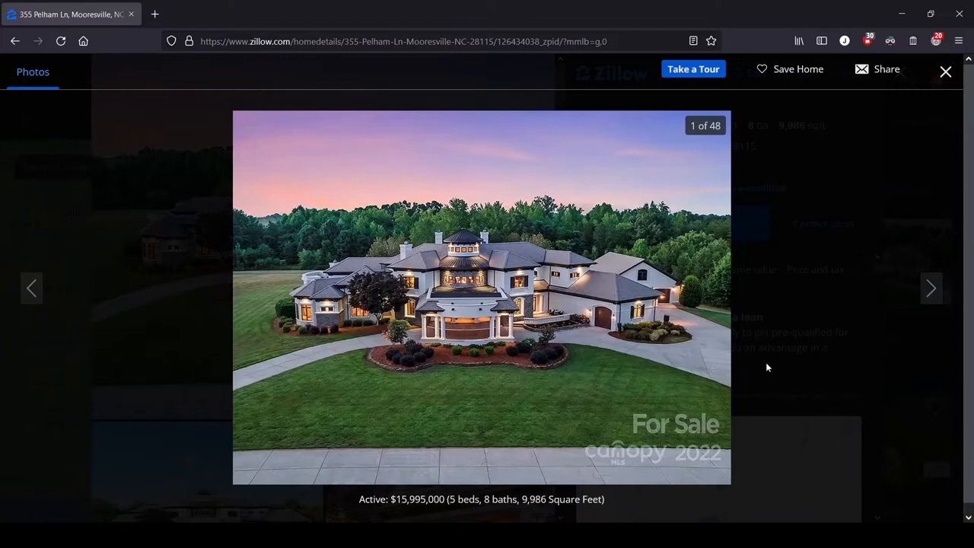
{"action": "mouse_move", "coordinate": [784, 362]}
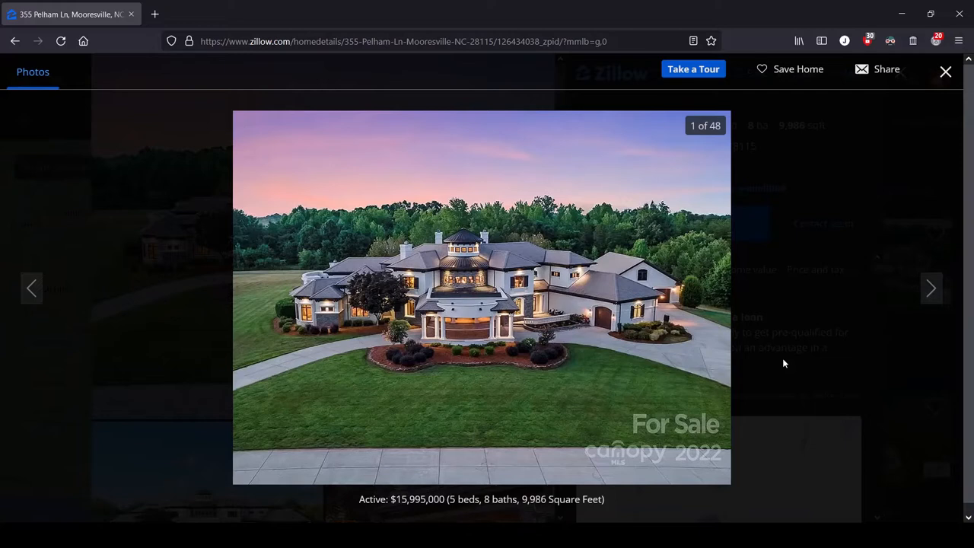
{"action": "mouse_move", "coordinate": [784, 338]}
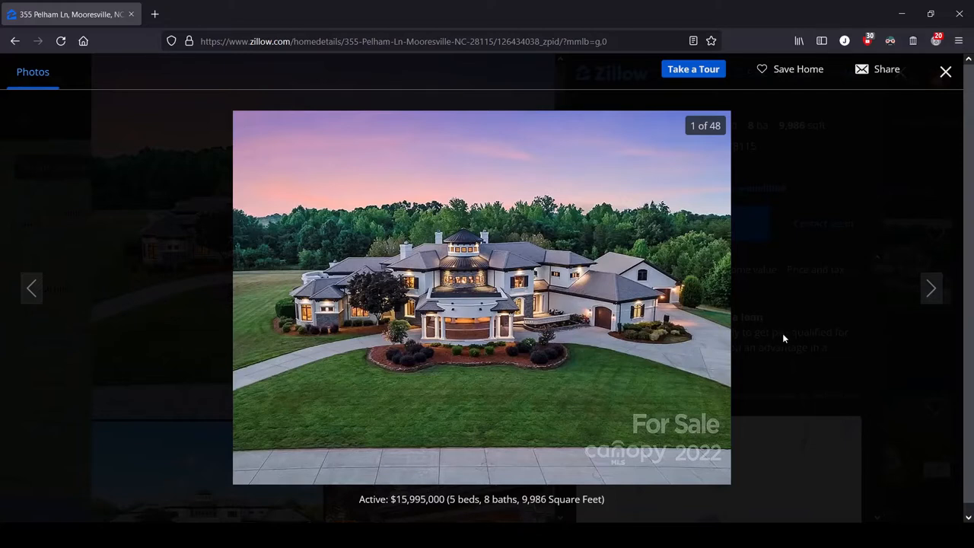
{"action": "mouse_move", "coordinate": [809, 353]}
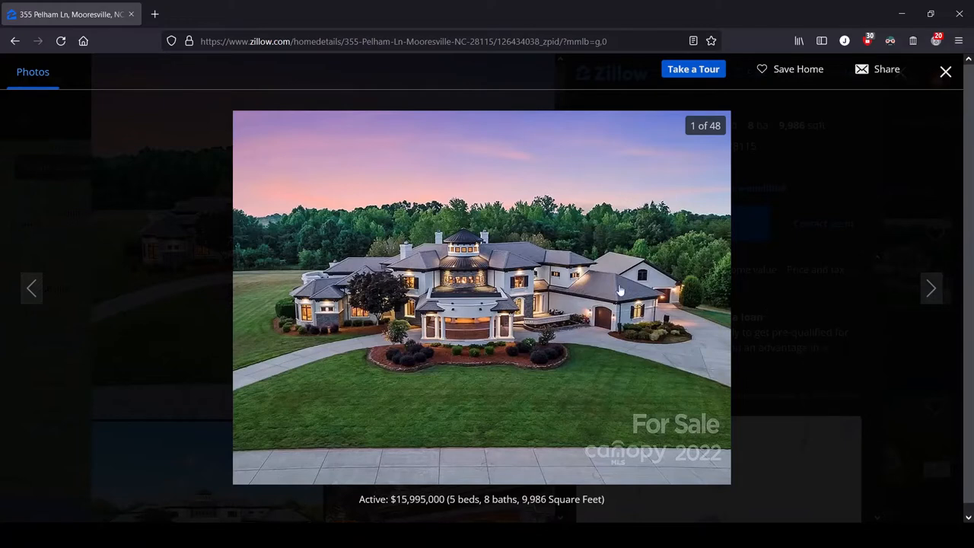
{"action": "mouse_move", "coordinate": [767, 305]}
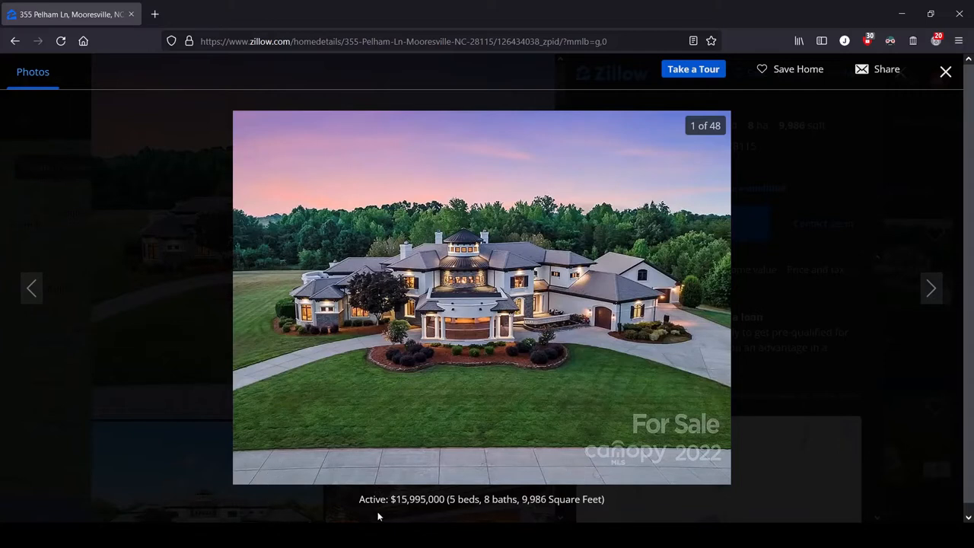
{"action": "mouse_move", "coordinate": [448, 515]}
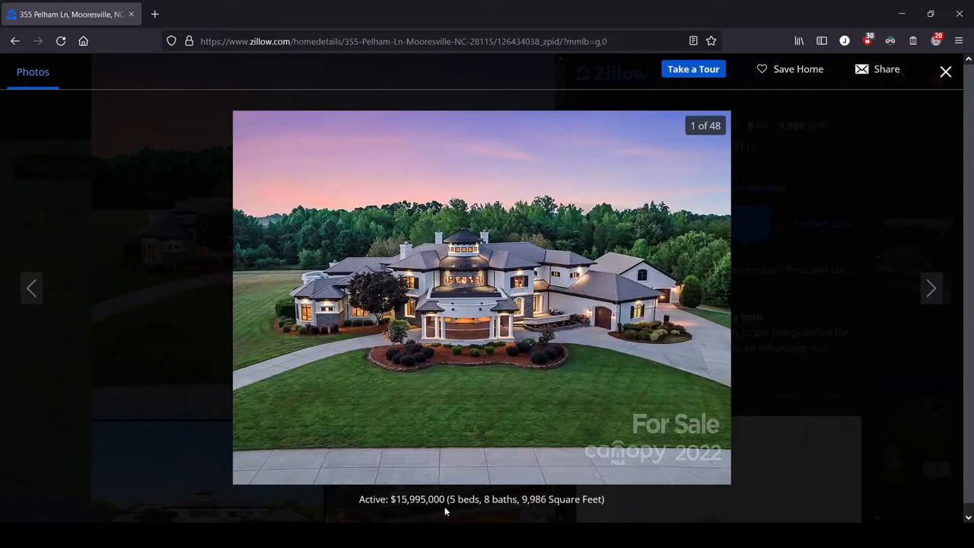
{"action": "mouse_move", "coordinate": [515, 513]}
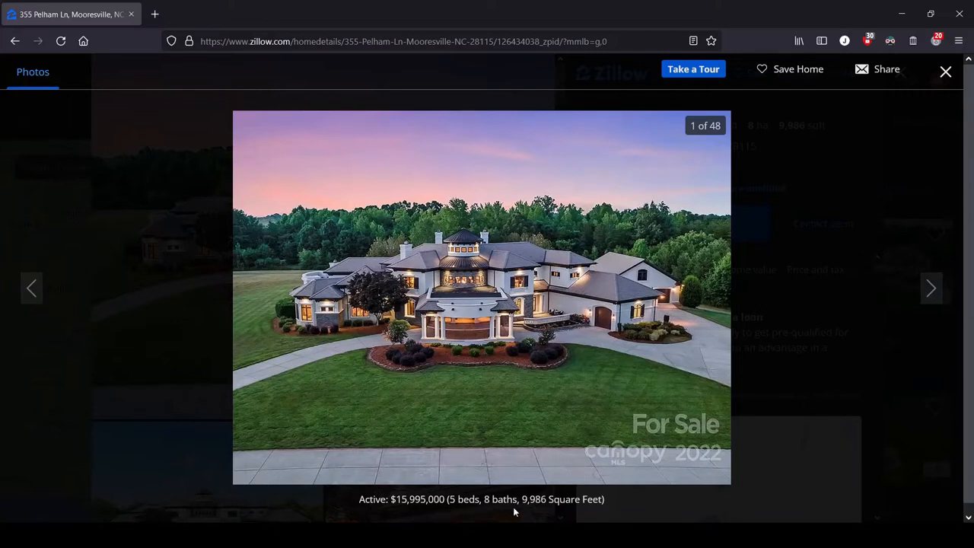
{"action": "mouse_move", "coordinate": [499, 502]}
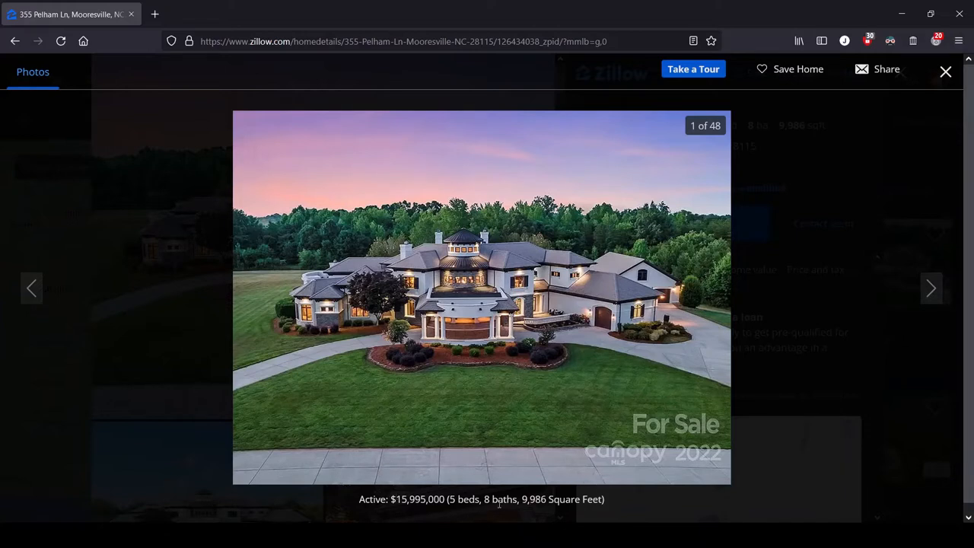
{"action": "mouse_move", "coordinate": [649, 475]}
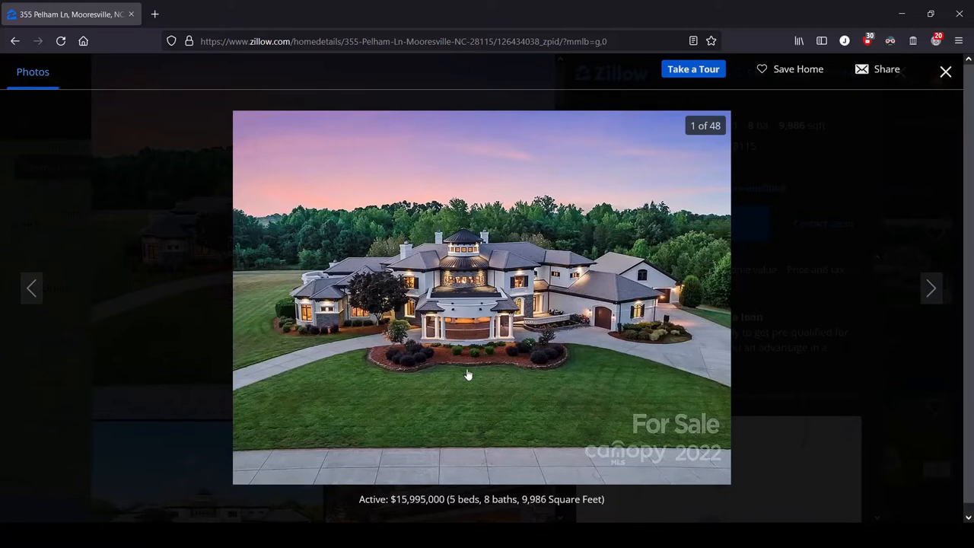
{"action": "mouse_move", "coordinate": [593, 383]}
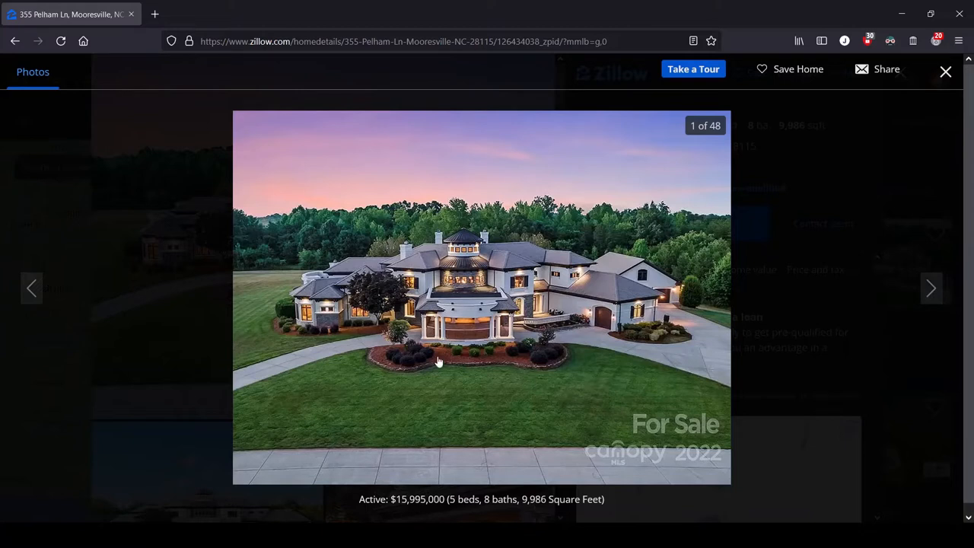
{"action": "mouse_move", "coordinate": [371, 341]}
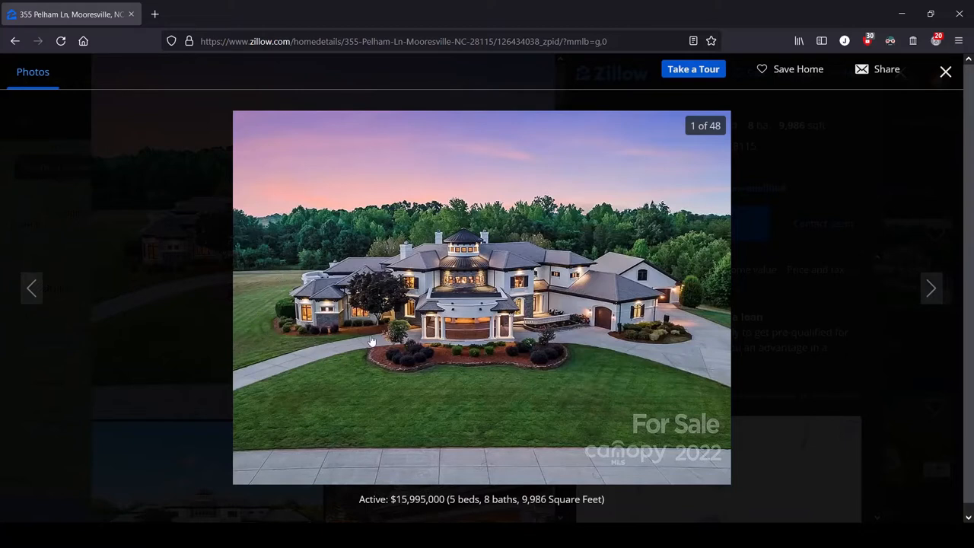
{"action": "mouse_move", "coordinate": [654, 347]}
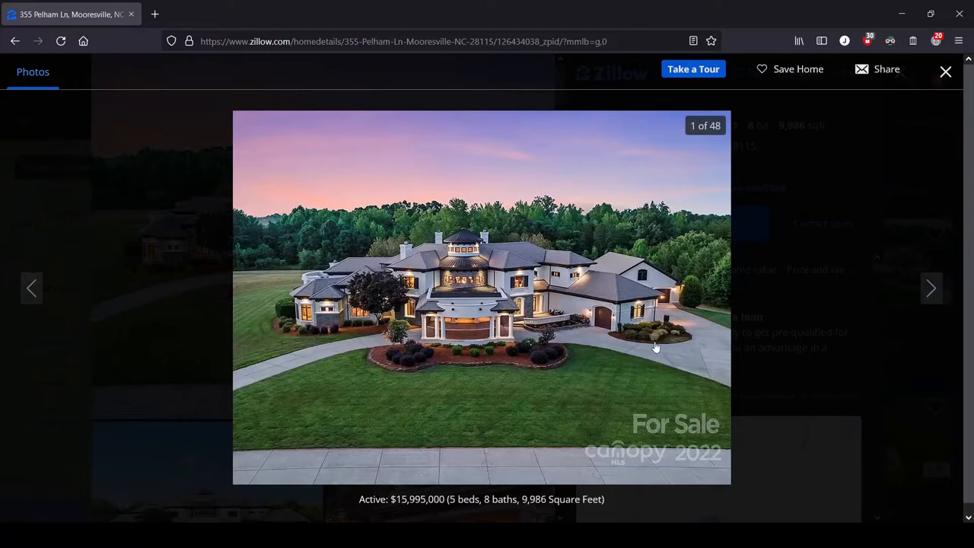
{"action": "mouse_move", "coordinate": [643, 341]}
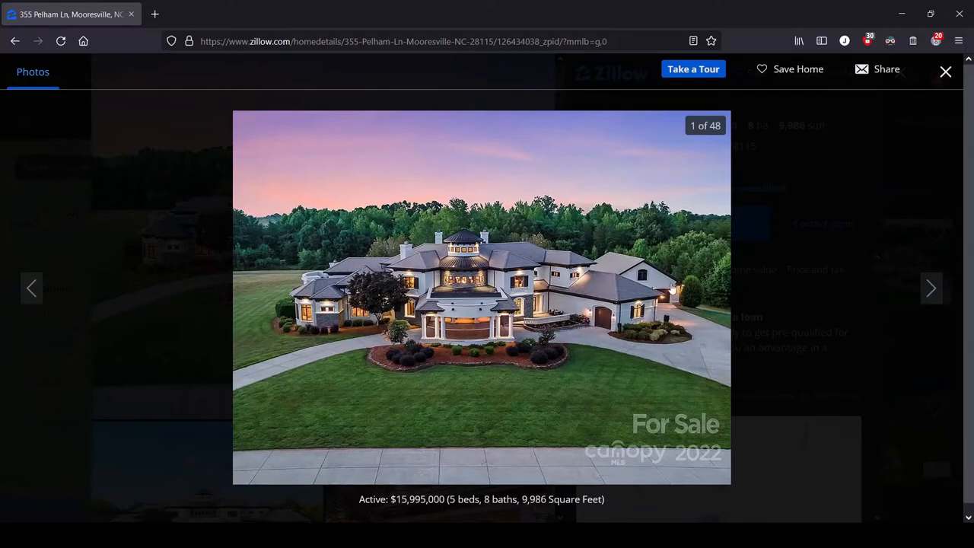
{"action": "mouse_move", "coordinate": [647, 365]}
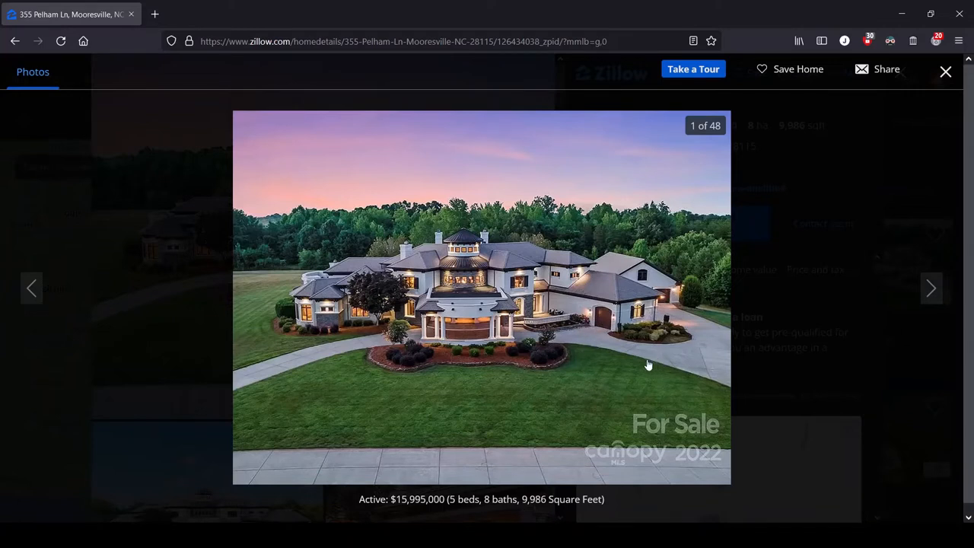
{"action": "mouse_move", "coordinate": [231, 420]}
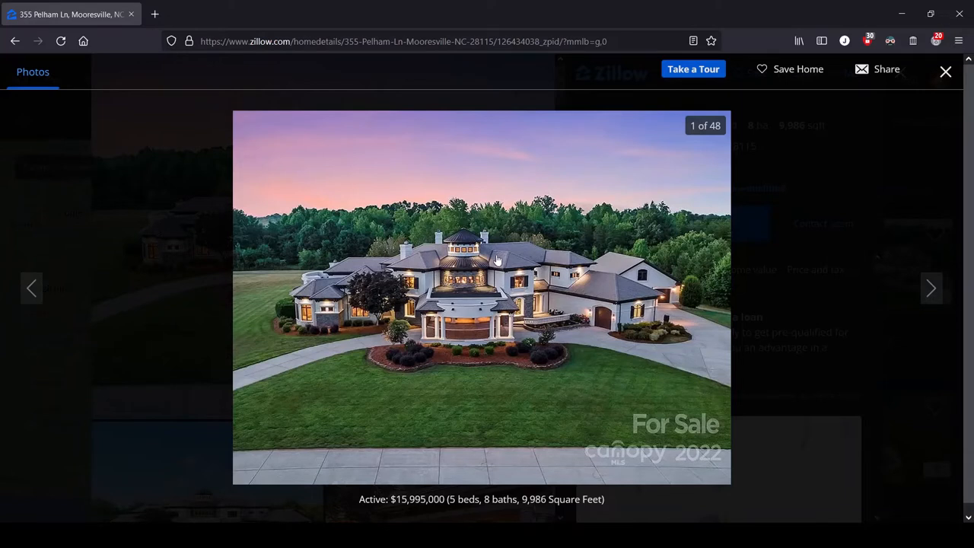
{"action": "mouse_move", "coordinate": [503, 329]}
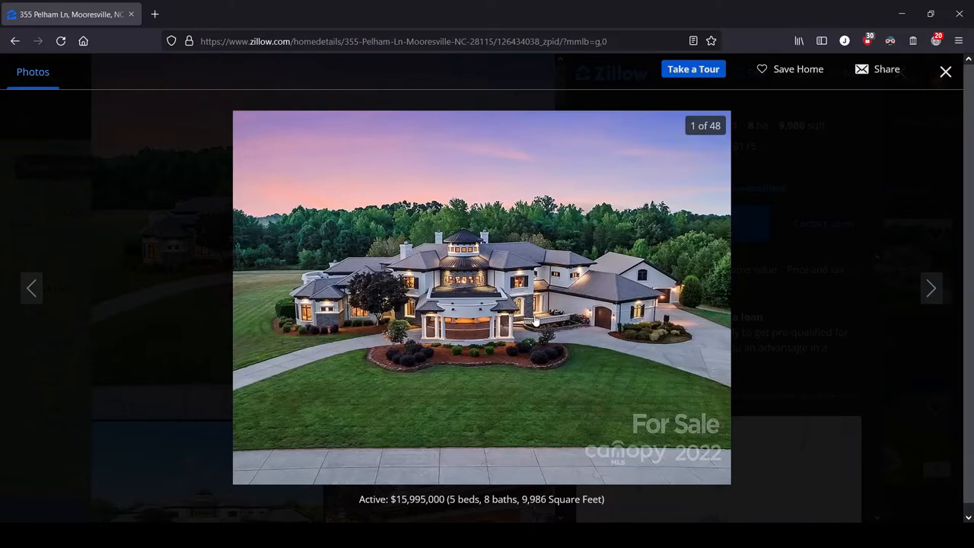
- Advance the estate gallery to photo 2 of 48, the daytime front exterior
{"action": "left_click", "coordinate": [931, 289]}
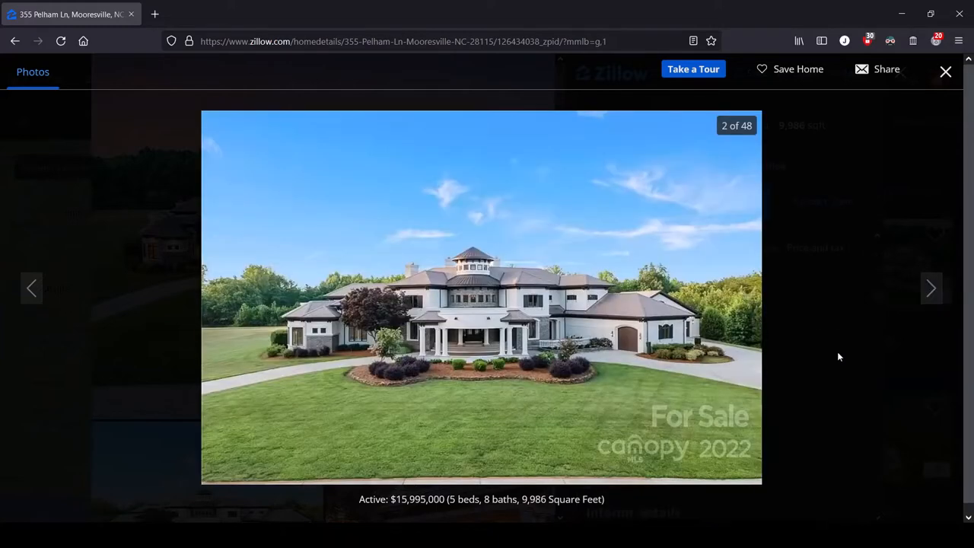
{"action": "mouse_move", "coordinate": [885, 309]}
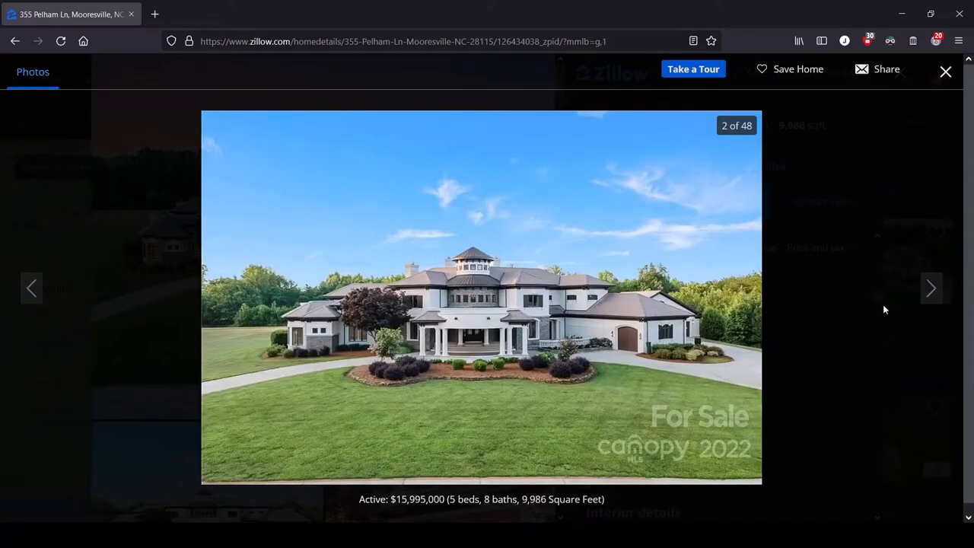
{"action": "mouse_move", "coordinate": [874, 292]}
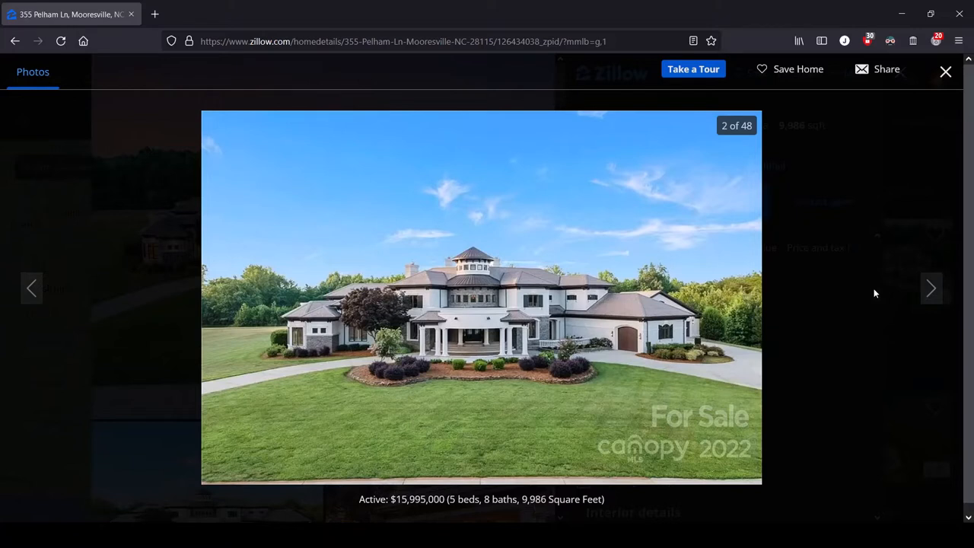
{"action": "mouse_move", "coordinate": [717, 303]}
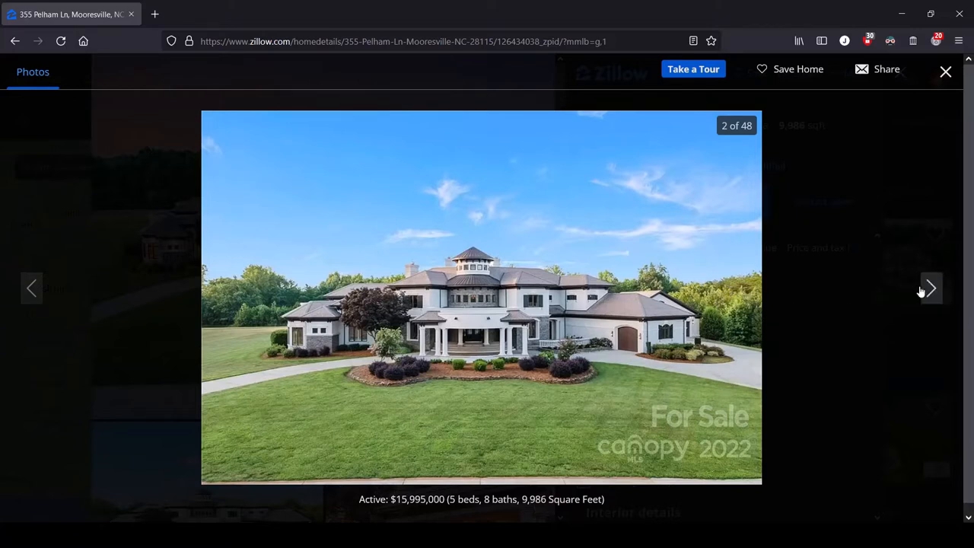
{"action": "mouse_move", "coordinate": [932, 290]}
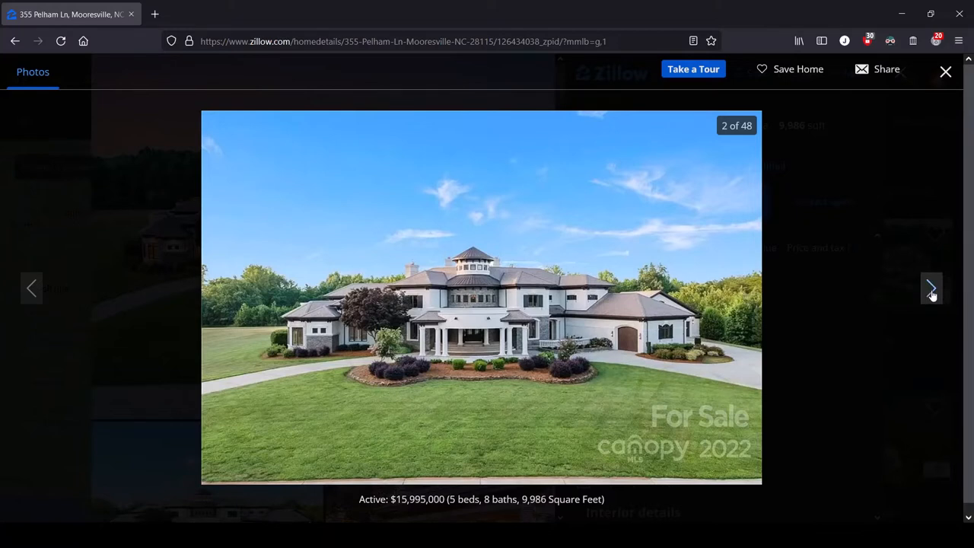
{"action": "left_click", "coordinate": [928, 286]}
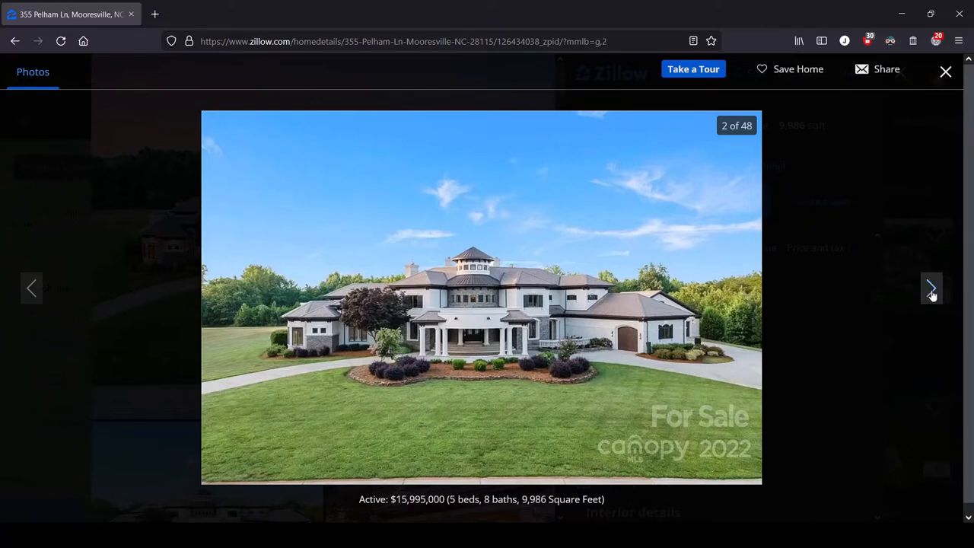
- Advance to photo 3 of 48, the covered entrance lit at dusk
{"action": "left_click", "coordinate": [932, 289]}
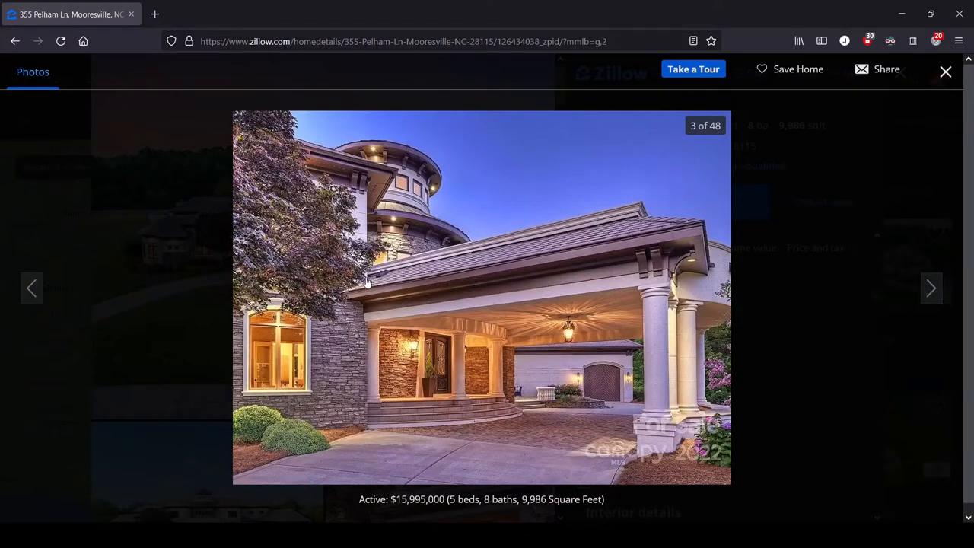
{"action": "mouse_move", "coordinate": [402, 433]}
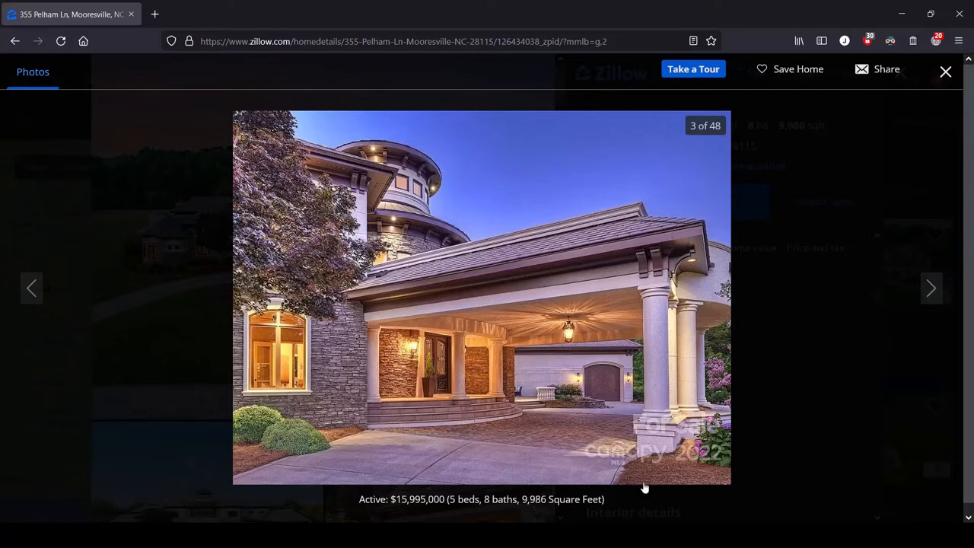
{"action": "mouse_move", "coordinate": [588, 265]}
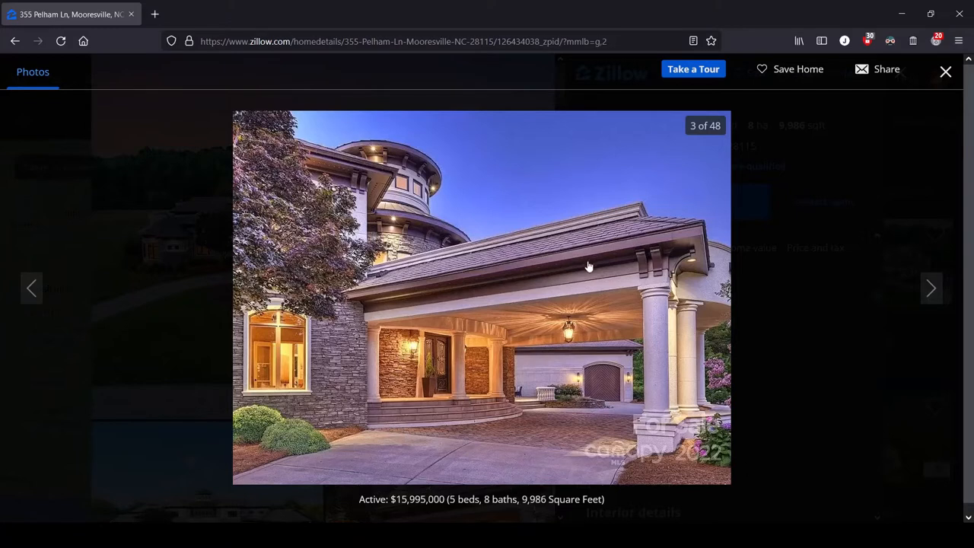
{"action": "mouse_move", "coordinate": [630, 354]}
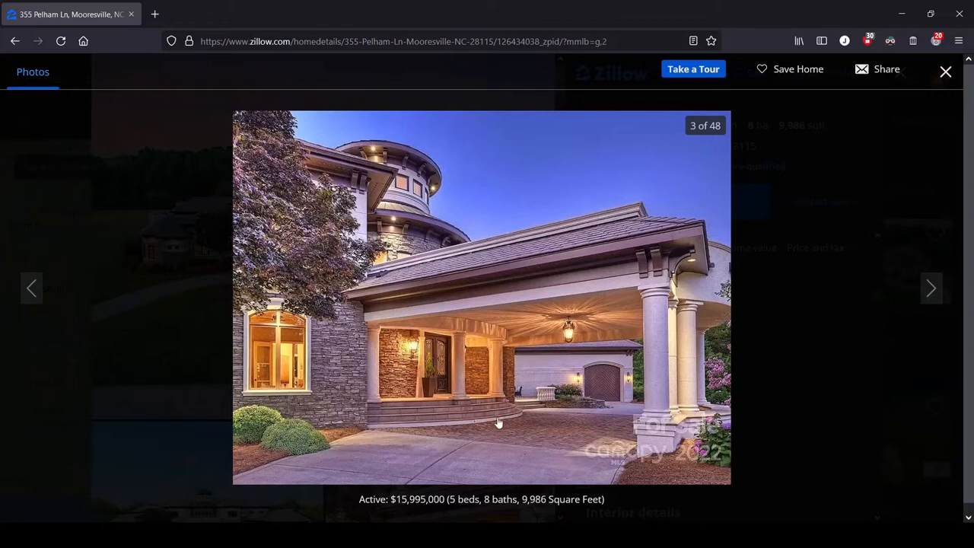
{"action": "mouse_move", "coordinate": [463, 445]}
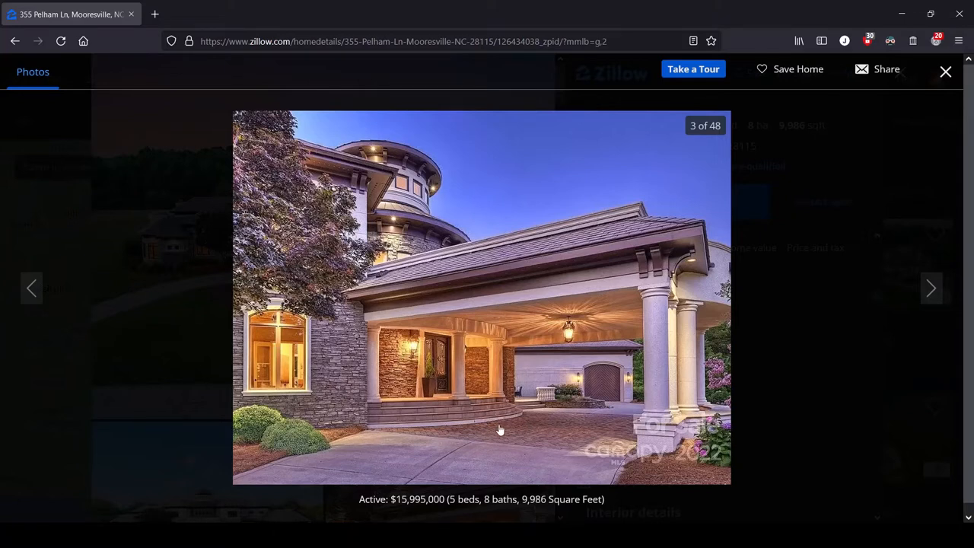
{"action": "mouse_move", "coordinate": [356, 450]}
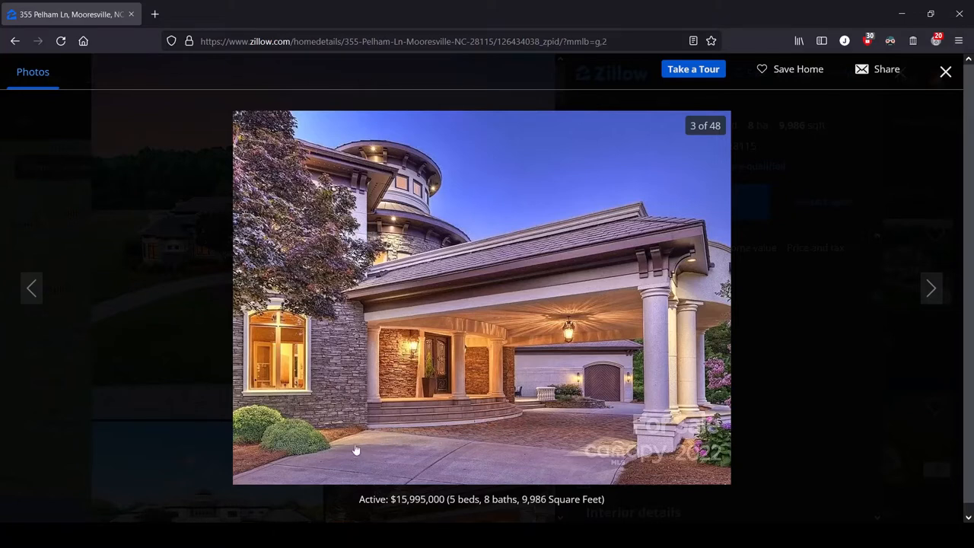
{"action": "mouse_move", "coordinate": [503, 450]}
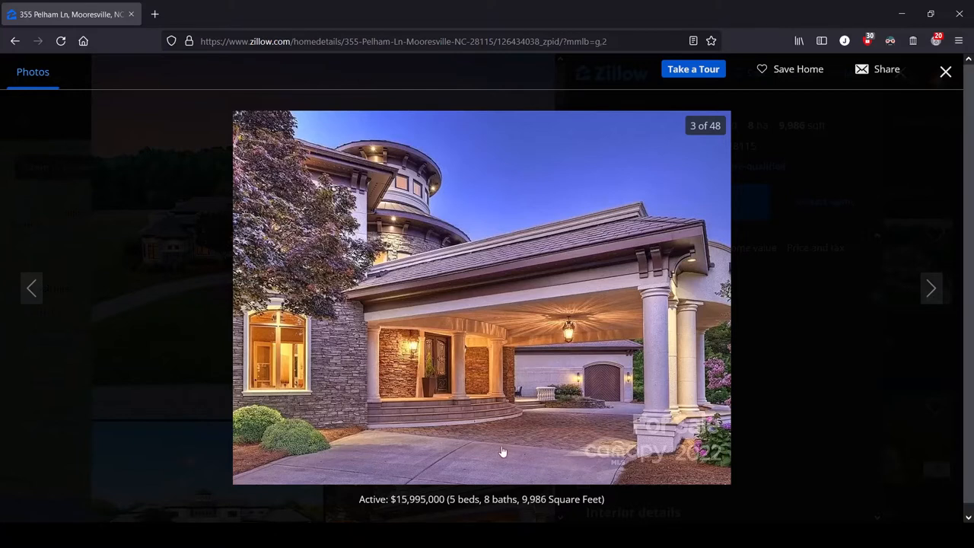
{"action": "mouse_move", "coordinate": [472, 411]}
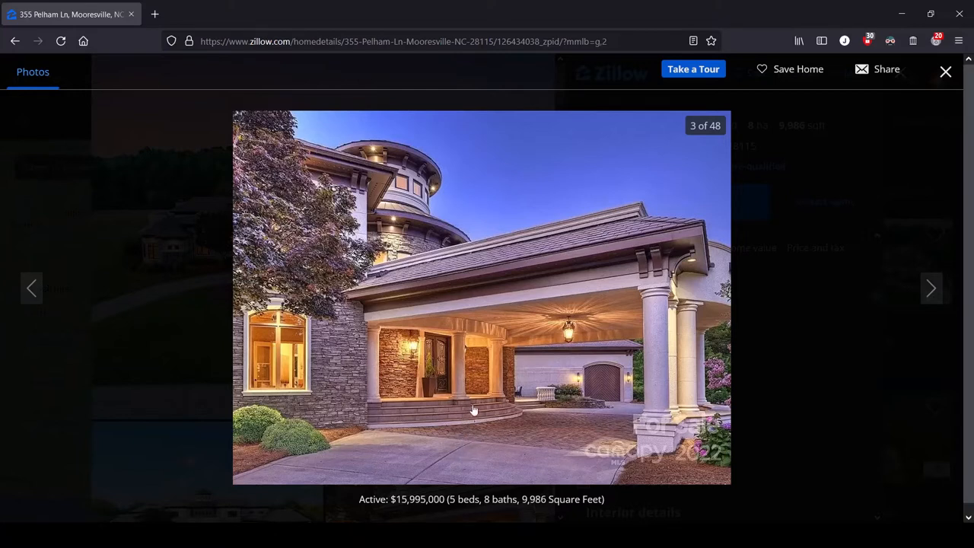
{"action": "mouse_move", "coordinate": [405, 426]}
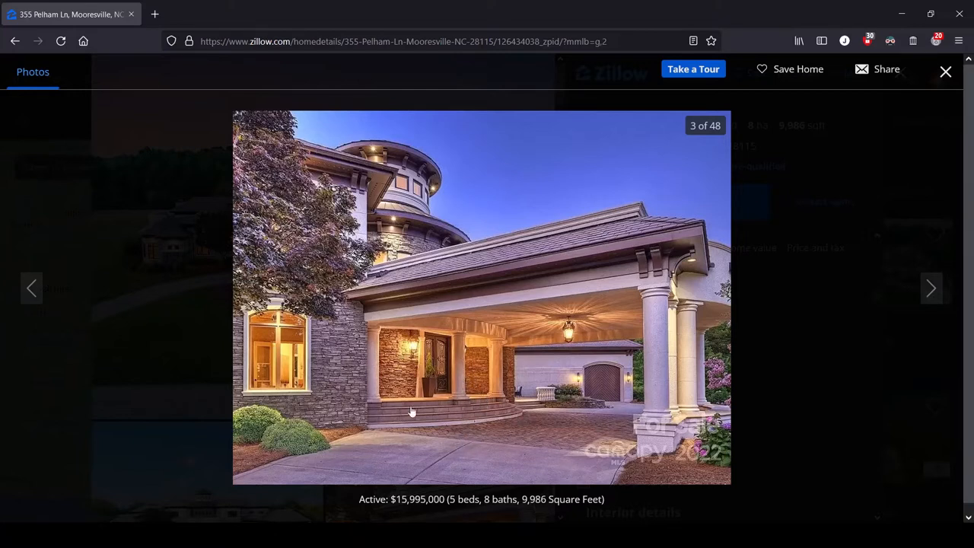
{"action": "mouse_move", "coordinate": [500, 358]}
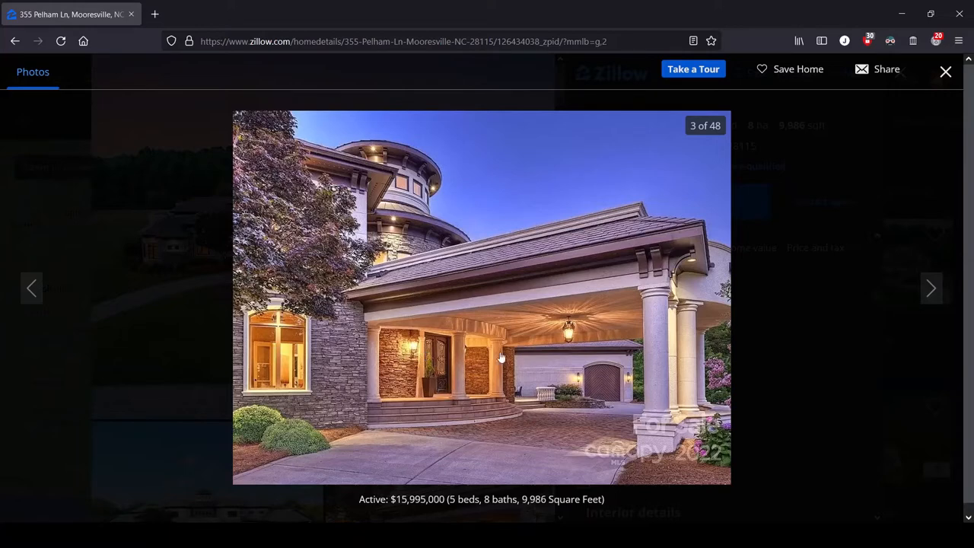
{"action": "mouse_move", "coordinate": [514, 344]}
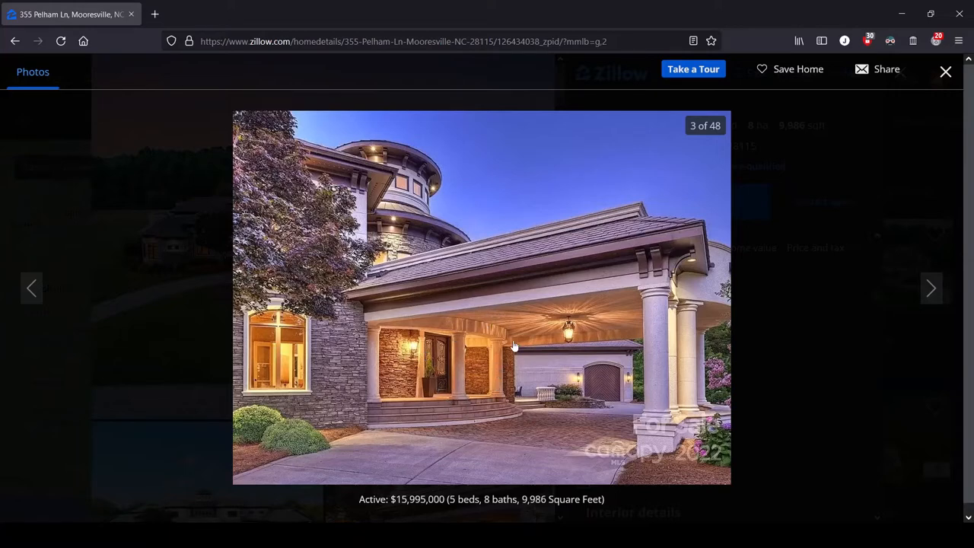
- Advance to photo 4 of 48, the foyer with the curved double staircase
{"action": "left_click", "coordinate": [932, 289]}
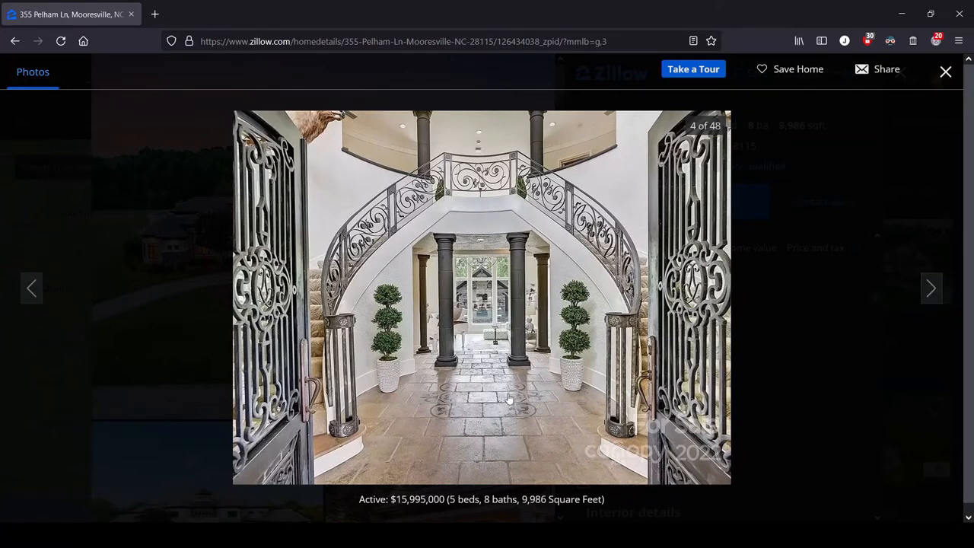
{"action": "mouse_move", "coordinate": [525, 402]}
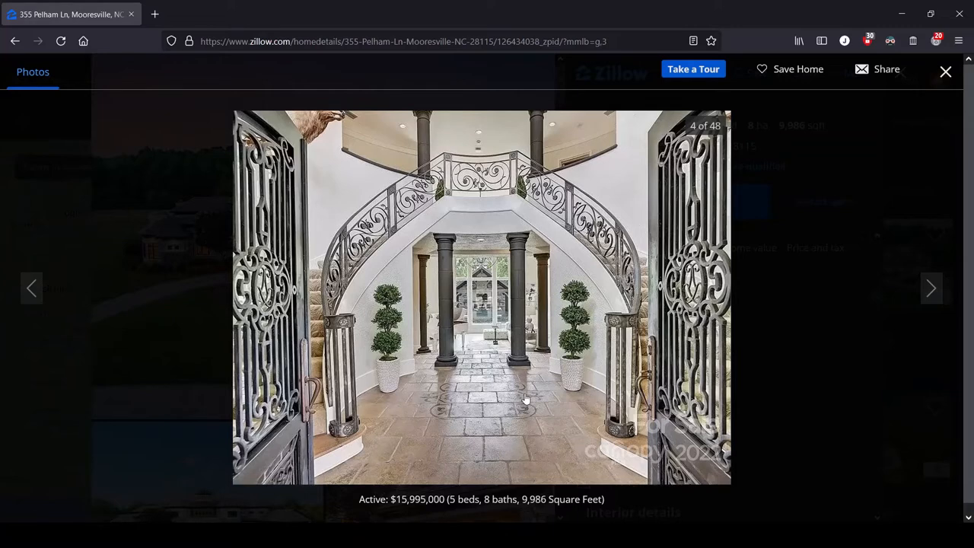
{"action": "mouse_move", "coordinate": [566, 253]}
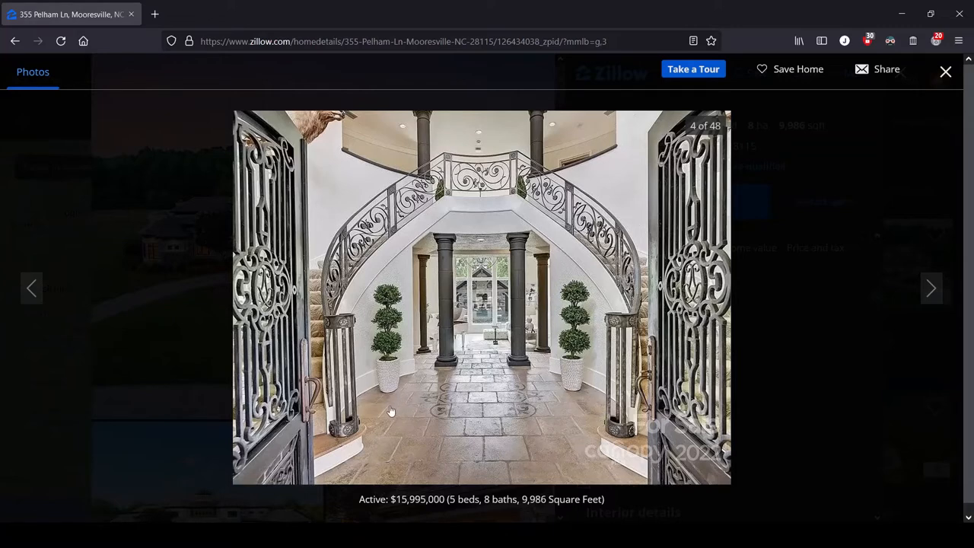
{"action": "mouse_move", "coordinate": [312, 115]}
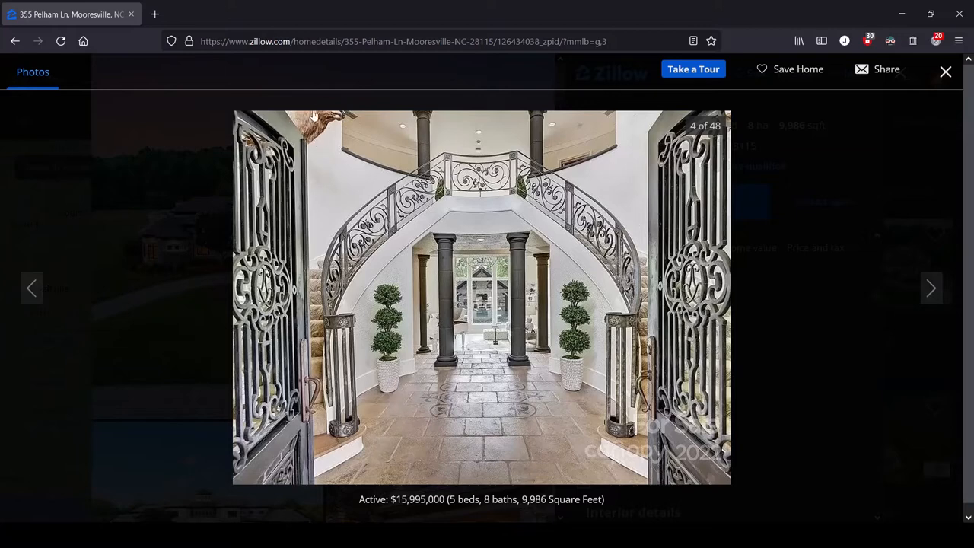
{"action": "mouse_move", "coordinate": [356, 131]}
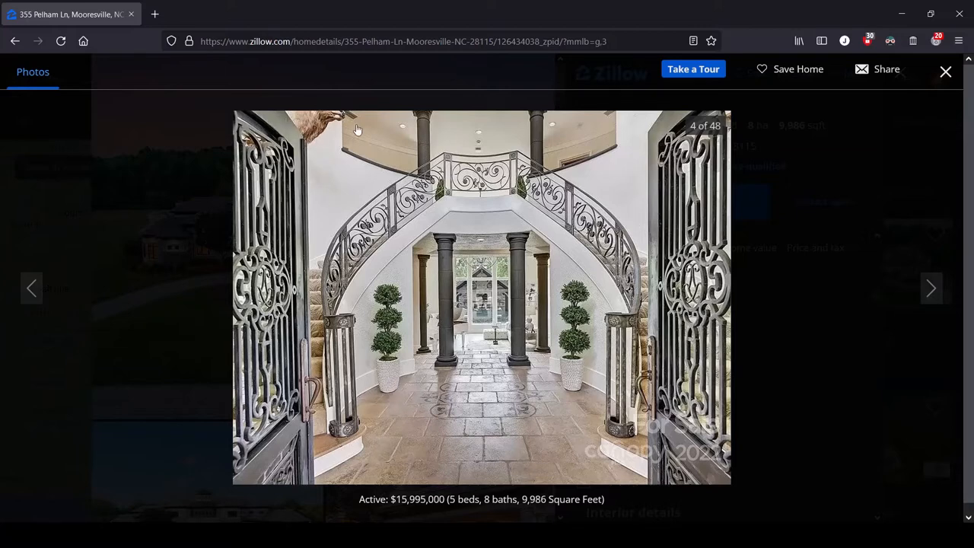
{"action": "mouse_move", "coordinate": [283, 173]}
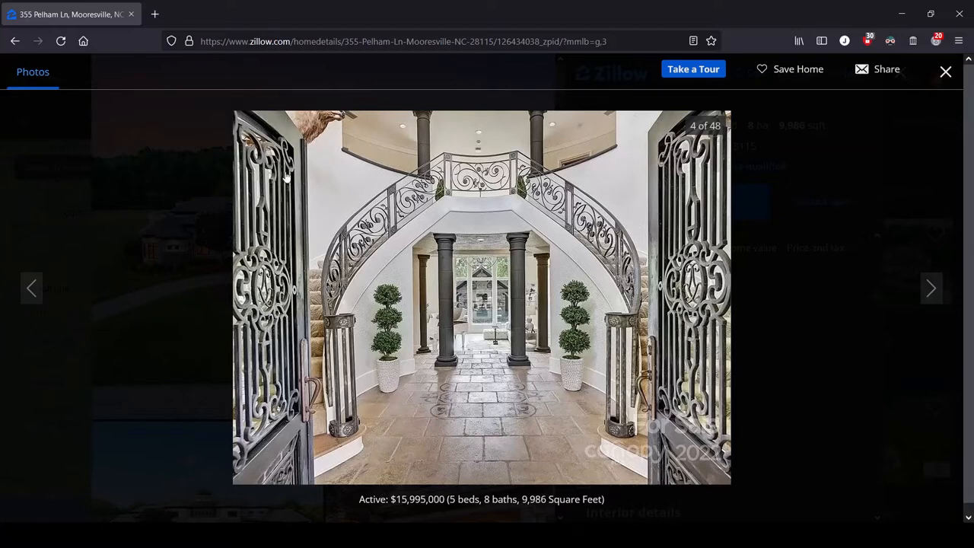
{"action": "mouse_move", "coordinate": [320, 207]}
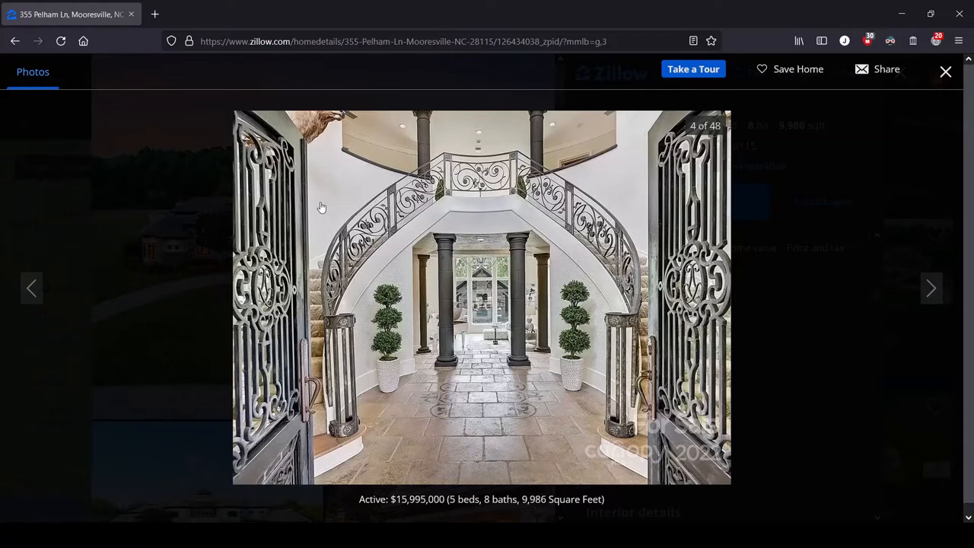
{"action": "mouse_move", "coordinate": [693, 378]}
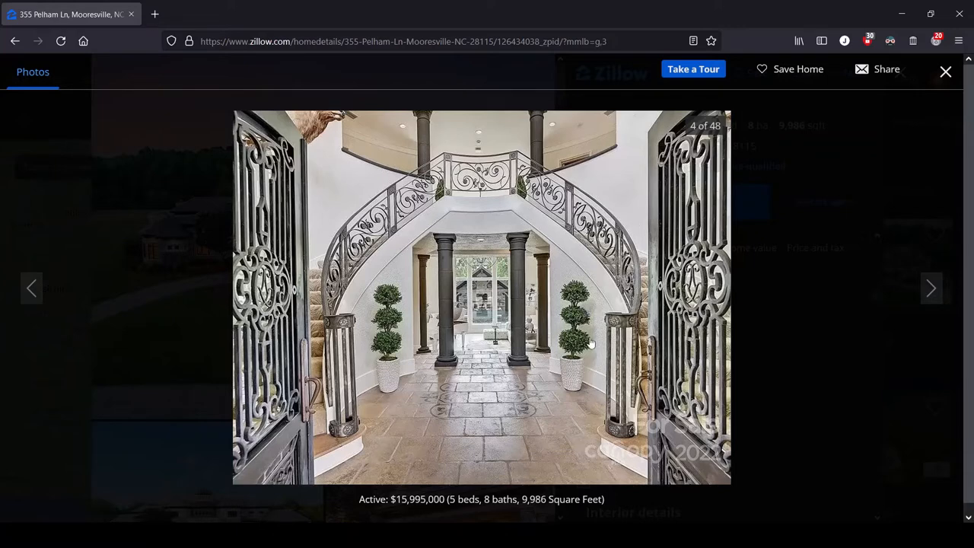
{"action": "mouse_move", "coordinate": [405, 393]}
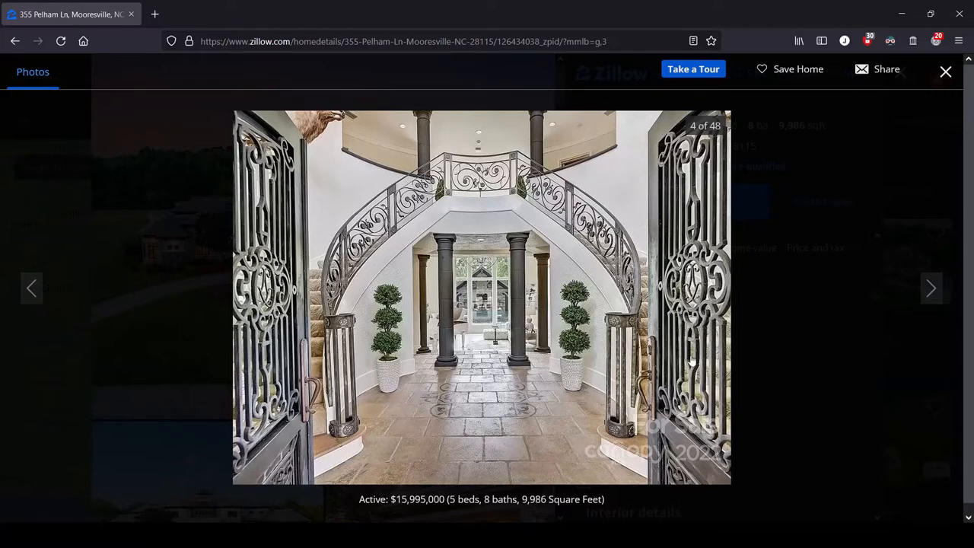
{"action": "mouse_move", "coordinate": [359, 478]}
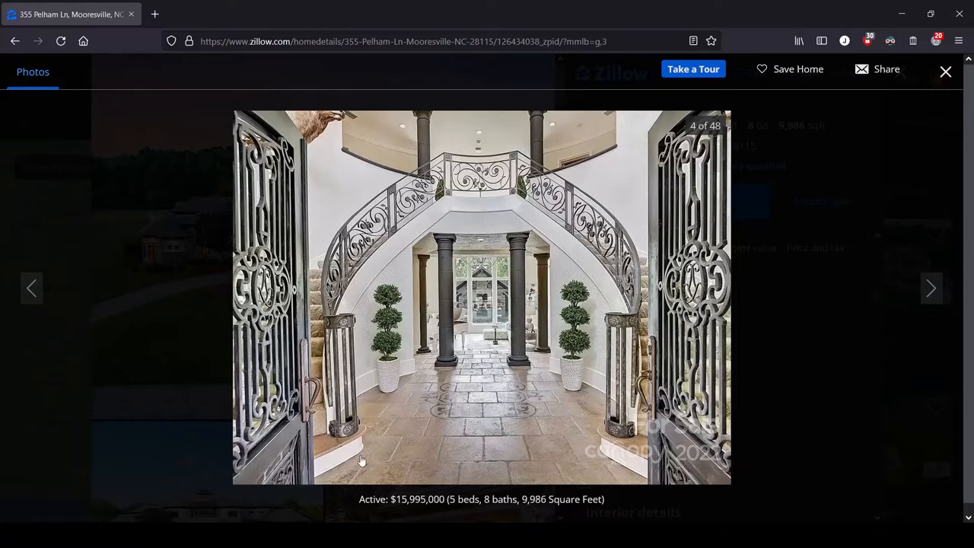
{"action": "mouse_move", "coordinate": [374, 121]}
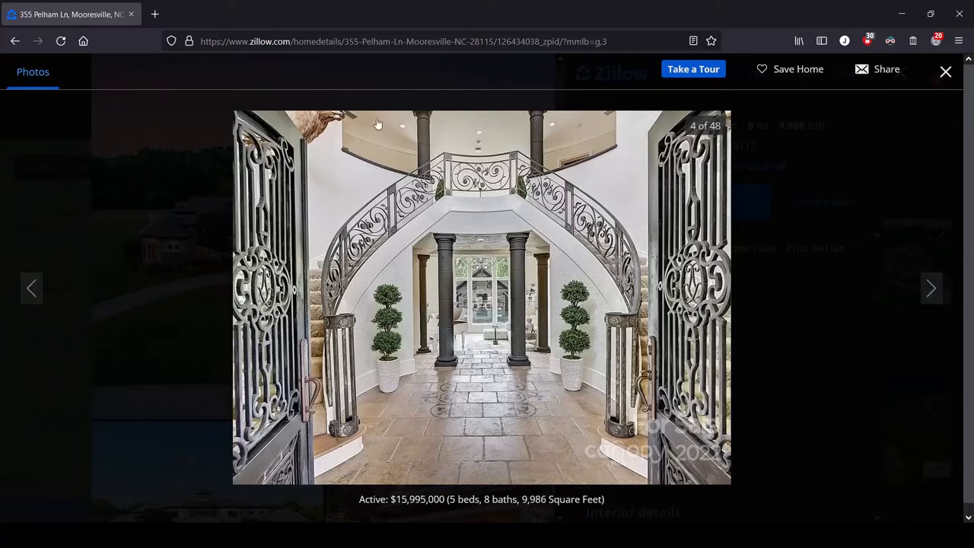
{"action": "mouse_move", "coordinate": [582, 143]}
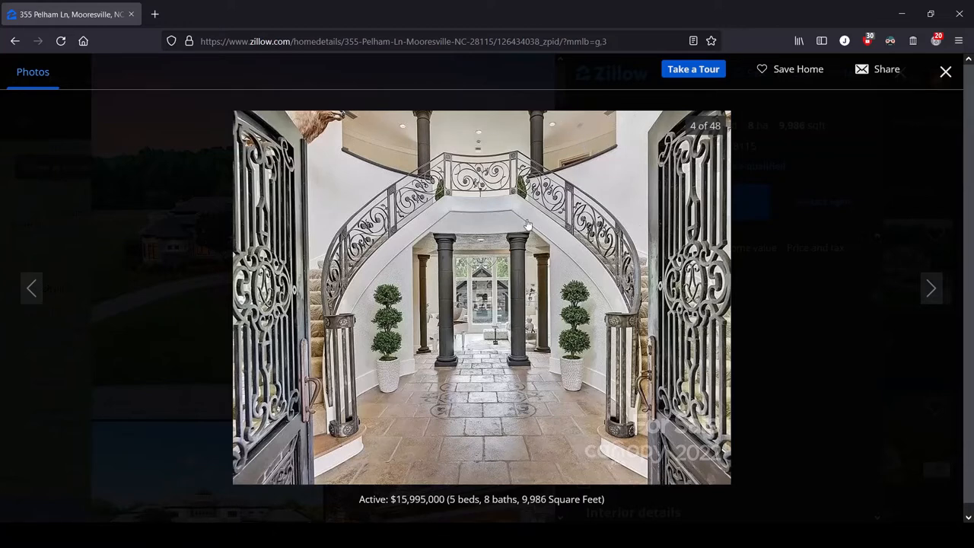
{"action": "mouse_move", "coordinate": [530, 405]}
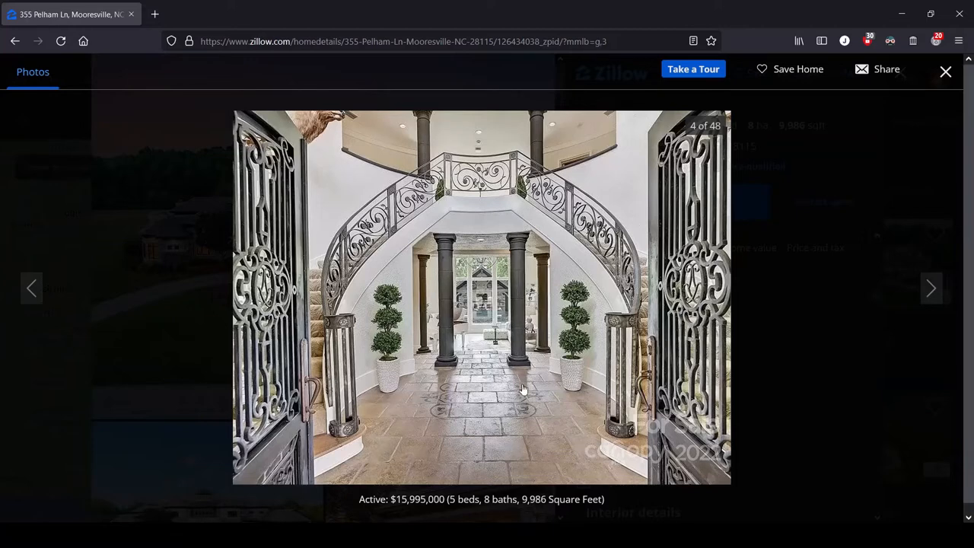
{"action": "mouse_move", "coordinate": [521, 270]}
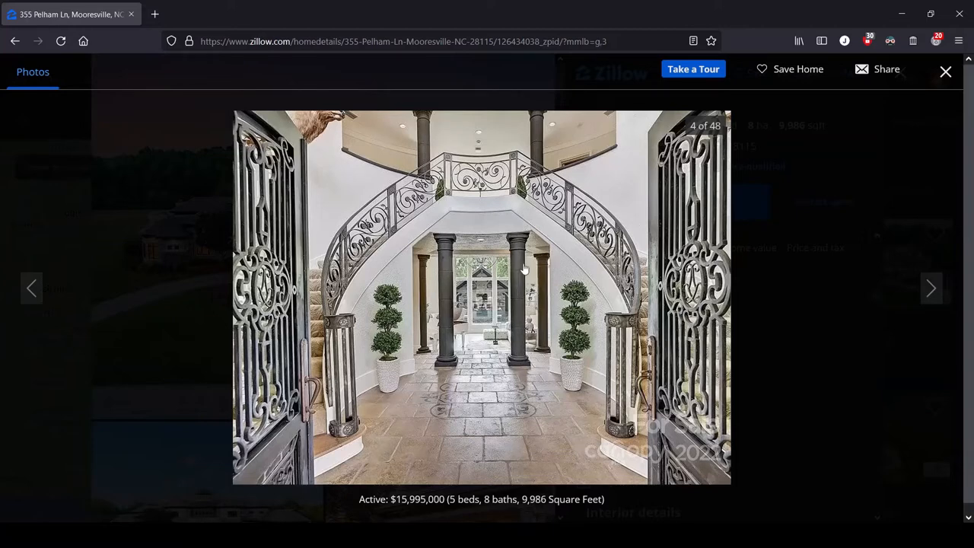
{"action": "mouse_move", "coordinate": [525, 238]}
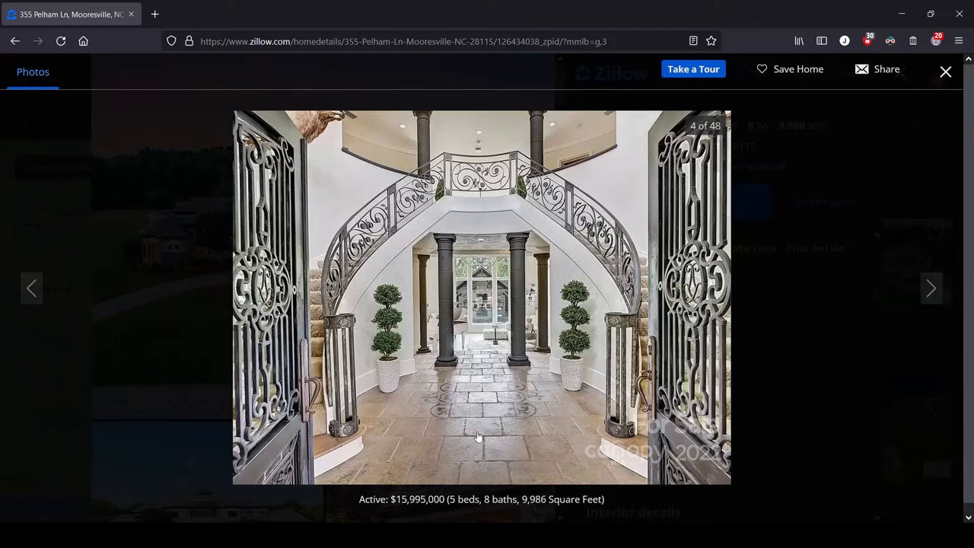
{"action": "mouse_move", "coordinate": [455, 245]}
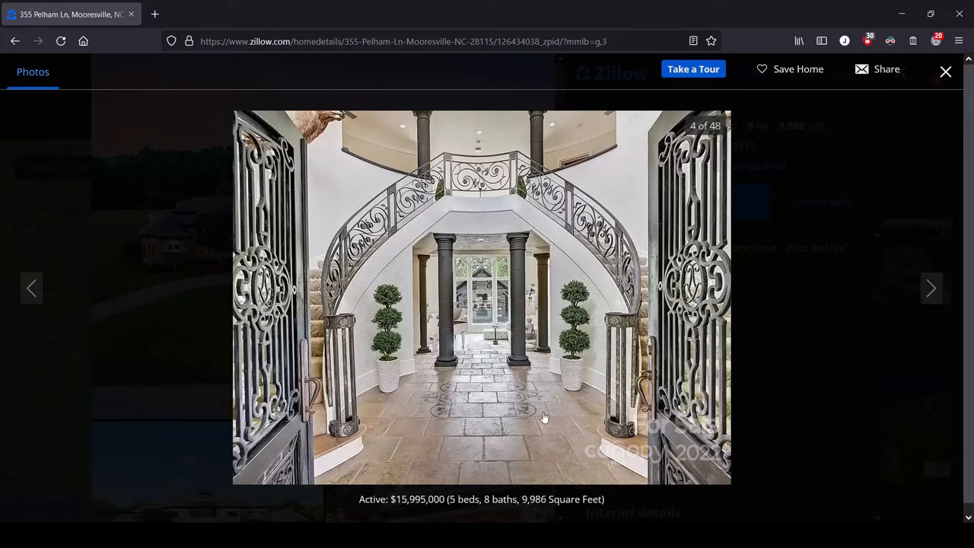
- Advance to photo 5 of 48, the living room with the white grand piano
{"action": "left_click", "coordinate": [932, 287]}
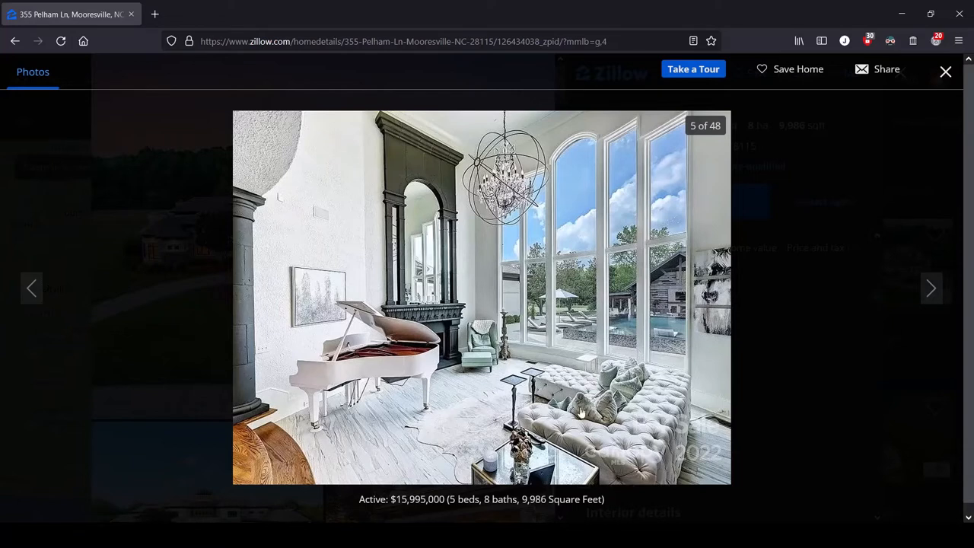
{"action": "mouse_move", "coordinate": [576, 367]}
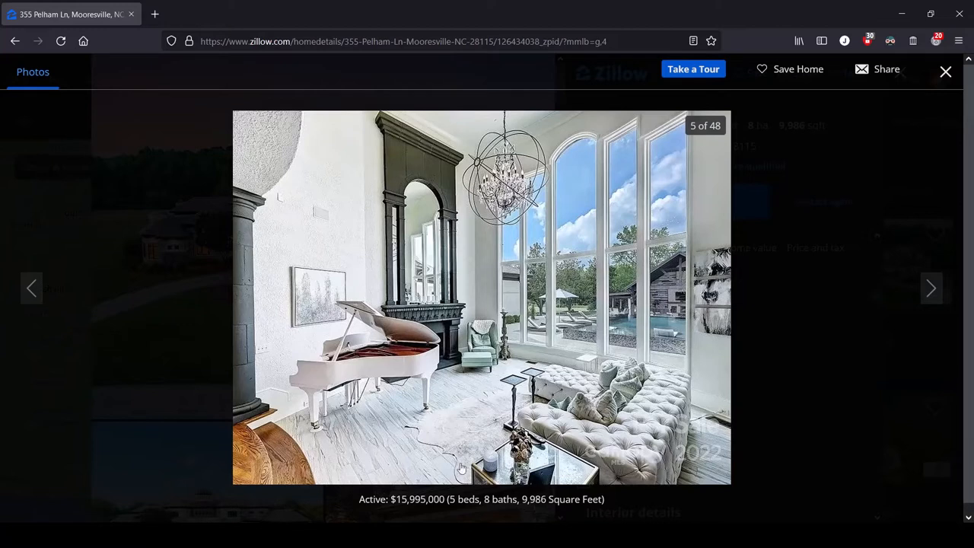
{"action": "mouse_move", "coordinate": [601, 414]}
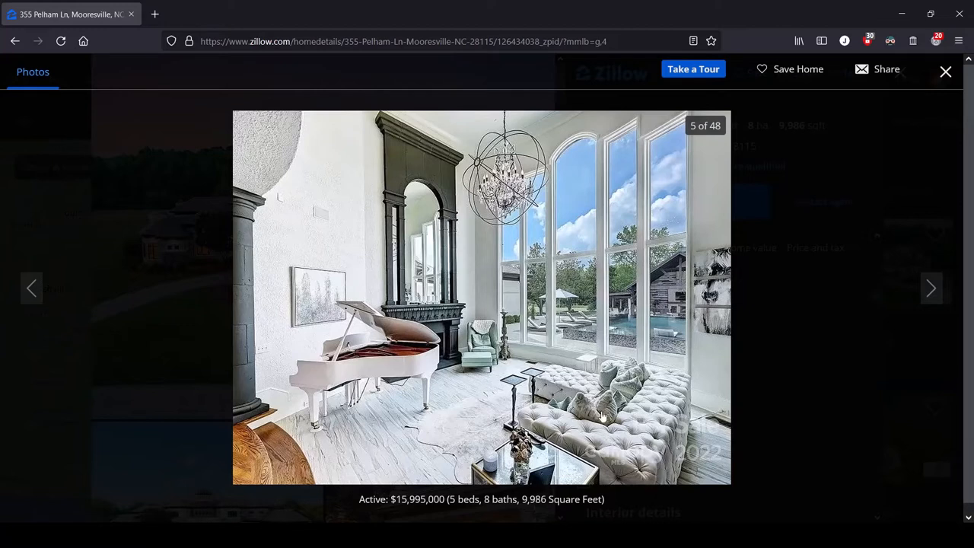
{"action": "mouse_move", "coordinate": [601, 404]}
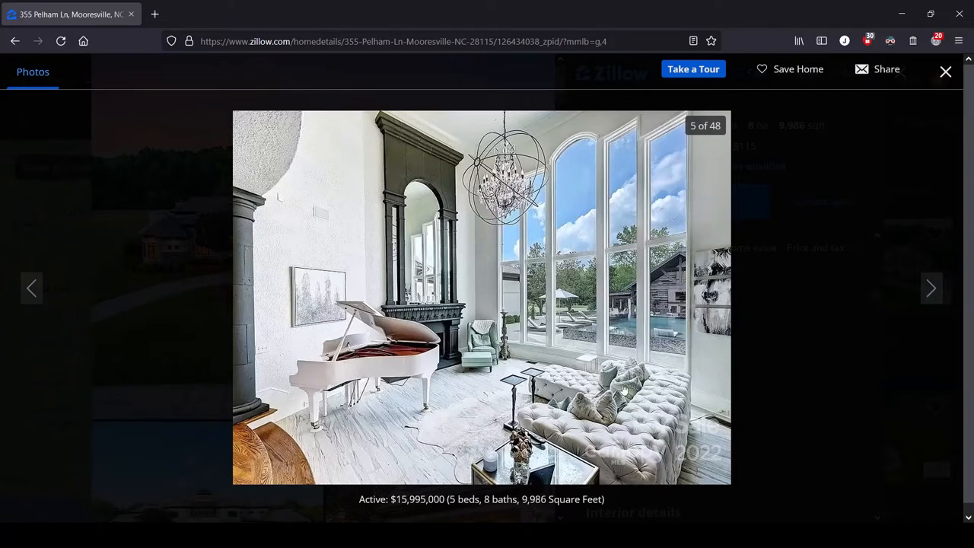
{"action": "mouse_move", "coordinate": [625, 384]}
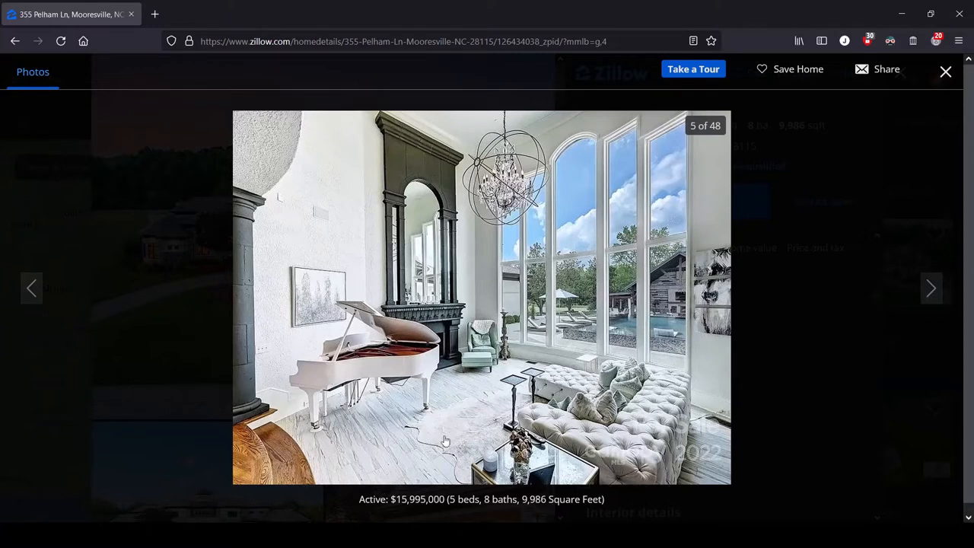
{"action": "mouse_move", "coordinate": [353, 437]}
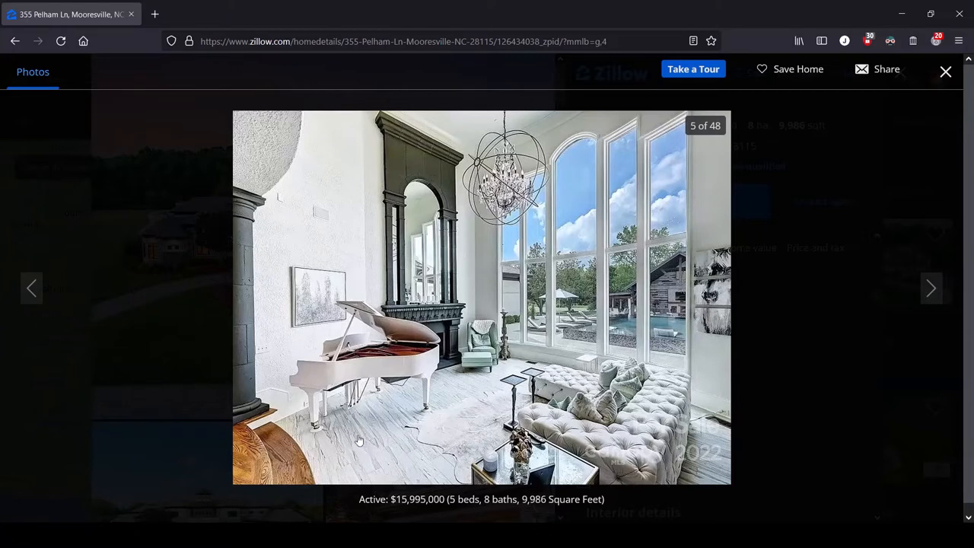
{"action": "mouse_move", "coordinate": [426, 443]}
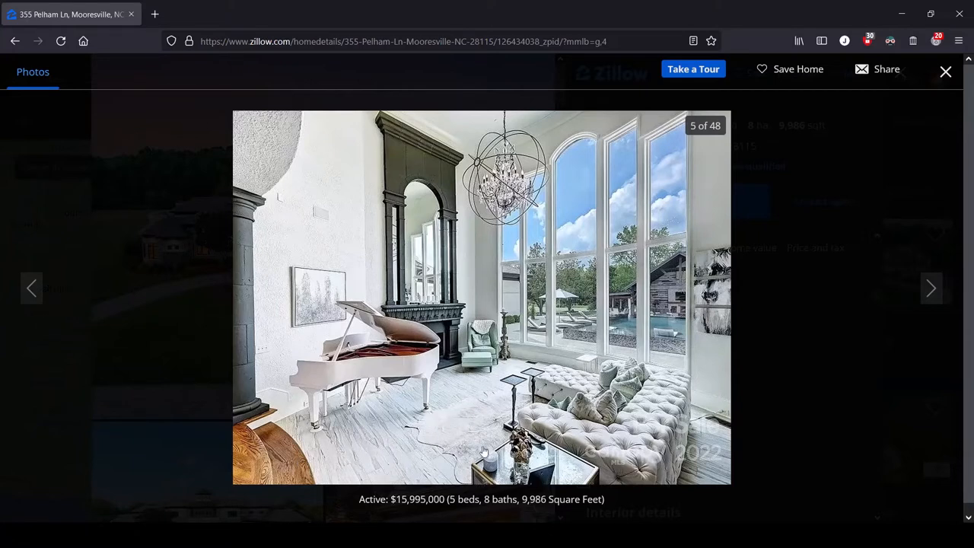
{"action": "mouse_move", "coordinate": [396, 468]}
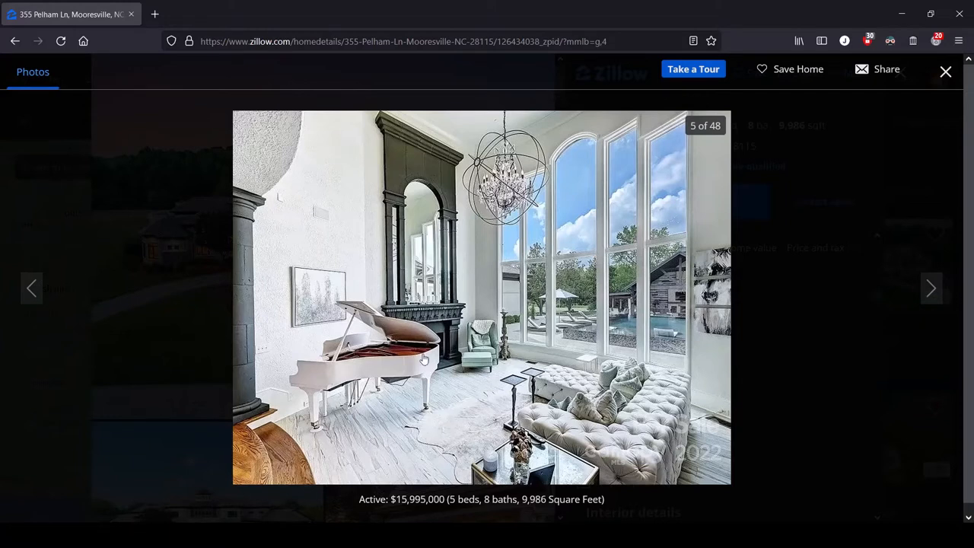
{"action": "mouse_move", "coordinate": [382, 216]}
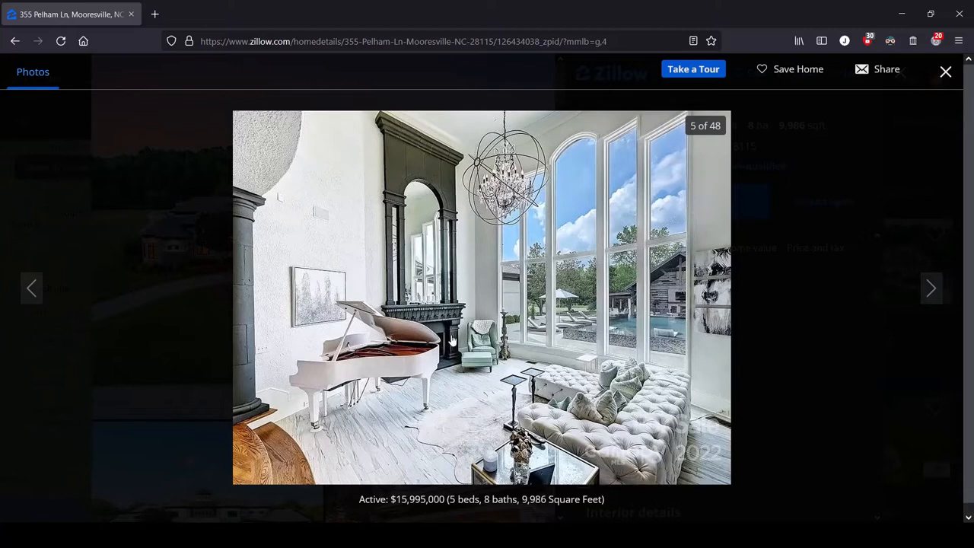
{"action": "mouse_move", "coordinate": [472, 380]}
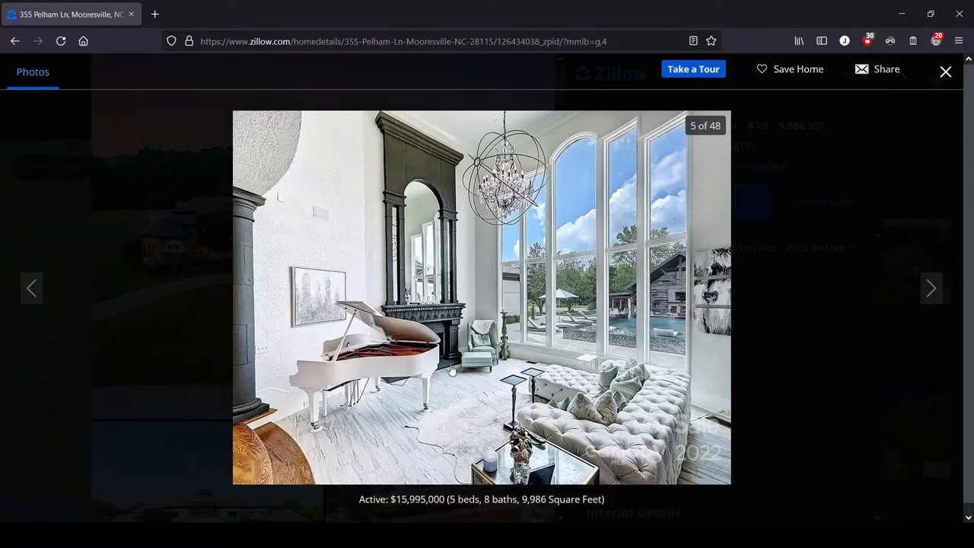
{"action": "mouse_move", "coordinate": [314, 199]}
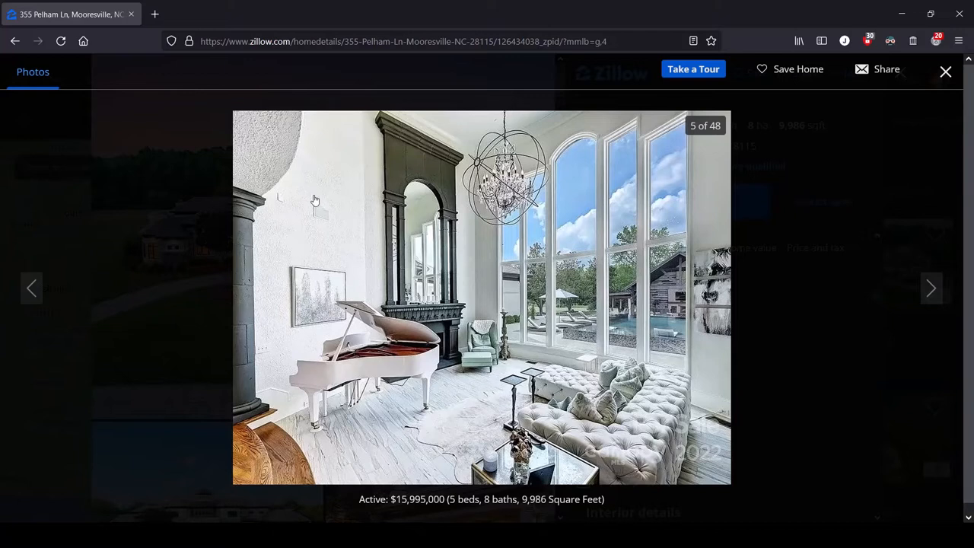
{"action": "mouse_move", "coordinate": [517, 265]}
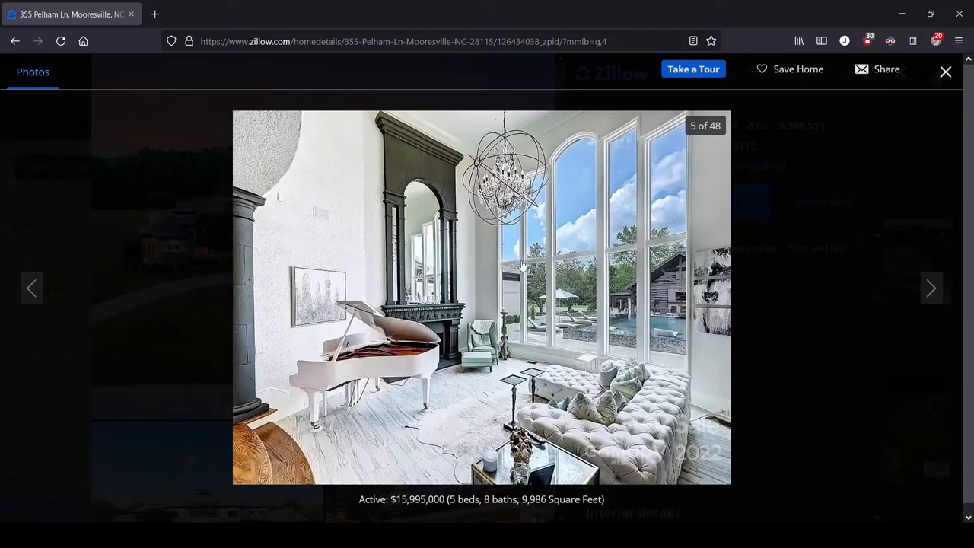
{"action": "mouse_move", "coordinate": [723, 414]}
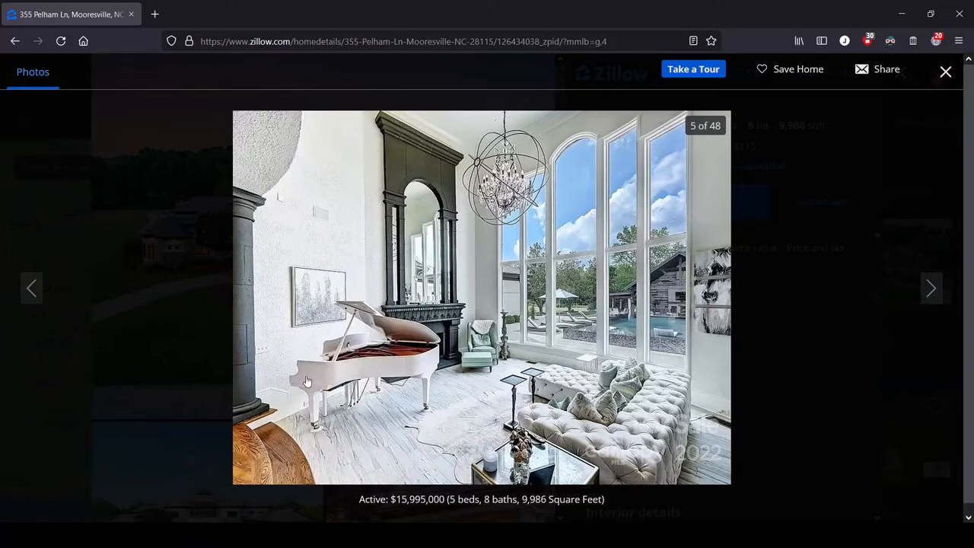
{"action": "mouse_move", "coordinate": [314, 394]}
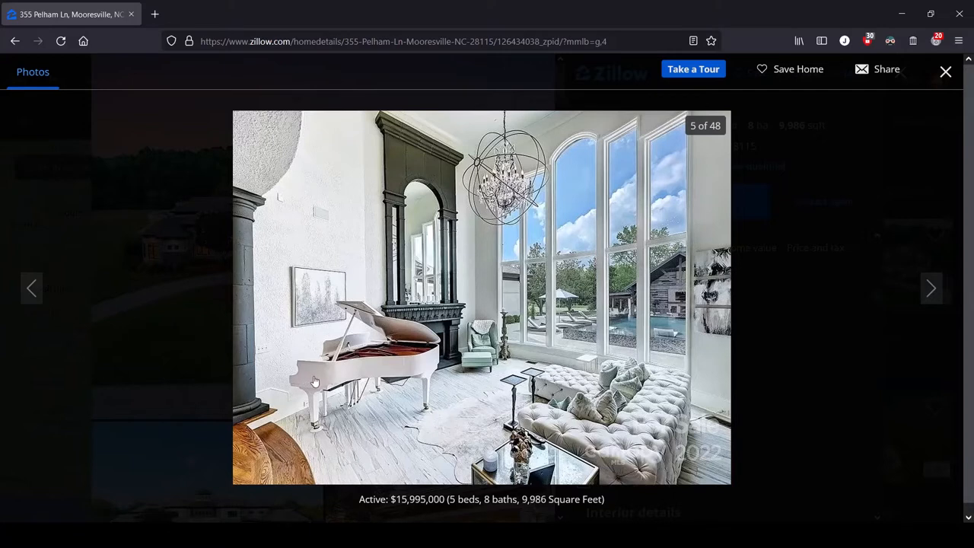
{"action": "mouse_move", "coordinate": [277, 387]}
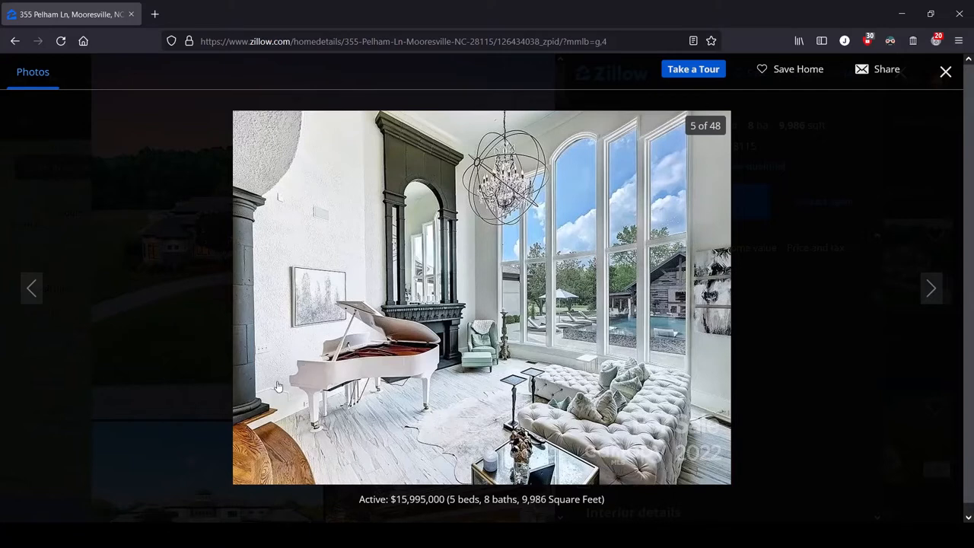
{"action": "mouse_move", "coordinate": [305, 373]}
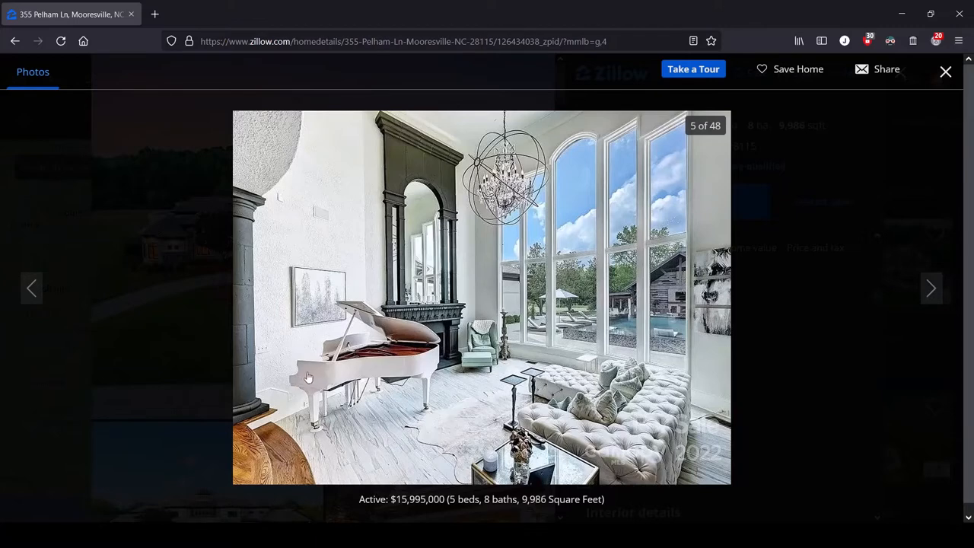
- Advance to photo 6 of 48, the dining room with the glass wine wall
{"action": "left_click", "coordinate": [931, 289]}
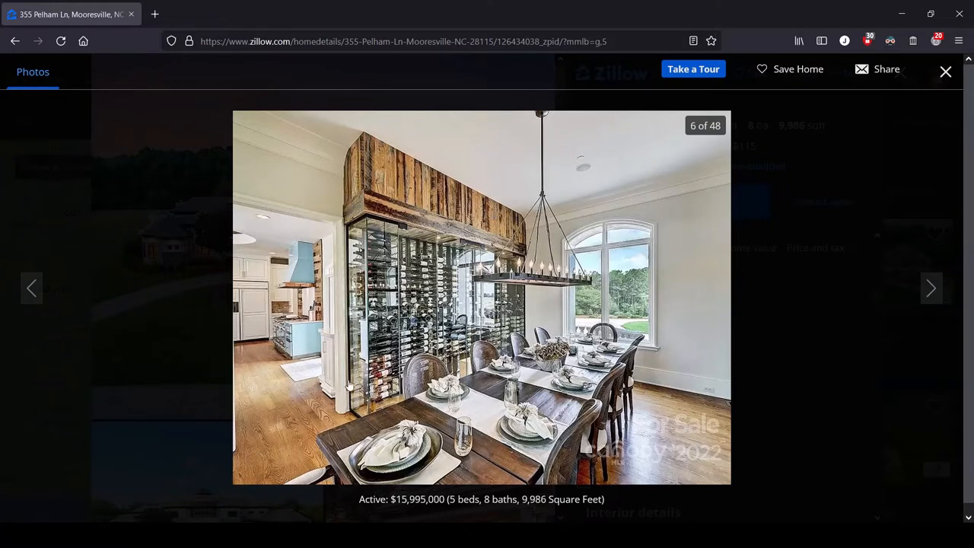
{"action": "mouse_move", "coordinate": [499, 221]}
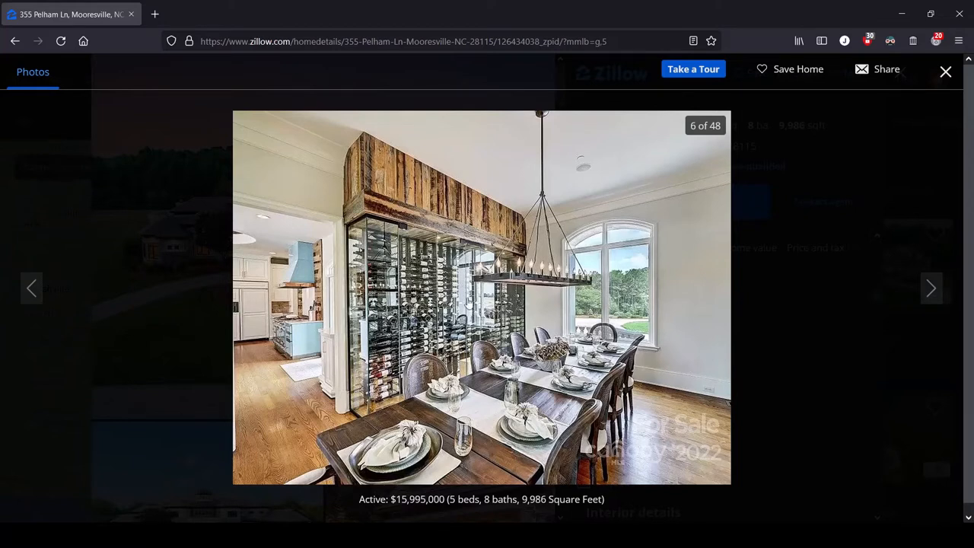
{"action": "mouse_move", "coordinate": [789, 283]}
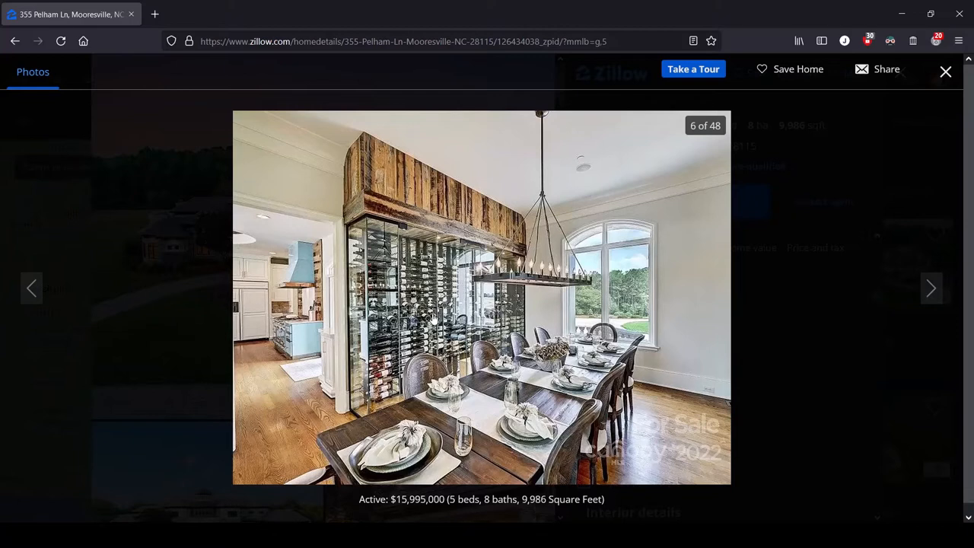
{"action": "mouse_move", "coordinate": [432, 320]}
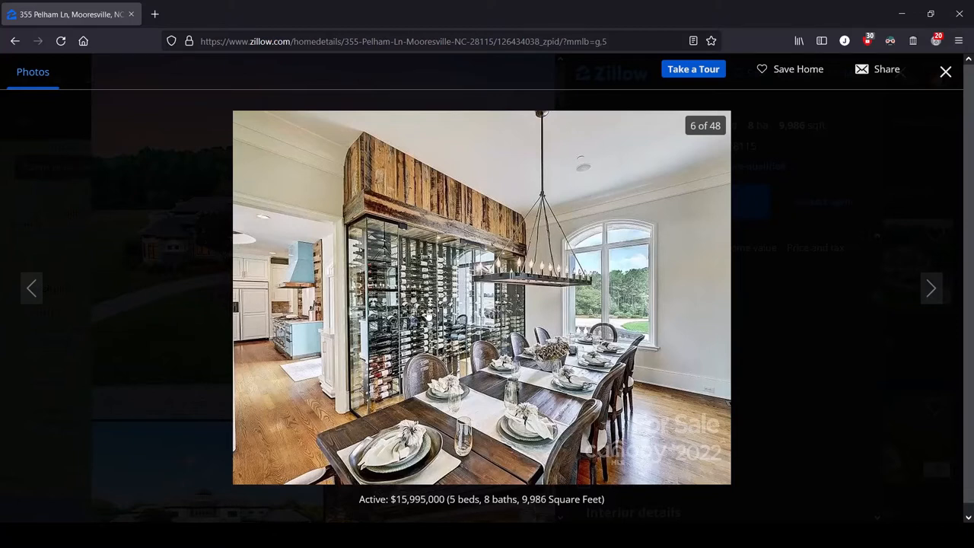
{"action": "mouse_move", "coordinate": [484, 308]}
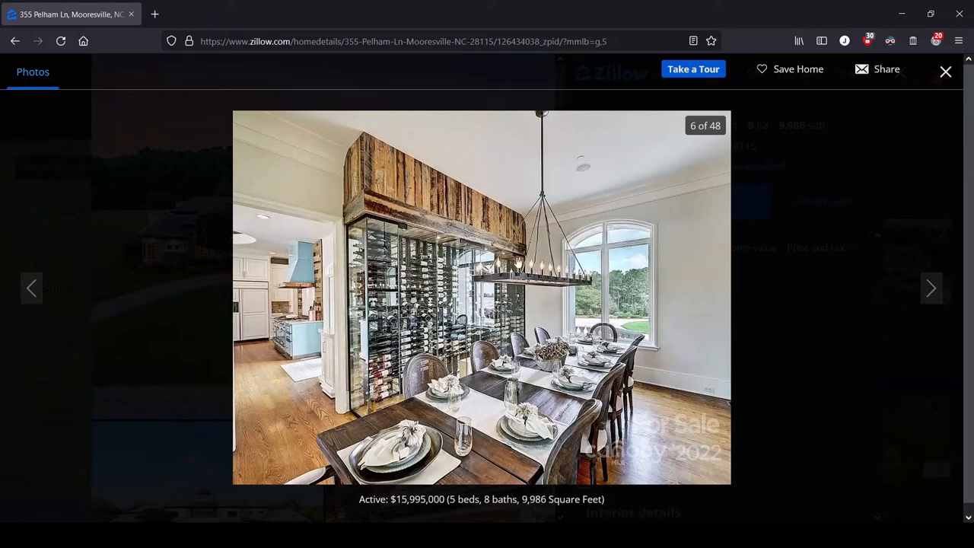
{"action": "mouse_move", "coordinate": [362, 264]}
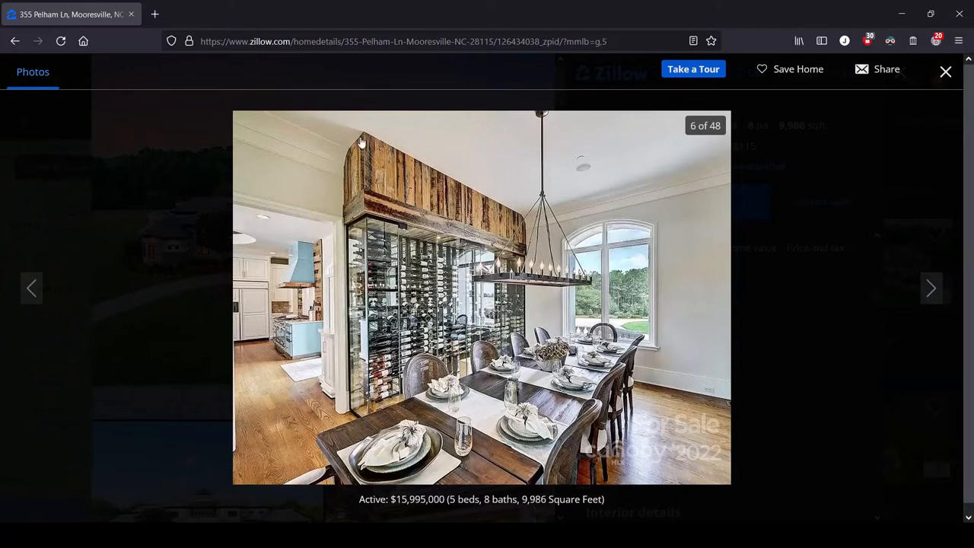
{"action": "mouse_move", "coordinate": [344, 186]}
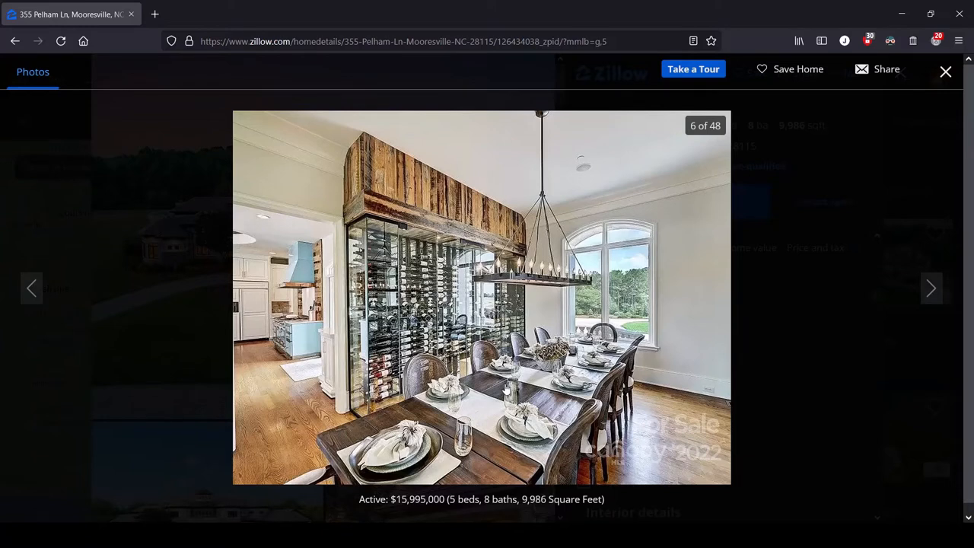
{"action": "mouse_move", "coordinate": [529, 231]}
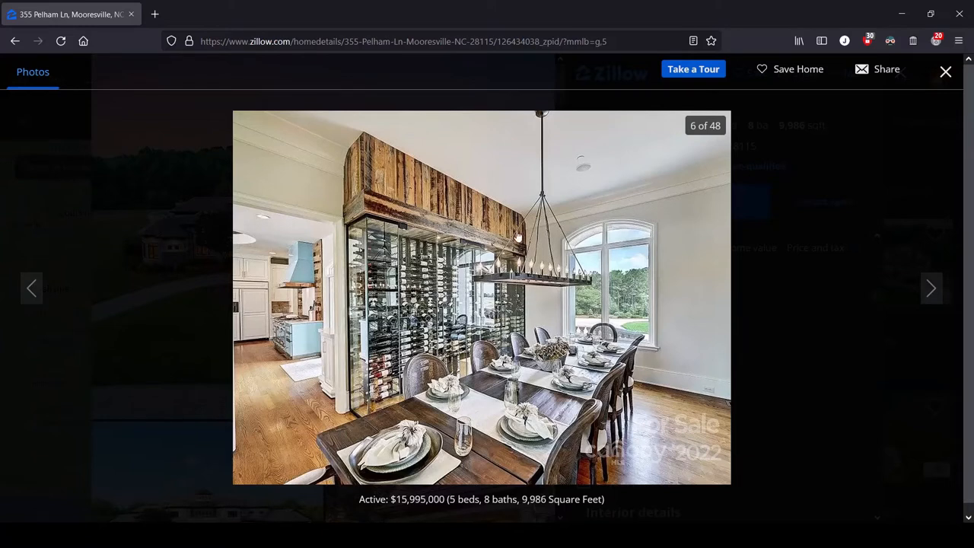
{"action": "mouse_move", "coordinate": [548, 306]}
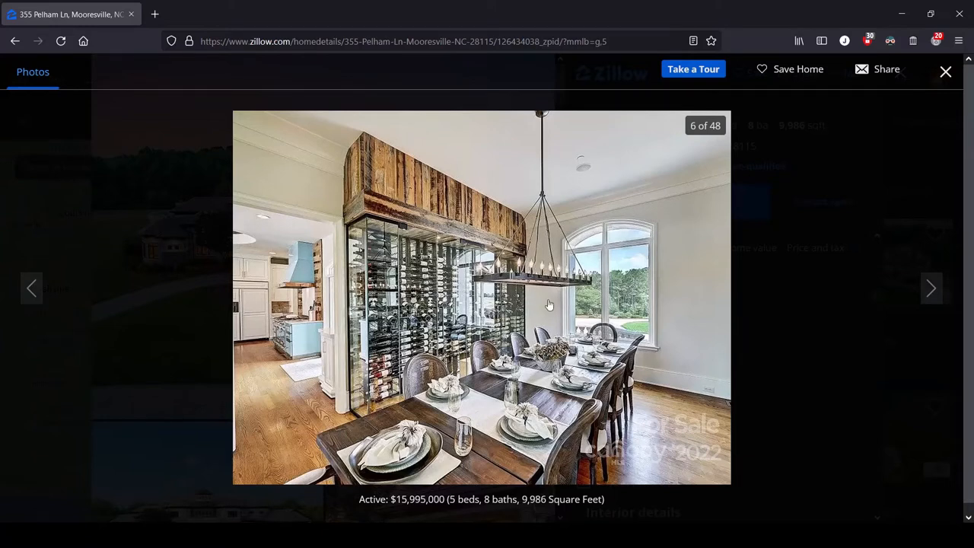
{"action": "mouse_move", "coordinate": [638, 399]}
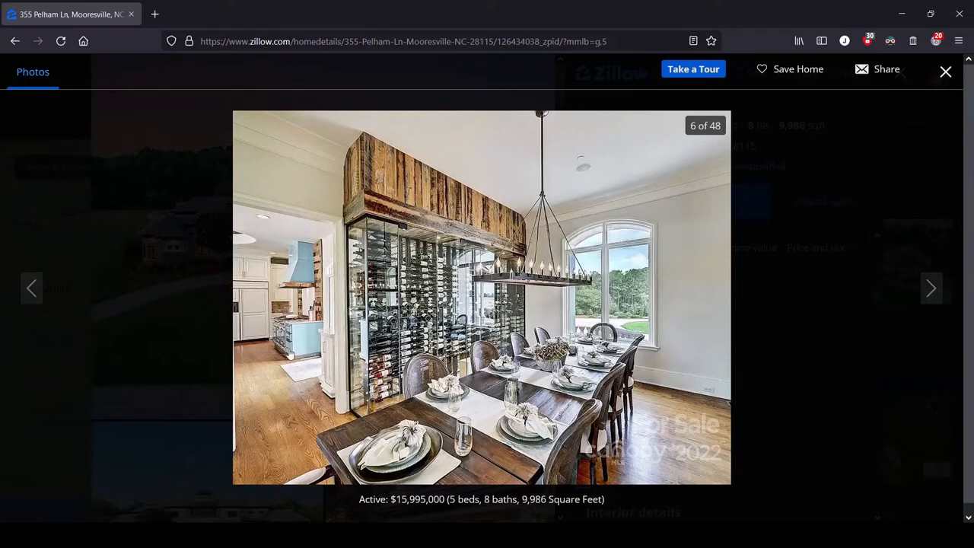
{"action": "mouse_move", "coordinate": [303, 262]}
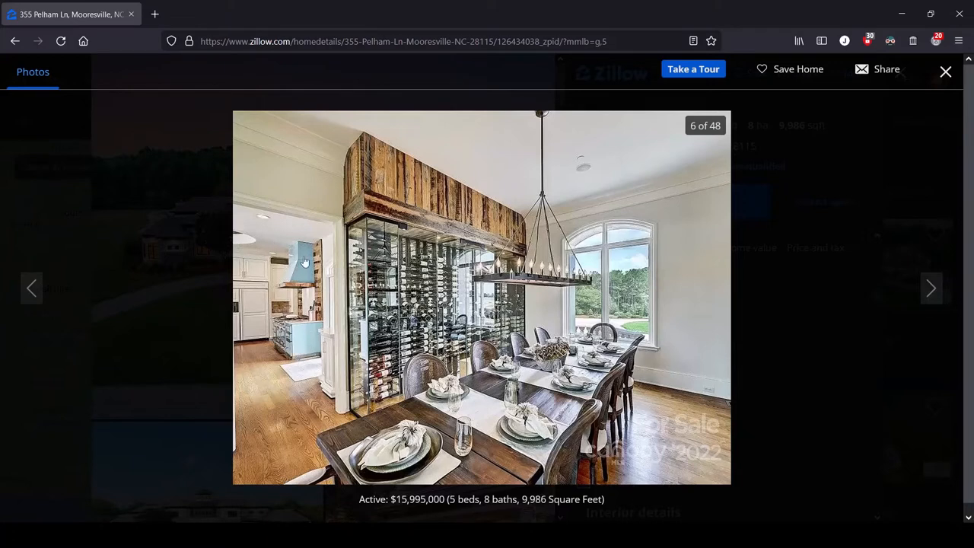
{"action": "mouse_move", "coordinate": [932, 289]}
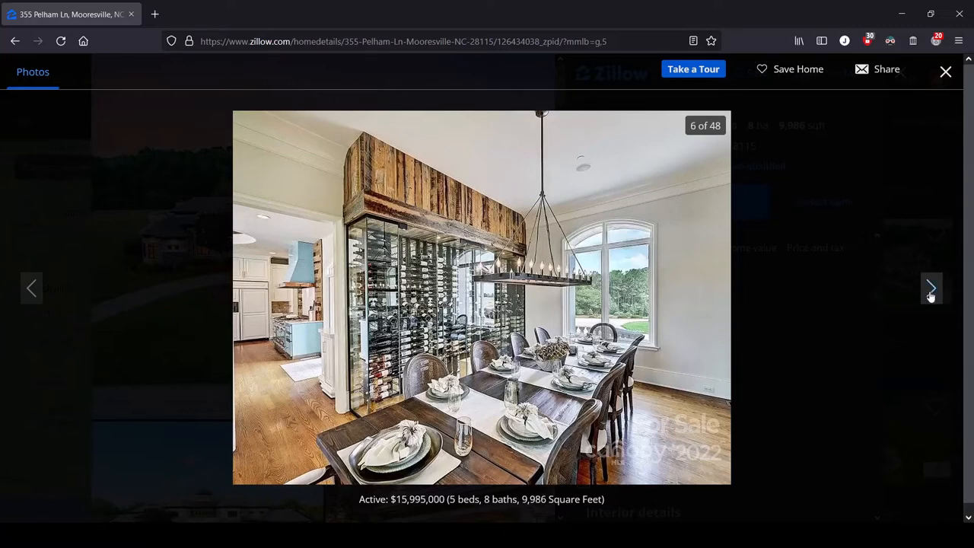
- Advance to photo 7 of 48, the breakfast table under the geometric pendant
{"action": "left_click", "coordinate": [932, 288]}
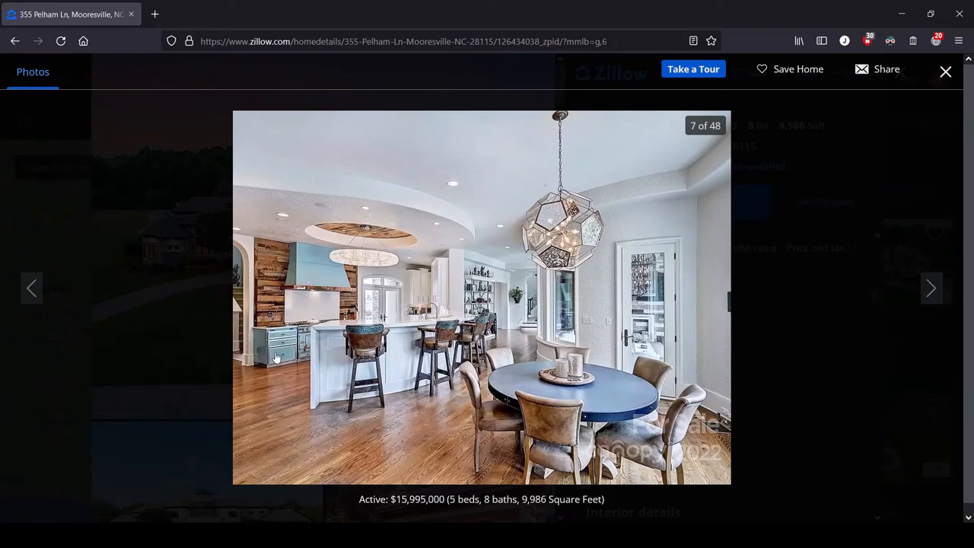
{"action": "mouse_move", "coordinate": [292, 251]}
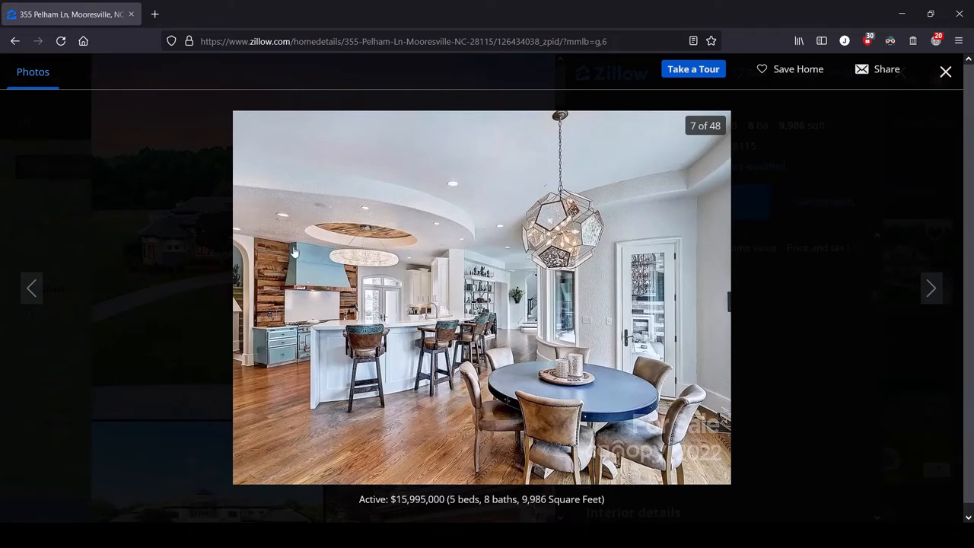
{"action": "mouse_move", "coordinate": [304, 272]}
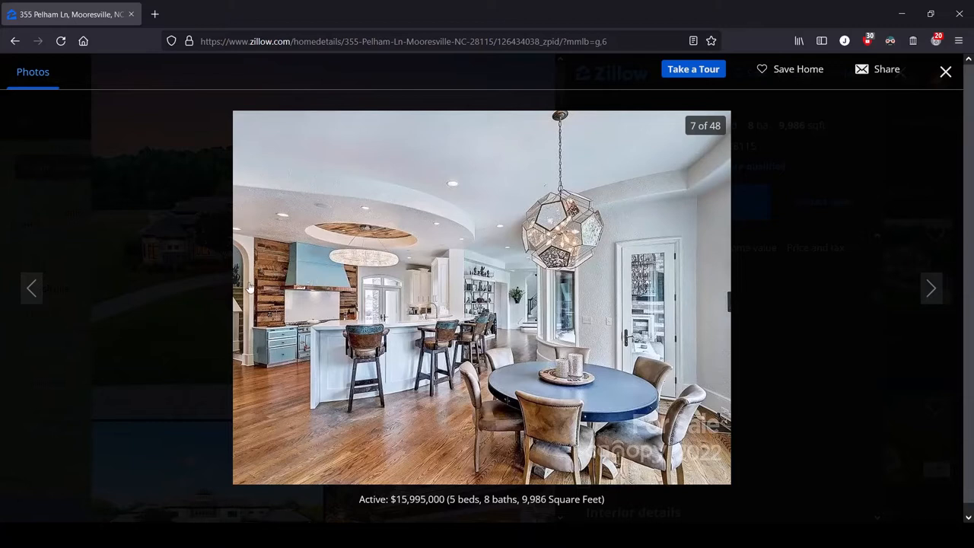
{"action": "mouse_move", "coordinate": [309, 271]}
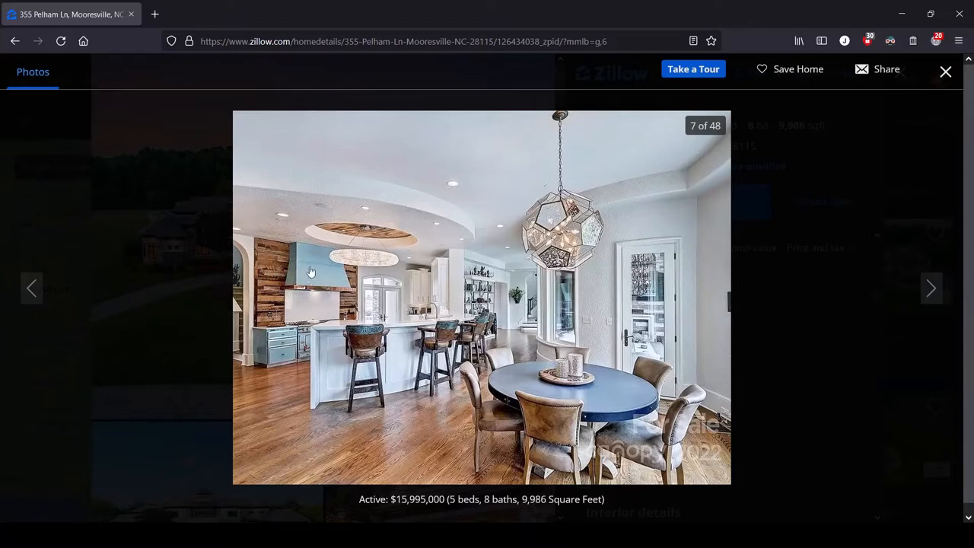
{"action": "mouse_move", "coordinate": [321, 266]}
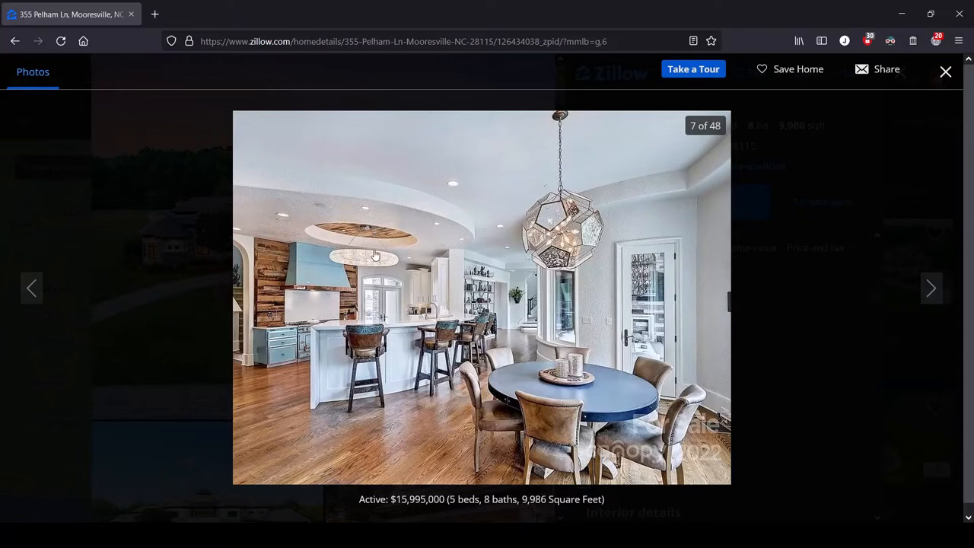
{"action": "mouse_move", "coordinate": [539, 270]}
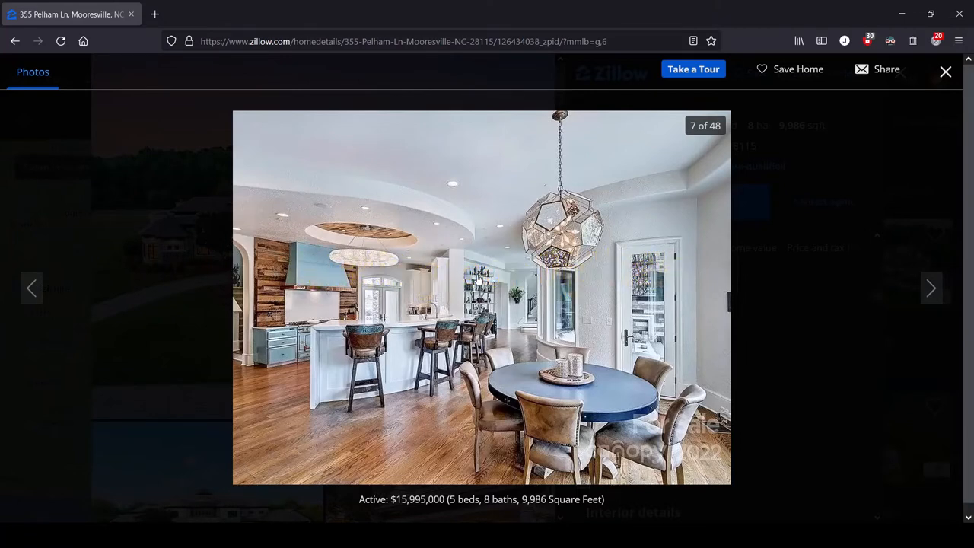
{"action": "mouse_move", "coordinate": [420, 231]}
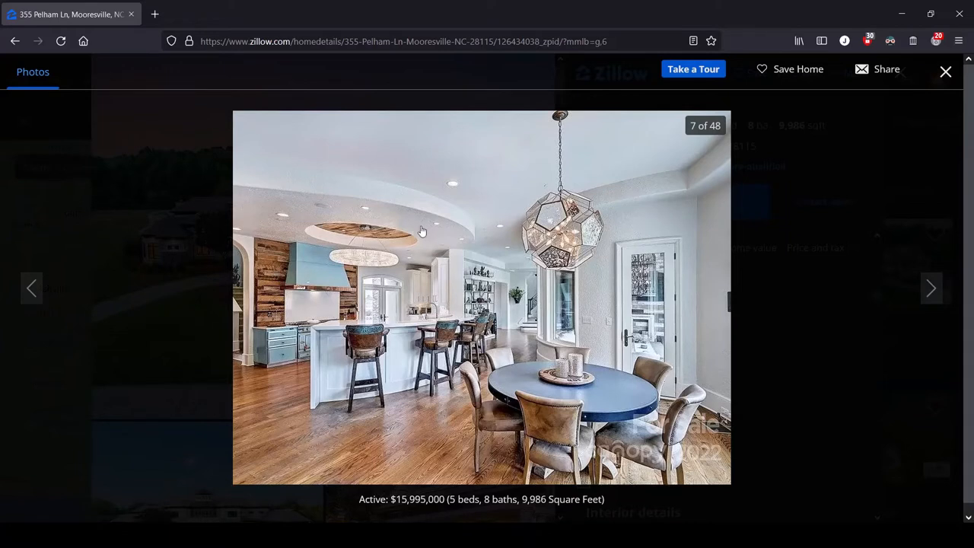
{"action": "mouse_move", "coordinate": [444, 210]}
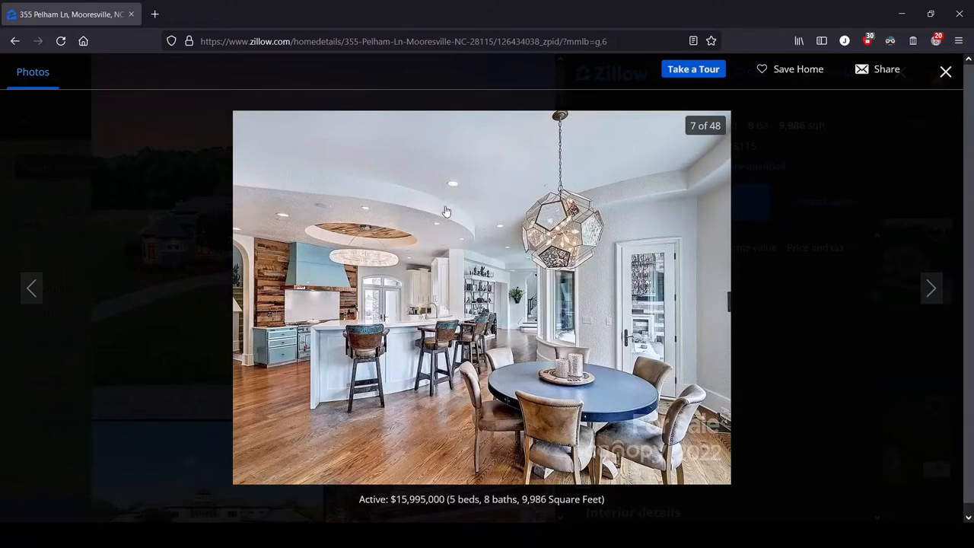
{"action": "mouse_move", "coordinate": [375, 248]}
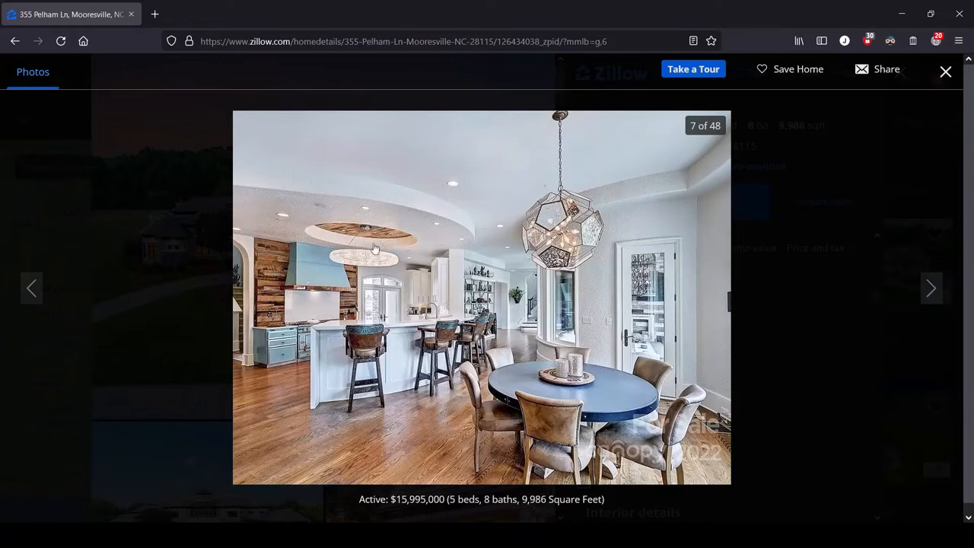
{"action": "mouse_move", "coordinate": [542, 280]}
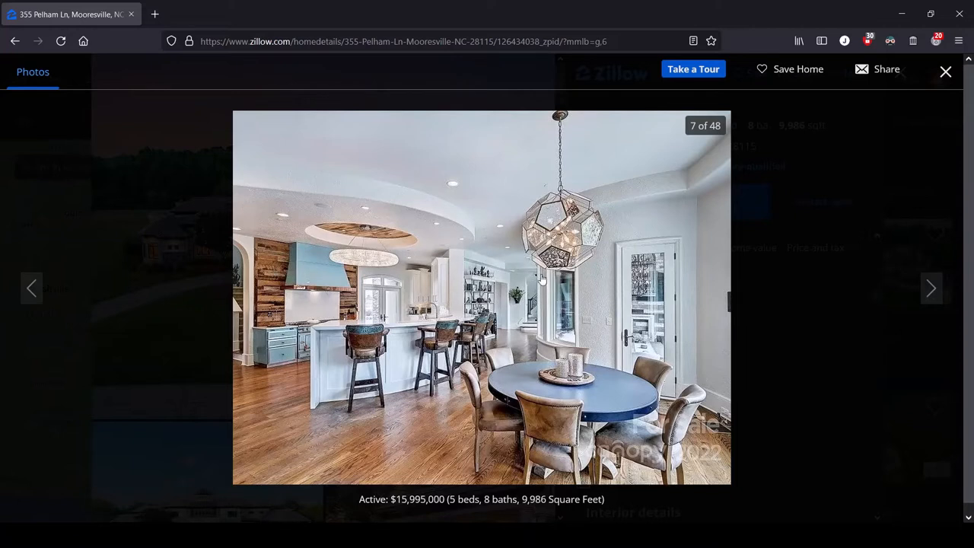
{"action": "mouse_move", "coordinate": [321, 238]}
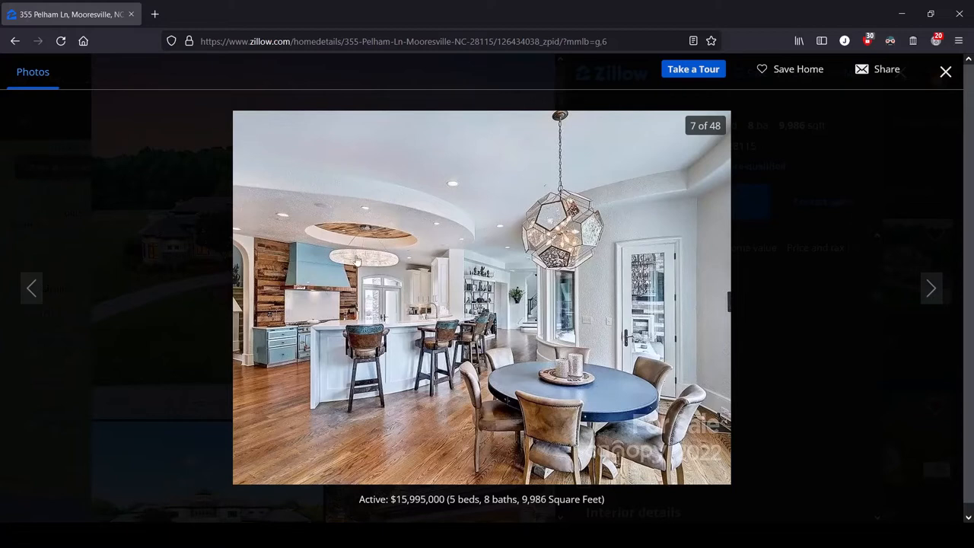
{"action": "mouse_move", "coordinate": [366, 268]}
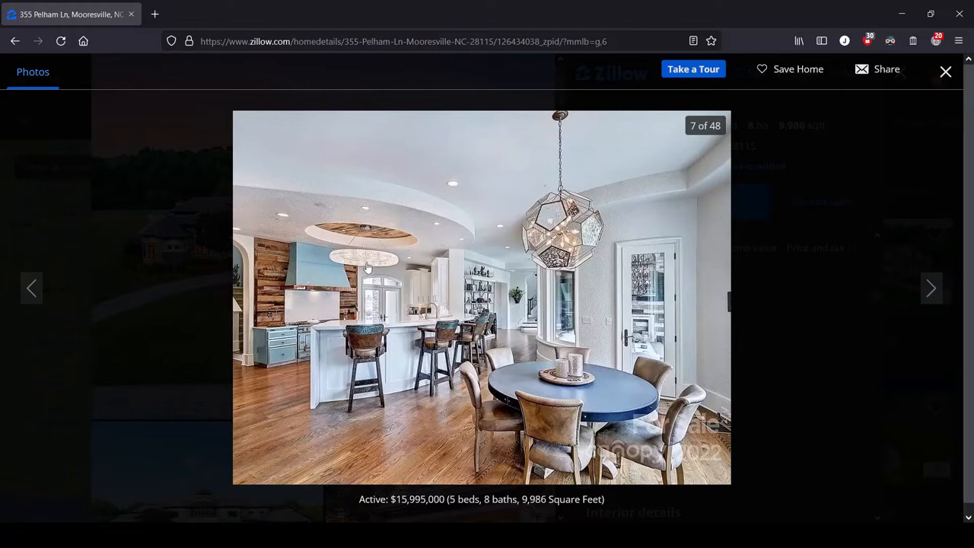
{"action": "mouse_move", "coordinate": [405, 274]}
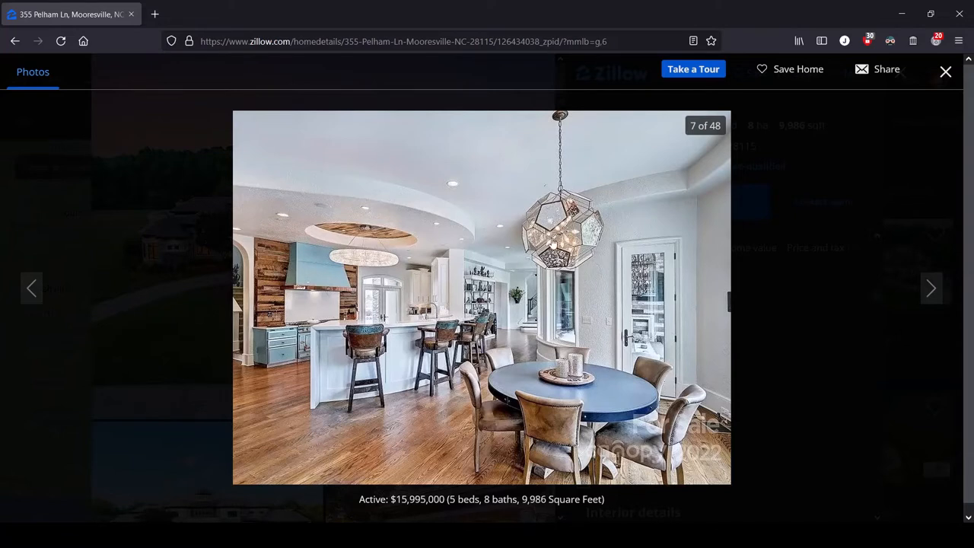
{"action": "mouse_move", "coordinate": [586, 246]}
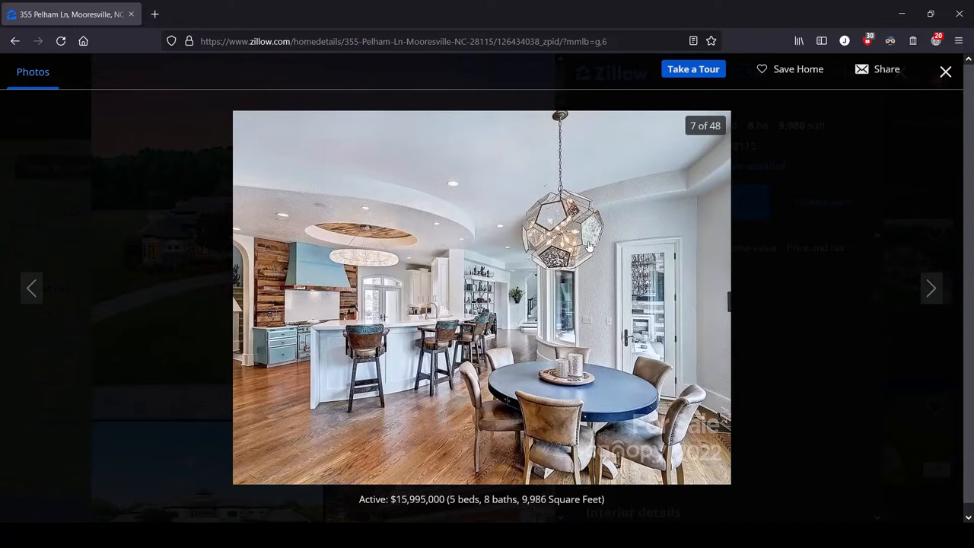
{"action": "mouse_move", "coordinate": [601, 258]}
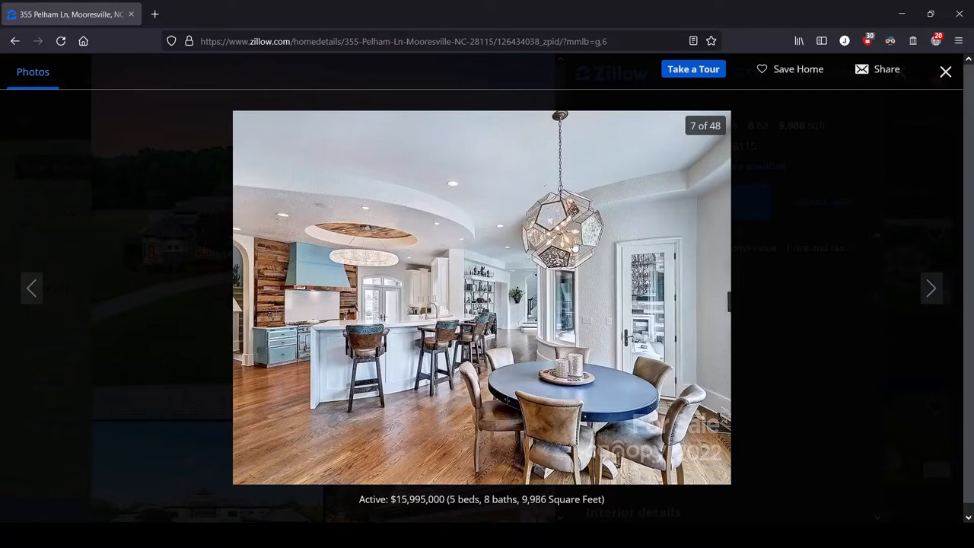
{"action": "mouse_move", "coordinate": [581, 220]}
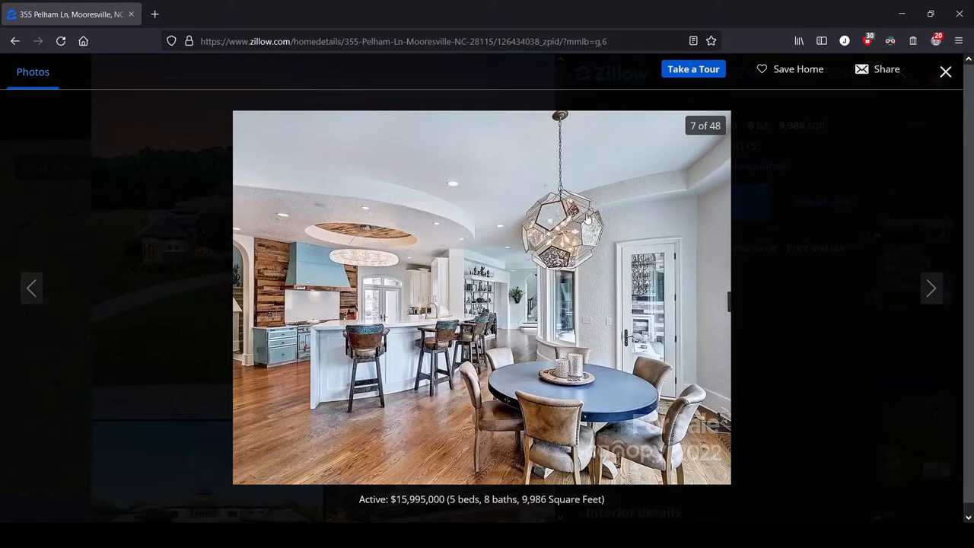
{"action": "mouse_move", "coordinate": [560, 228]}
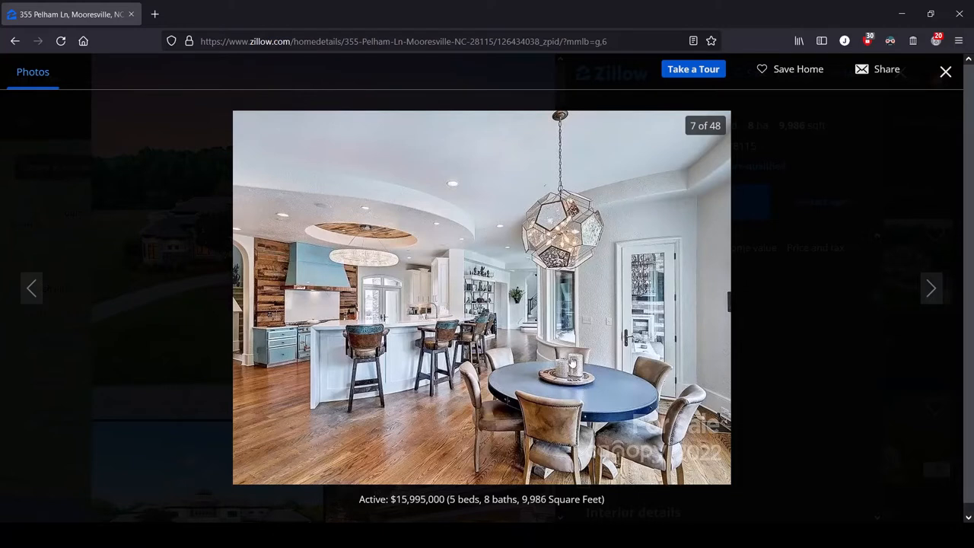
{"action": "mouse_move", "coordinate": [554, 448]}
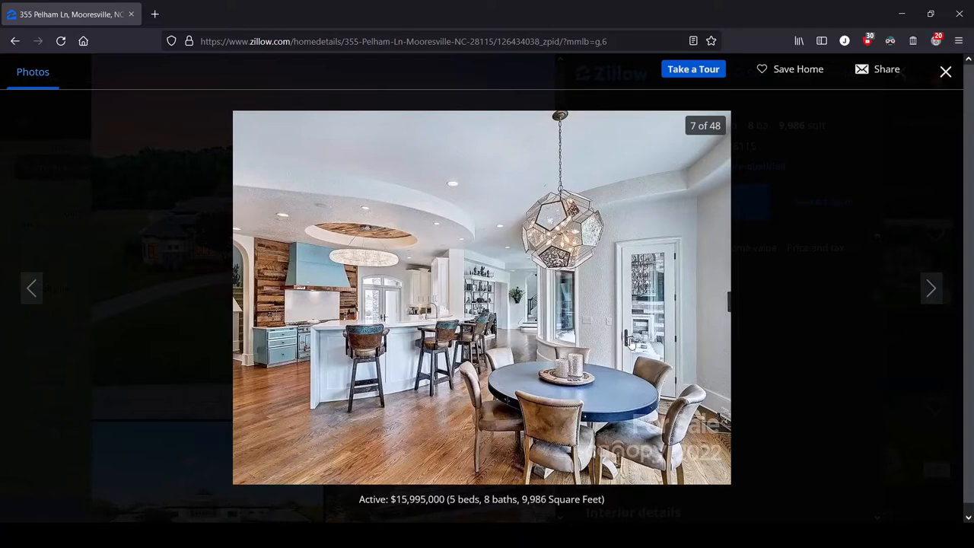
- Advance to photo 8 of 48, the white kitchen with the turquoise range hood
{"action": "left_click", "coordinate": [932, 289]}
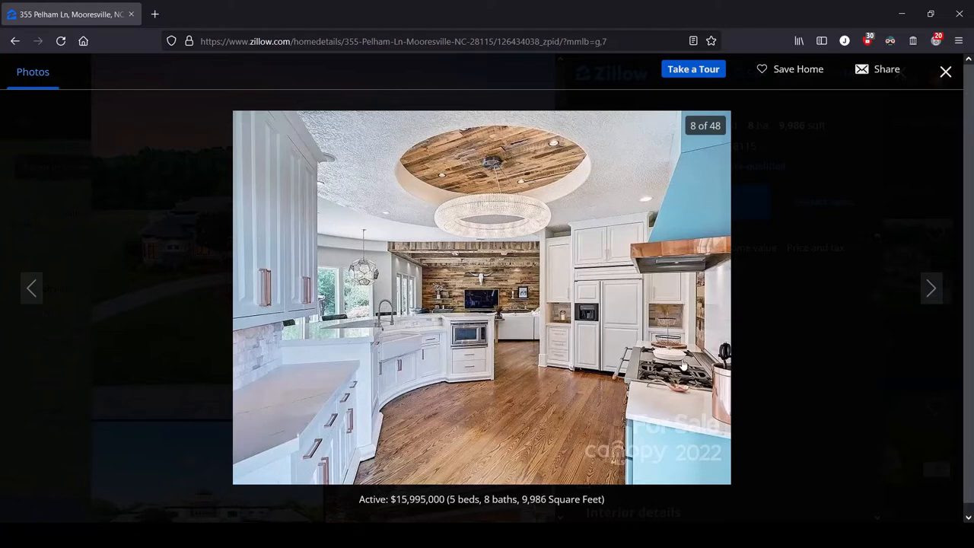
{"action": "mouse_move", "coordinate": [674, 366]}
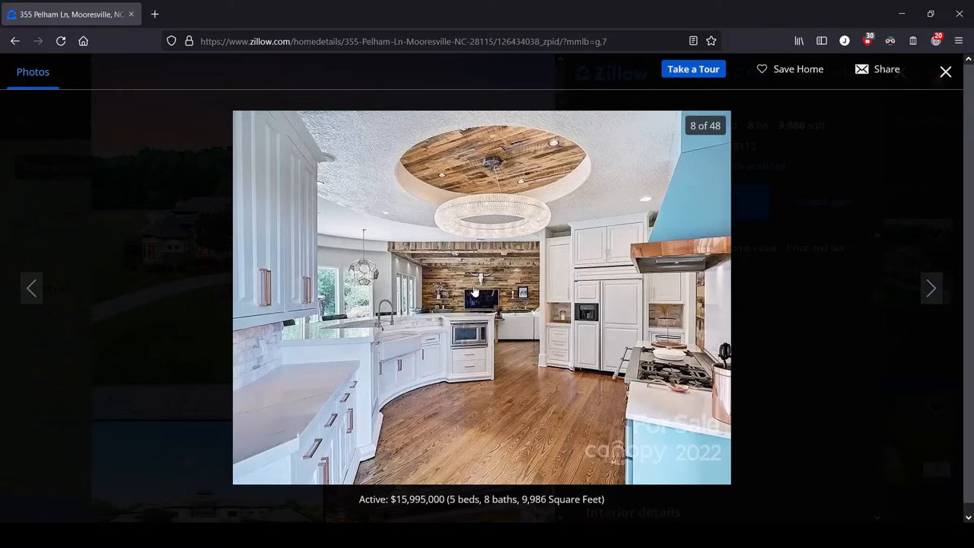
{"action": "mouse_move", "coordinate": [520, 341]}
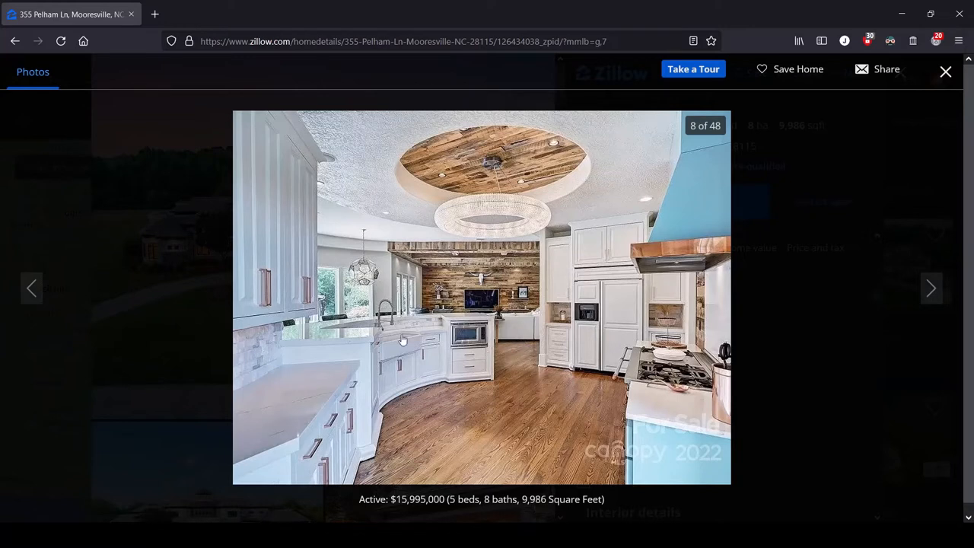
{"action": "mouse_move", "coordinate": [719, 423]}
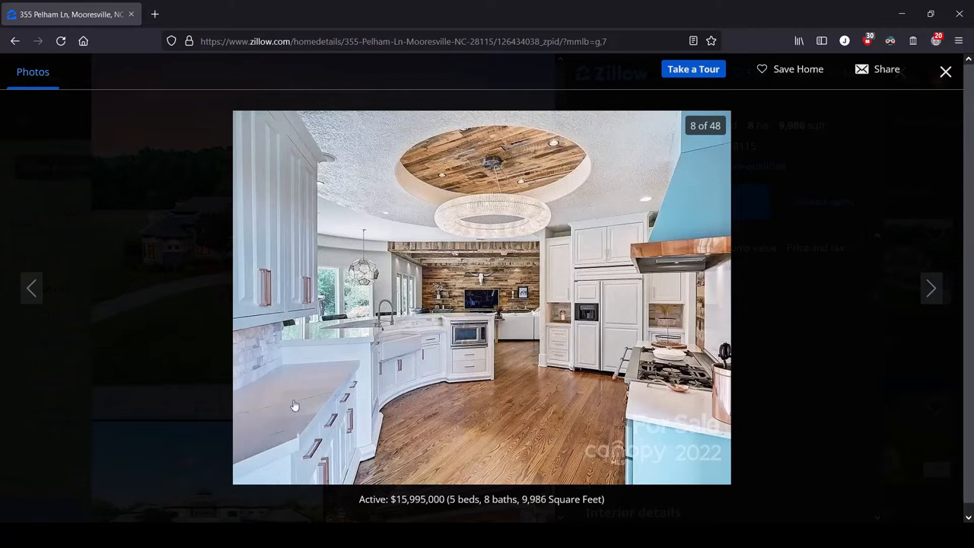
{"action": "mouse_move", "coordinate": [512, 259]}
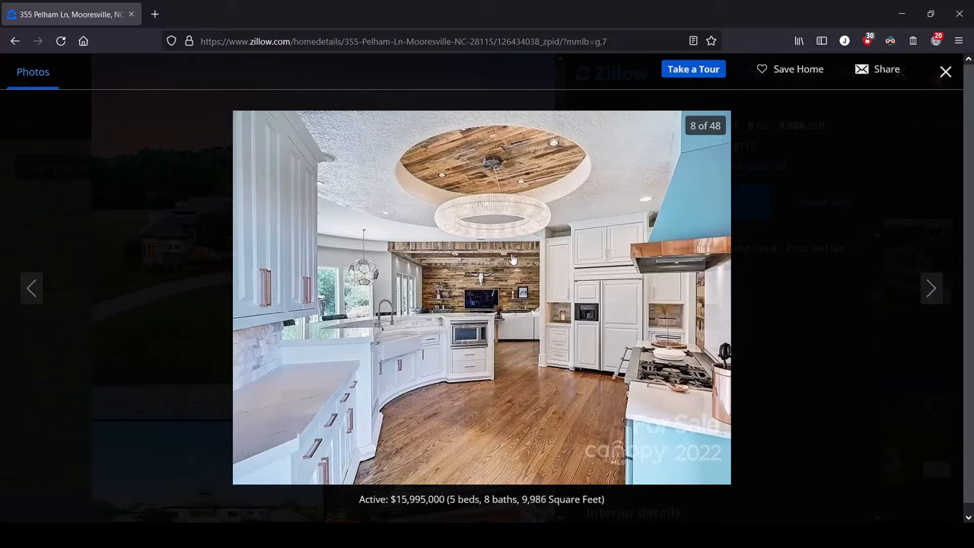
{"action": "mouse_move", "coordinate": [192, 457]}
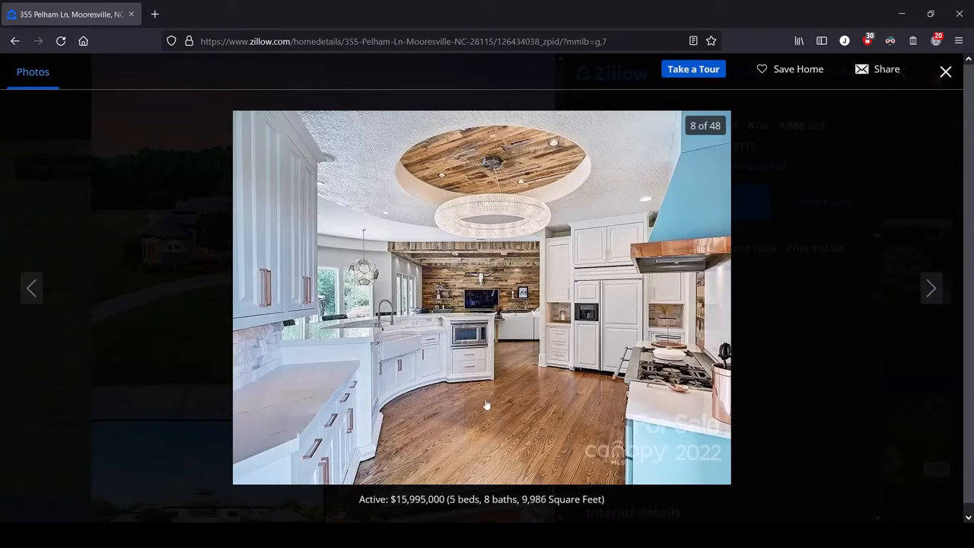
{"action": "mouse_move", "coordinate": [521, 393]}
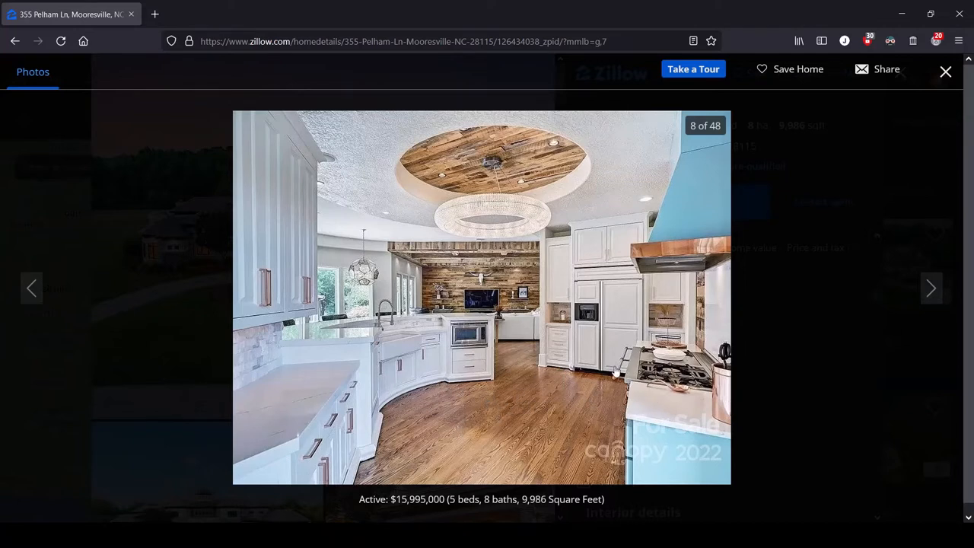
{"action": "mouse_move", "coordinate": [694, 422]}
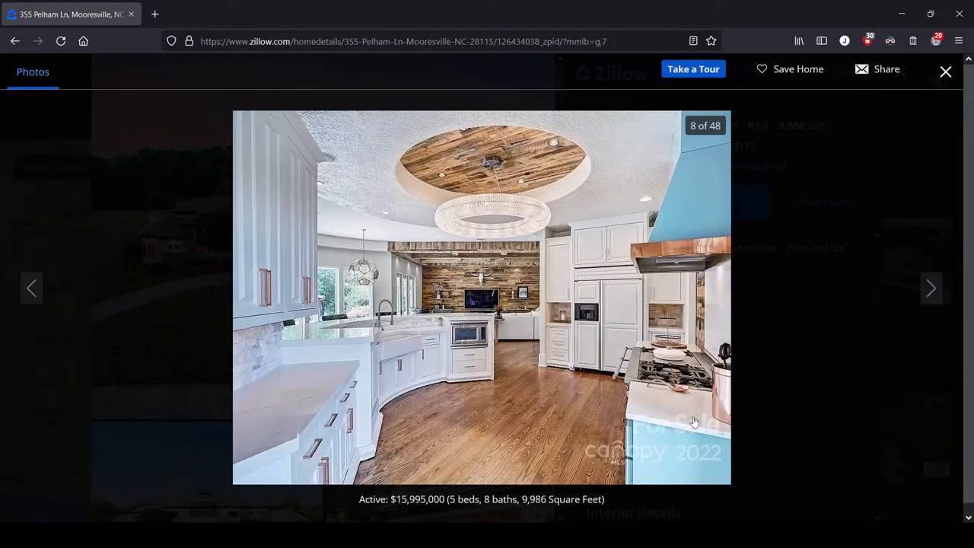
{"action": "mouse_move", "coordinate": [365, 390]}
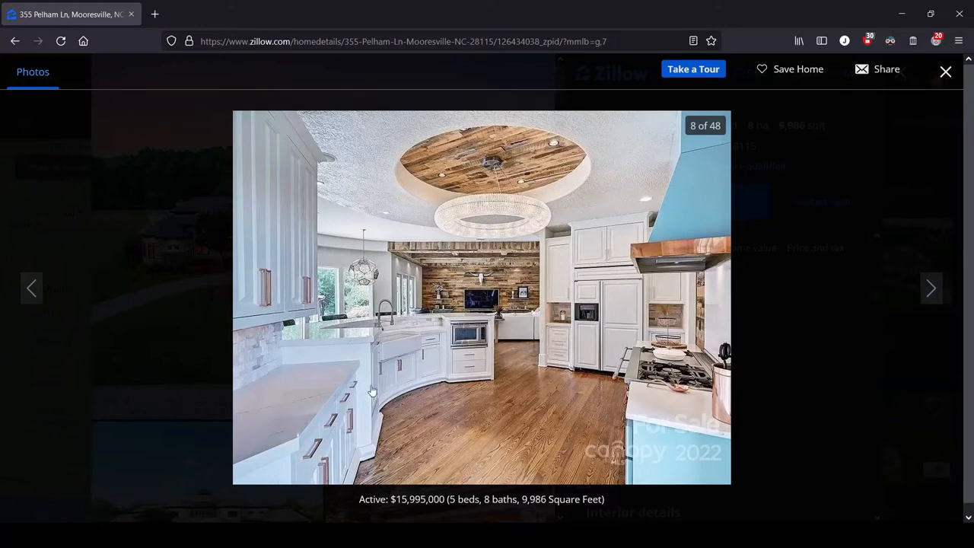
{"action": "mouse_move", "coordinate": [463, 349]}
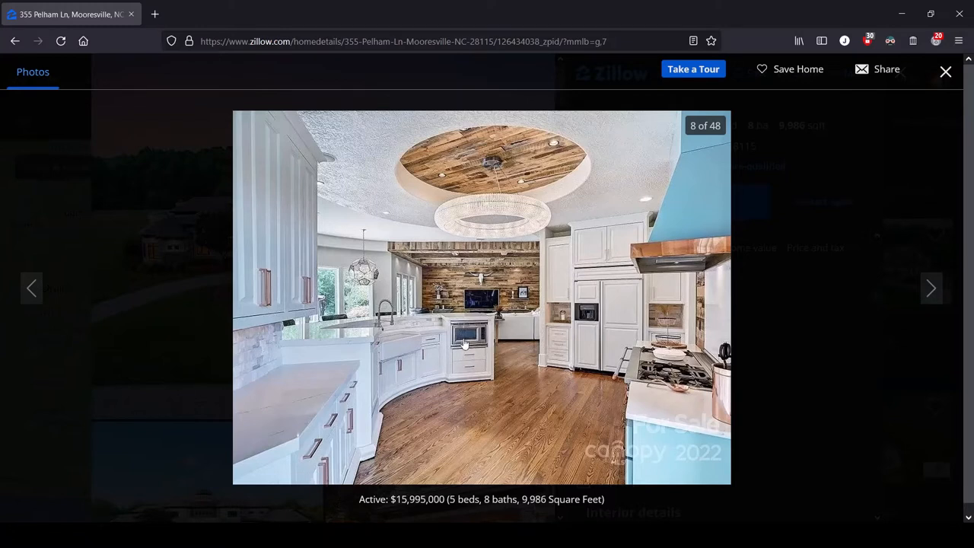
{"action": "mouse_move", "coordinate": [356, 370]}
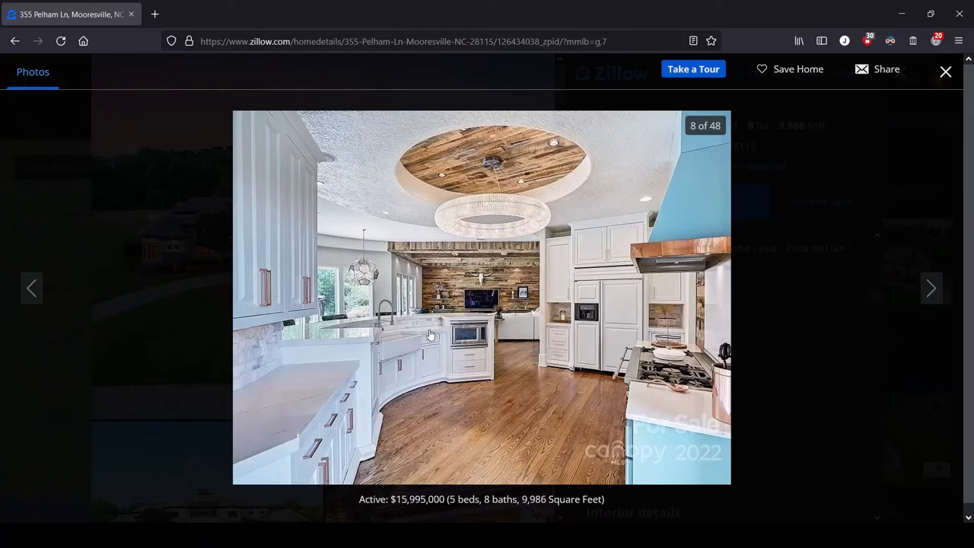
{"action": "mouse_move", "coordinate": [511, 219]}
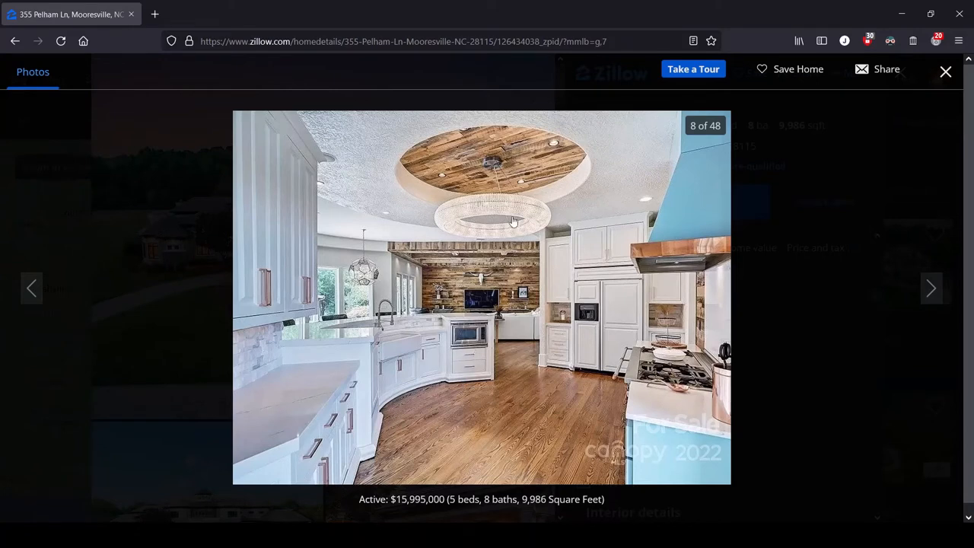
{"action": "mouse_move", "coordinate": [533, 210]}
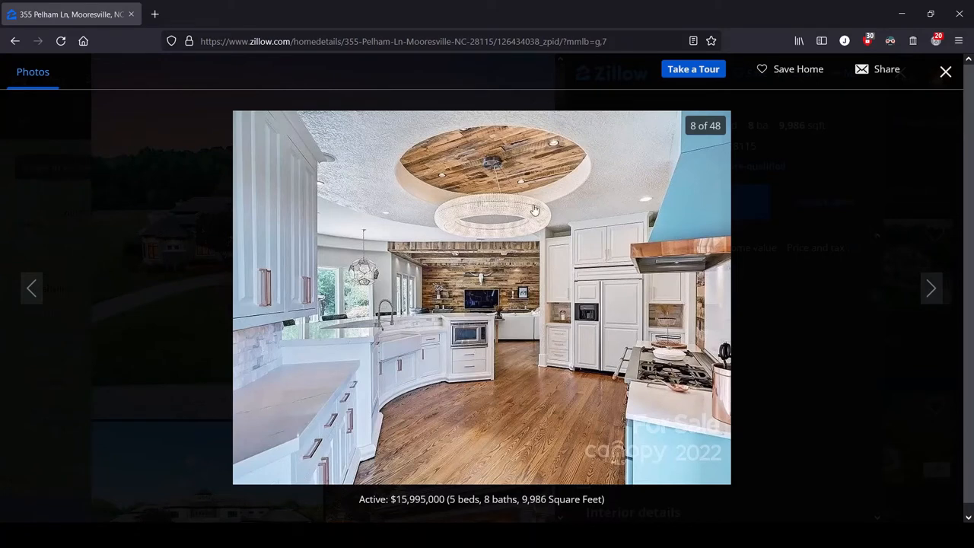
{"action": "mouse_move", "coordinate": [420, 242]}
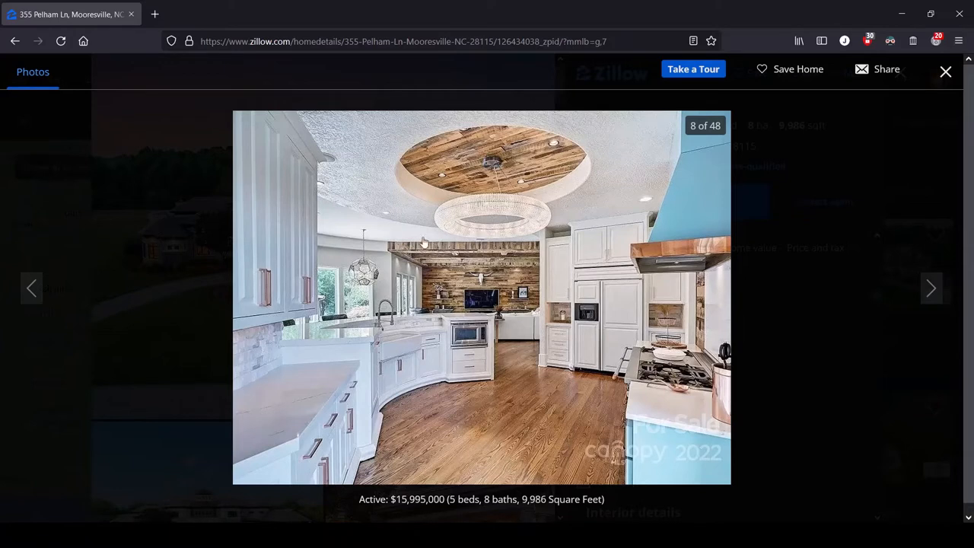
{"action": "mouse_move", "coordinate": [444, 227]}
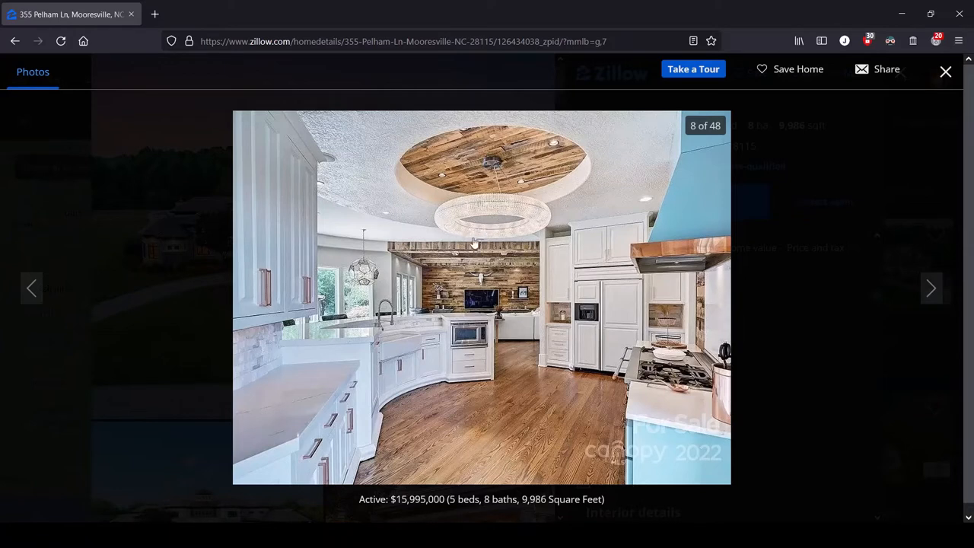
{"action": "mouse_move", "coordinate": [493, 221]}
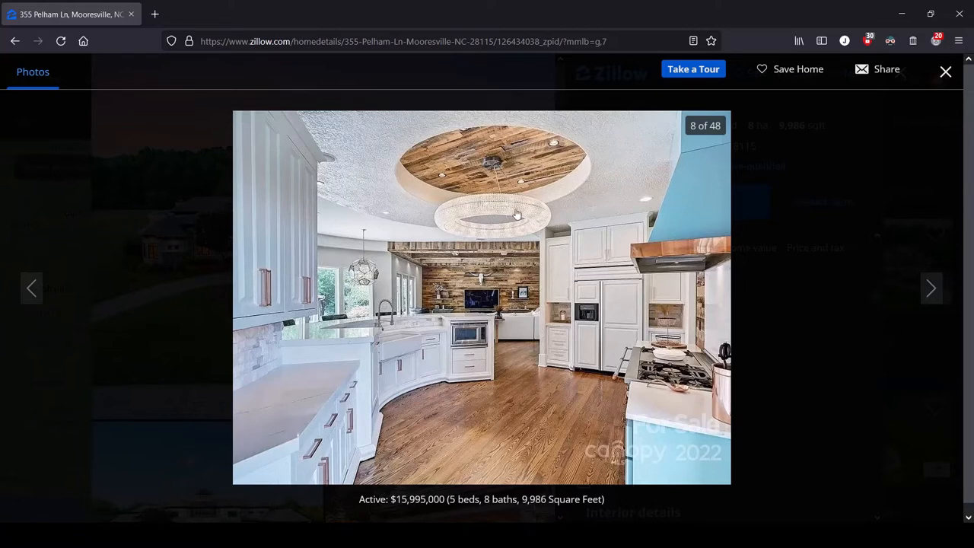
{"action": "mouse_move", "coordinate": [451, 274]}
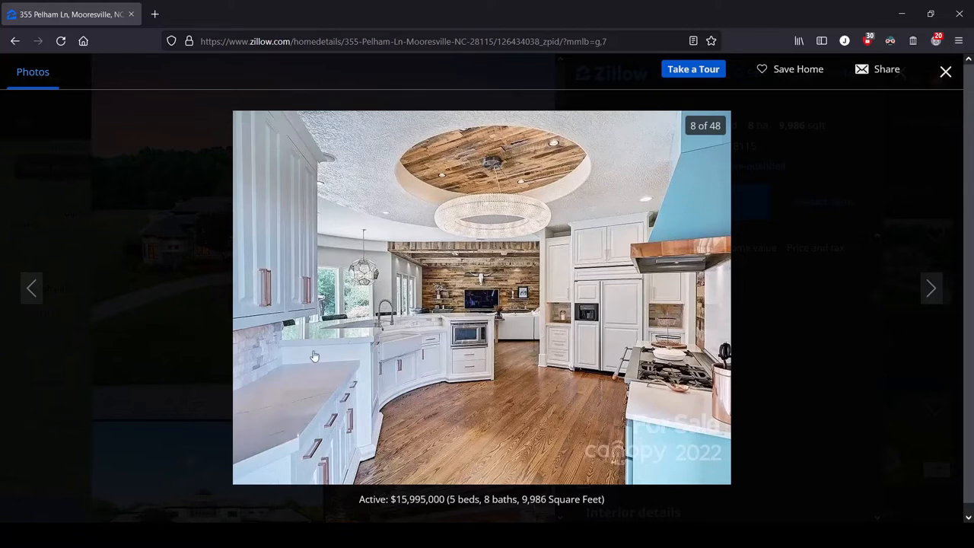
- Advance to photo 9 of 48, the wide kitchen view with the curved island
{"action": "left_click", "coordinate": [931, 288]}
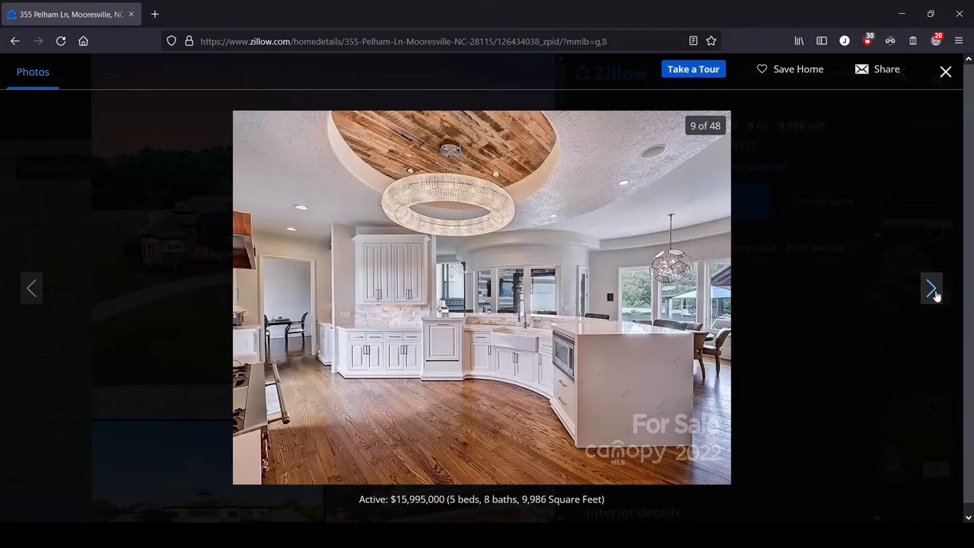
{"action": "mouse_move", "coordinate": [587, 204]}
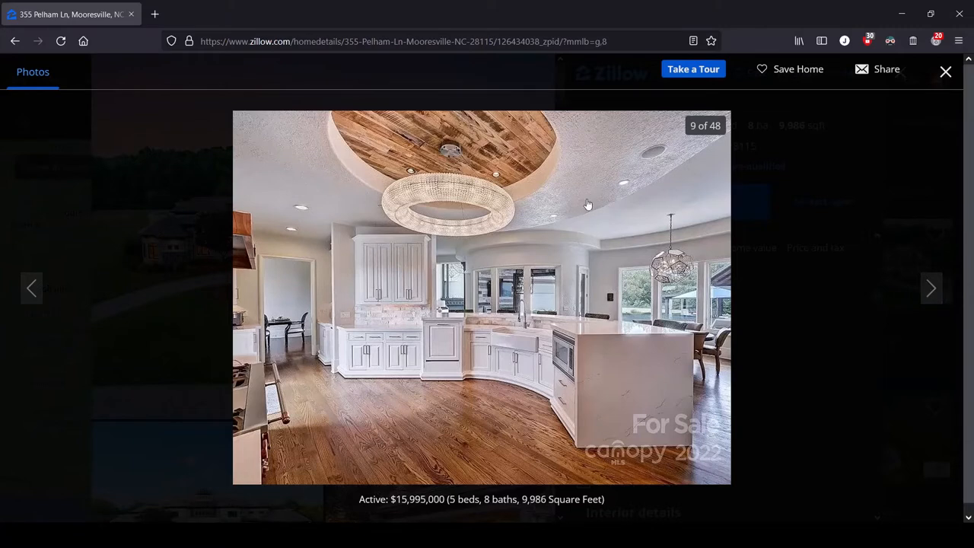
{"action": "mouse_move", "coordinate": [588, 196]}
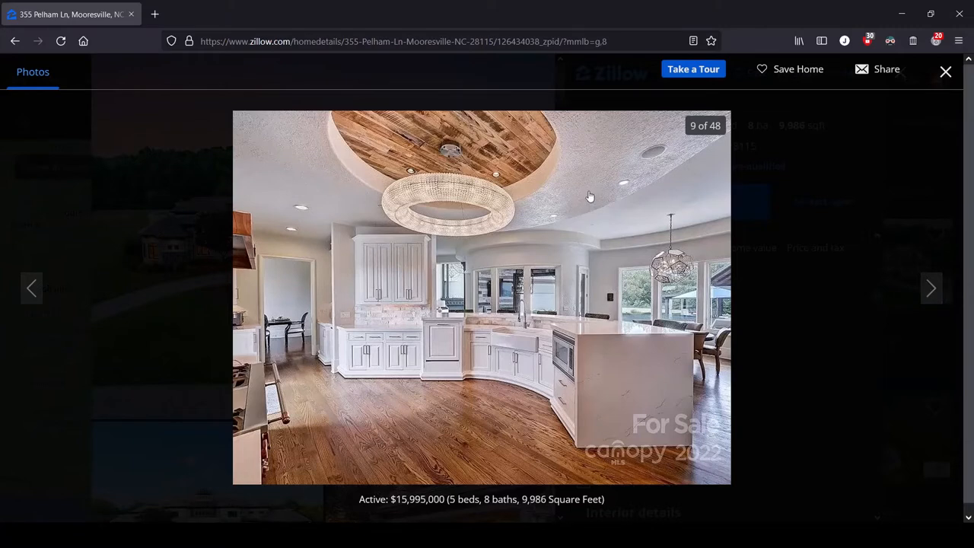
{"action": "mouse_move", "coordinate": [597, 174]}
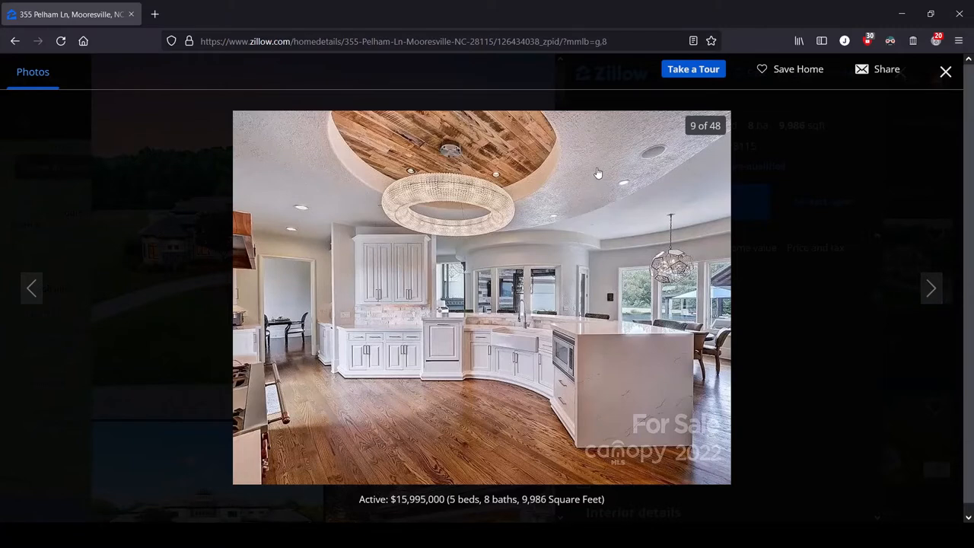
{"action": "mouse_move", "coordinate": [590, 196]}
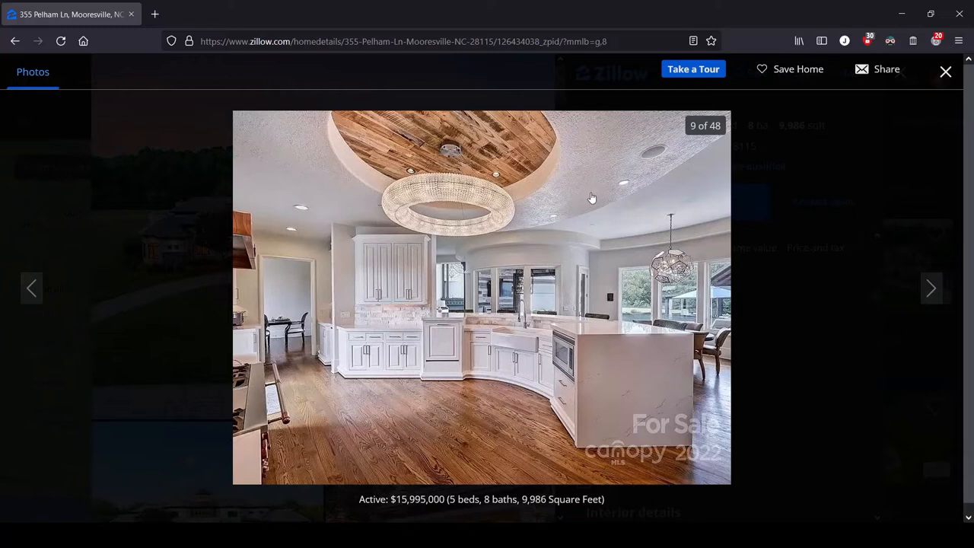
{"action": "mouse_move", "coordinate": [465, 309]}
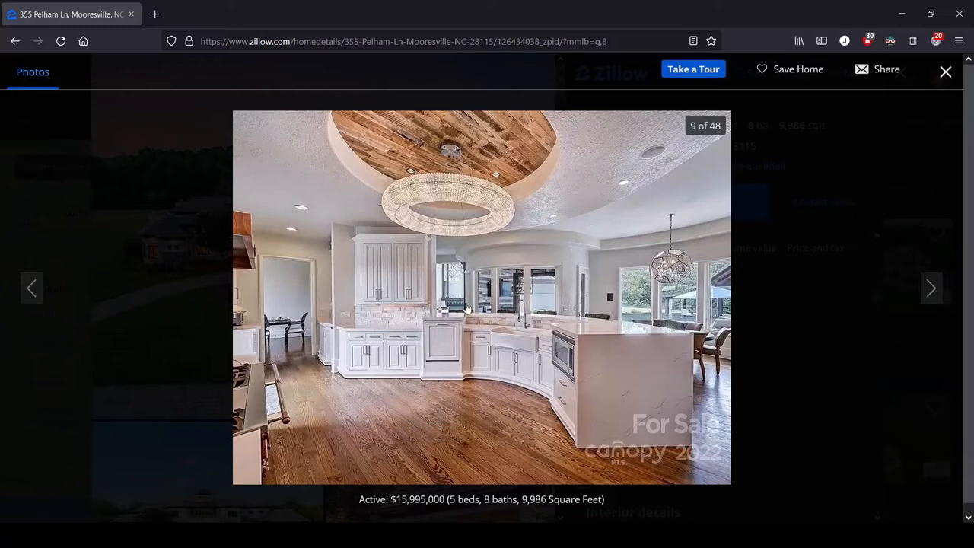
{"action": "mouse_move", "coordinate": [341, 322]}
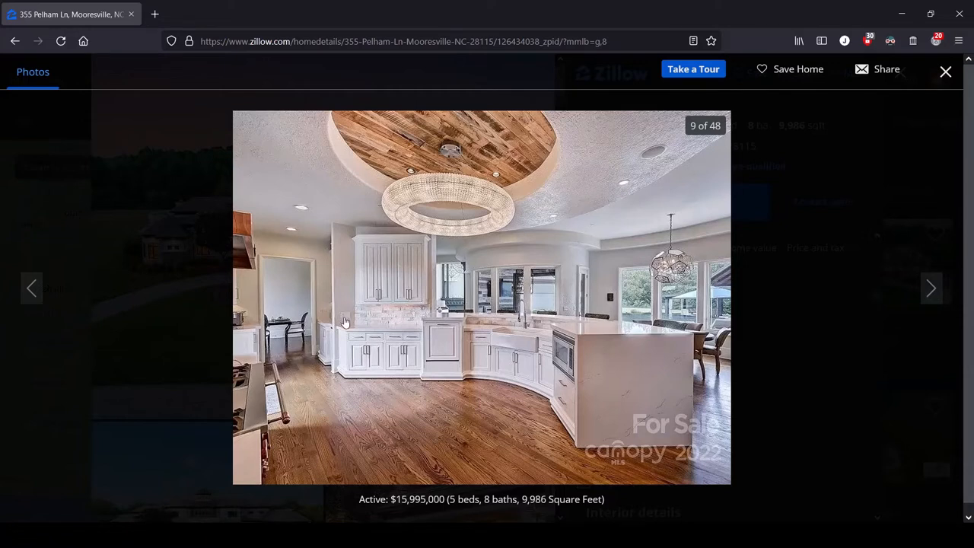
{"action": "mouse_move", "coordinate": [259, 353]}
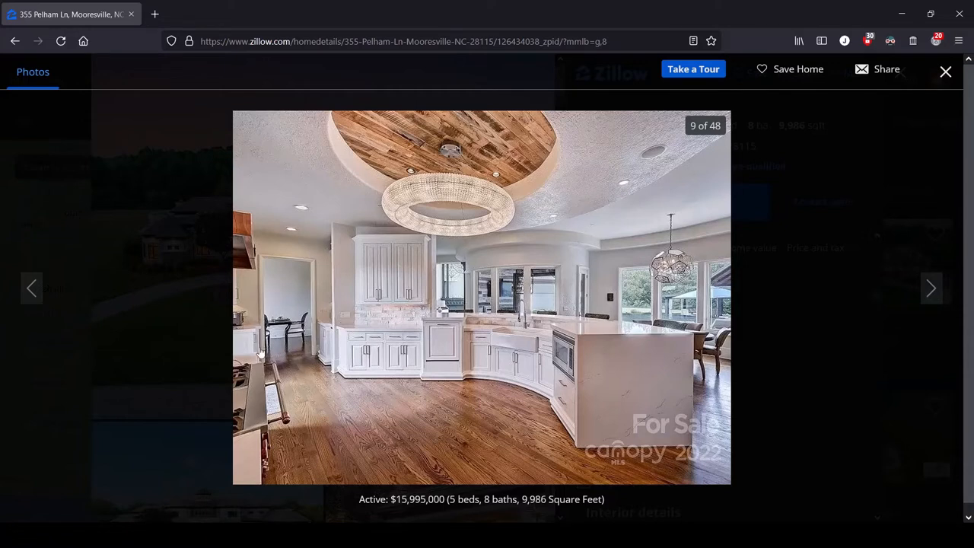
{"action": "mouse_move", "coordinate": [679, 347]}
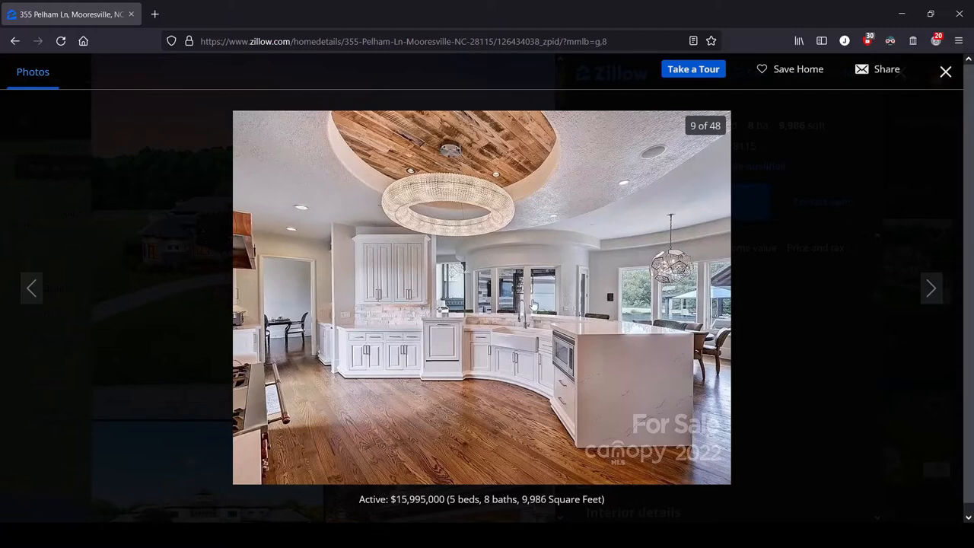
{"action": "mouse_move", "coordinate": [533, 304]}
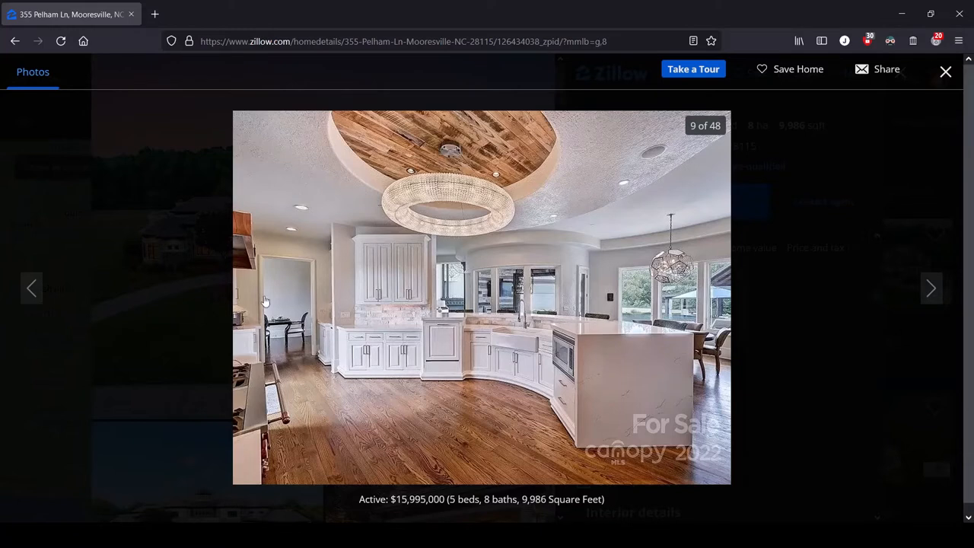
{"action": "mouse_move", "coordinate": [571, 304]}
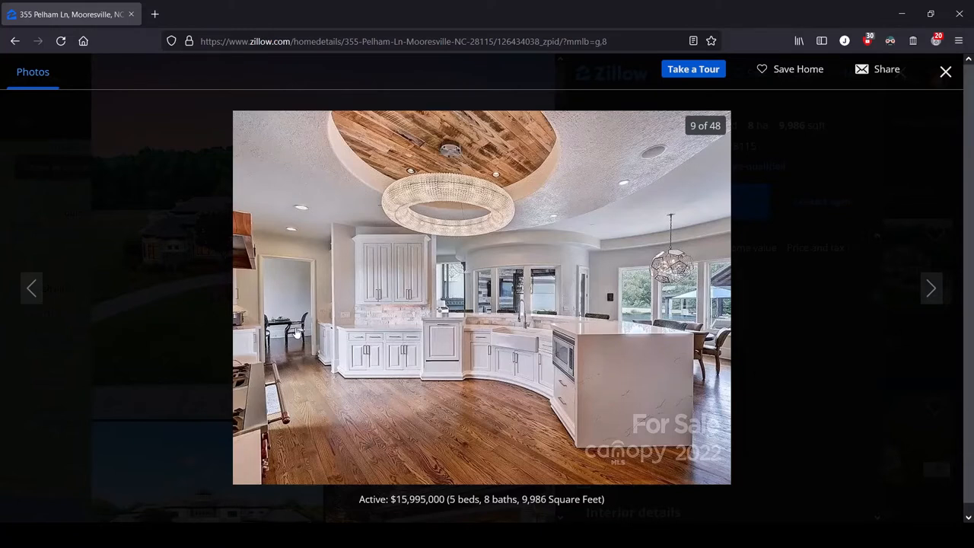
{"action": "mouse_move", "coordinate": [296, 344]}
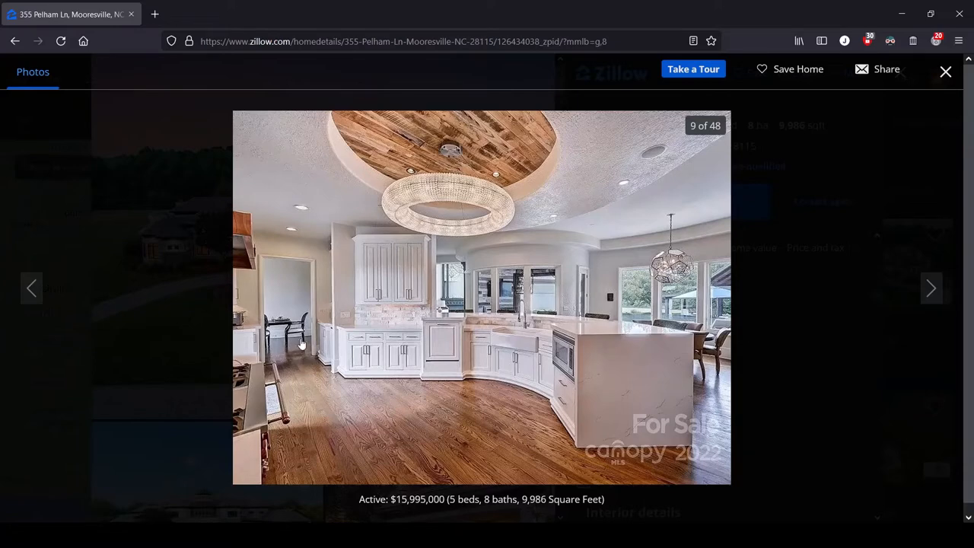
- Advance to photo 10 of 48, the open kitchen with the bar-stool counter
{"action": "left_click", "coordinate": [931, 288]}
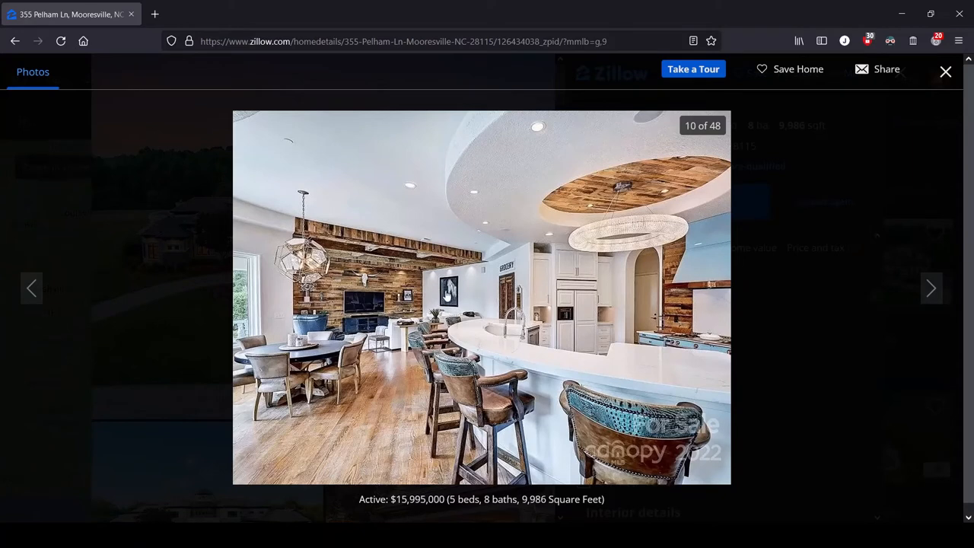
{"action": "mouse_move", "coordinate": [455, 330]}
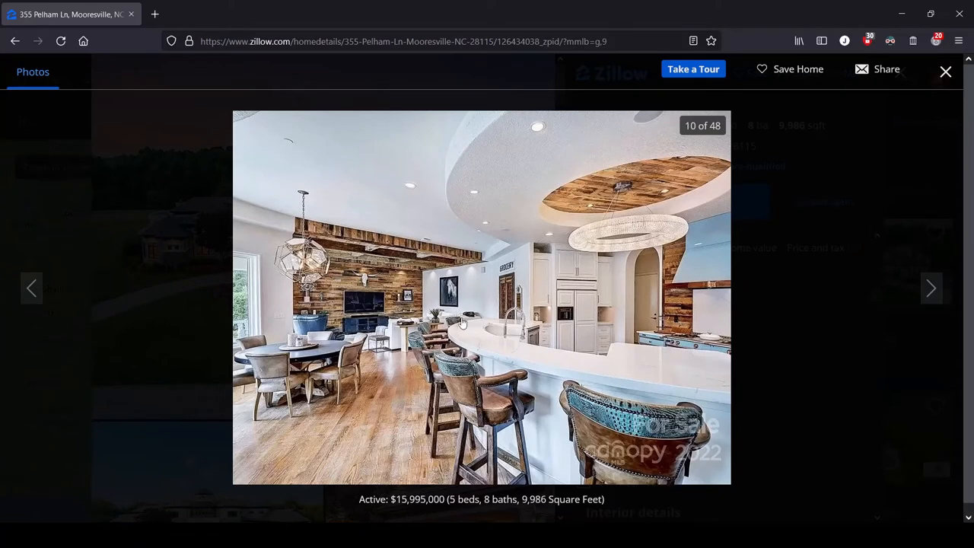
{"action": "mouse_move", "coordinate": [478, 319]}
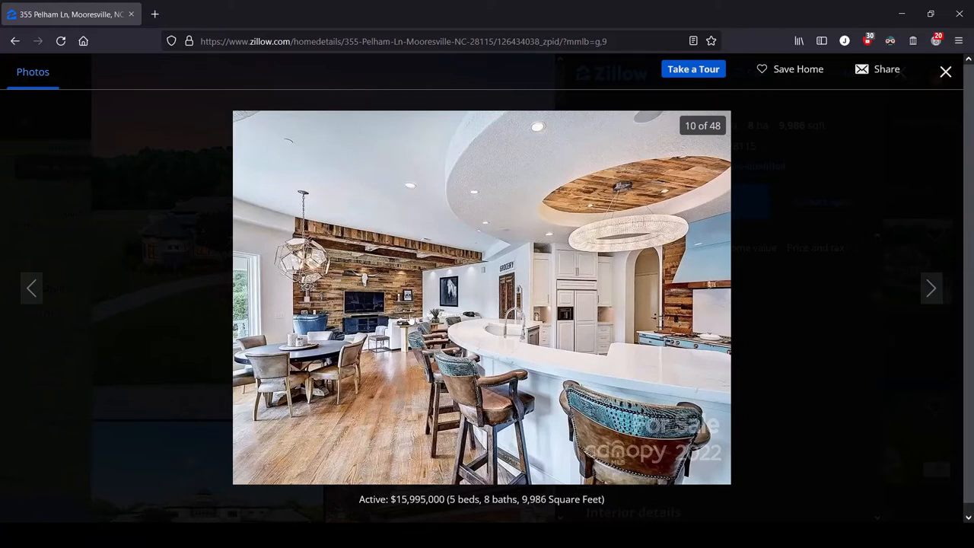
{"action": "mouse_move", "coordinate": [518, 274]}
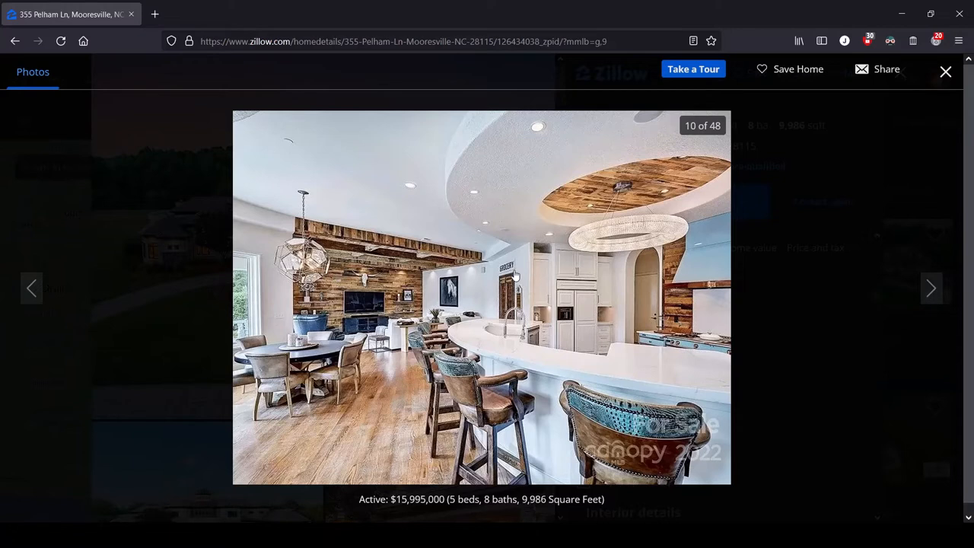
- Advance to photo 11 of 48, the breakfast nook with the round table and French doors
{"action": "left_click", "coordinate": [931, 287]}
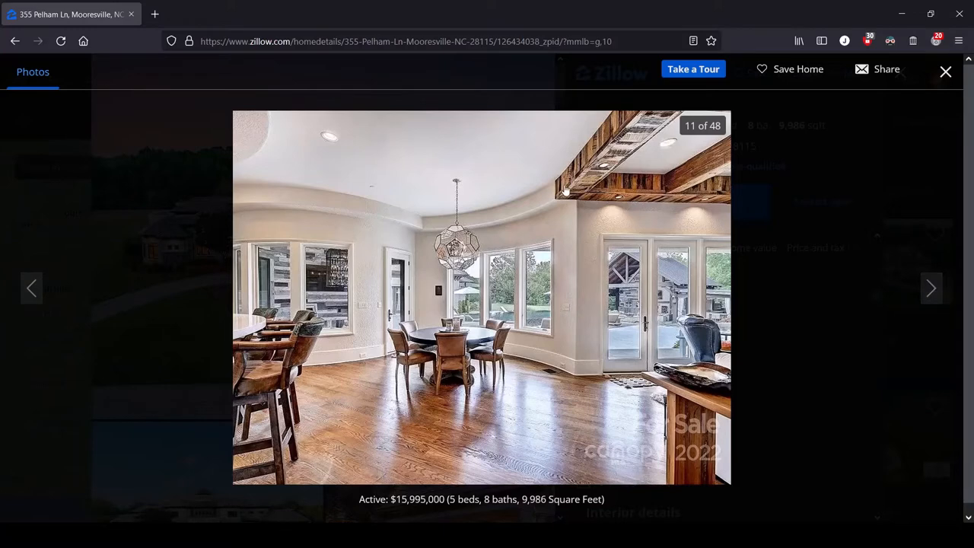
{"action": "mouse_move", "coordinate": [676, 143]}
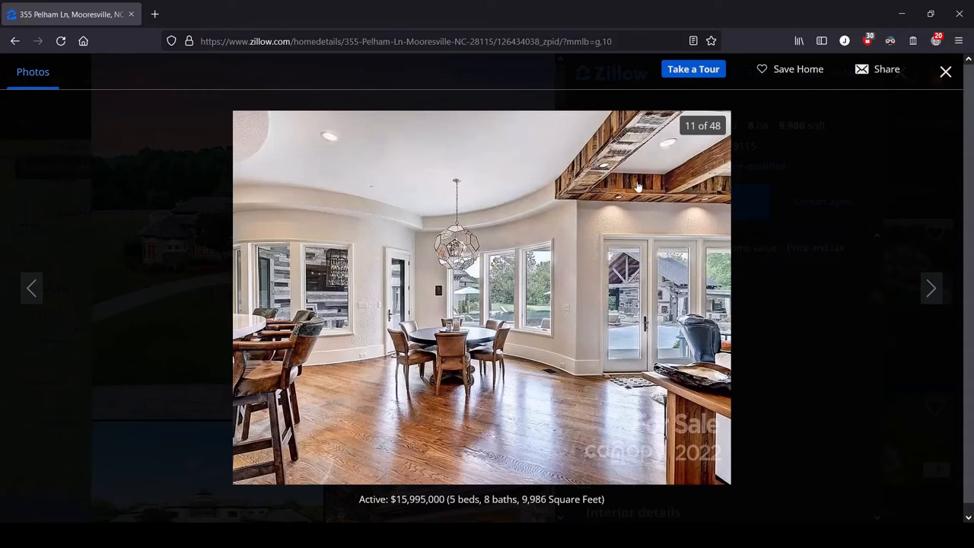
- Advance the gallery to photo 12 of 48, the family room with the wood-plank feature wall
{"action": "left_click", "coordinate": [932, 288]}
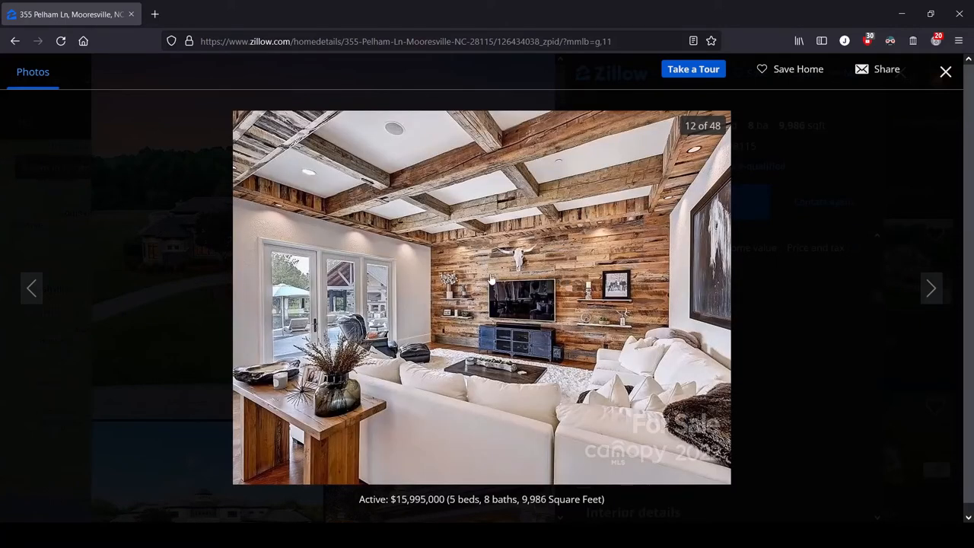
{"action": "mouse_move", "coordinate": [502, 326]}
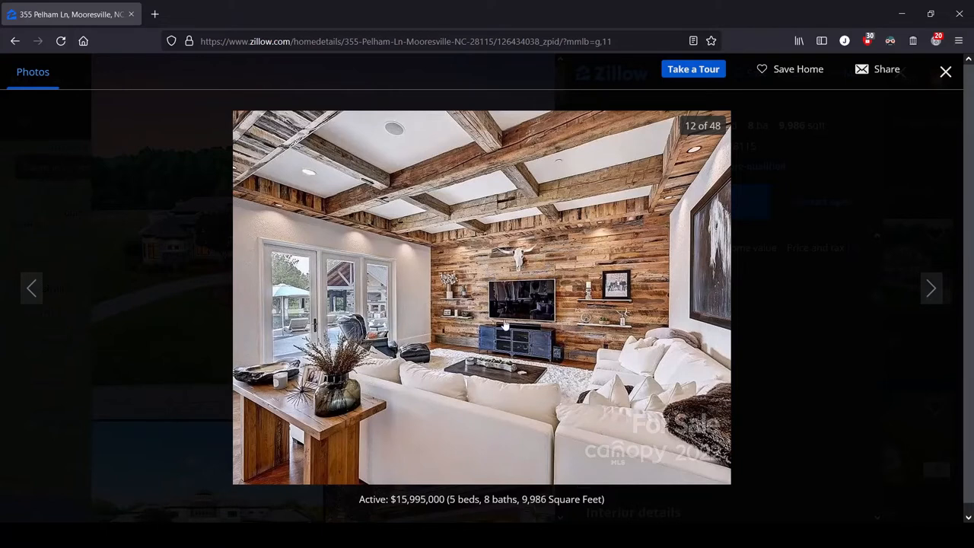
{"action": "mouse_move", "coordinate": [485, 272]}
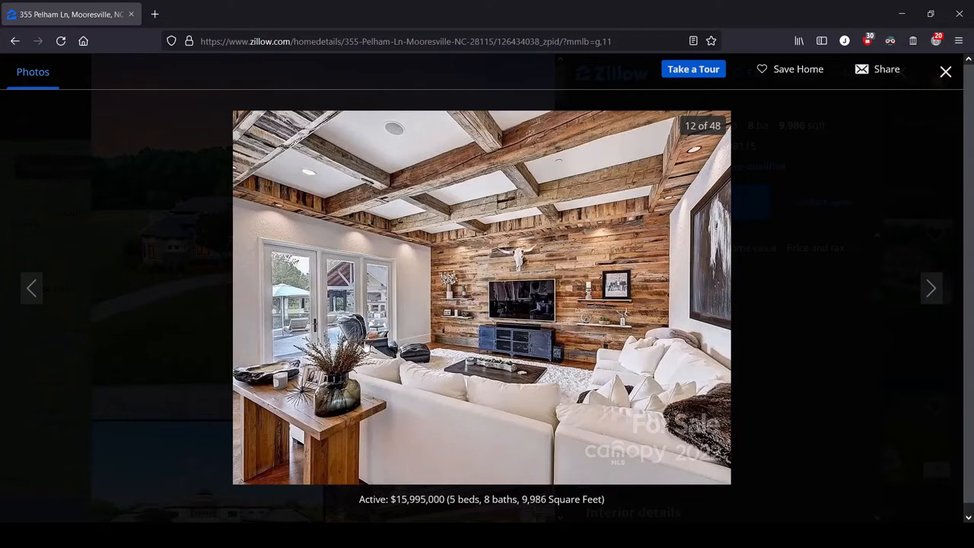
{"action": "mouse_move", "coordinate": [393, 329]}
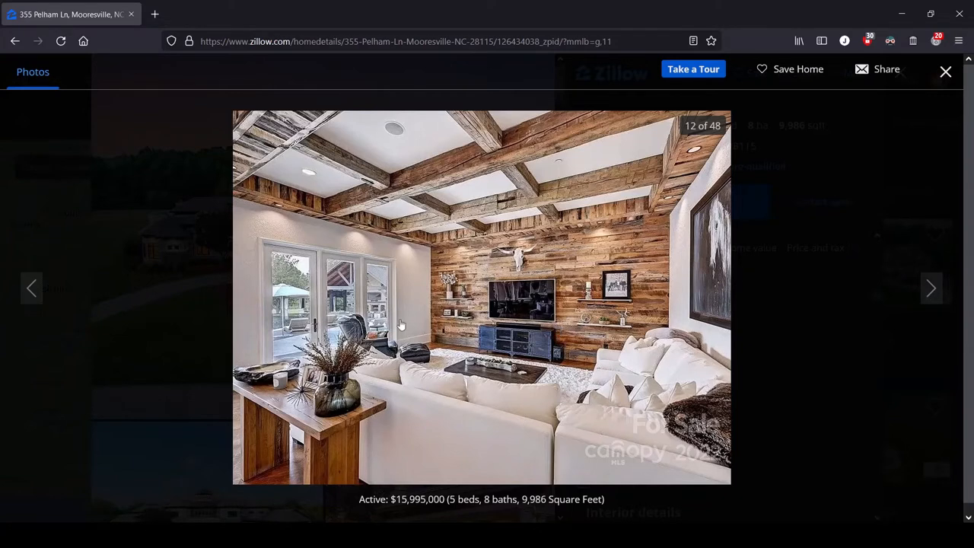
{"action": "mouse_move", "coordinate": [583, 262]}
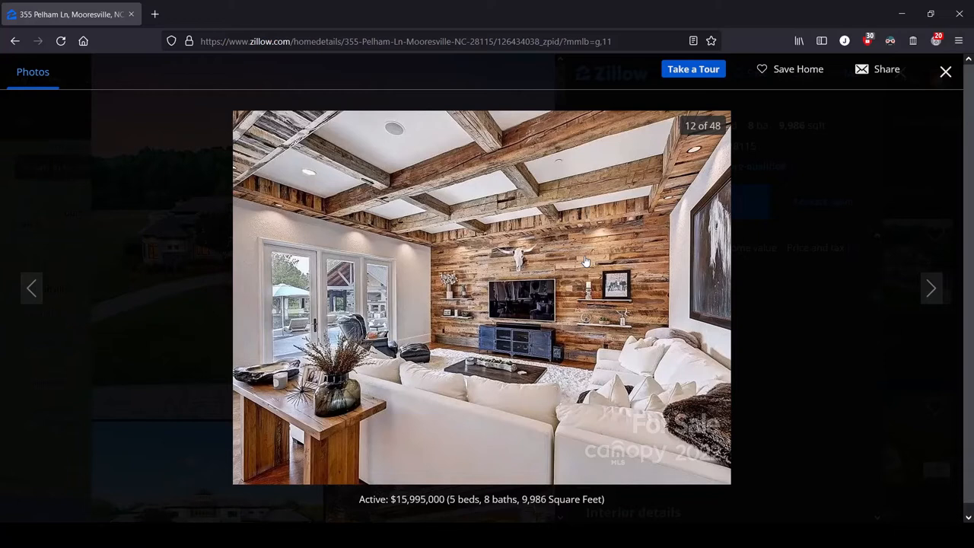
{"action": "mouse_move", "coordinate": [467, 344]}
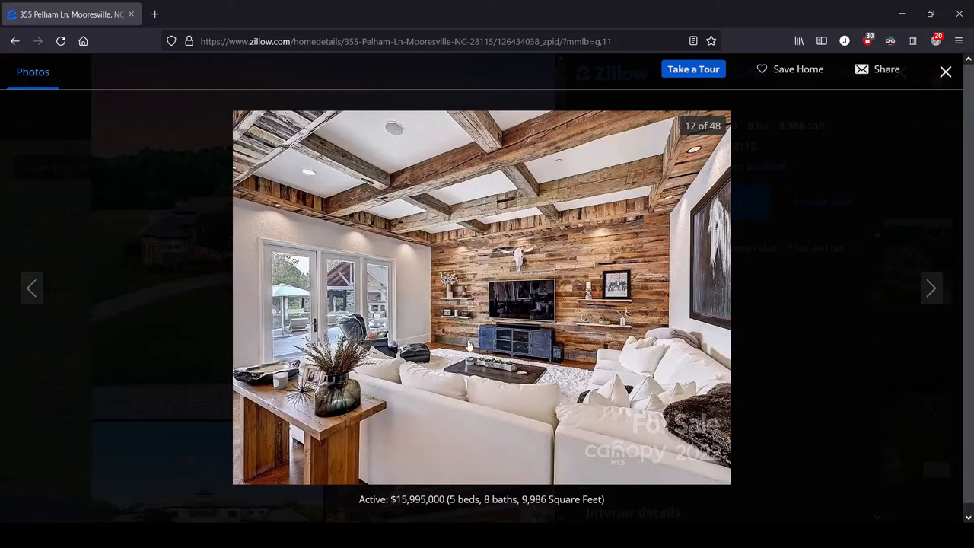
{"action": "mouse_move", "coordinate": [521, 306]}
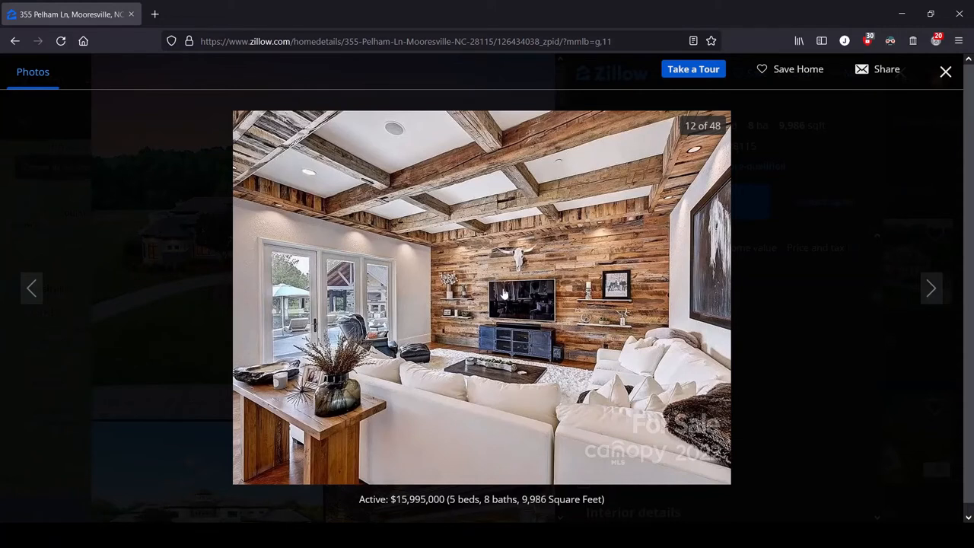
{"action": "mouse_move", "coordinate": [533, 337]}
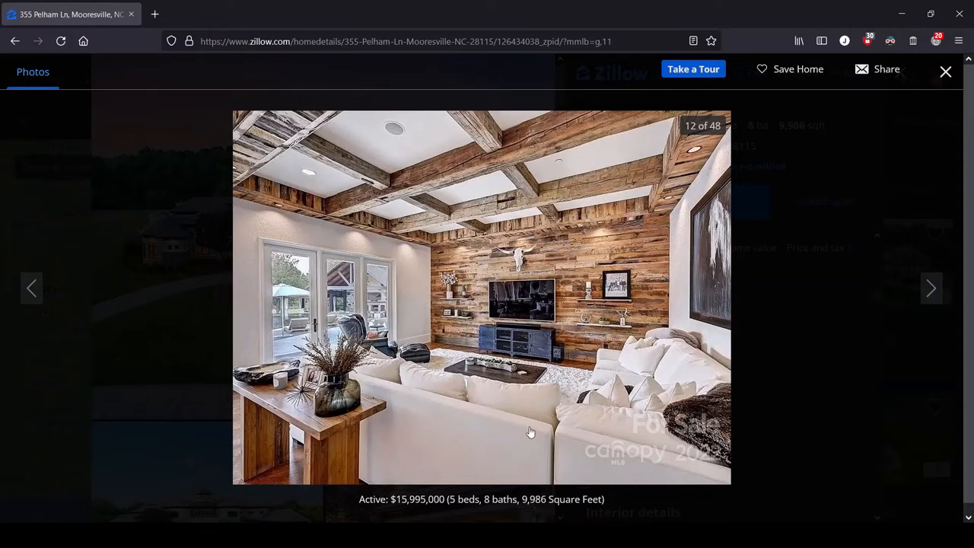
{"action": "mouse_move", "coordinate": [502, 435]}
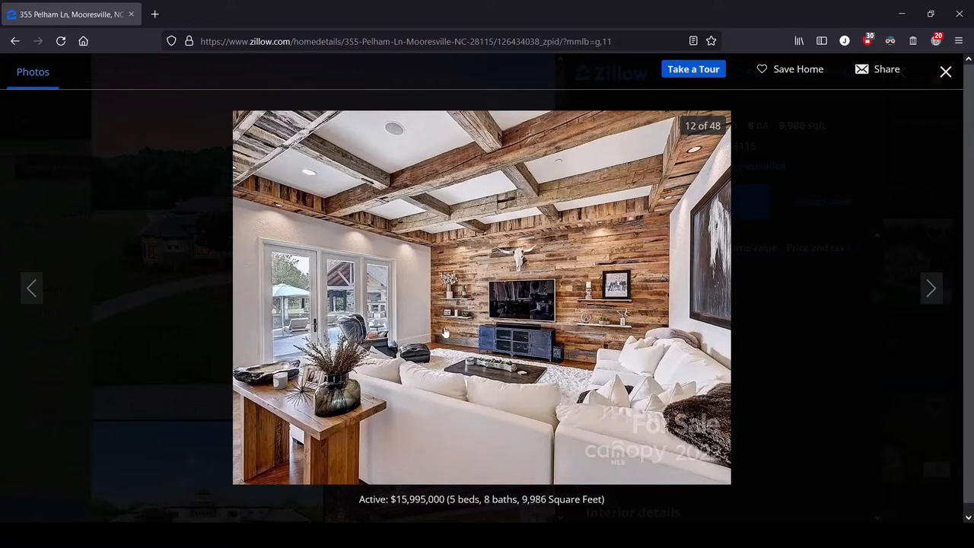
{"action": "left_click", "coordinate": [931, 288]}
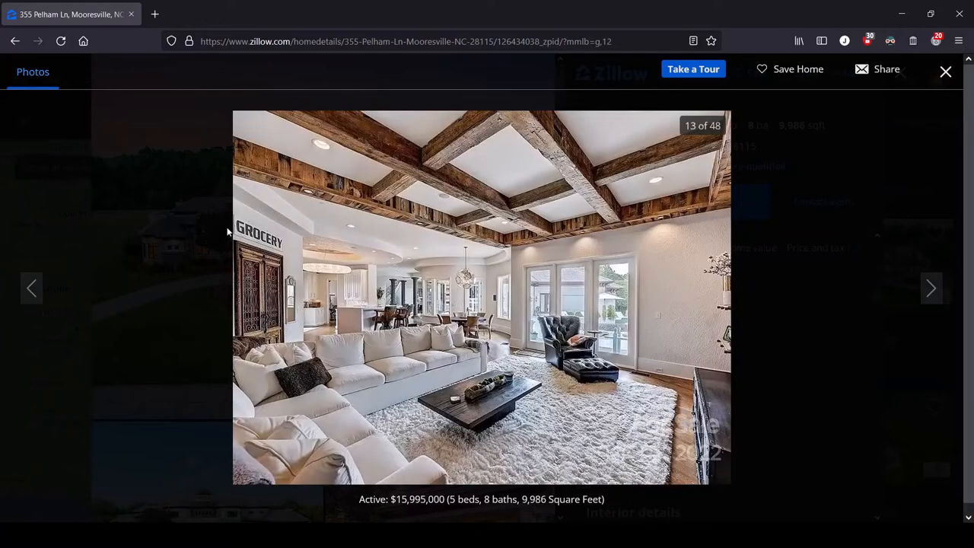
{"action": "mouse_move", "coordinate": [289, 248]}
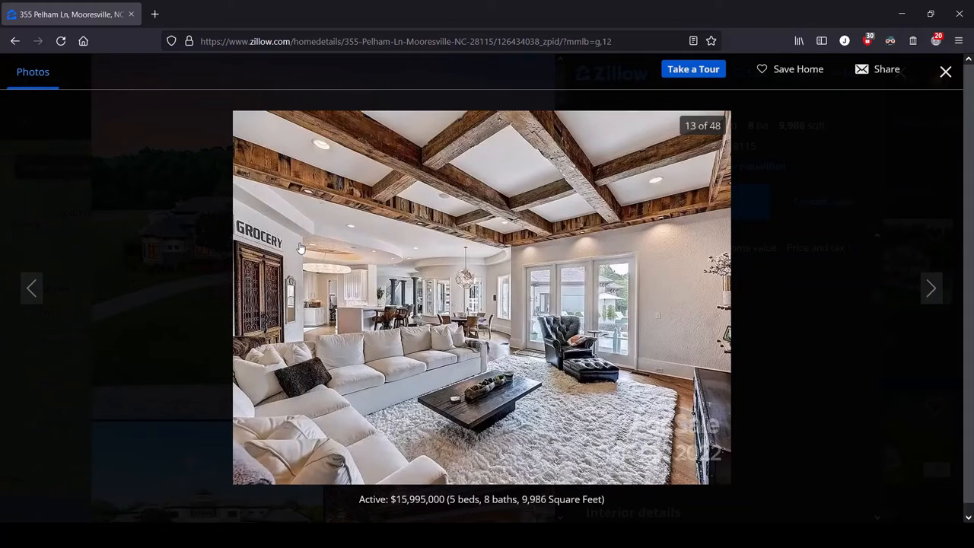
{"action": "mouse_move", "coordinate": [271, 228]}
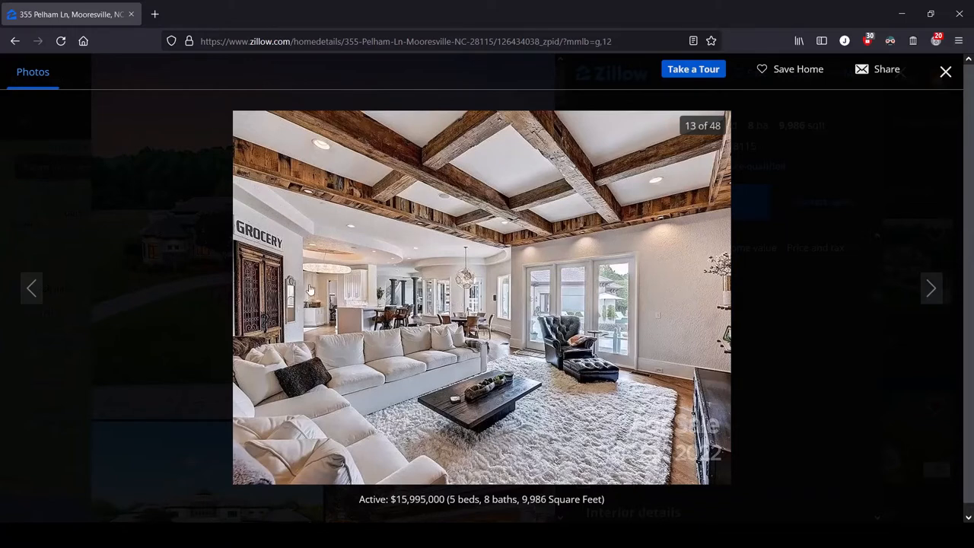
{"action": "mouse_move", "coordinate": [304, 290]}
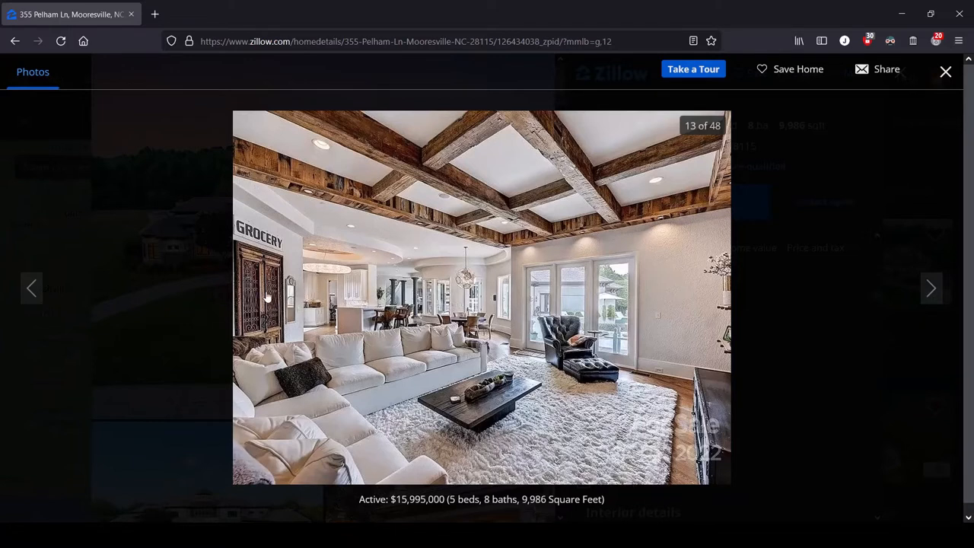
{"action": "mouse_move", "coordinate": [259, 222]}
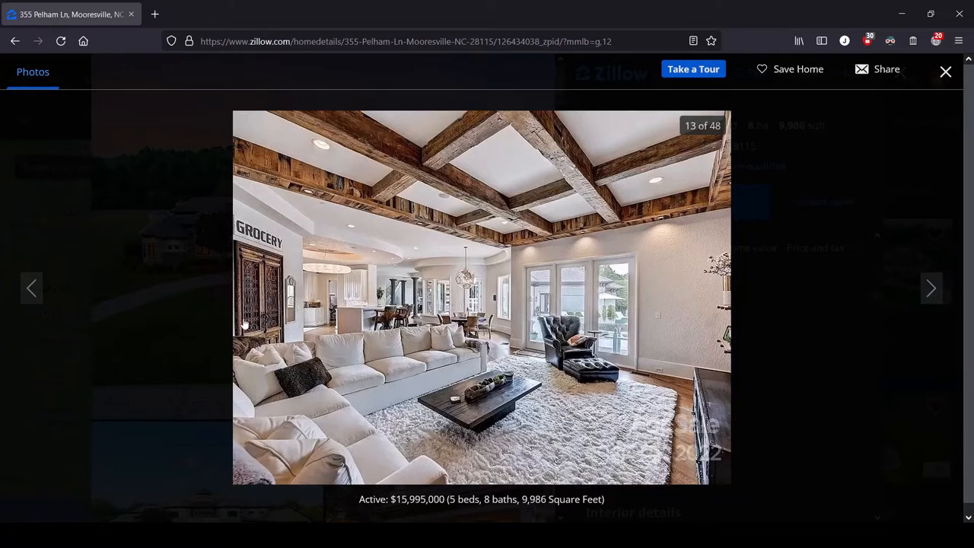
{"action": "mouse_move", "coordinate": [283, 310]}
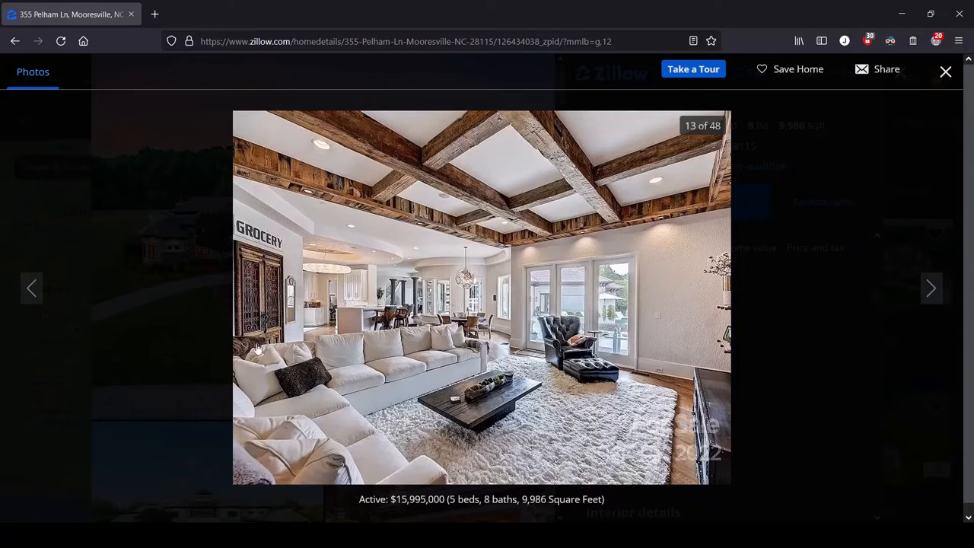
{"action": "mouse_move", "coordinate": [524, 332]}
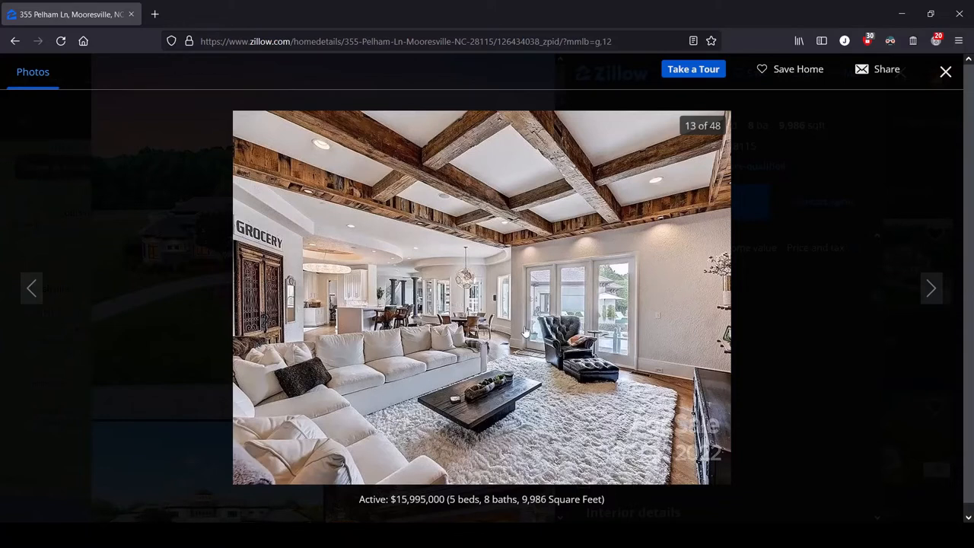
{"action": "mouse_move", "coordinate": [542, 215]}
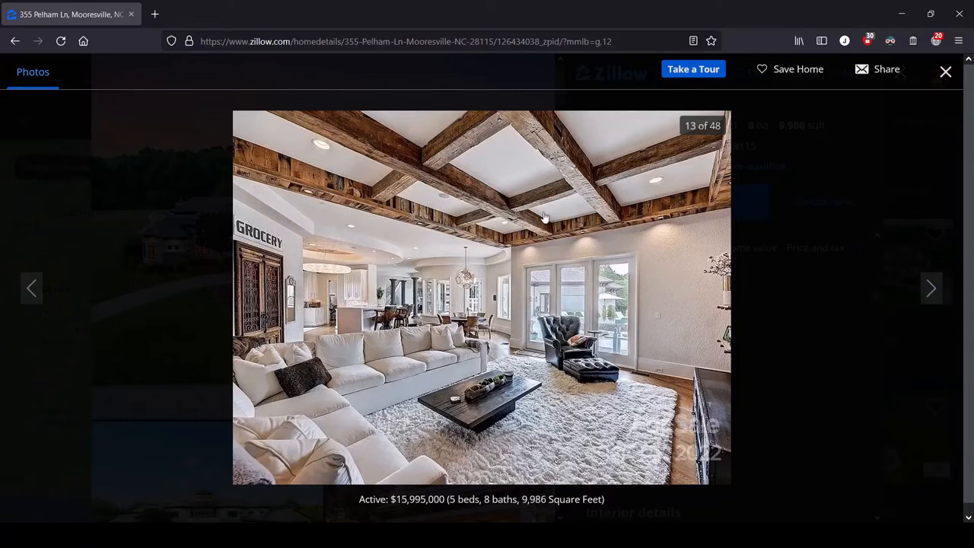
{"action": "mouse_move", "coordinate": [648, 356]}
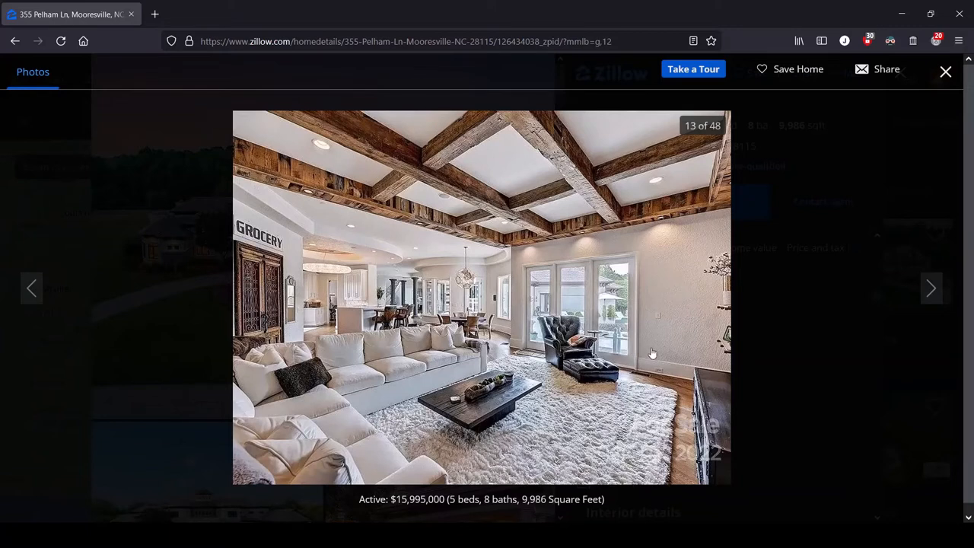
{"action": "mouse_move", "coordinate": [268, 328]}
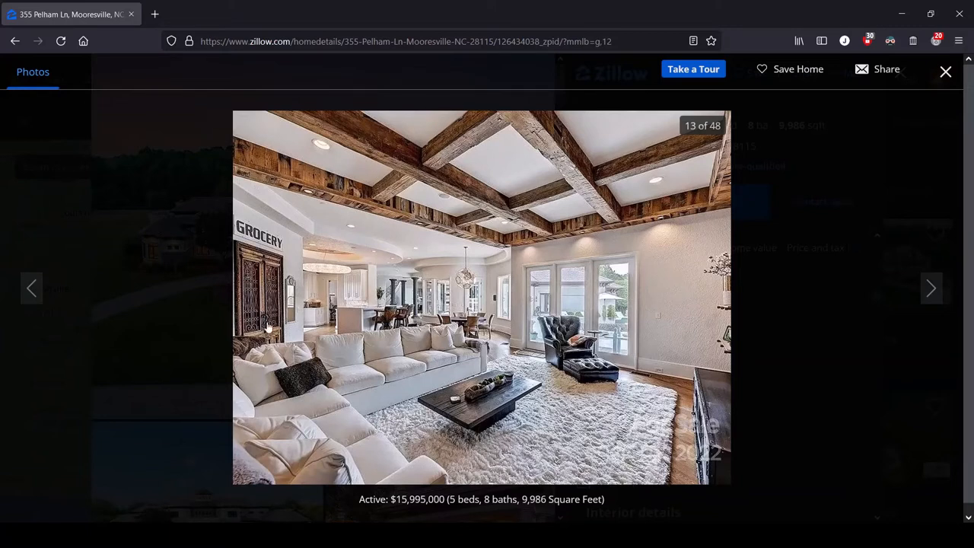
{"action": "mouse_move", "coordinate": [183, 349]}
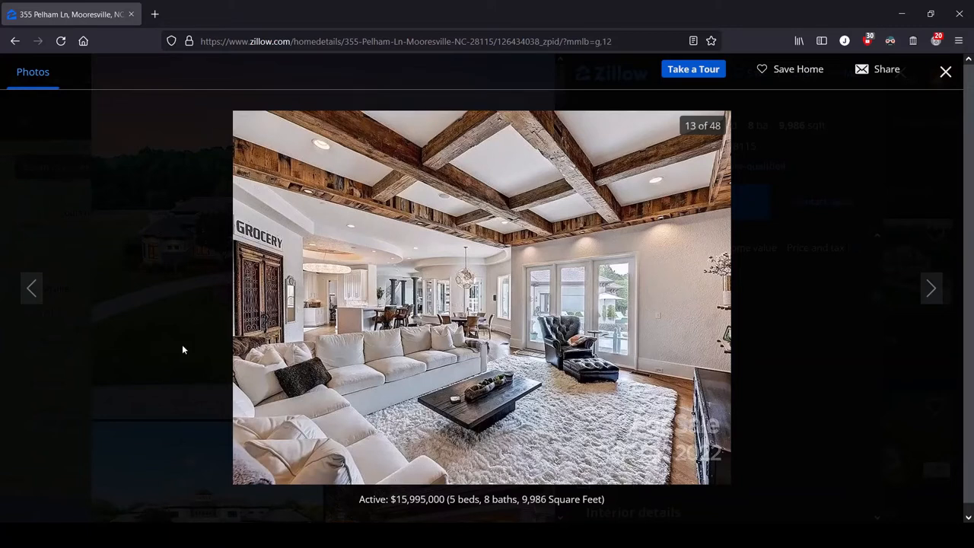
{"action": "mouse_move", "coordinate": [612, 469]}
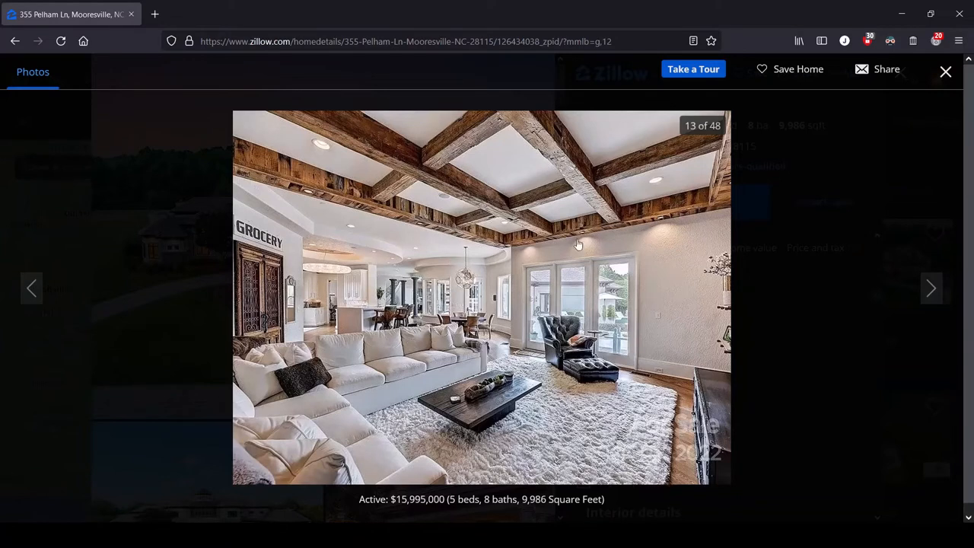
{"action": "mouse_move", "coordinate": [691, 238]}
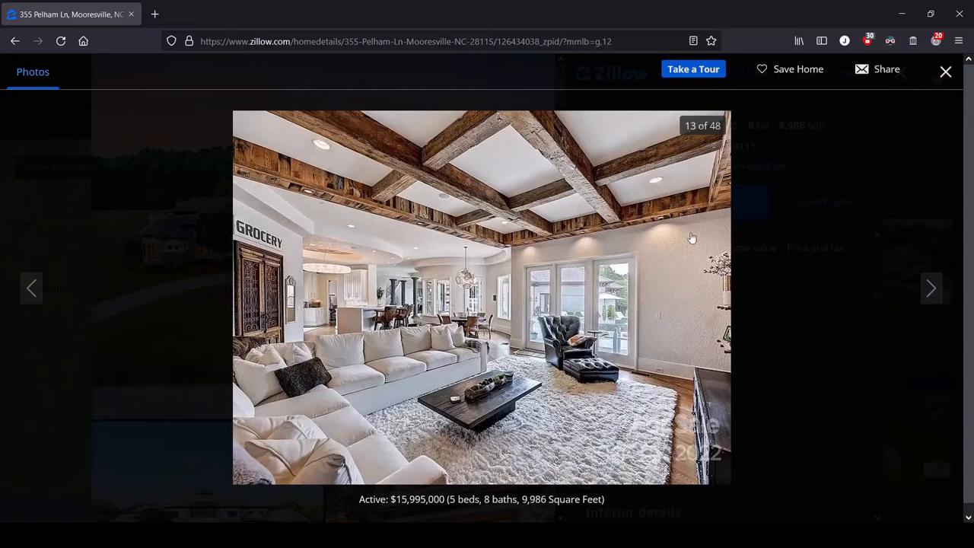
{"action": "mouse_move", "coordinate": [676, 363]}
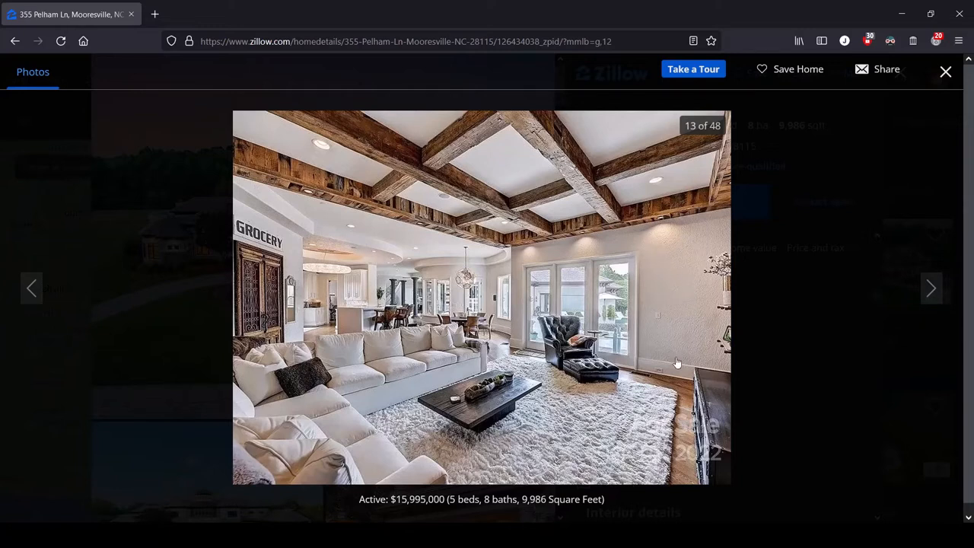
{"action": "mouse_move", "coordinate": [665, 234]}
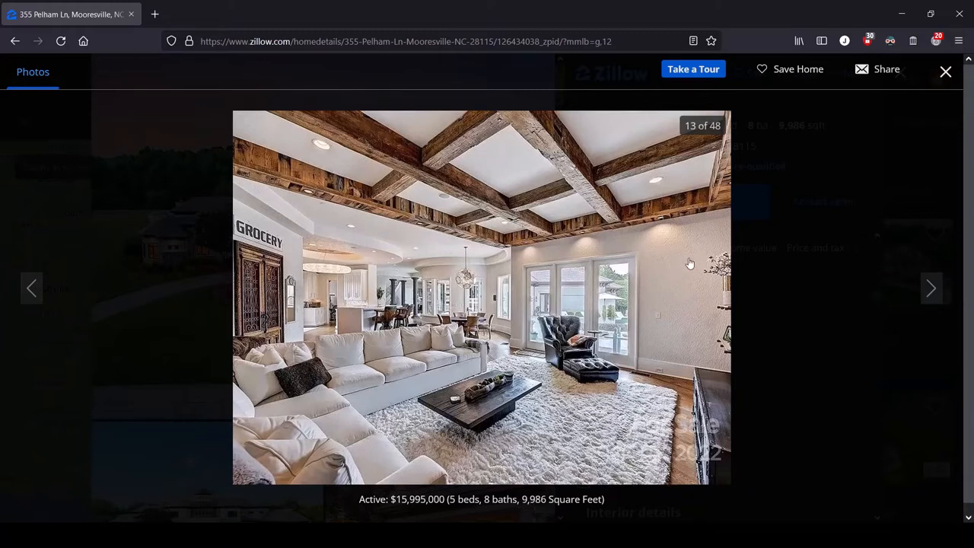
{"action": "mouse_move", "coordinate": [658, 274]}
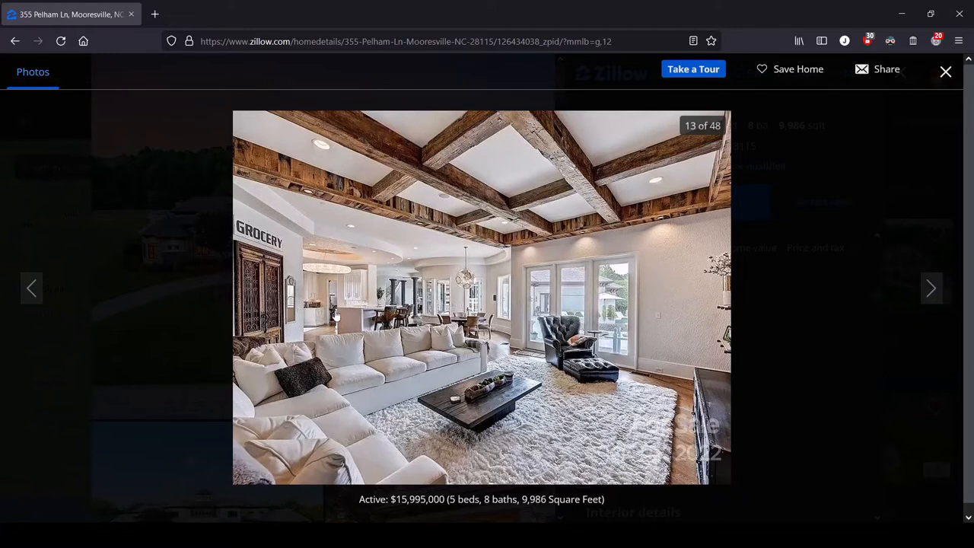
{"action": "mouse_move", "coordinate": [587, 375]}
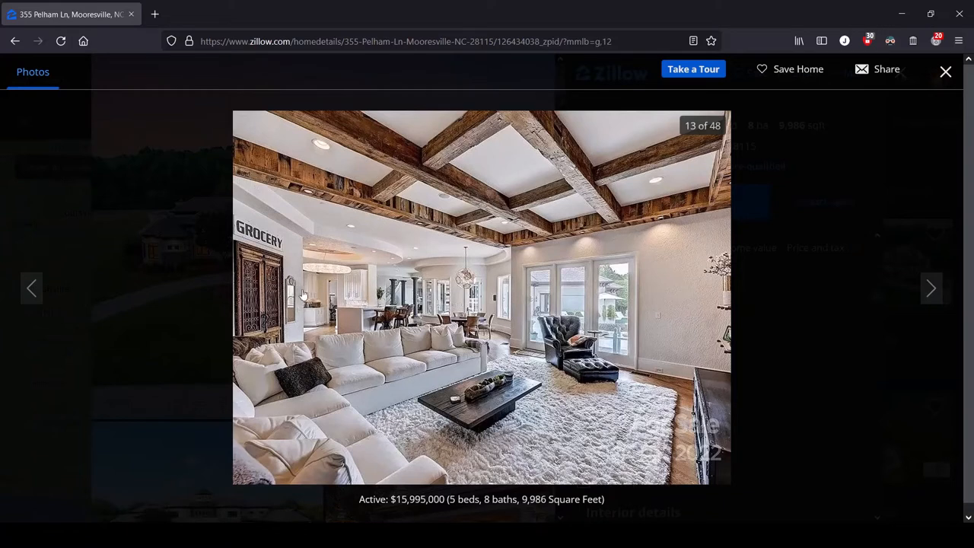
{"action": "mouse_move", "coordinate": [406, 360]}
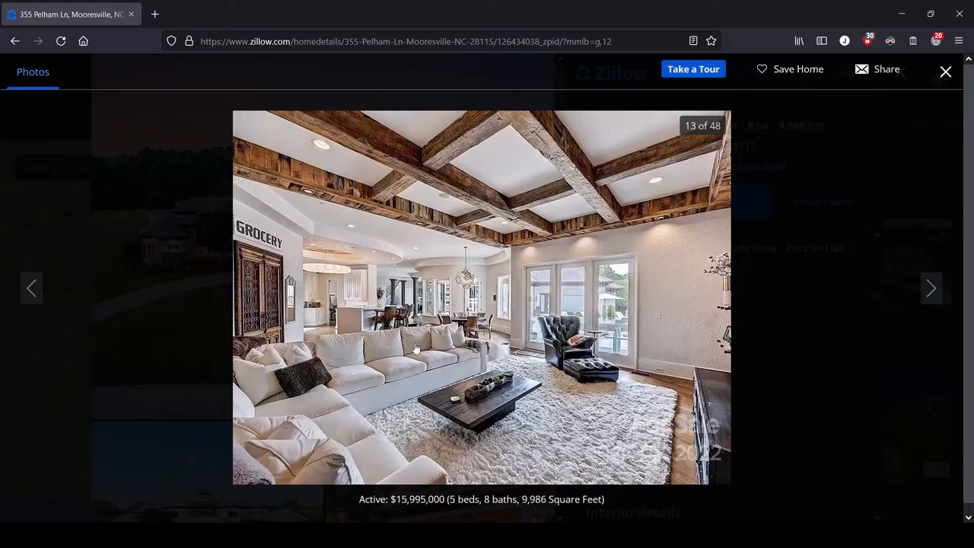
- Advance the gallery to photo 14 of 48, the study with the large wall clock
{"action": "left_click", "coordinate": [931, 289]}
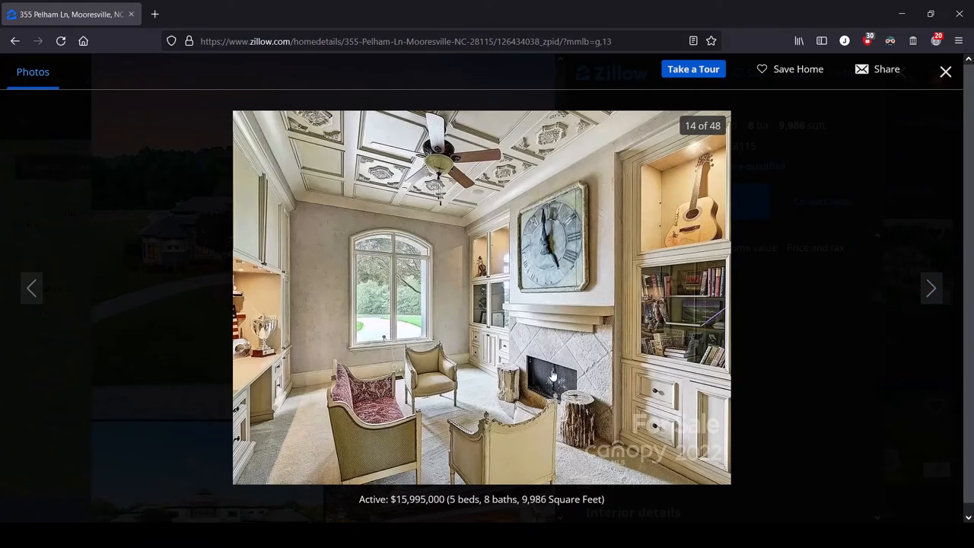
{"action": "mouse_move", "coordinate": [526, 466]}
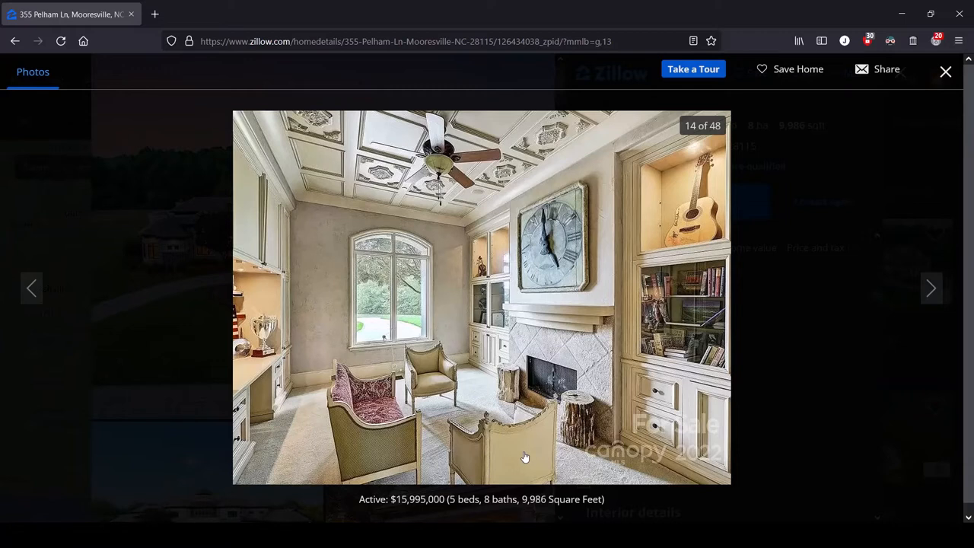
{"action": "mouse_move", "coordinate": [416, 372]}
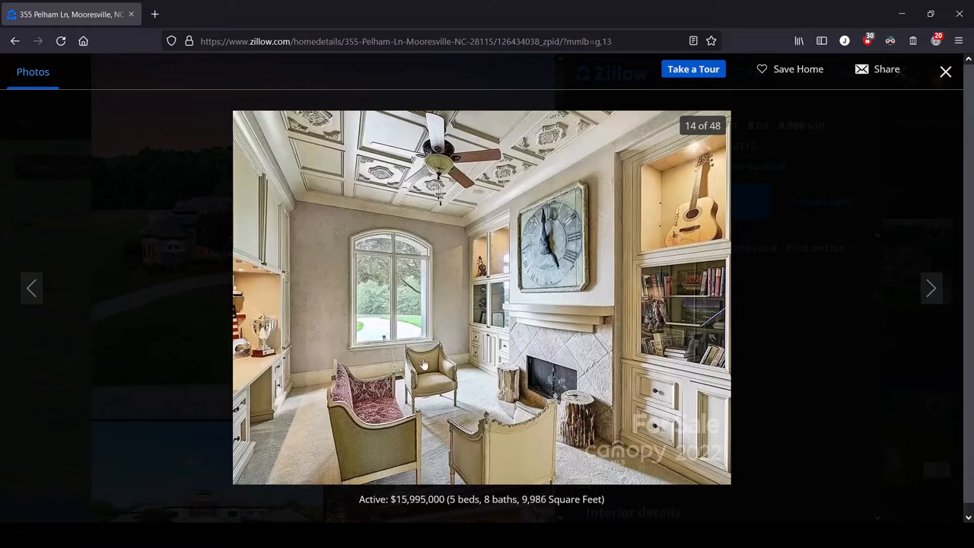
{"action": "mouse_move", "coordinate": [460, 435]}
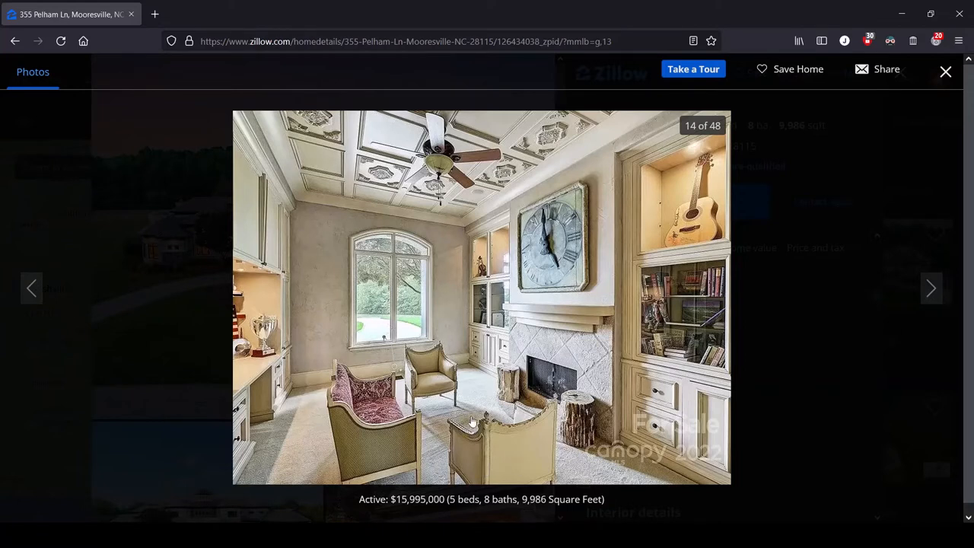
{"action": "mouse_move", "coordinate": [502, 465]}
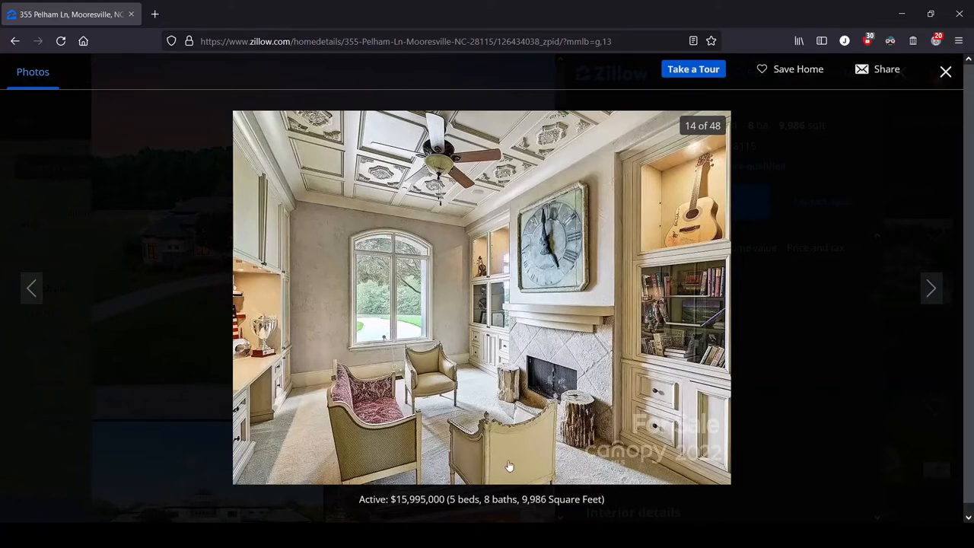
{"action": "mouse_move", "coordinate": [481, 456]}
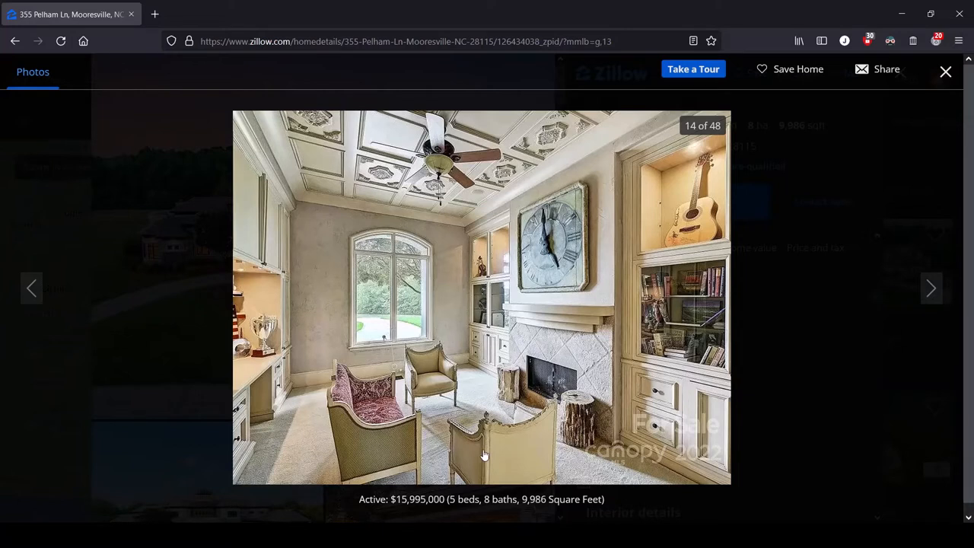
{"action": "mouse_move", "coordinate": [521, 466]}
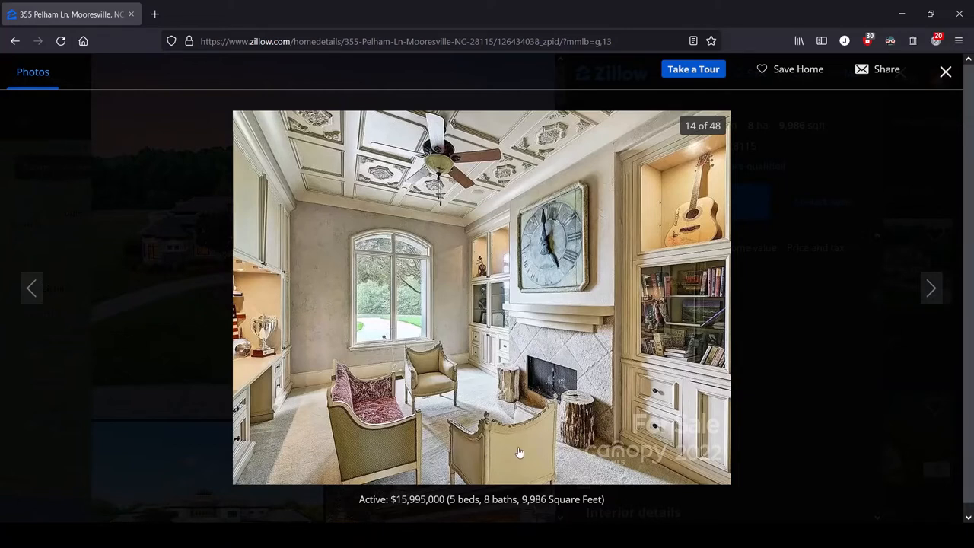
{"action": "mouse_move", "coordinate": [409, 460]}
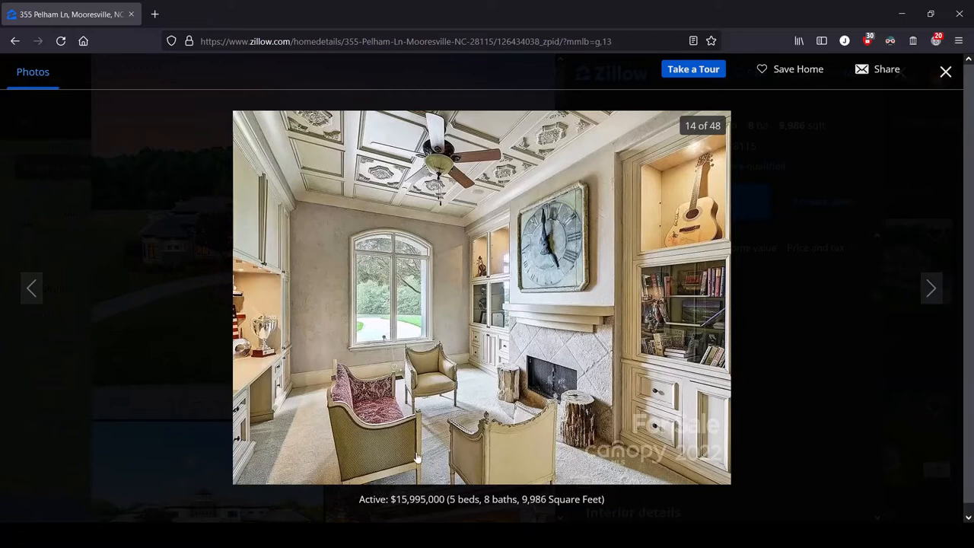
{"action": "mouse_move", "coordinate": [722, 178]}
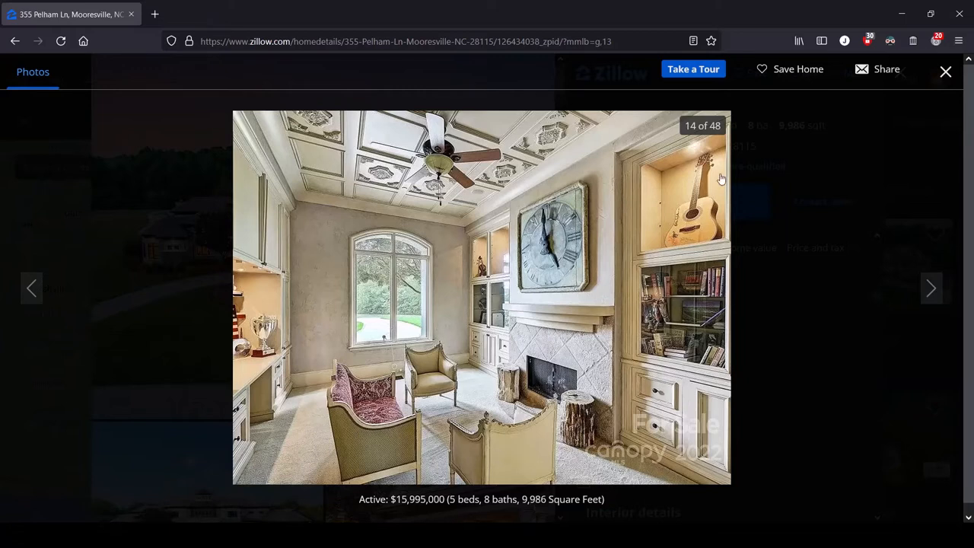
{"action": "mouse_move", "coordinate": [670, 166]}
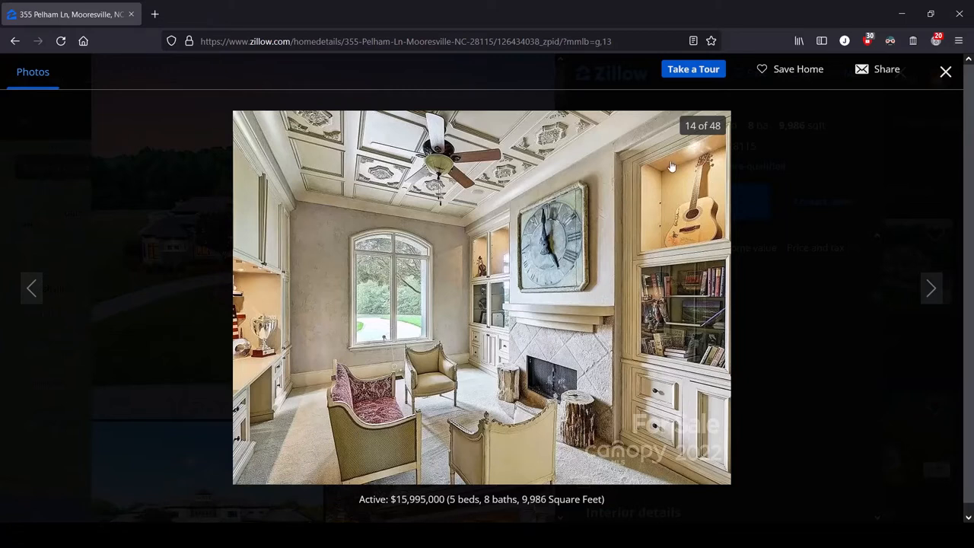
{"action": "mouse_move", "coordinate": [668, 155]}
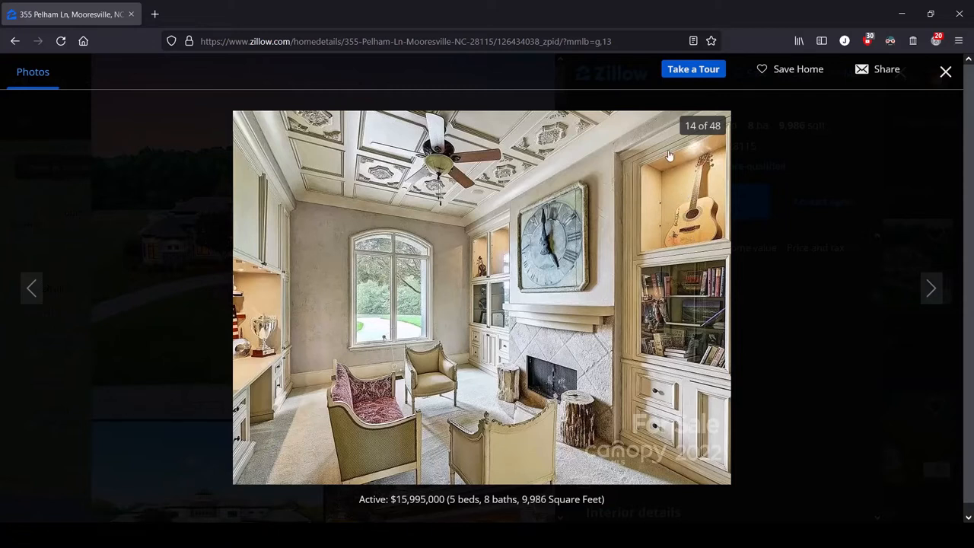
{"action": "mouse_move", "coordinate": [703, 268]}
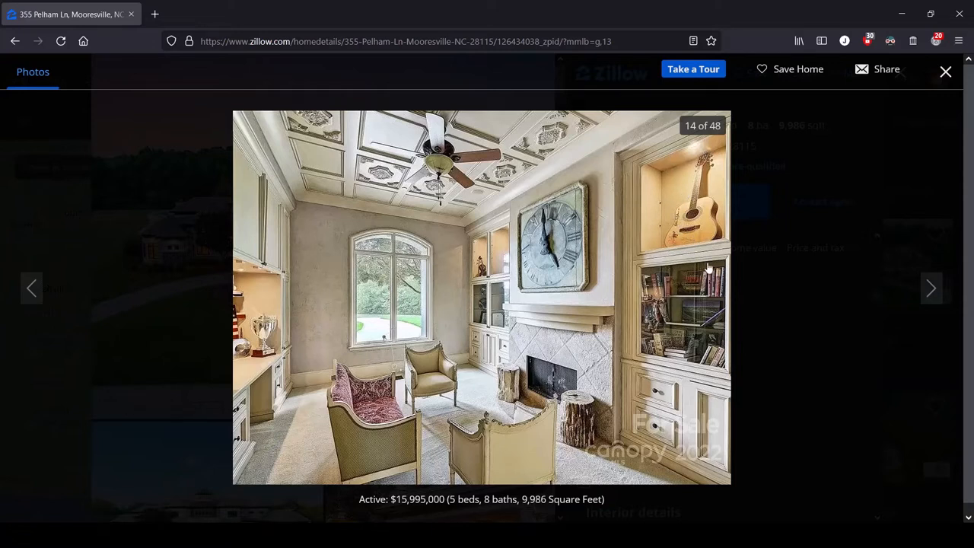
{"action": "mouse_move", "coordinate": [670, 210]}
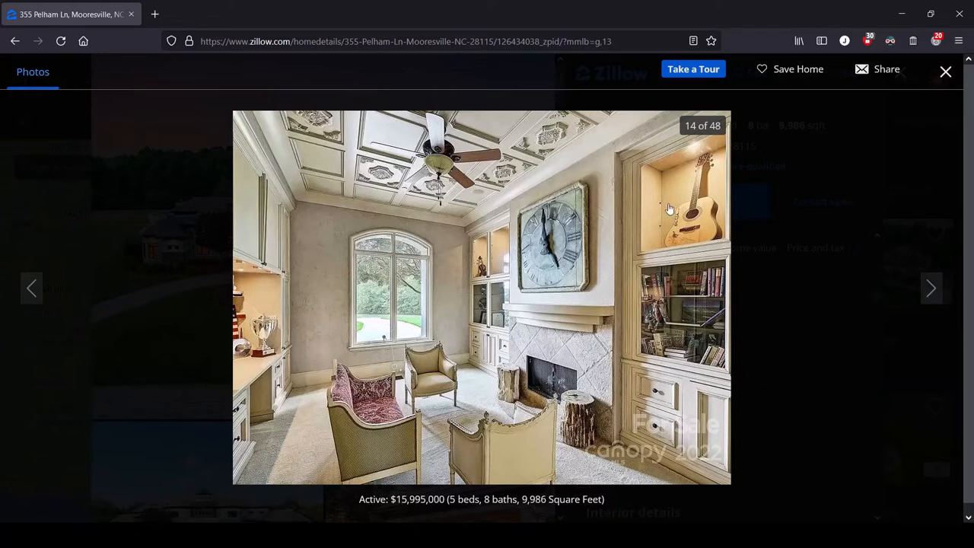
{"action": "mouse_move", "coordinate": [699, 239]}
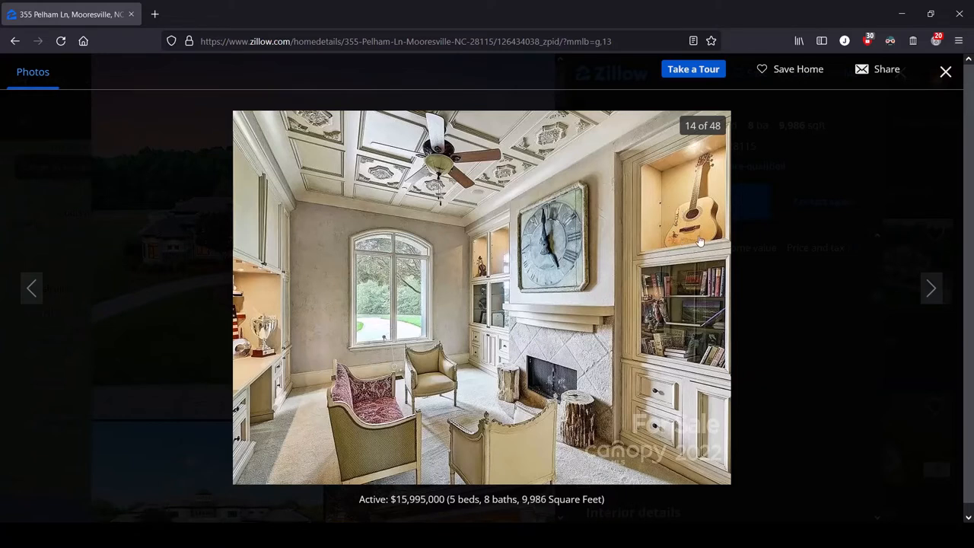
{"action": "mouse_move", "coordinate": [554, 319]}
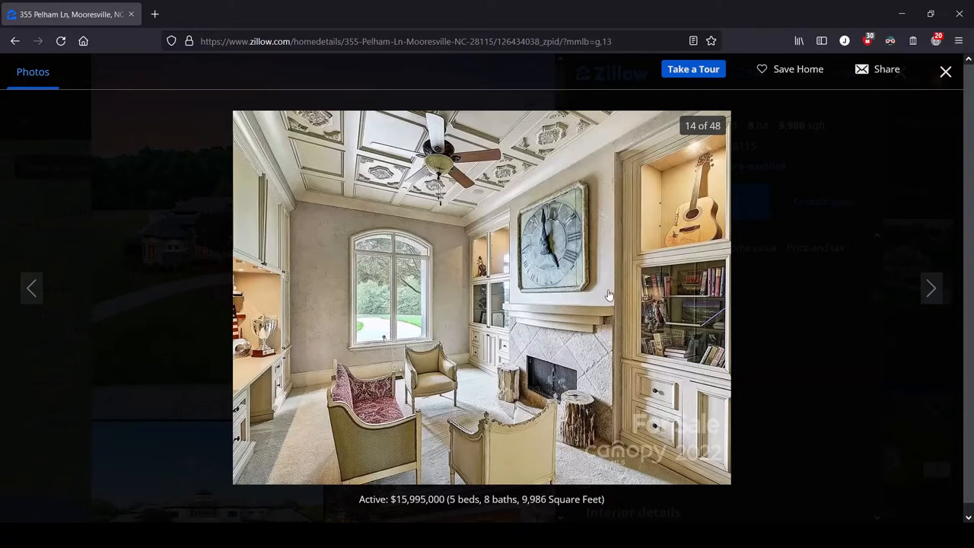
{"action": "mouse_move", "coordinate": [607, 294]}
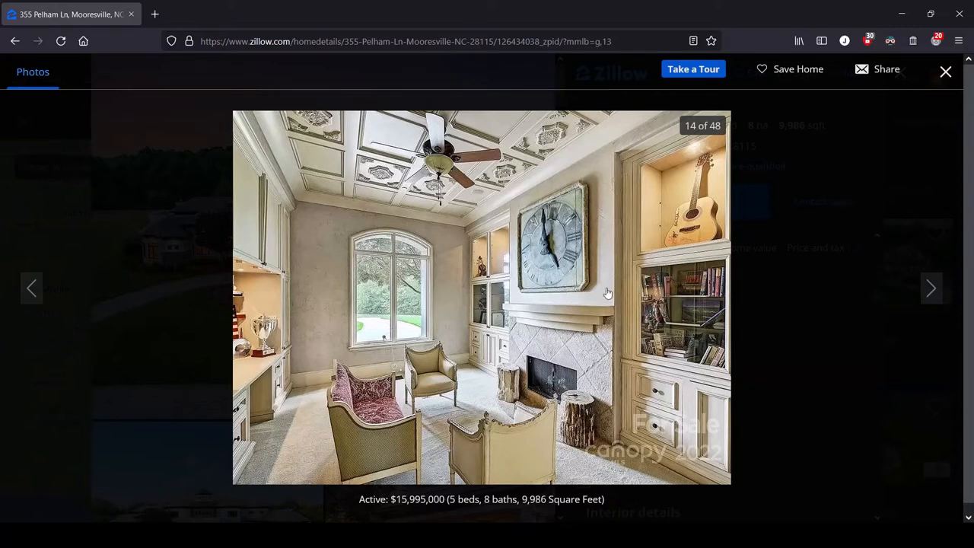
{"action": "mouse_move", "coordinate": [300, 141]}
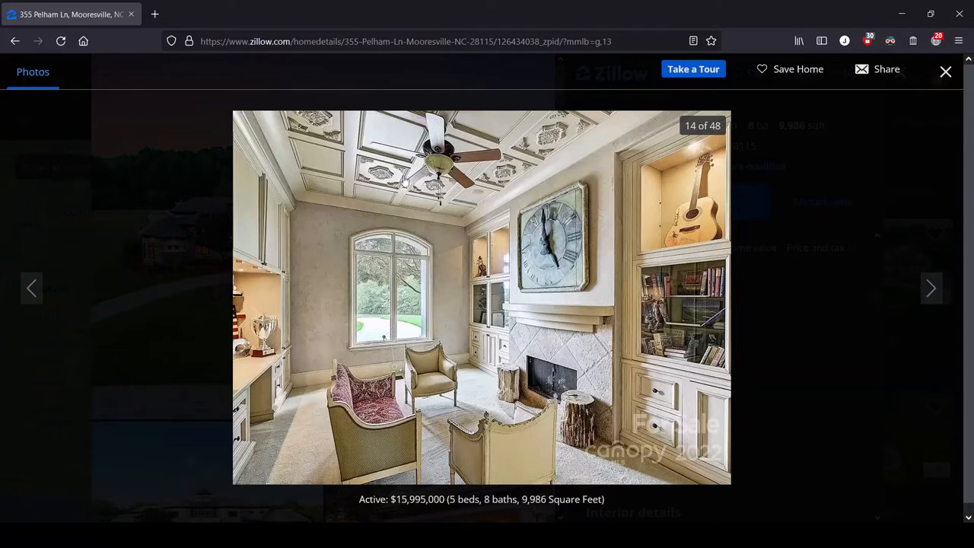
{"action": "mouse_move", "coordinate": [439, 160]}
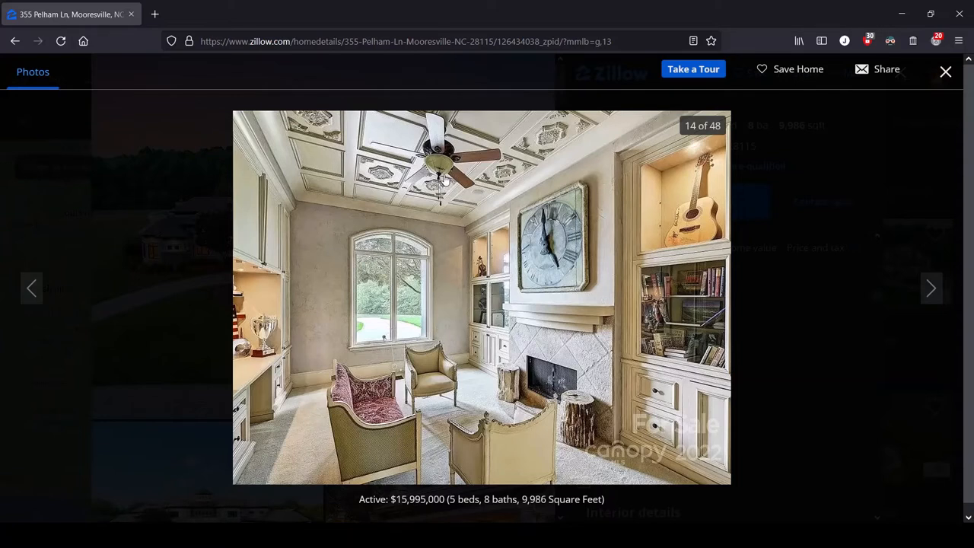
{"action": "mouse_move", "coordinate": [694, 341]}
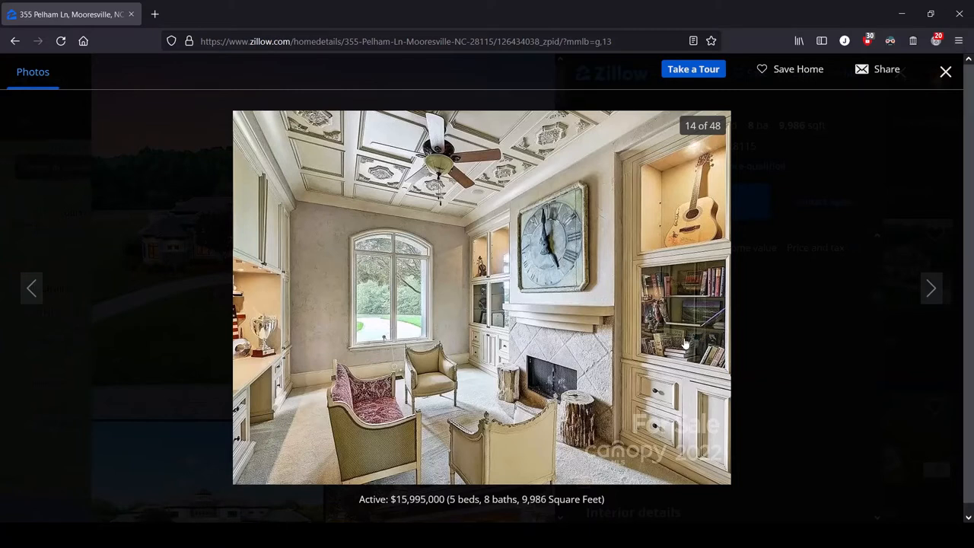
{"action": "mouse_move", "coordinate": [692, 292]}
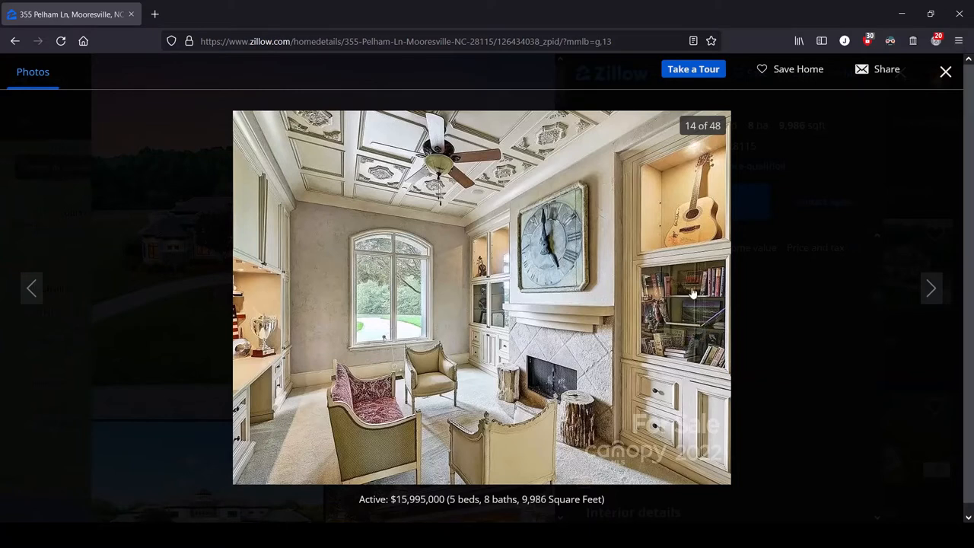
{"action": "mouse_move", "coordinate": [680, 309]}
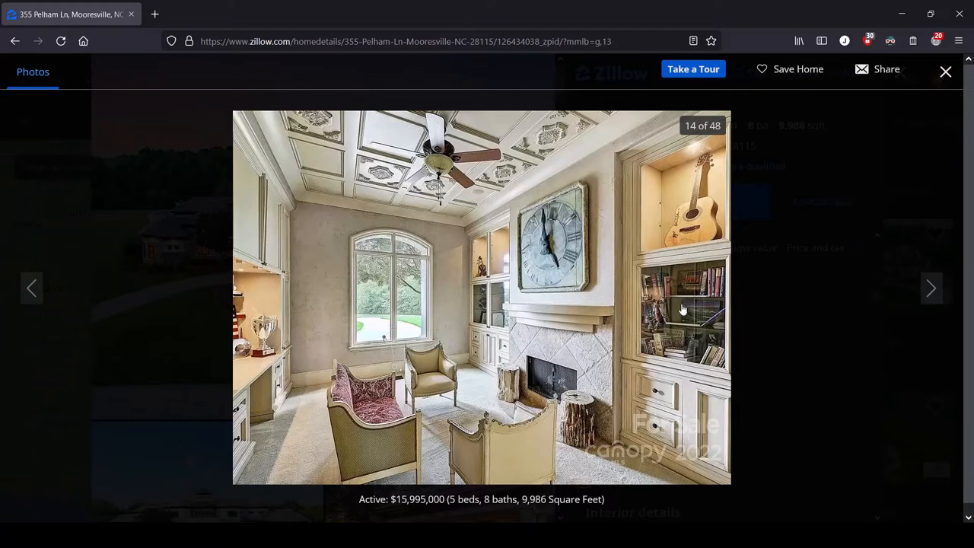
{"action": "mouse_move", "coordinate": [545, 381]}
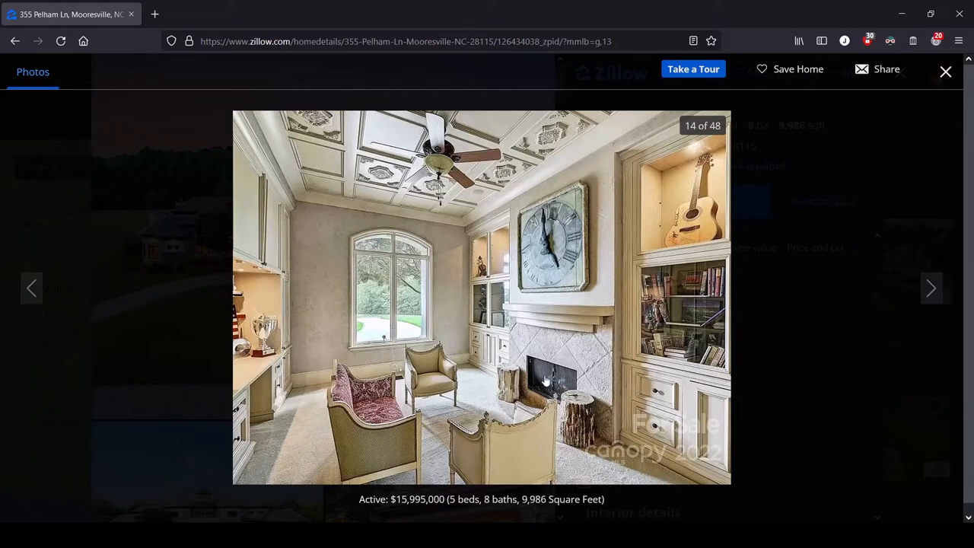
{"action": "mouse_move", "coordinate": [545, 399]}
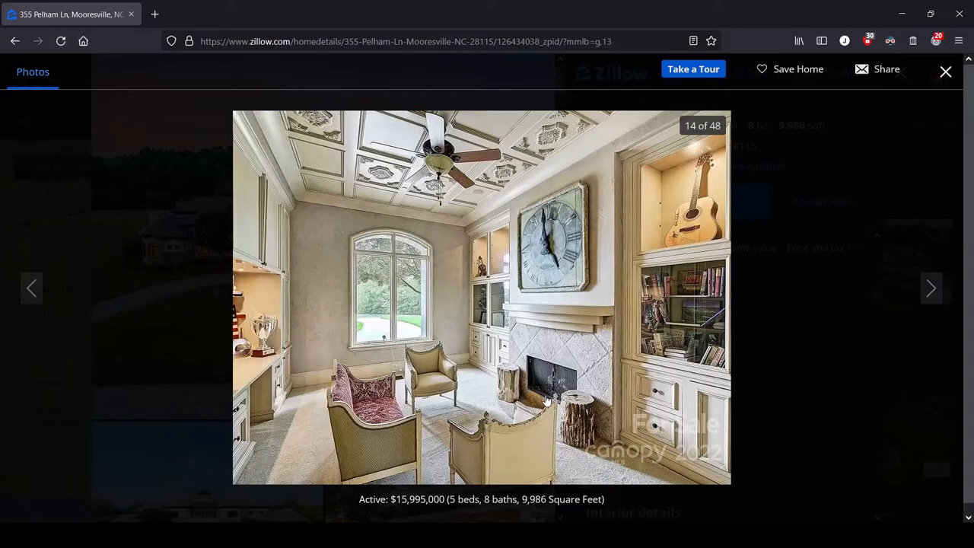
{"action": "left_click", "coordinate": [932, 287]}
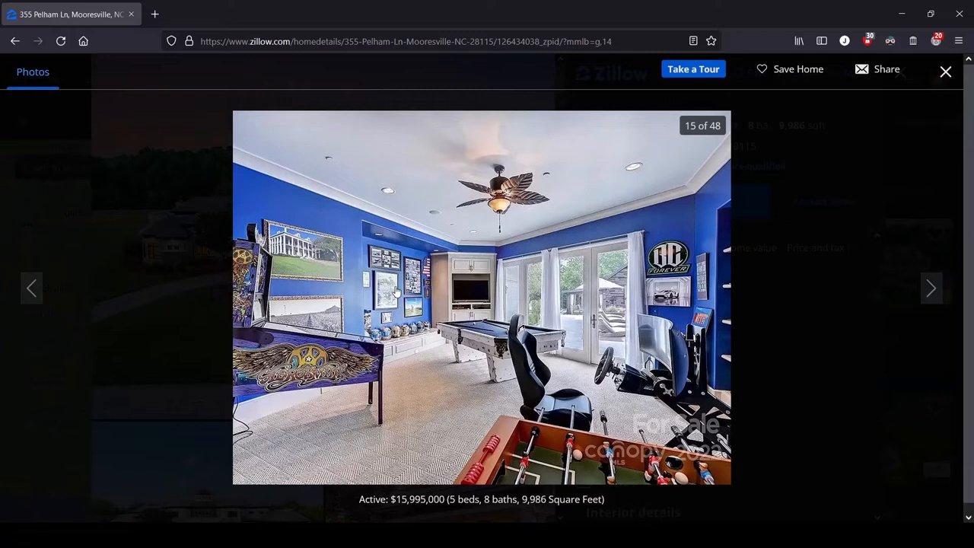
{"action": "mouse_move", "coordinate": [356, 277]}
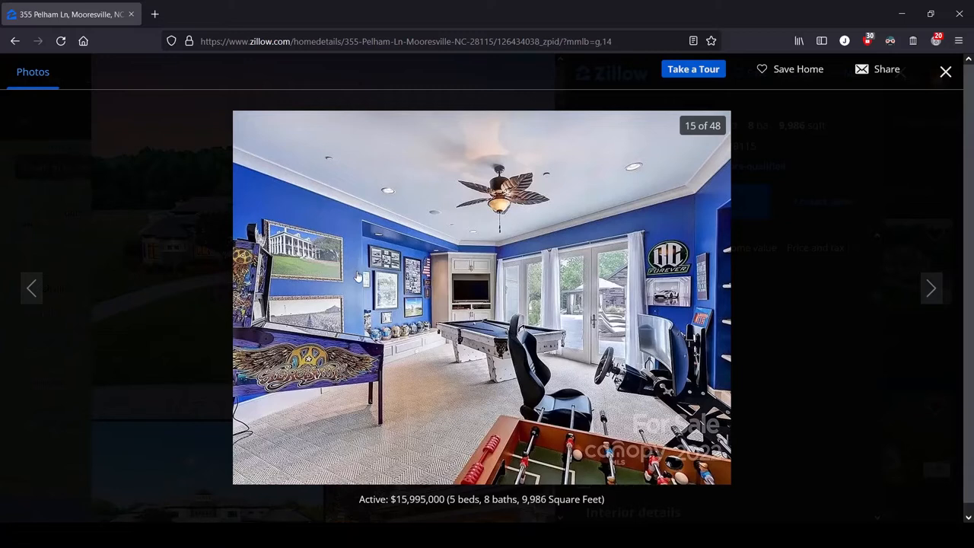
{"action": "mouse_move", "coordinate": [357, 307]}
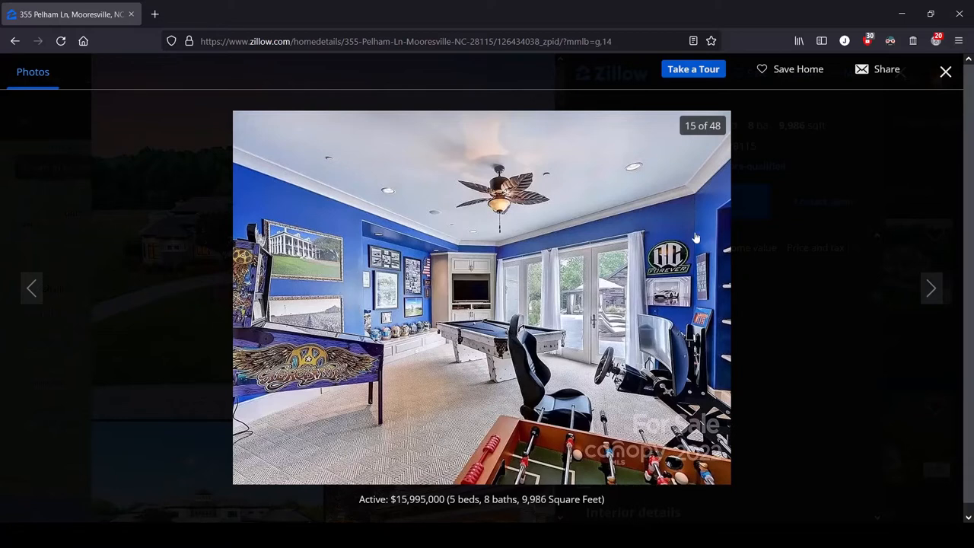
{"action": "mouse_move", "coordinate": [786, 271]}
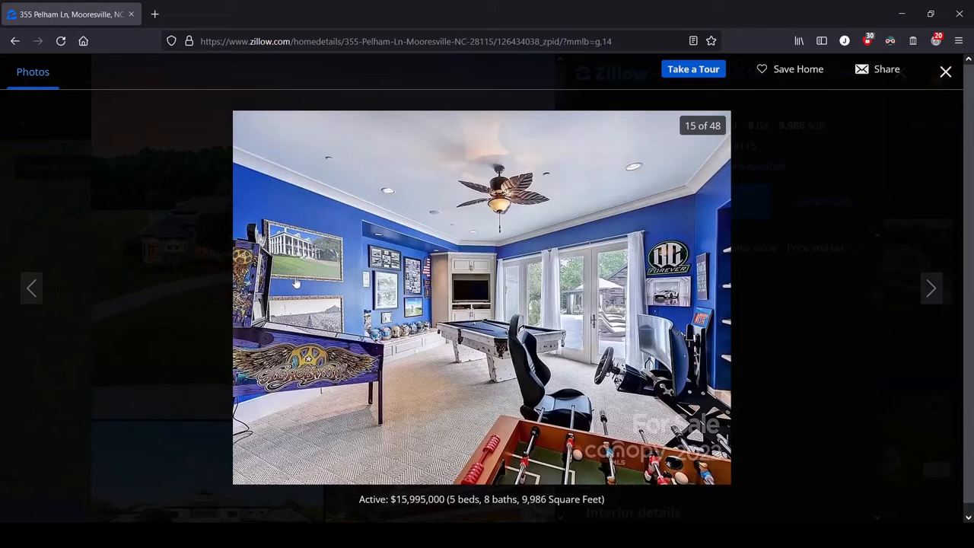
{"action": "mouse_move", "coordinate": [562, 219]}
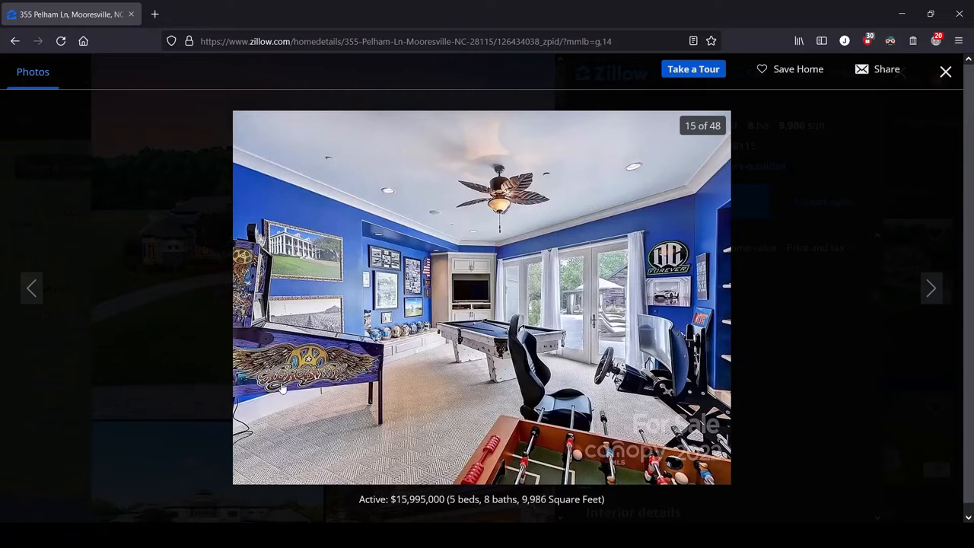
{"action": "mouse_move", "coordinate": [347, 262]}
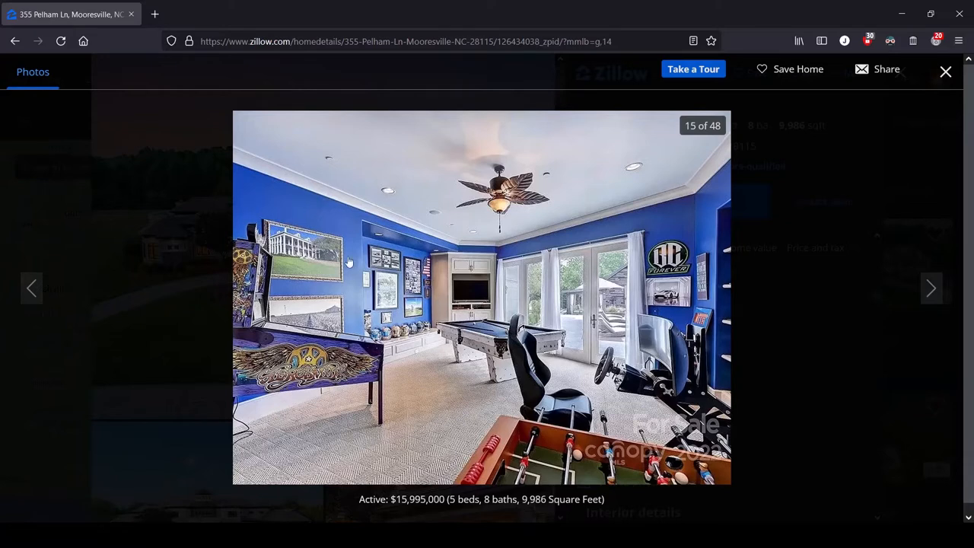
{"action": "mouse_move", "coordinate": [301, 286]}
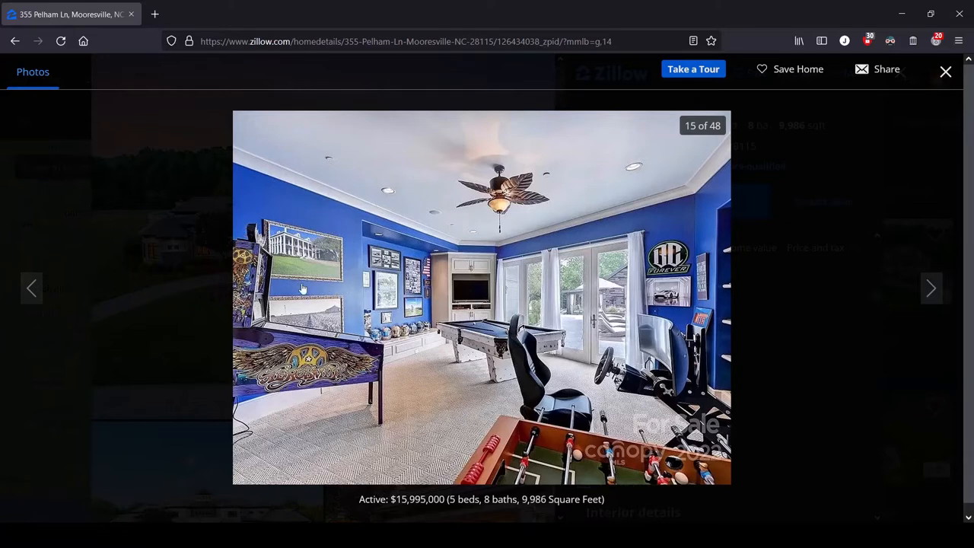
{"action": "mouse_move", "coordinate": [321, 282]}
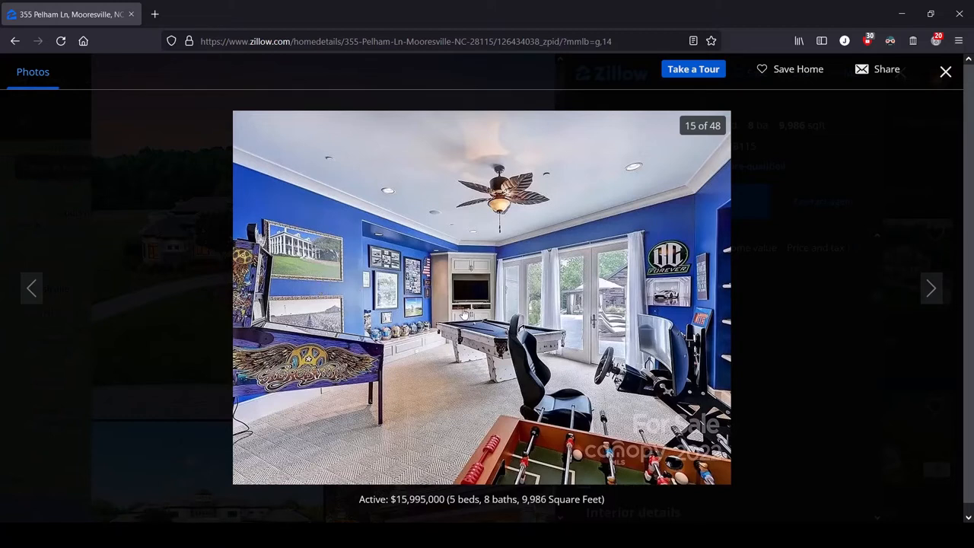
{"action": "mouse_move", "coordinate": [408, 294]}
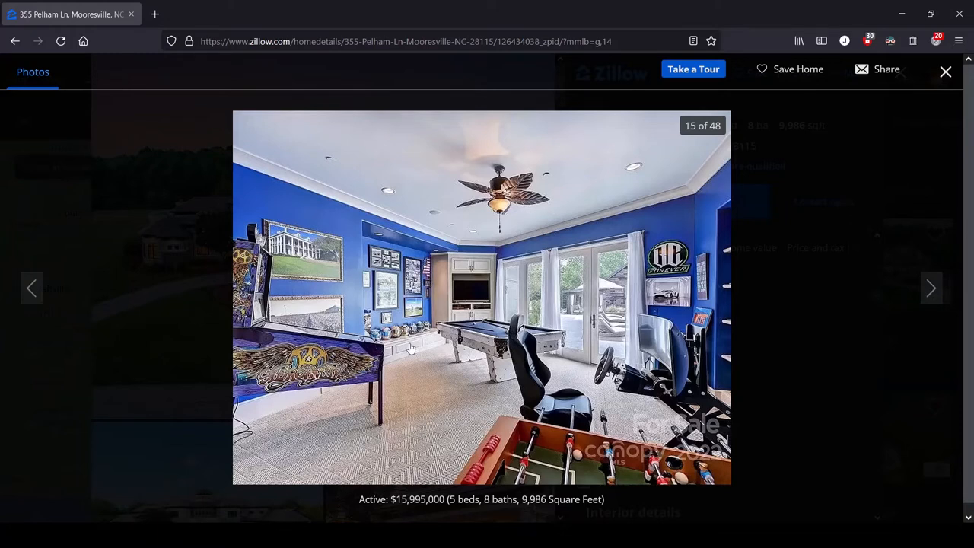
{"action": "mouse_move", "coordinate": [425, 341]}
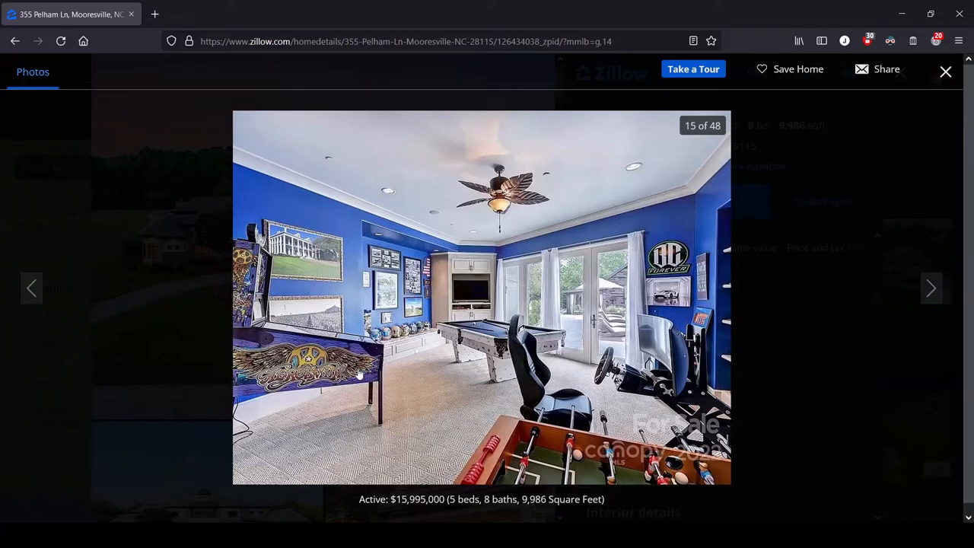
{"action": "mouse_move", "coordinate": [472, 326]}
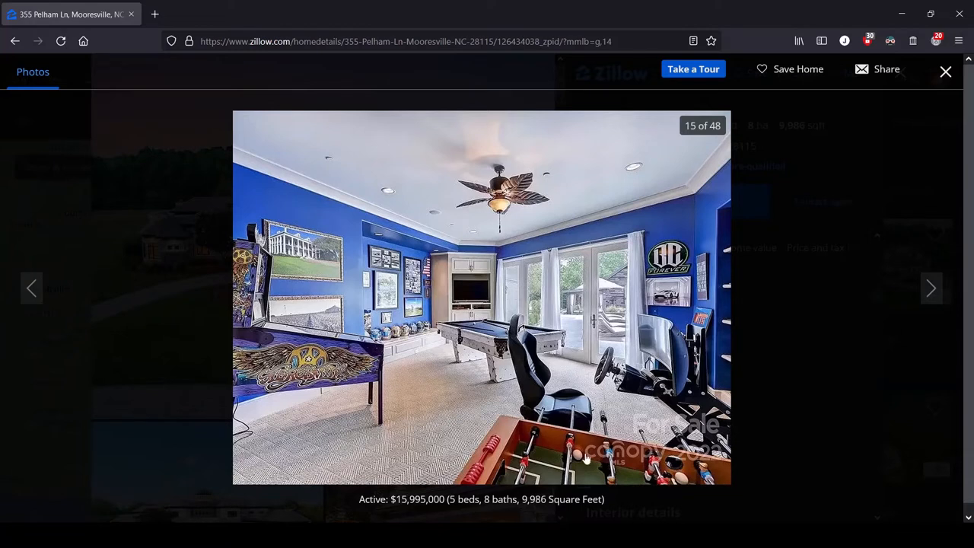
{"action": "mouse_move", "coordinate": [585, 458]}
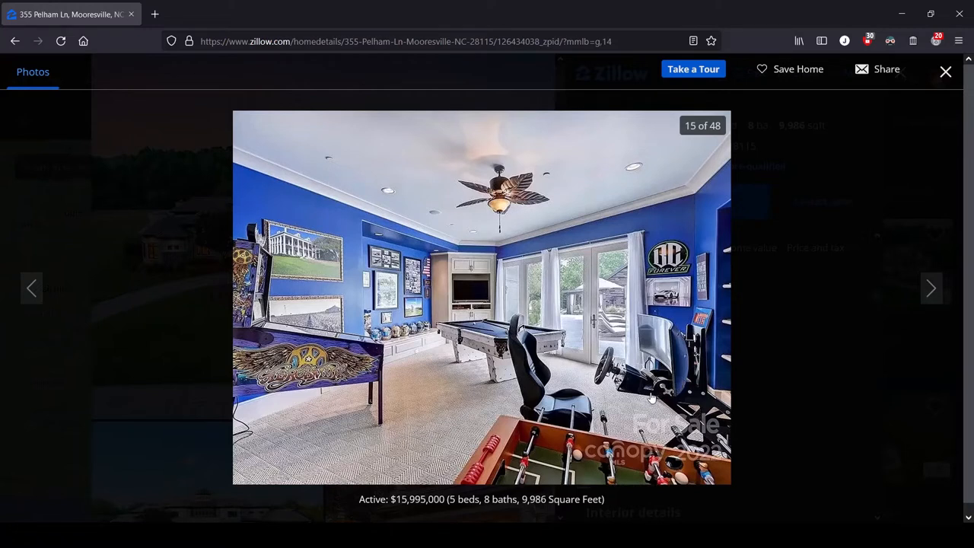
{"action": "mouse_move", "coordinate": [307, 349]}
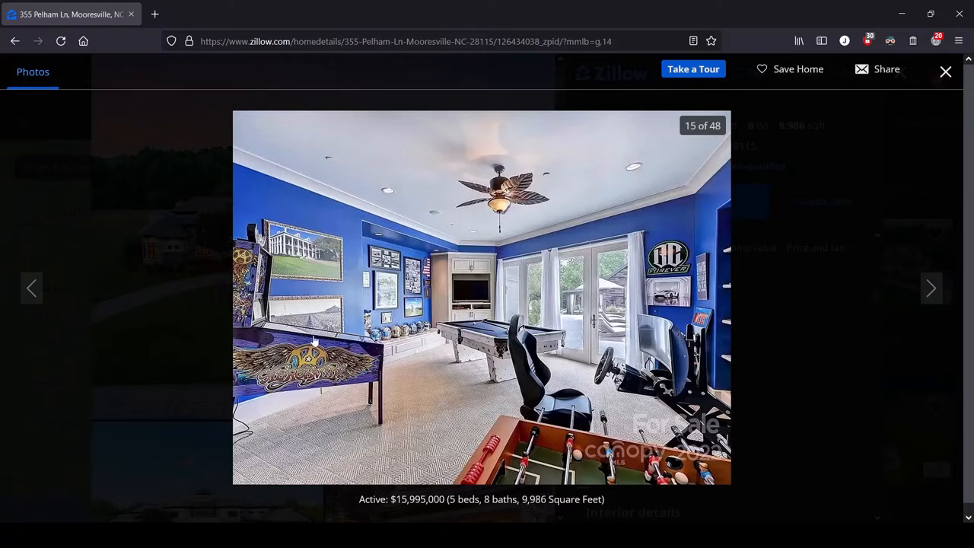
- Advance the gallery to photo 16 of 48, the home movie theater
{"action": "left_click", "coordinate": [931, 289]}
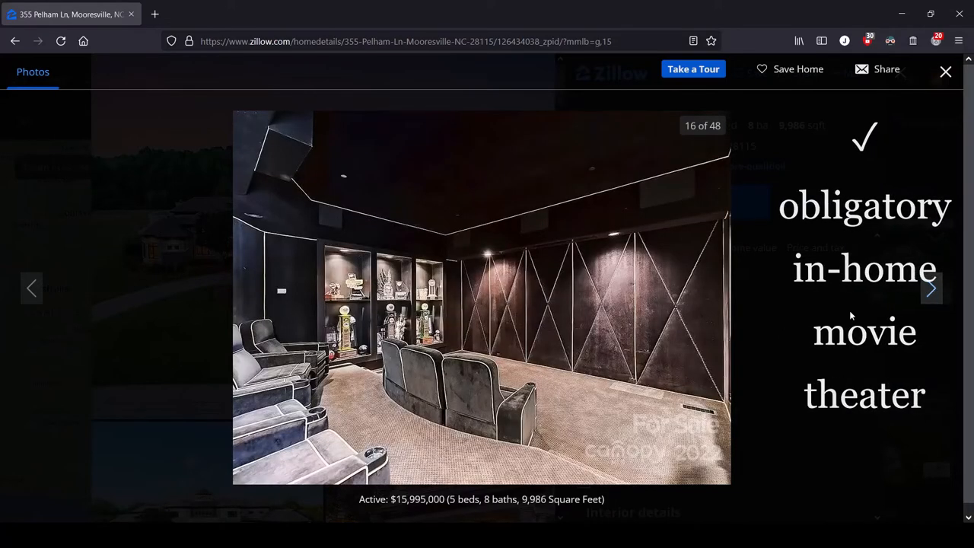
{"action": "mouse_move", "coordinate": [581, 292]}
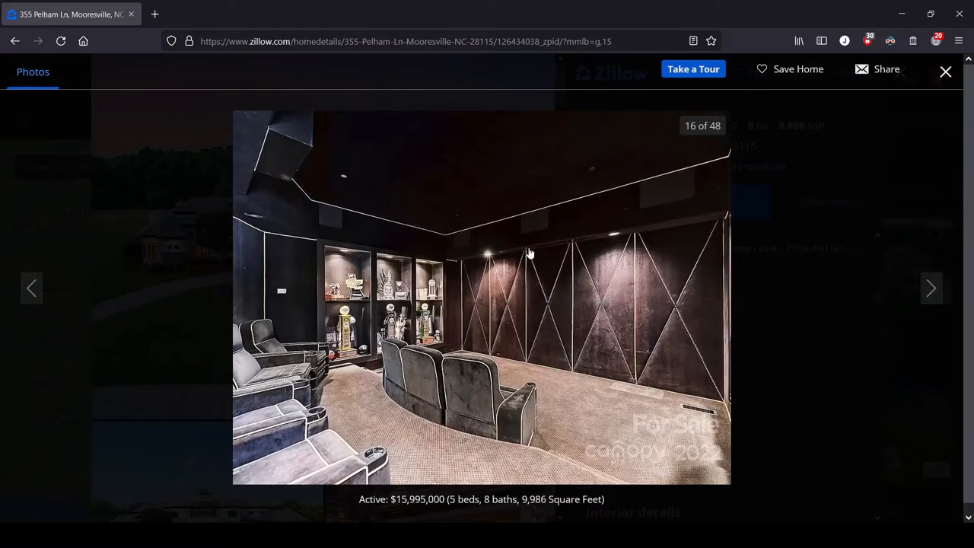
{"action": "mouse_move", "coordinate": [568, 256]}
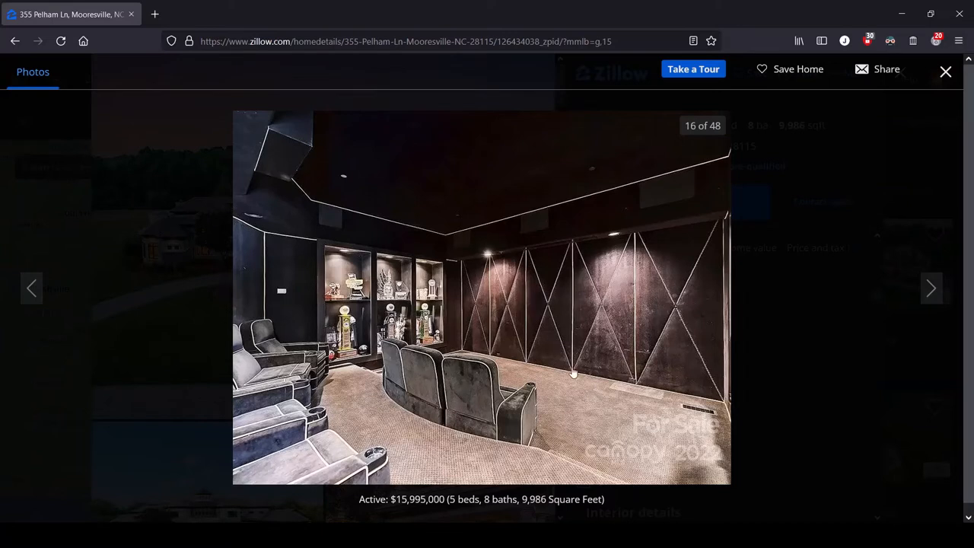
{"action": "mouse_move", "coordinate": [505, 405]}
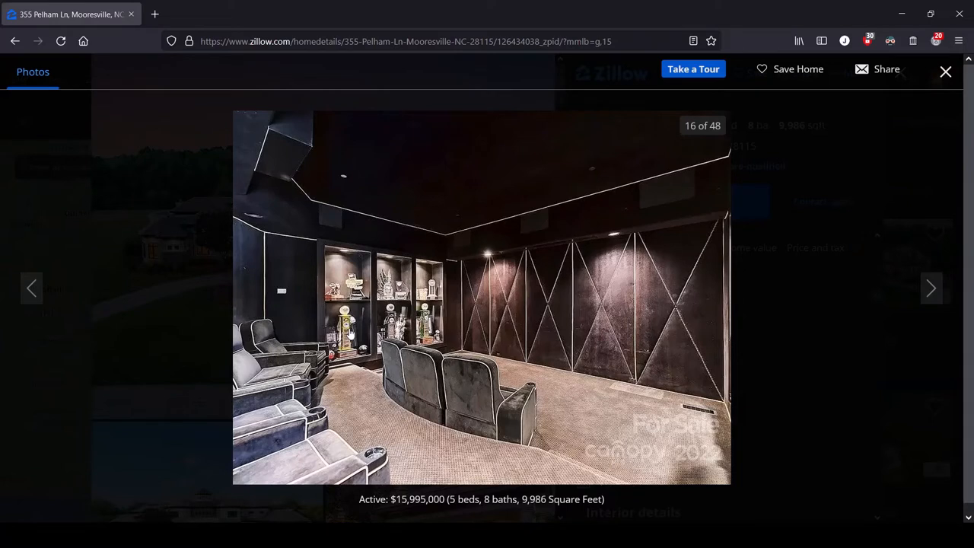
{"action": "mouse_move", "coordinate": [467, 280]}
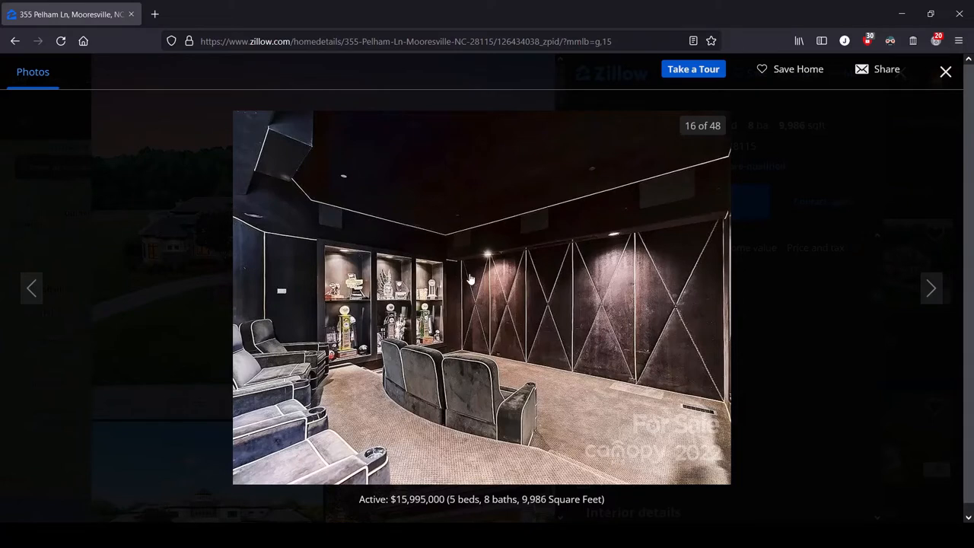
{"action": "mouse_move", "coordinate": [467, 259]}
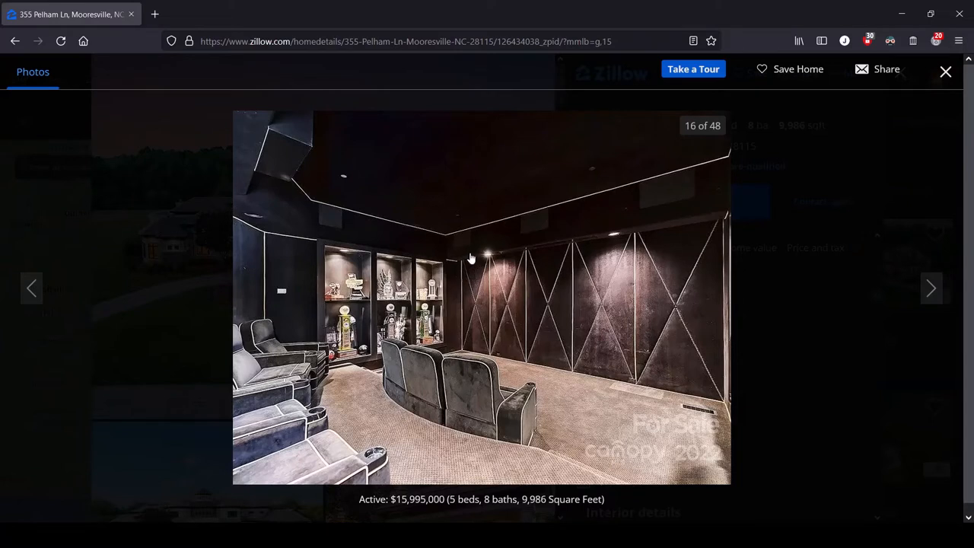
{"action": "mouse_move", "coordinate": [487, 240]}
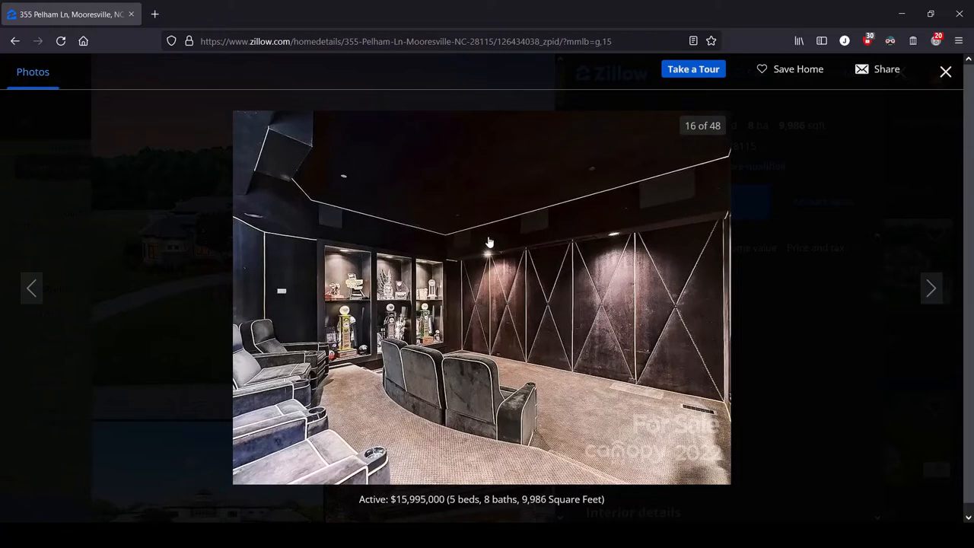
{"action": "mouse_move", "coordinate": [831, 265]}
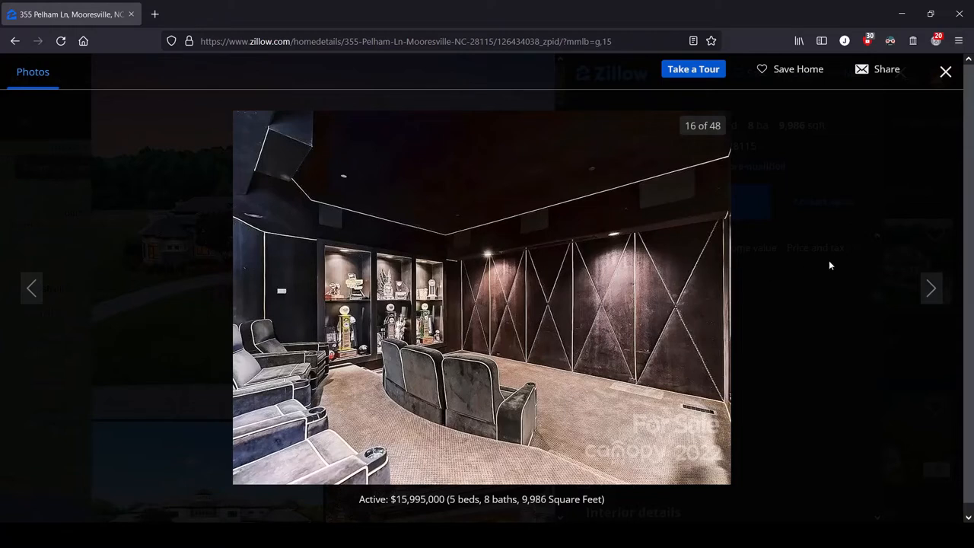
{"action": "mouse_move", "coordinate": [846, 273]}
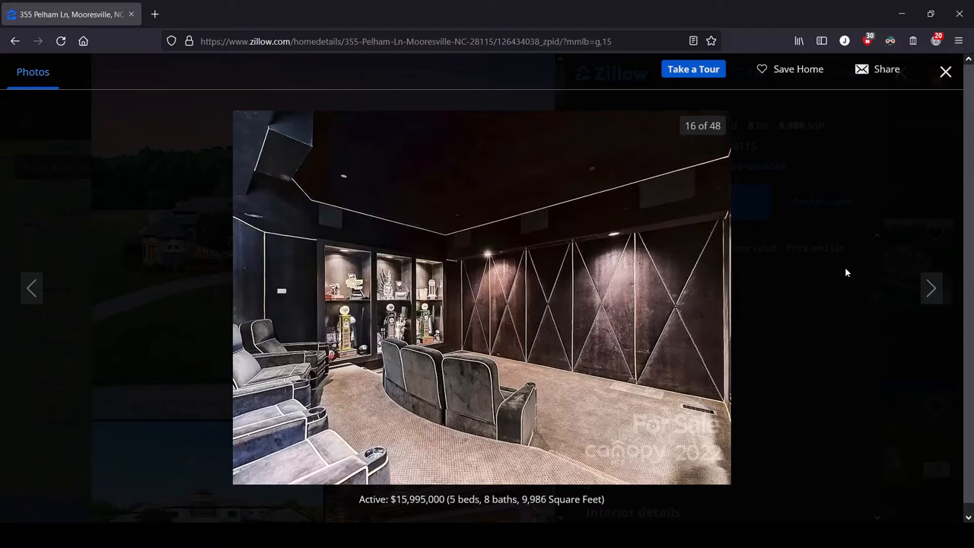
{"action": "mouse_move", "coordinate": [679, 337]}
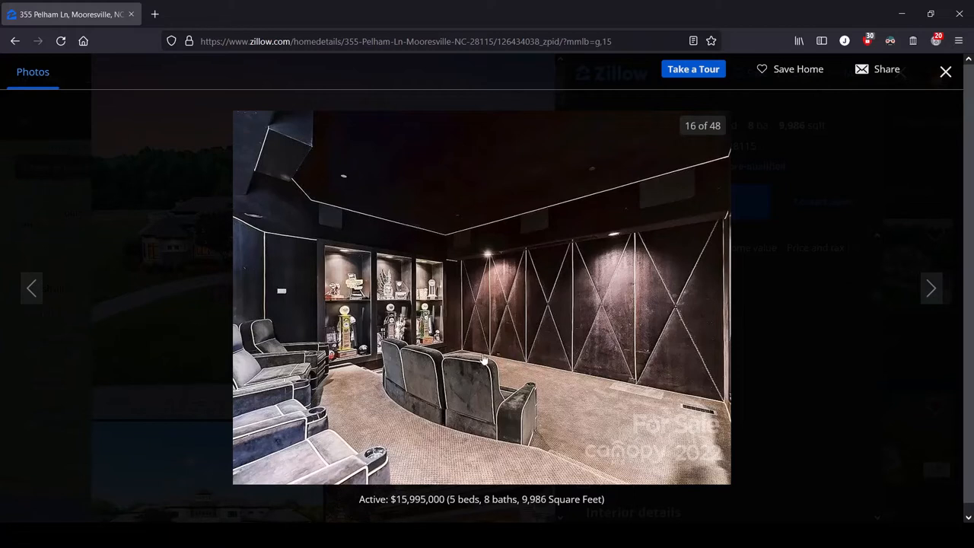
{"action": "mouse_move", "coordinate": [398, 257]}
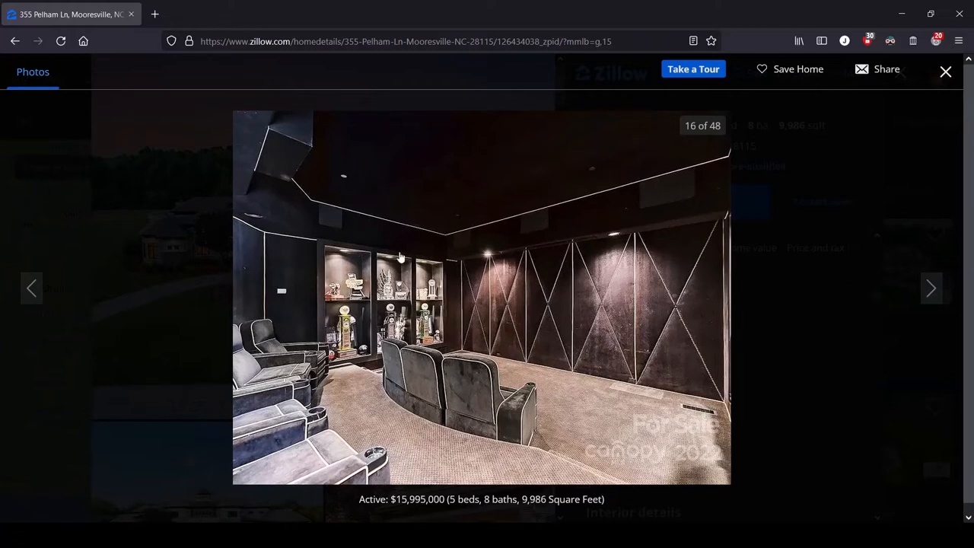
{"action": "mouse_move", "coordinate": [618, 344]}
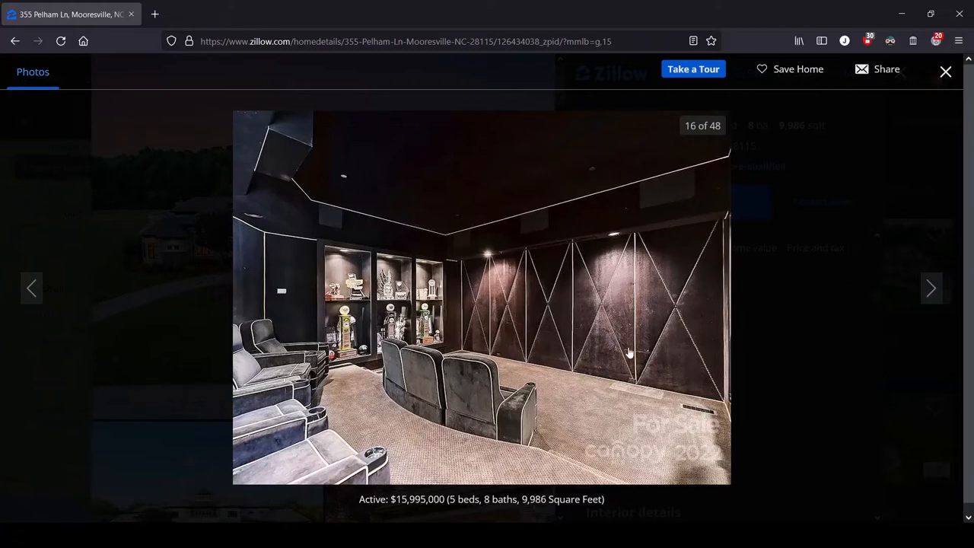
{"action": "mouse_move", "coordinate": [931, 287]}
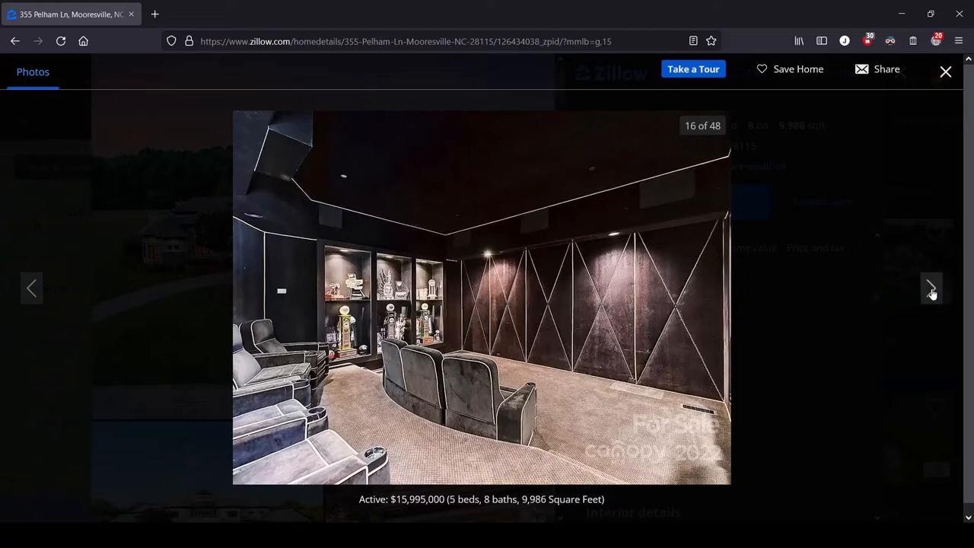
{"action": "left_click", "coordinate": [932, 289]}
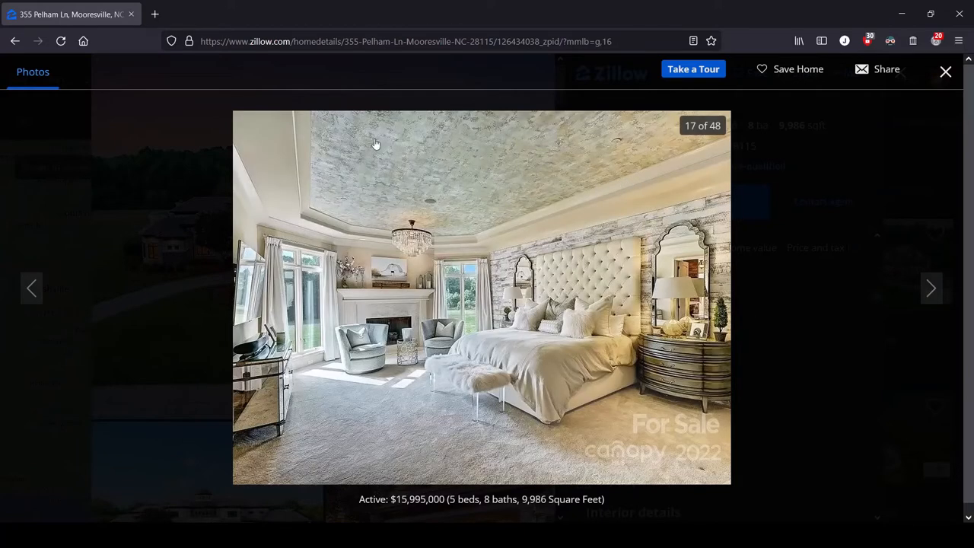
{"action": "mouse_move", "coordinate": [486, 190]}
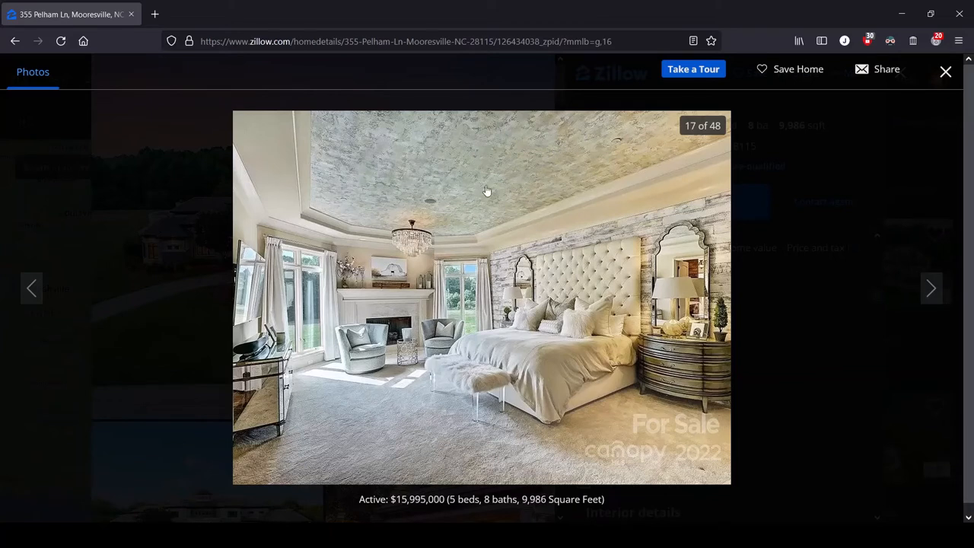
{"action": "mouse_move", "coordinate": [634, 123]}
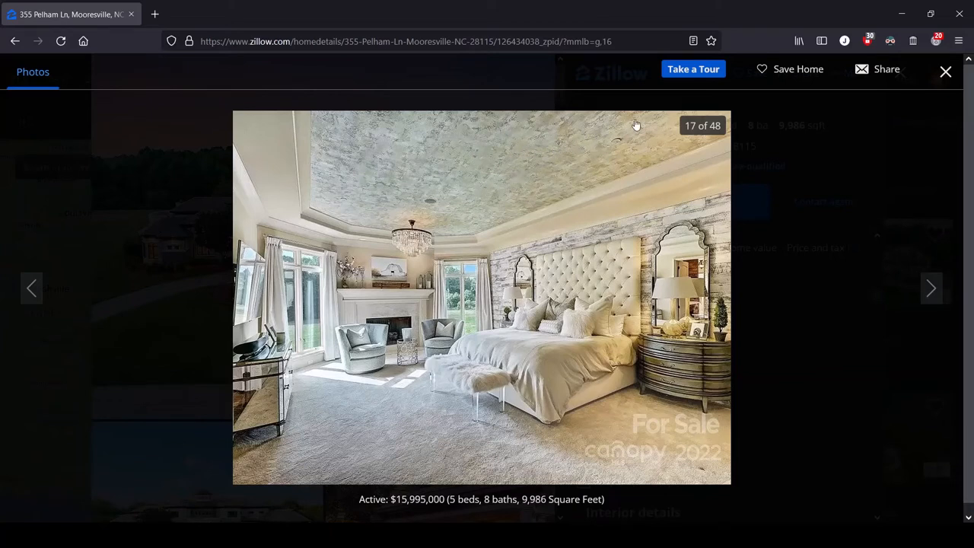
{"action": "mouse_move", "coordinate": [354, 191]}
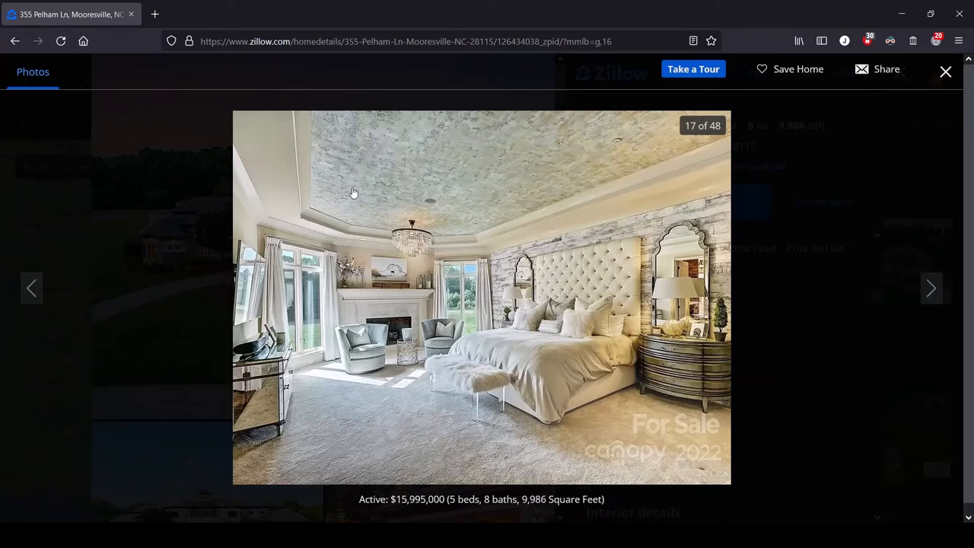
{"action": "mouse_move", "coordinate": [374, 151]}
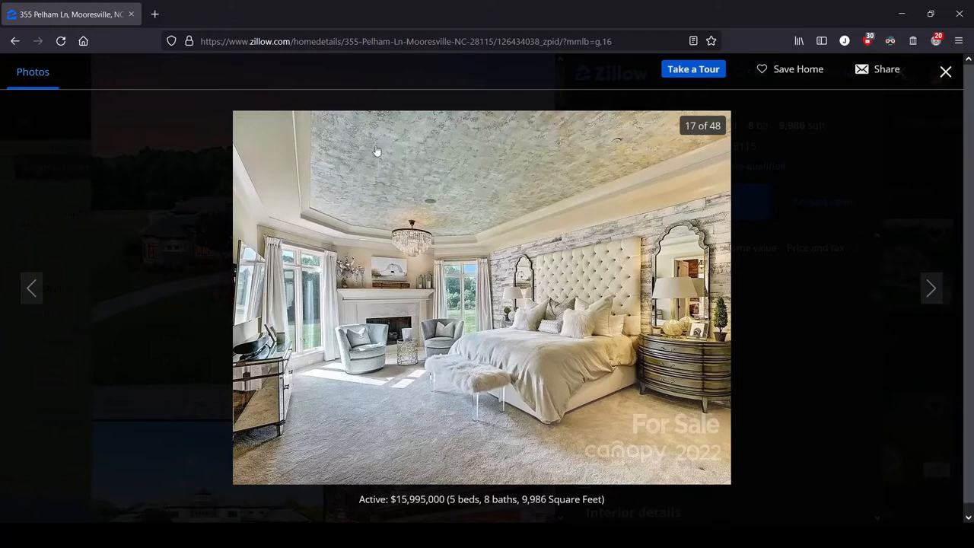
{"action": "mouse_move", "coordinate": [387, 162]}
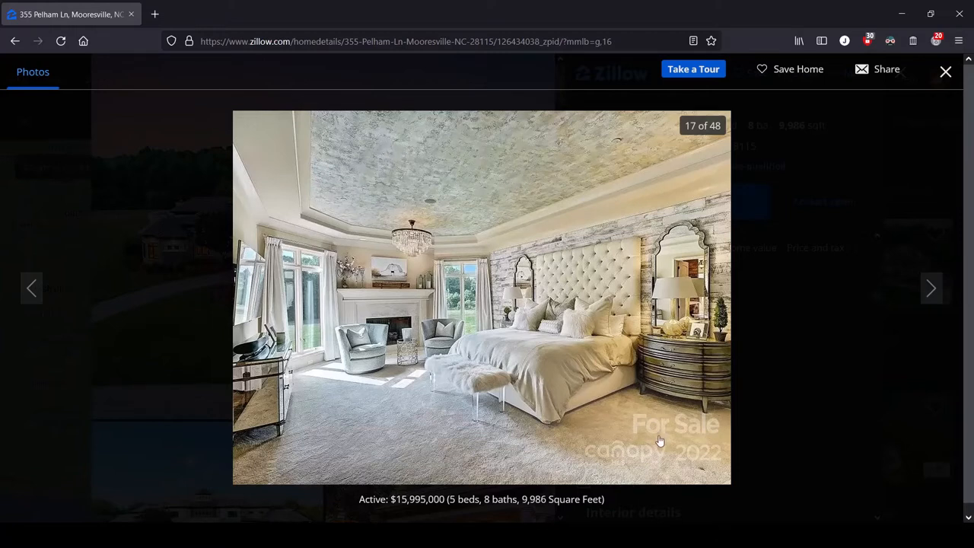
{"action": "mouse_move", "coordinate": [478, 228]}
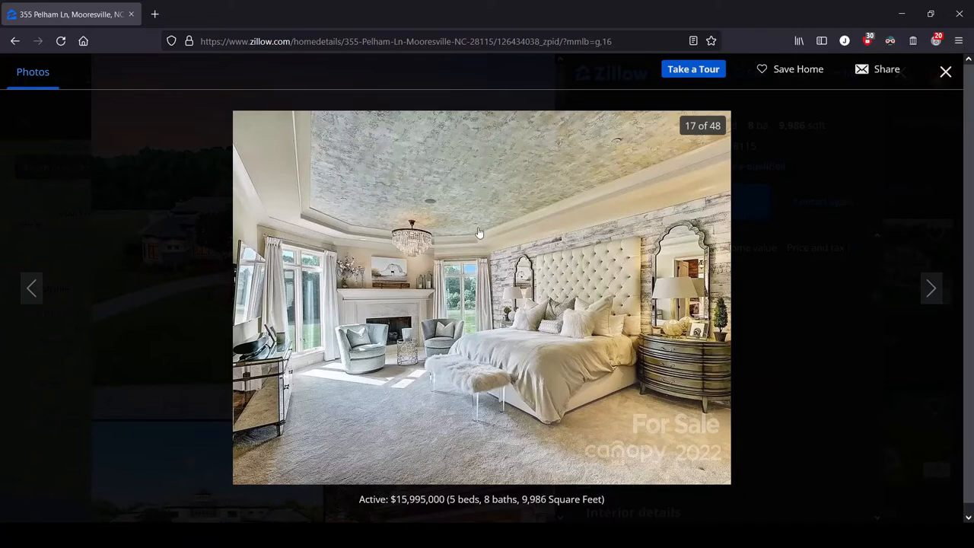
{"action": "mouse_move", "coordinate": [721, 216]}
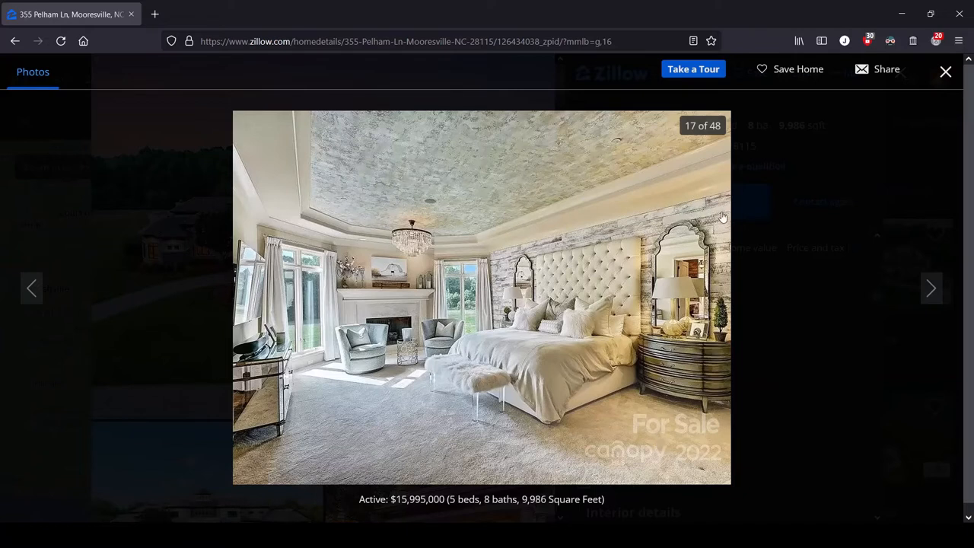
{"action": "mouse_move", "coordinate": [719, 245]}
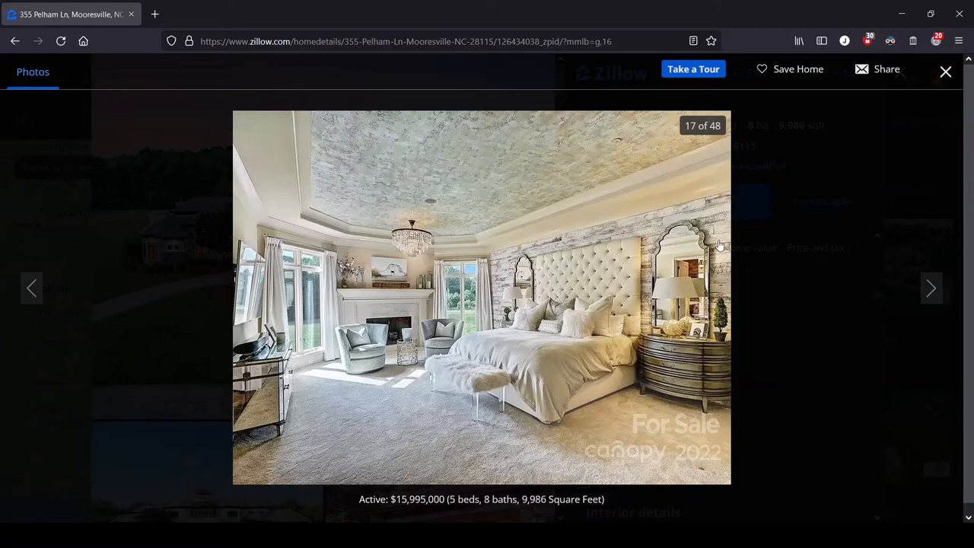
{"action": "mouse_move", "coordinate": [463, 250]}
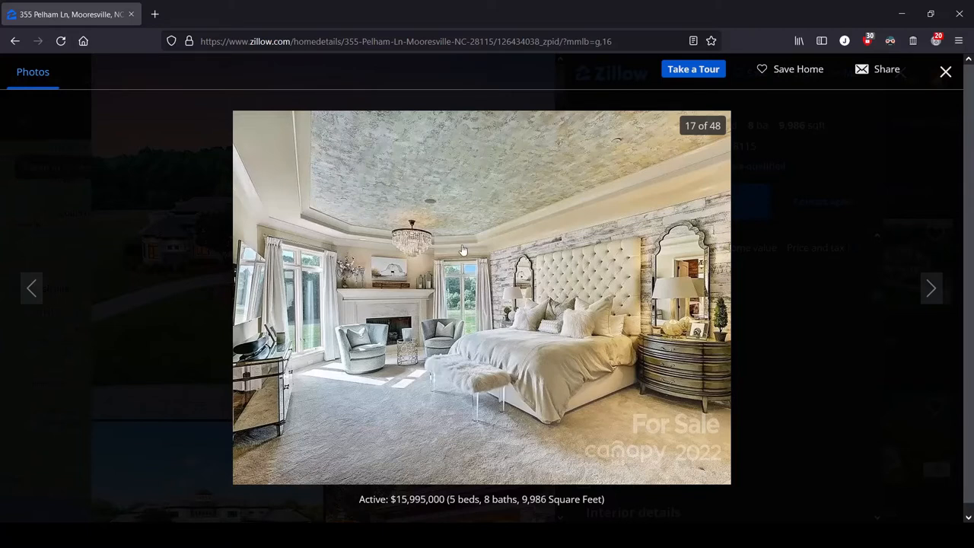
{"action": "mouse_move", "coordinate": [332, 409]}
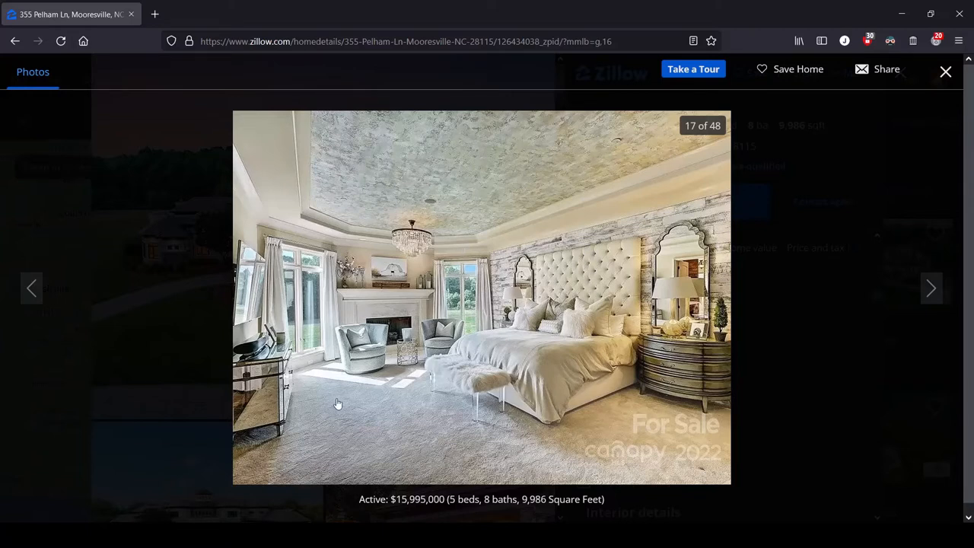
{"action": "mouse_move", "coordinate": [363, 365]}
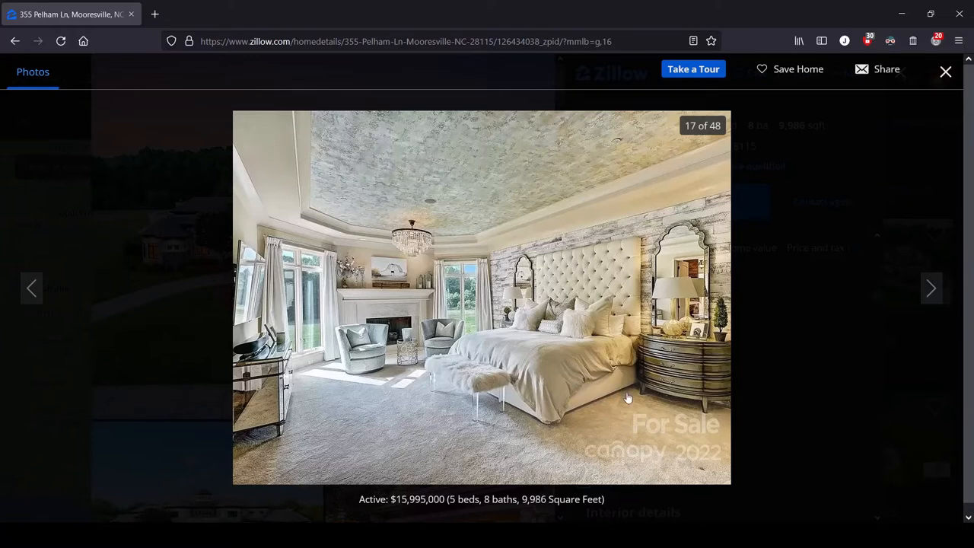
{"action": "mouse_move", "coordinate": [719, 375]}
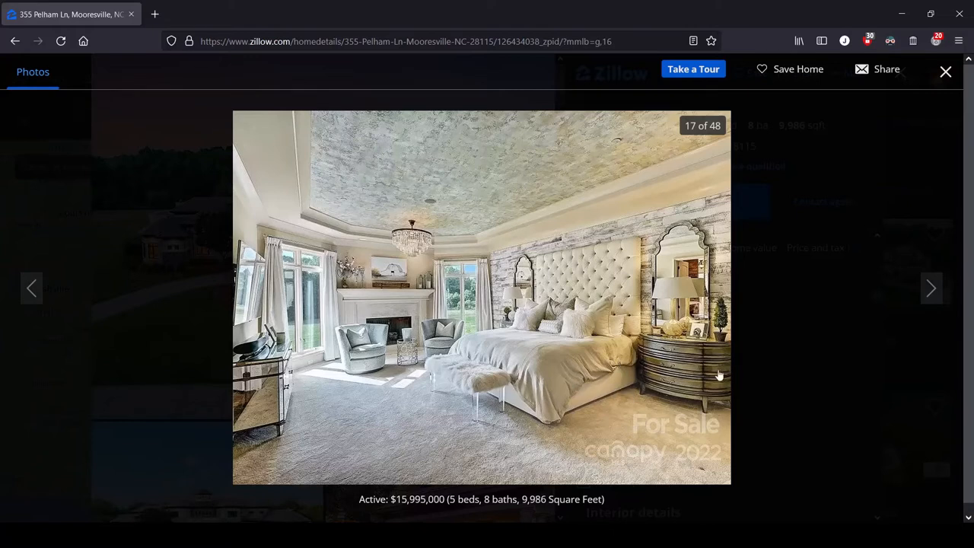
{"action": "mouse_move", "coordinate": [633, 441]}
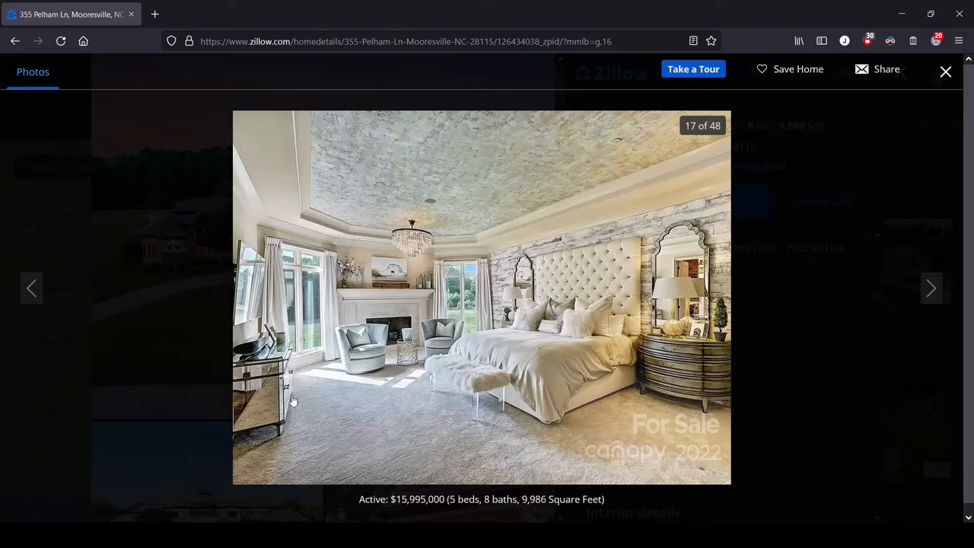
{"action": "mouse_move", "coordinate": [249, 428]}
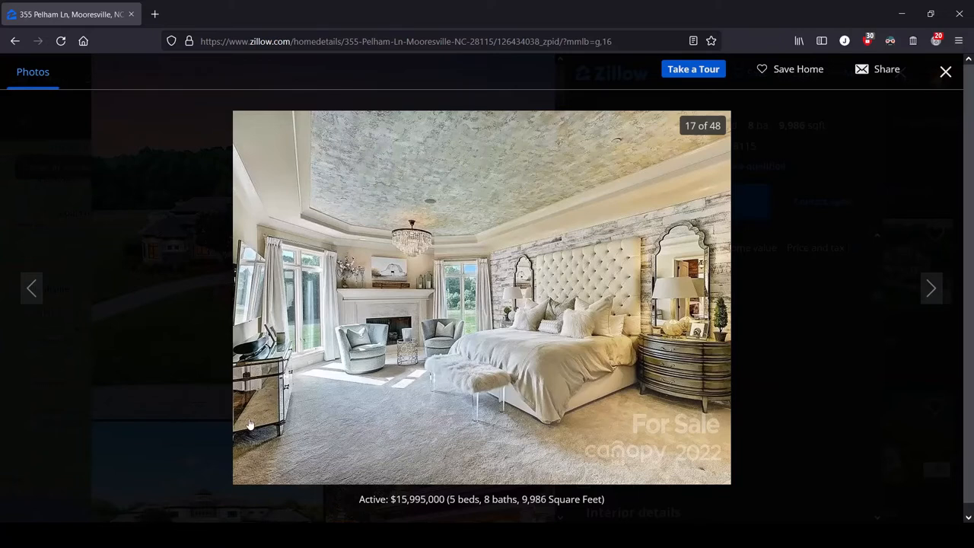
{"action": "mouse_move", "coordinate": [250, 441]}
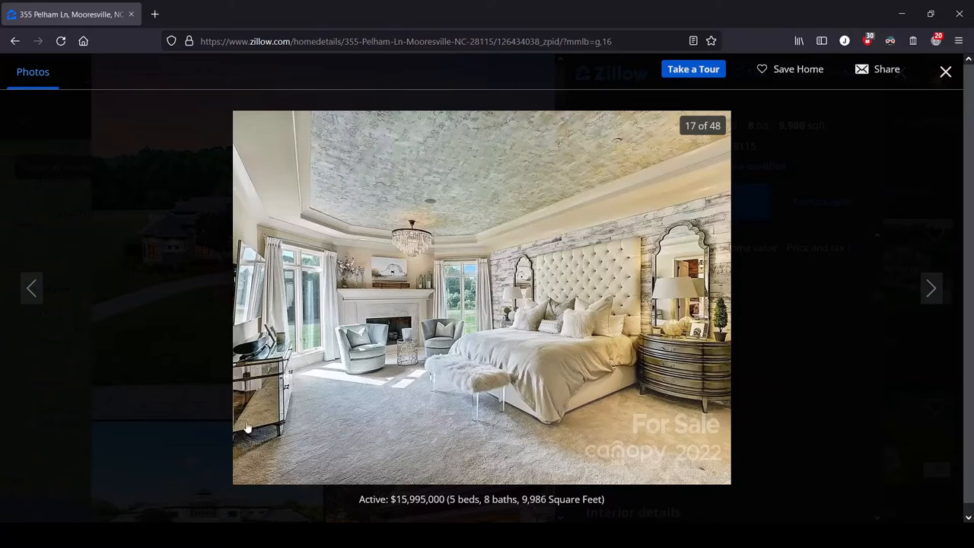
{"action": "mouse_move", "coordinate": [258, 432]}
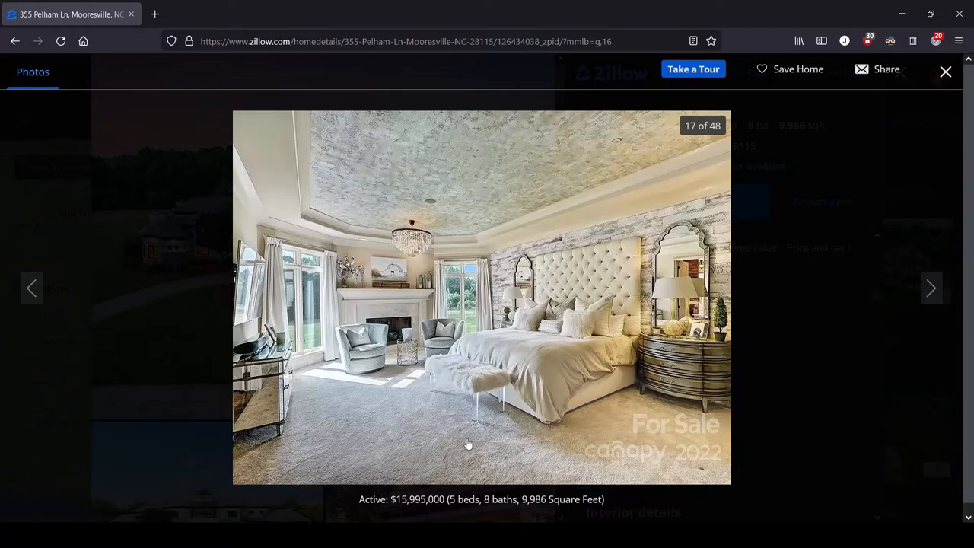
{"action": "mouse_move", "coordinate": [411, 391]}
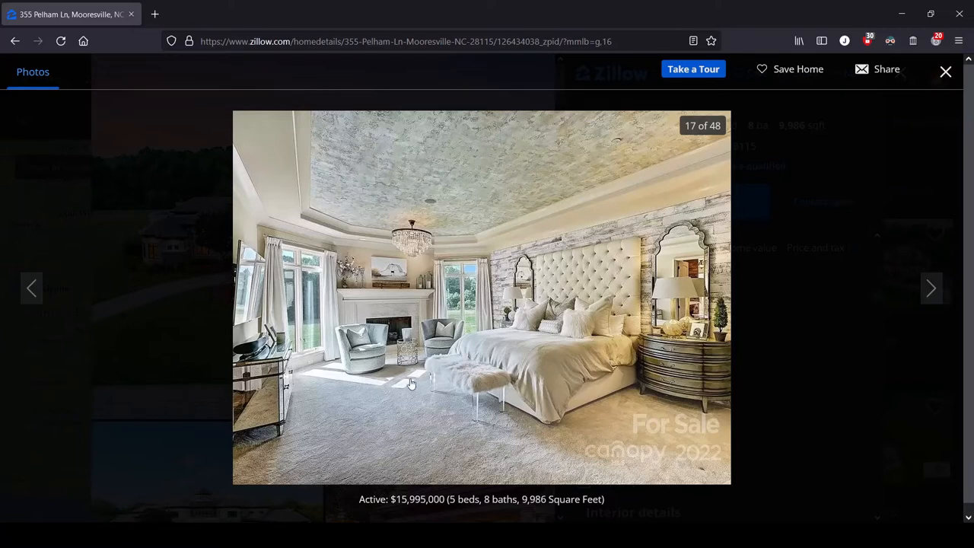
{"action": "mouse_move", "coordinate": [749, 336]}
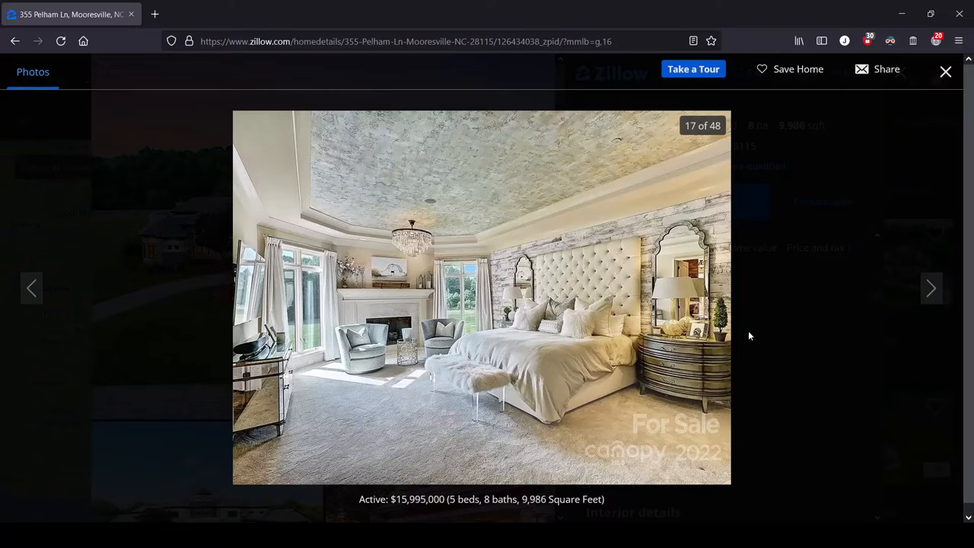
- Advance through photo 18 to photo 19 of 48, the clawfoot tub bathroom
{"action": "left_click", "coordinate": [931, 289]}
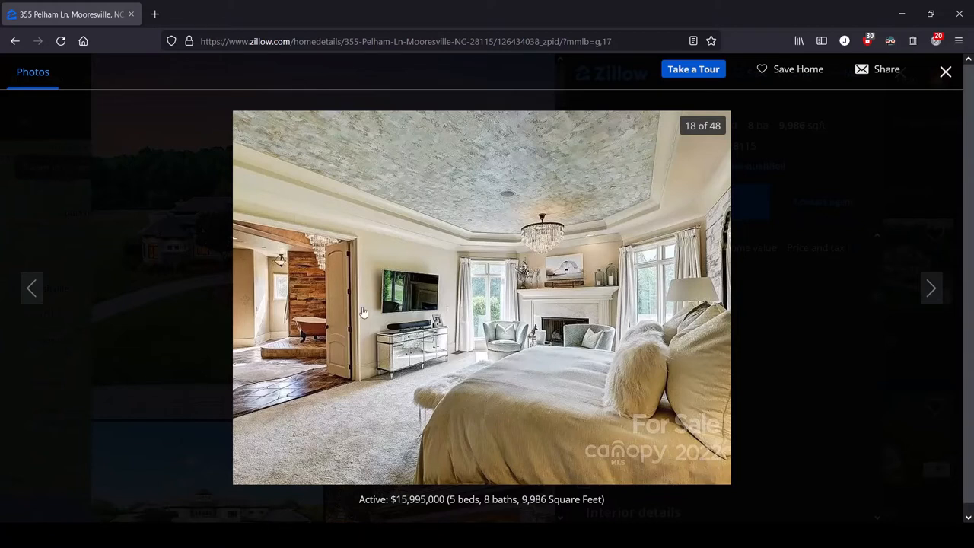
{"action": "mouse_move", "coordinate": [928, 288]}
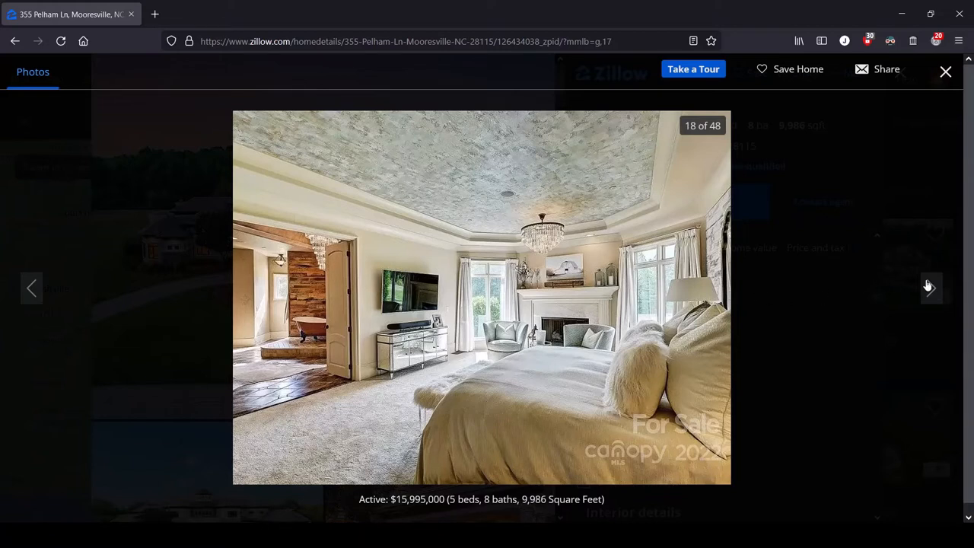
{"action": "left_click", "coordinate": [932, 288]}
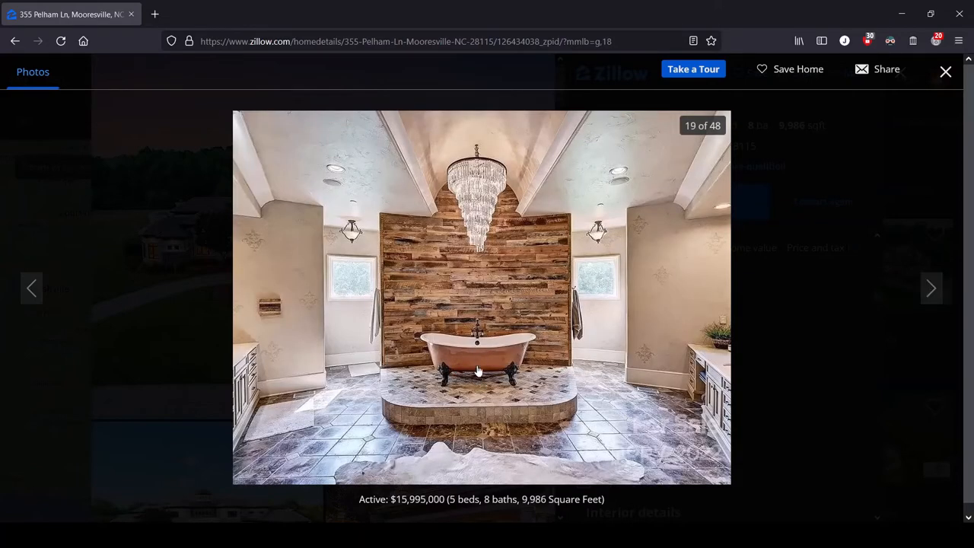
{"action": "mouse_move", "coordinate": [479, 277]}
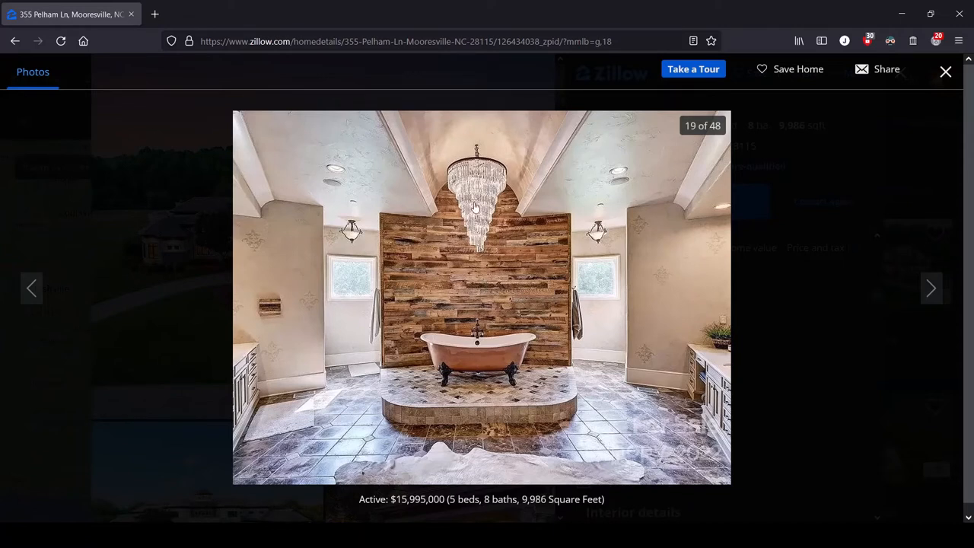
{"action": "mouse_move", "coordinate": [500, 331]}
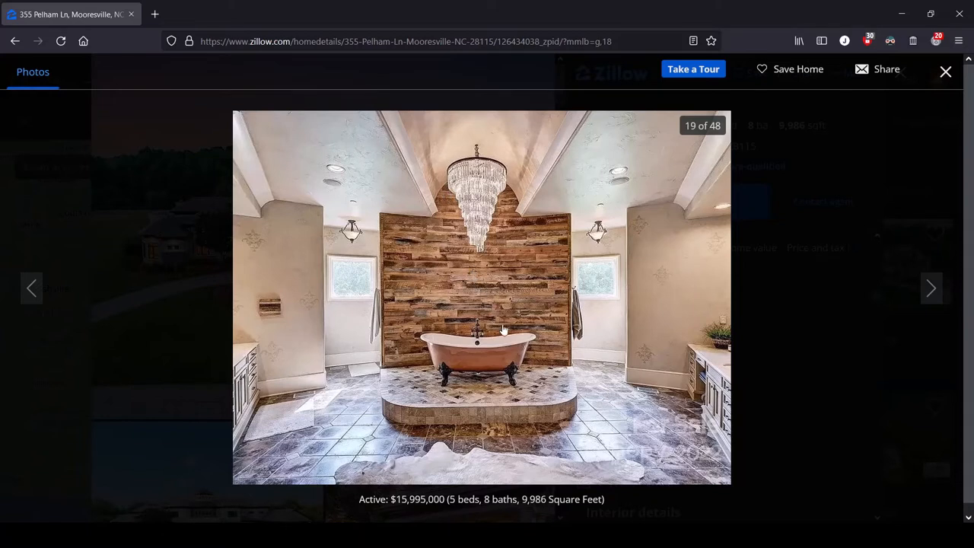
{"action": "mouse_move", "coordinate": [510, 387]}
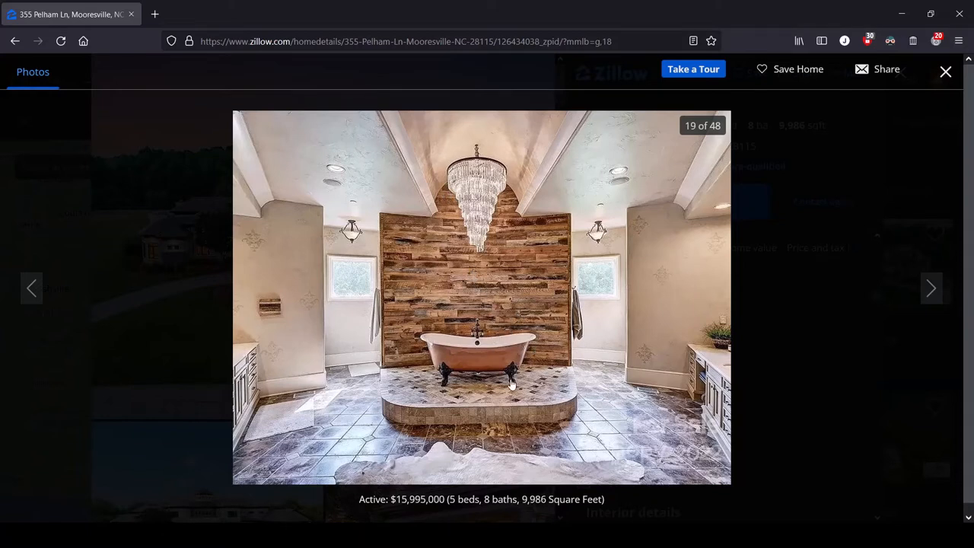
{"action": "mouse_move", "coordinate": [427, 393]}
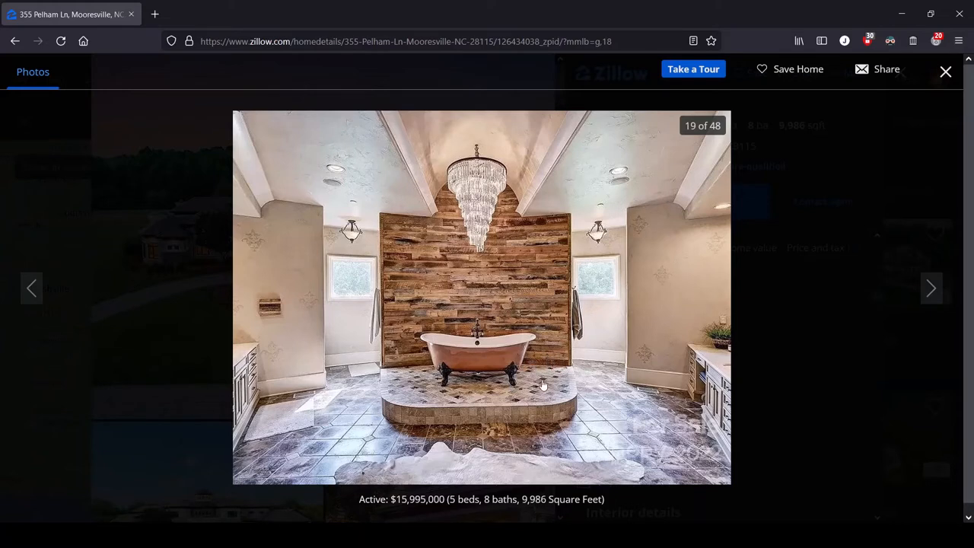
{"action": "mouse_move", "coordinate": [403, 408]}
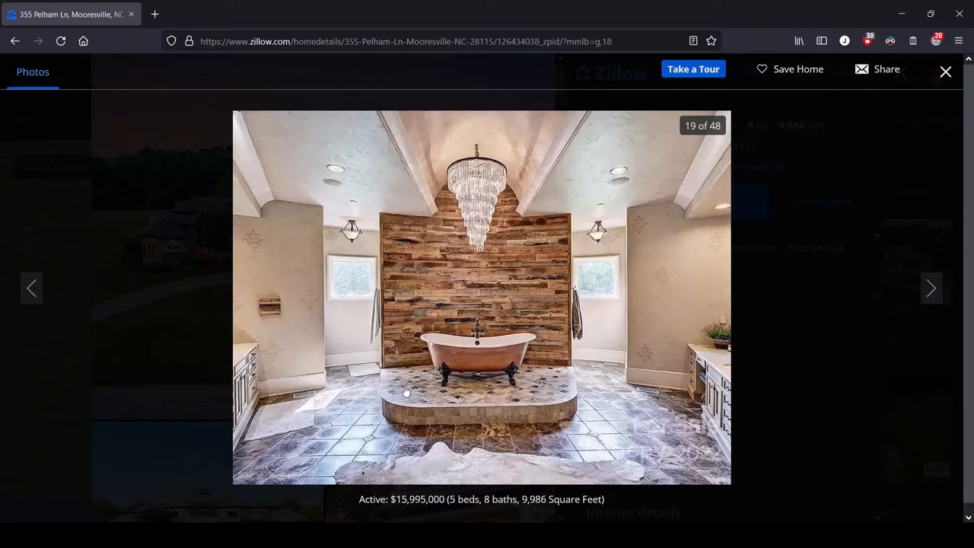
{"action": "mouse_move", "coordinate": [422, 390]}
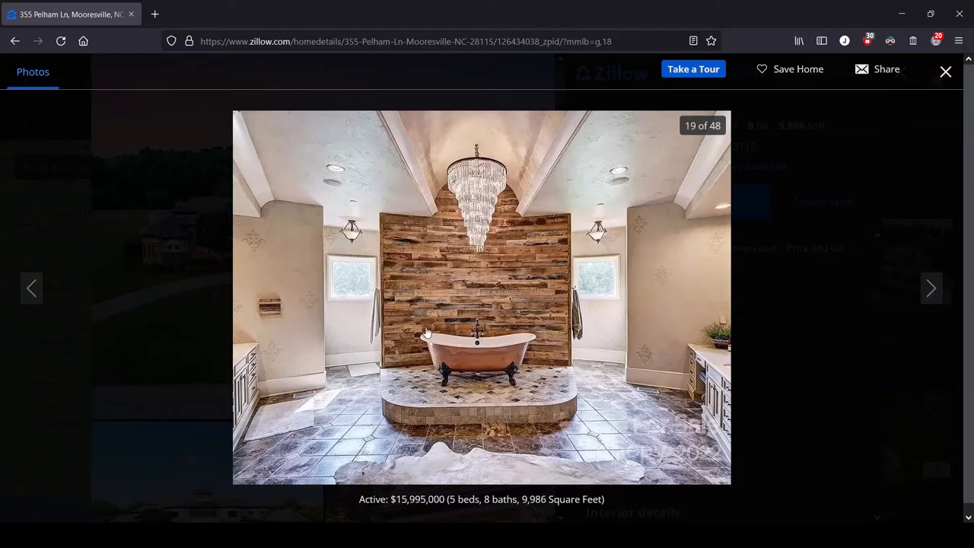
{"action": "mouse_move", "coordinate": [414, 200]}
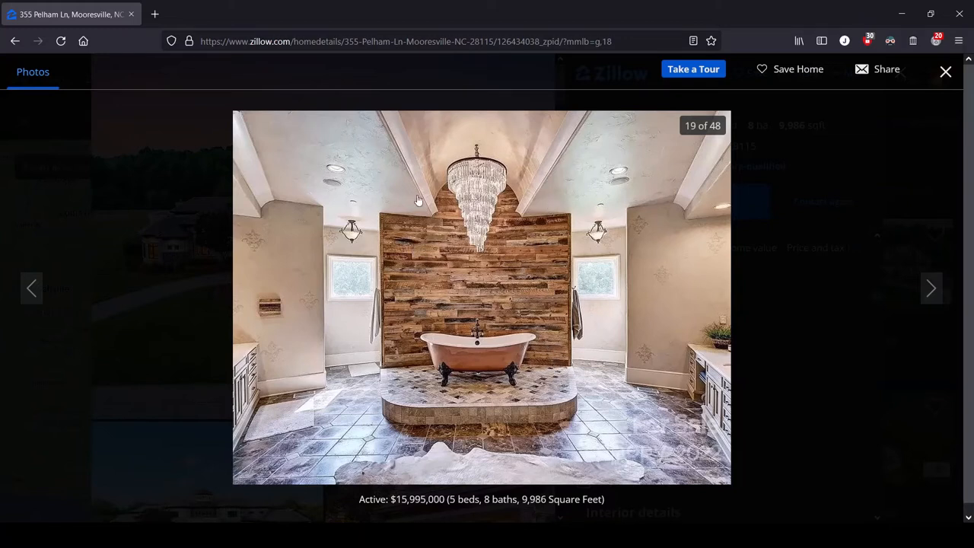
{"action": "mouse_move", "coordinate": [673, 356]}
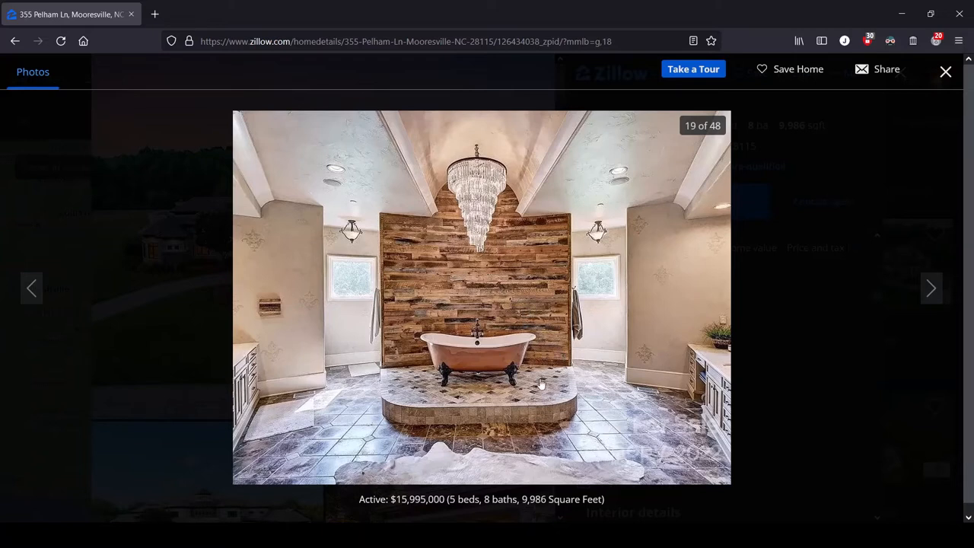
{"action": "mouse_move", "coordinate": [545, 426]}
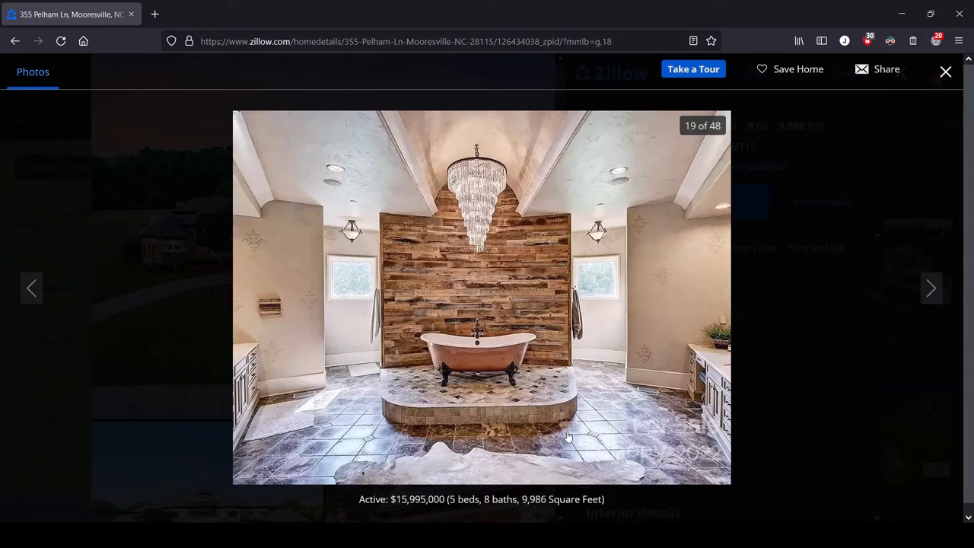
- Go to photo 20, back to 19, then return to photo 20 of 48, the copper-tub bathroom
{"action": "left_click", "coordinate": [932, 288]}
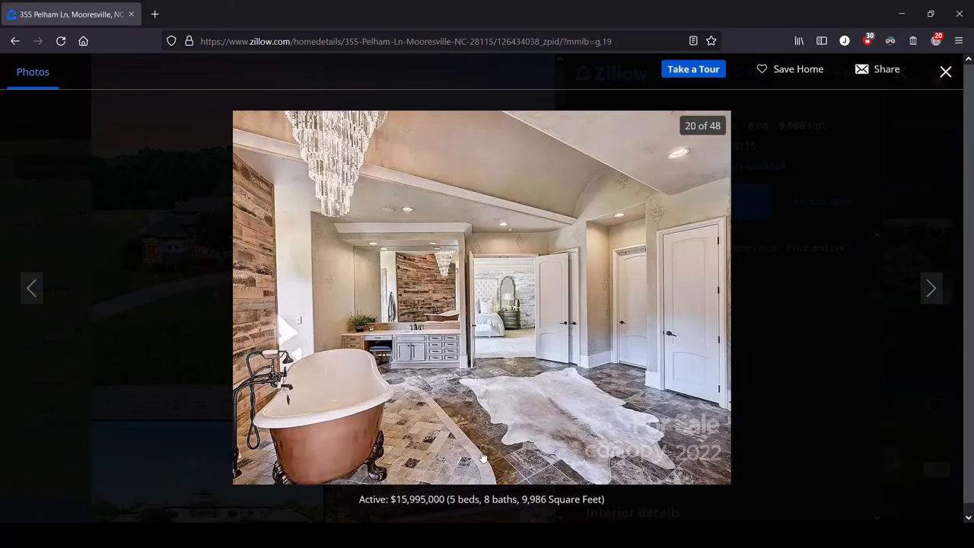
{"action": "mouse_move", "coordinate": [3, 347]}
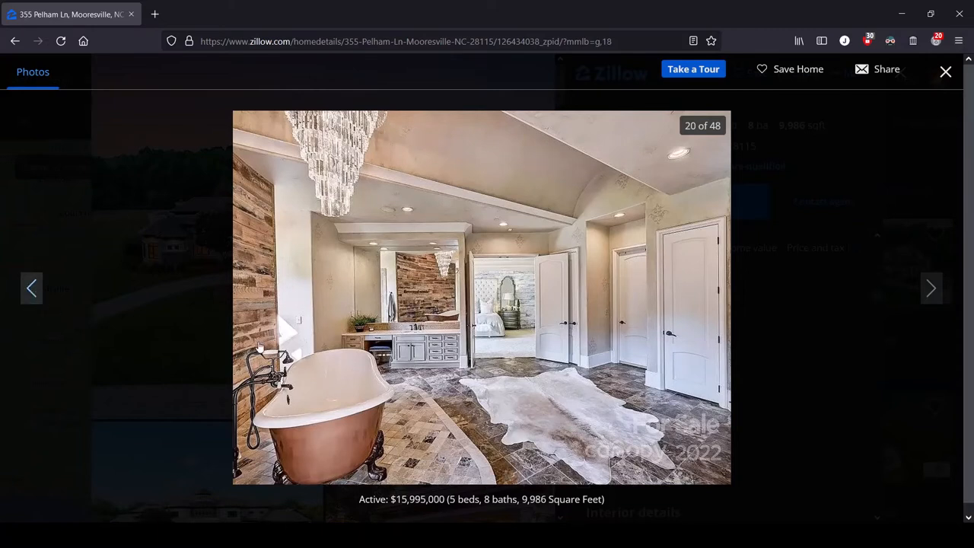
{"action": "left_click", "coordinate": [31, 288]}
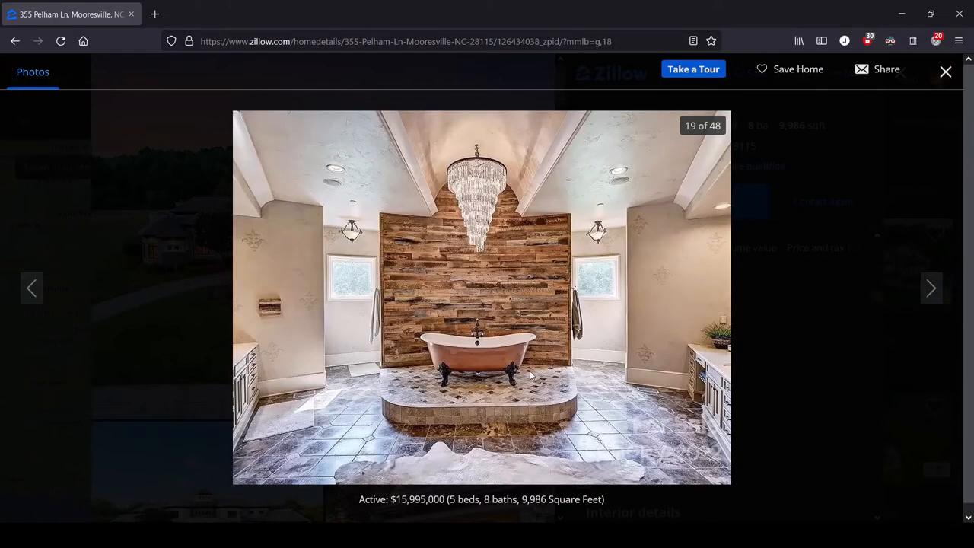
{"action": "mouse_move", "coordinate": [737, 382]}
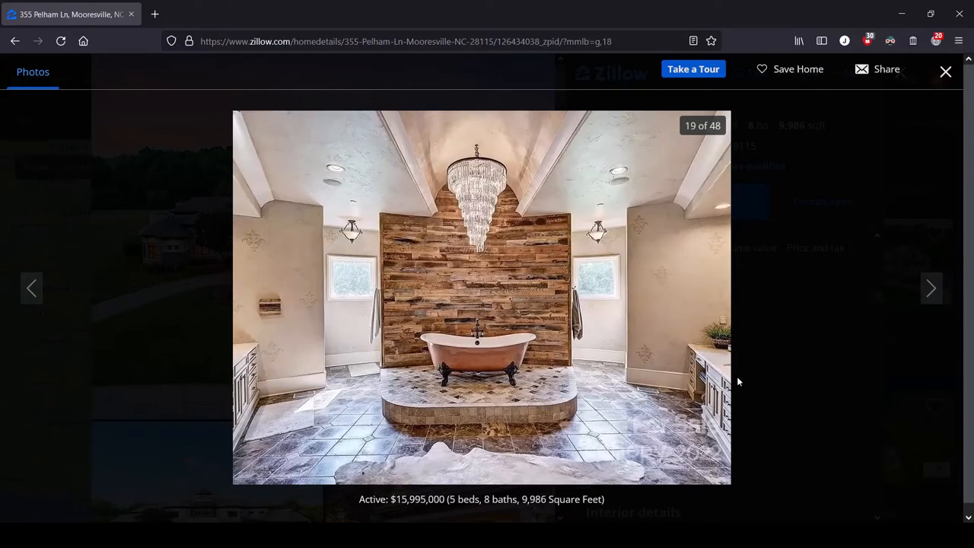
{"action": "mouse_move", "coordinate": [930, 287]}
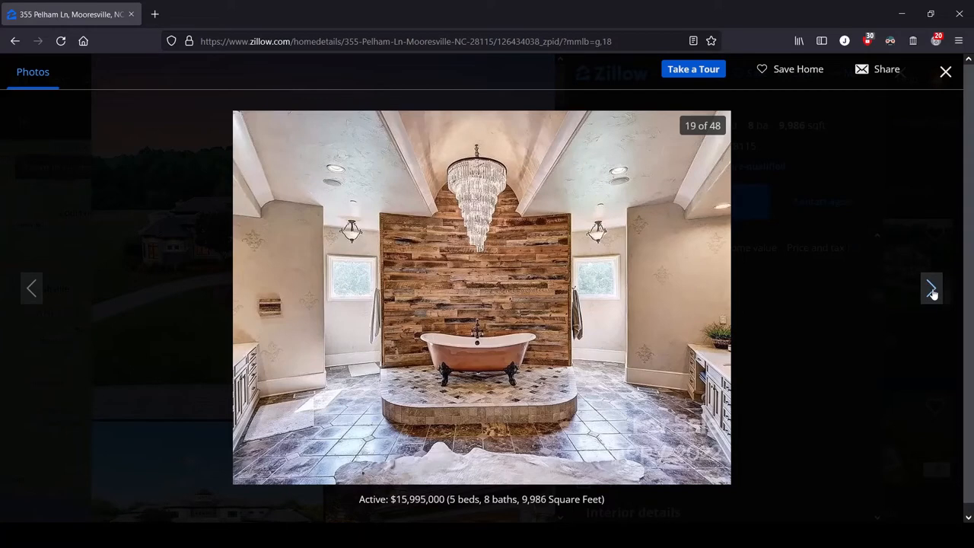
{"action": "left_click", "coordinate": [930, 287]}
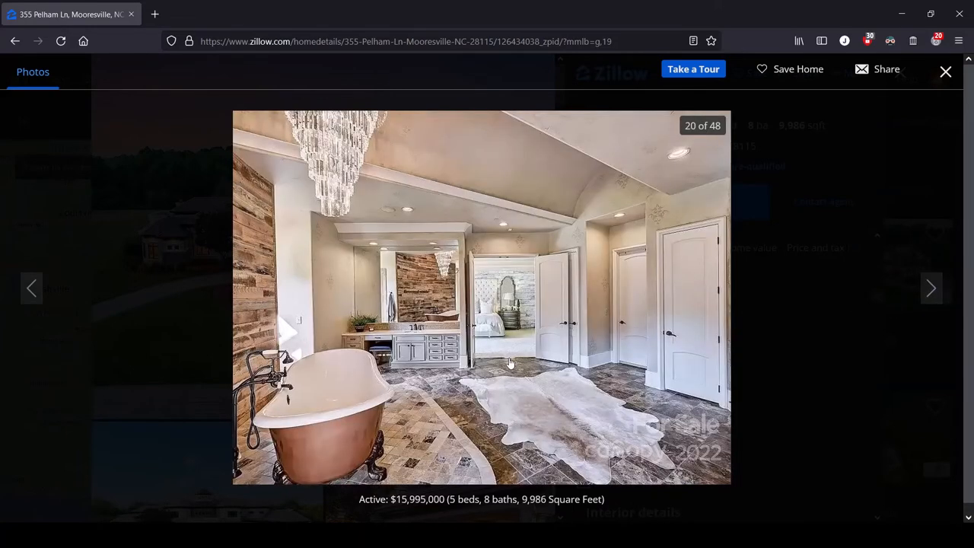
{"action": "mouse_move", "coordinate": [435, 392]}
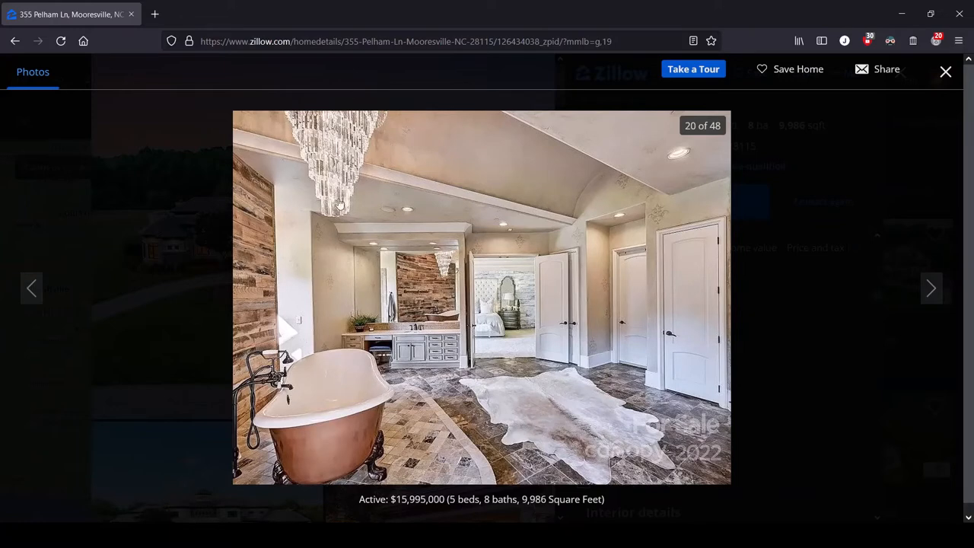
{"action": "mouse_move", "coordinate": [662, 444]}
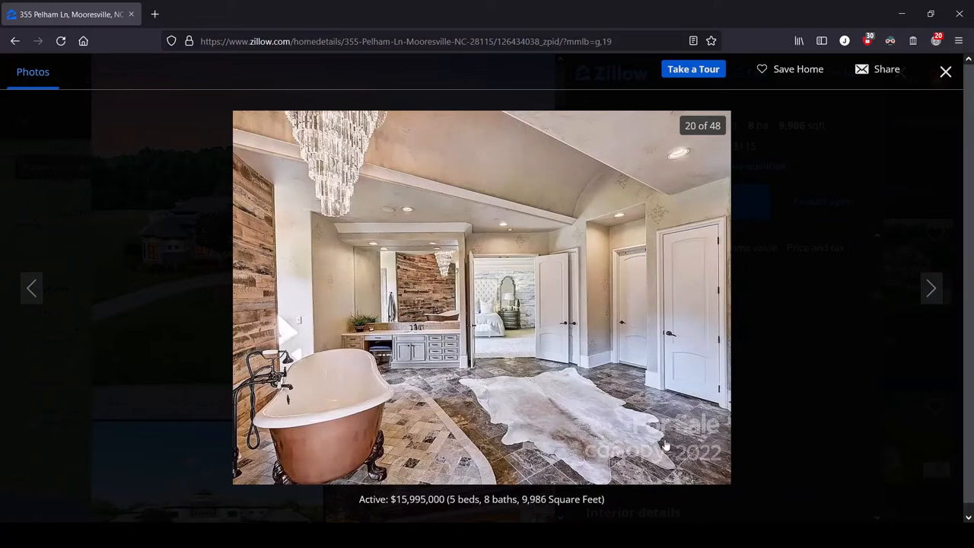
{"action": "left_click", "coordinate": [931, 288]}
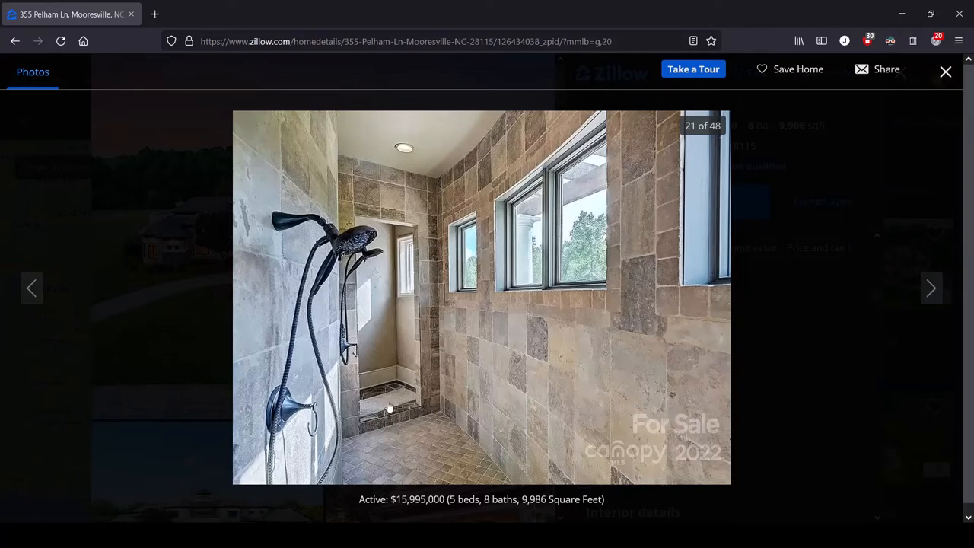
{"action": "mouse_move", "coordinate": [303, 390]}
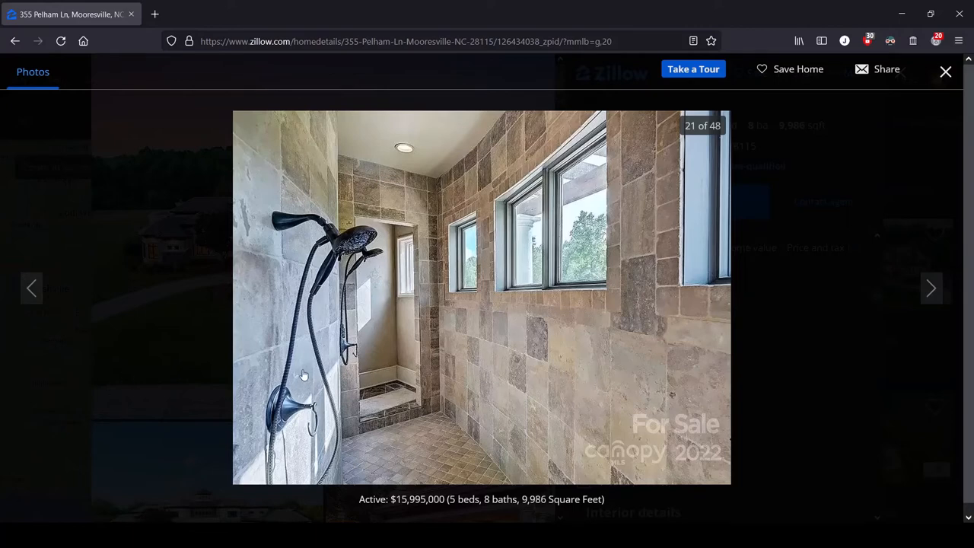
{"action": "mouse_move", "coordinate": [448, 326]}
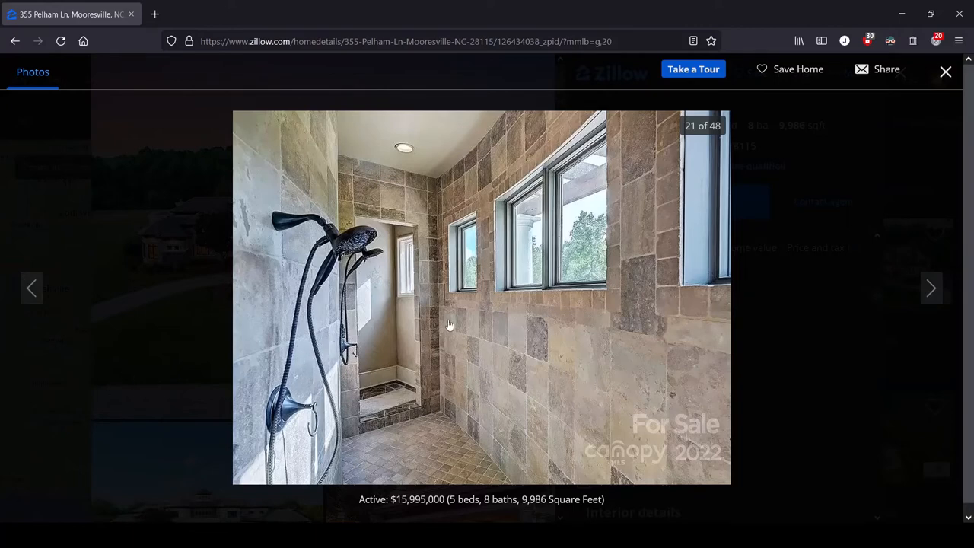
{"action": "mouse_move", "coordinate": [378, 407]}
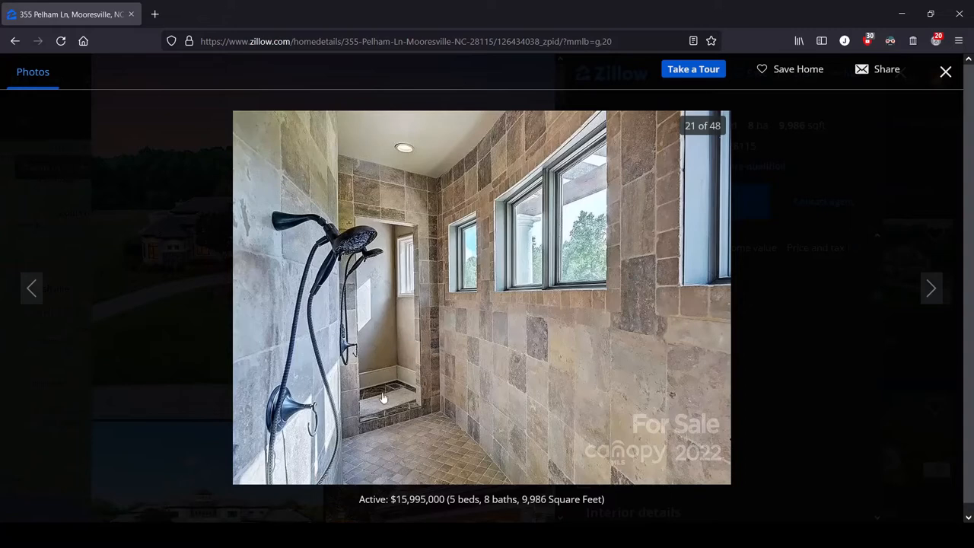
{"action": "mouse_move", "coordinate": [351, 445]}
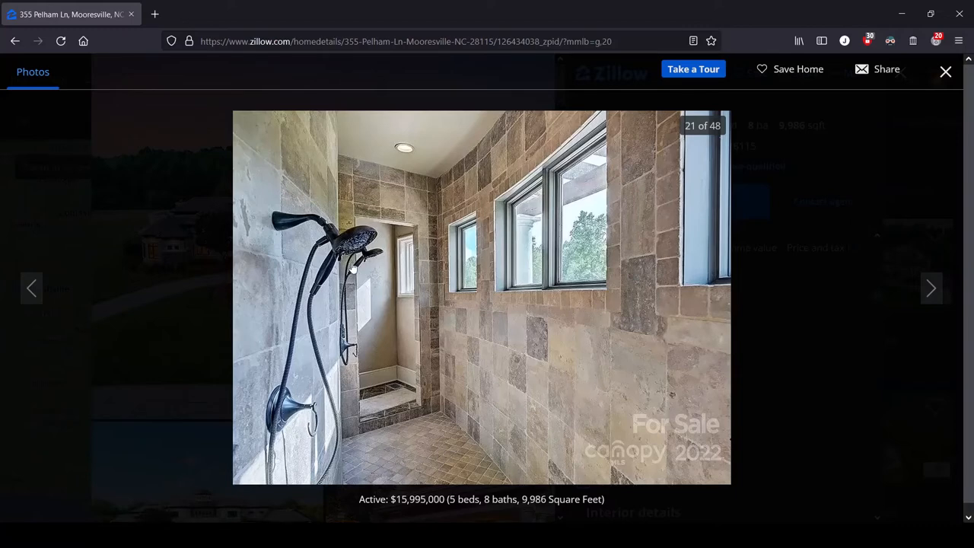
{"action": "mouse_move", "coordinate": [406, 392]}
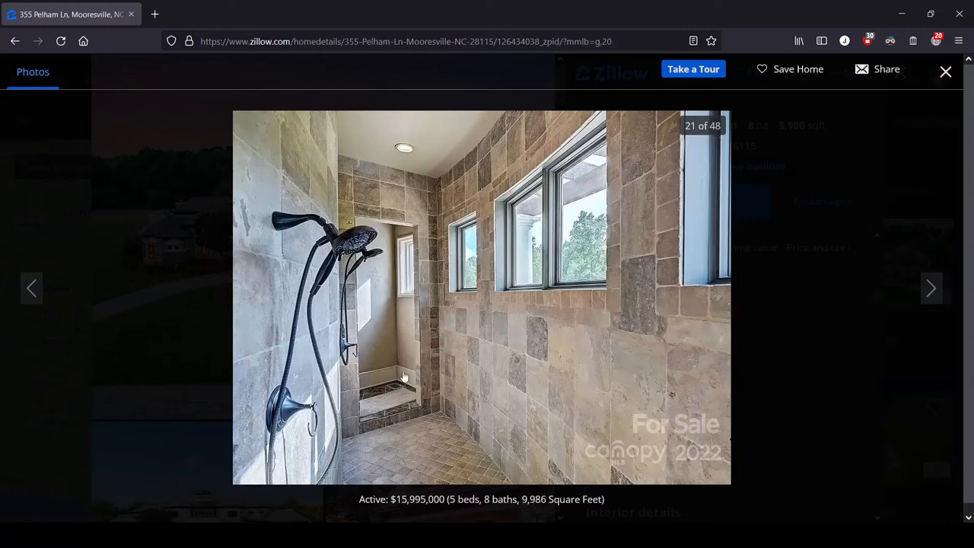
{"action": "mouse_move", "coordinate": [836, 312]}
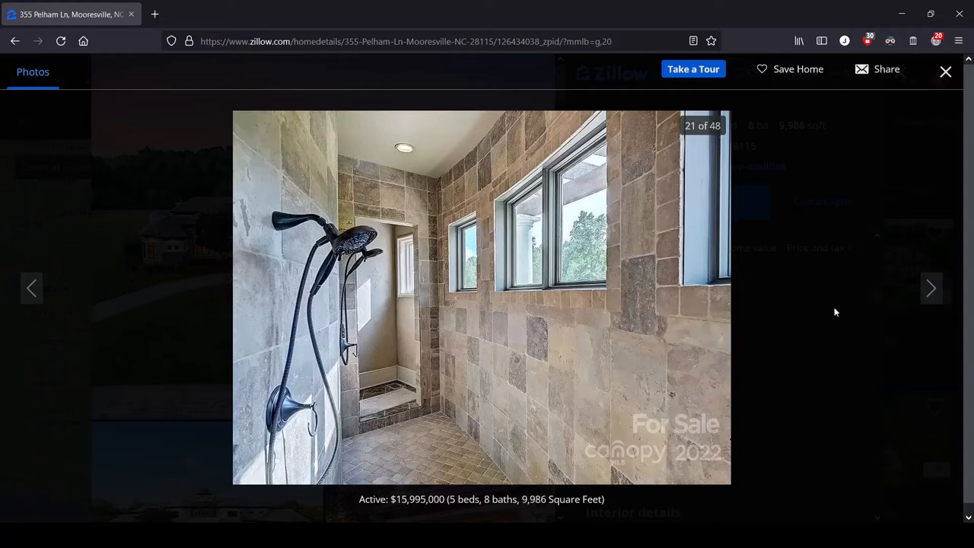
{"action": "mouse_move", "coordinate": [381, 388]}
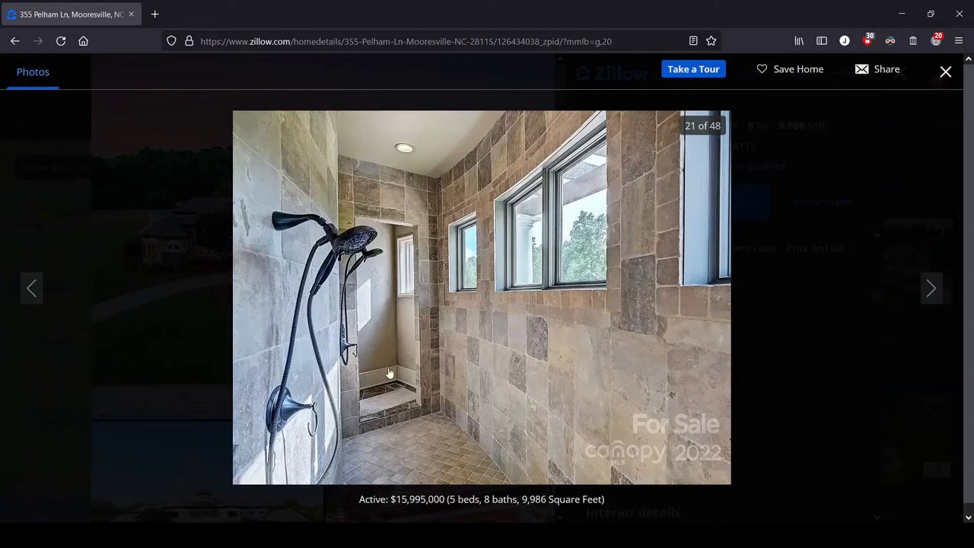
{"action": "mouse_move", "coordinate": [423, 238]}
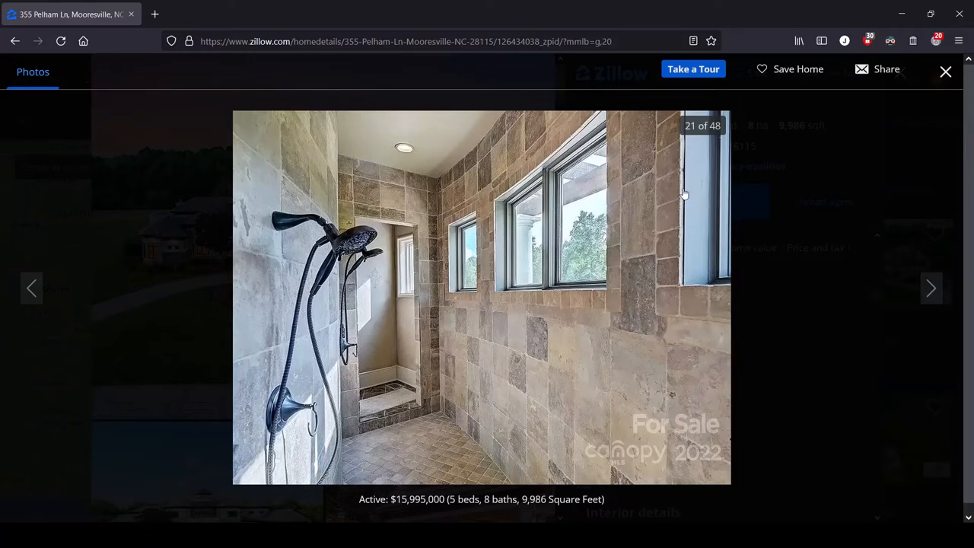
{"action": "mouse_move", "coordinate": [521, 245]}
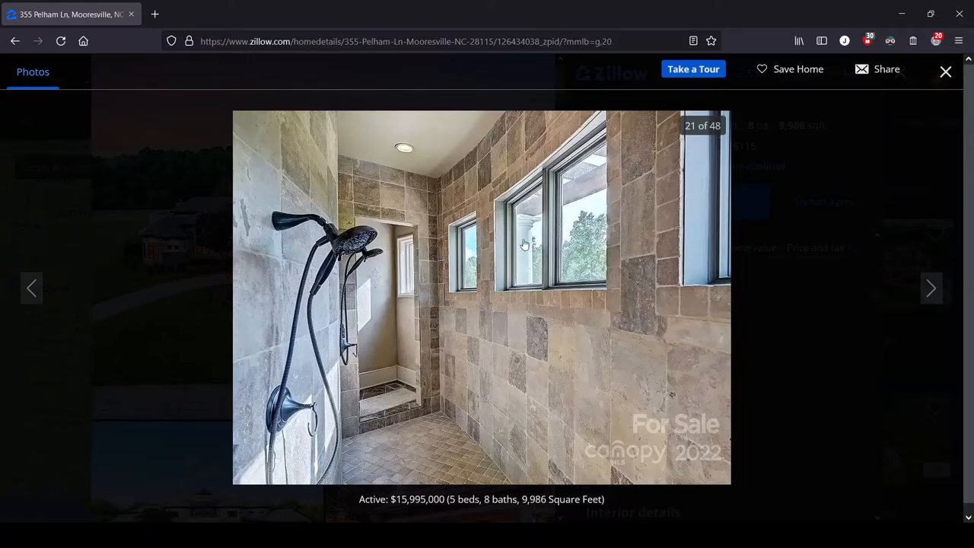
{"action": "mouse_move", "coordinate": [700, 221]}
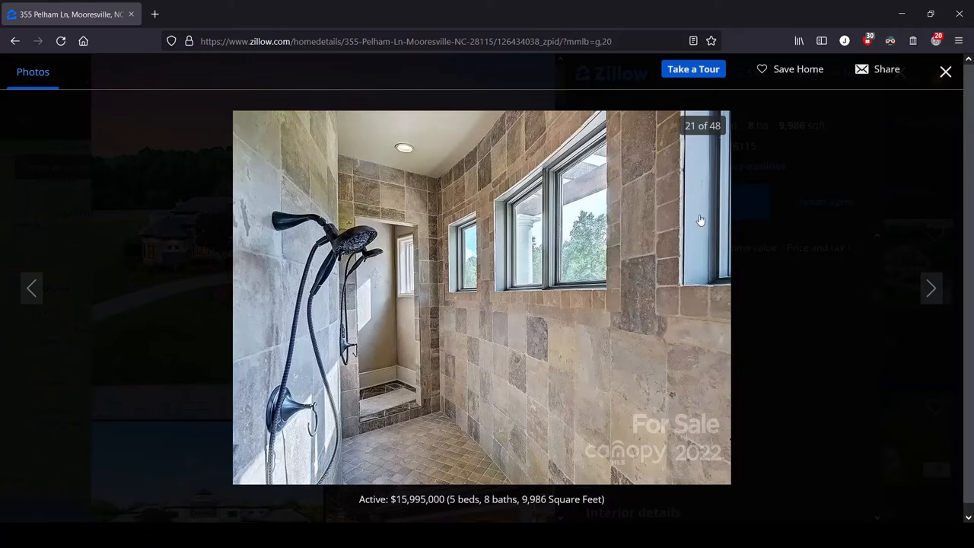
{"action": "mouse_move", "coordinate": [639, 226]}
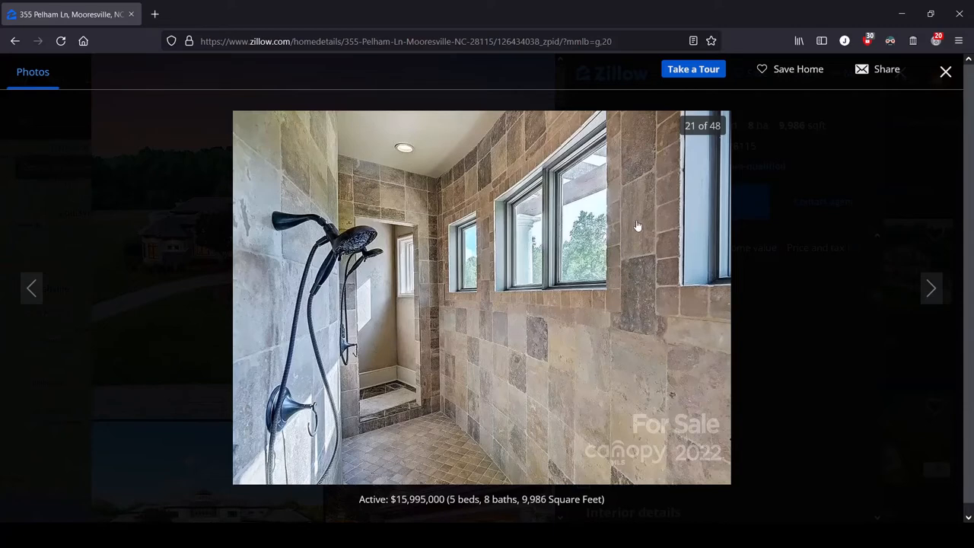
{"action": "mouse_move", "coordinate": [489, 290]}
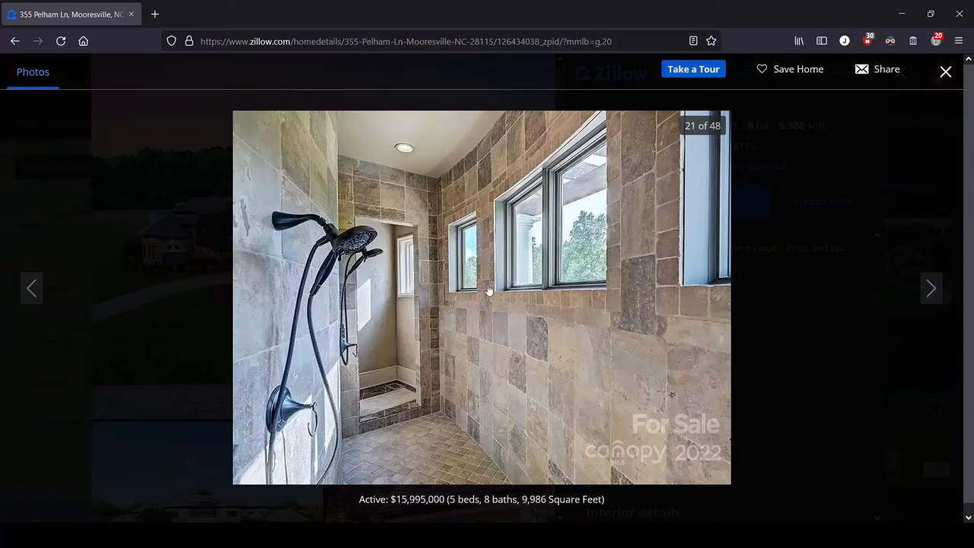
{"action": "mouse_move", "coordinate": [541, 247]}
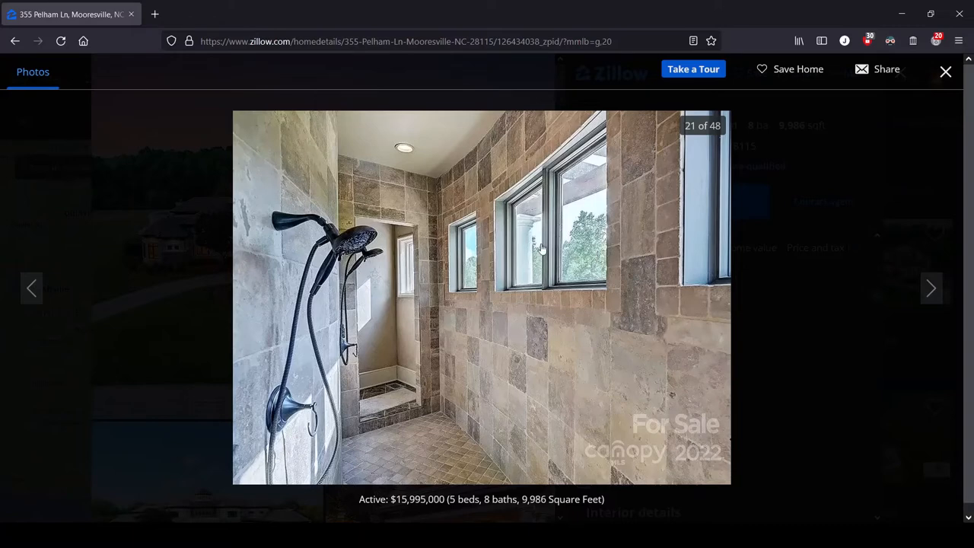
{"action": "mouse_move", "coordinate": [572, 232]}
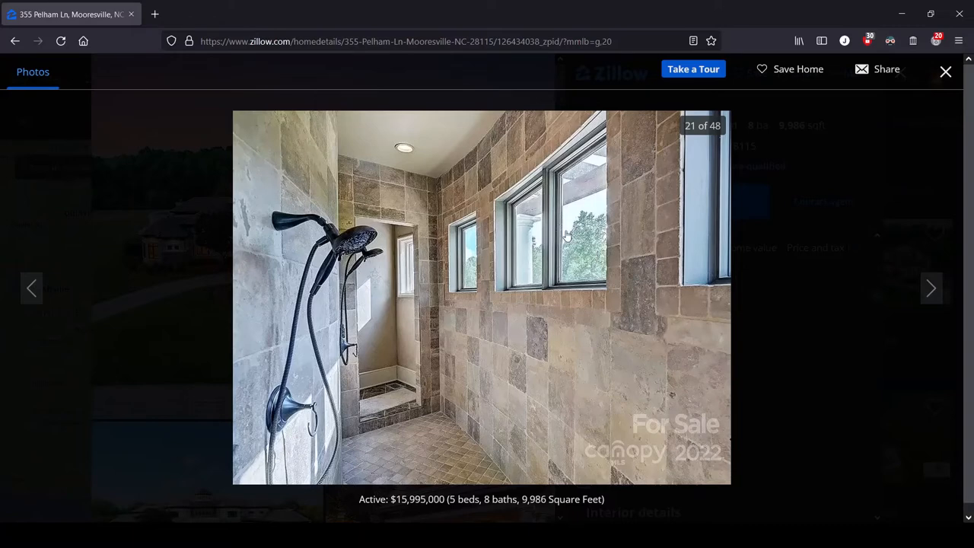
- Advance the gallery to photo 22 of 48, the bedroom with the crystal chandelier
{"action": "left_click", "coordinate": [931, 287]}
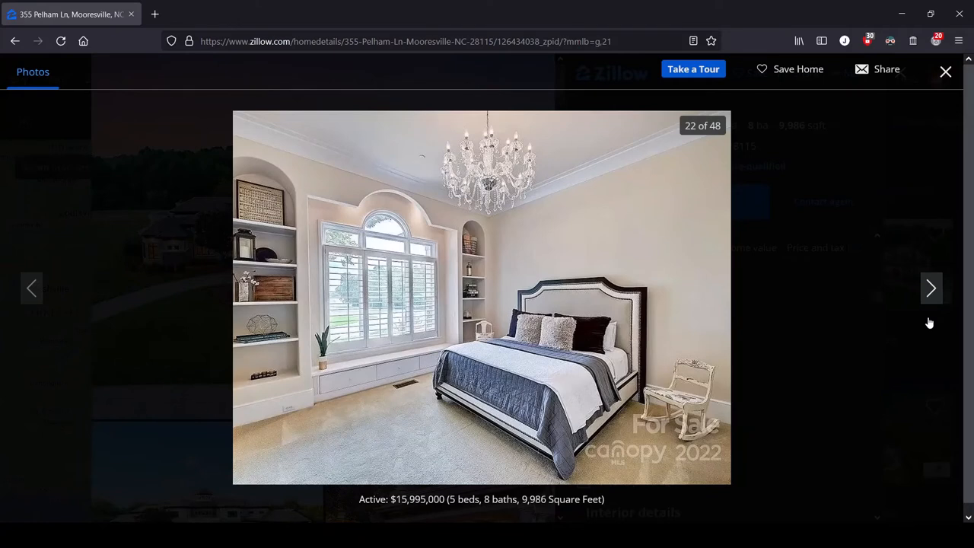
{"action": "mouse_move", "coordinate": [746, 382]}
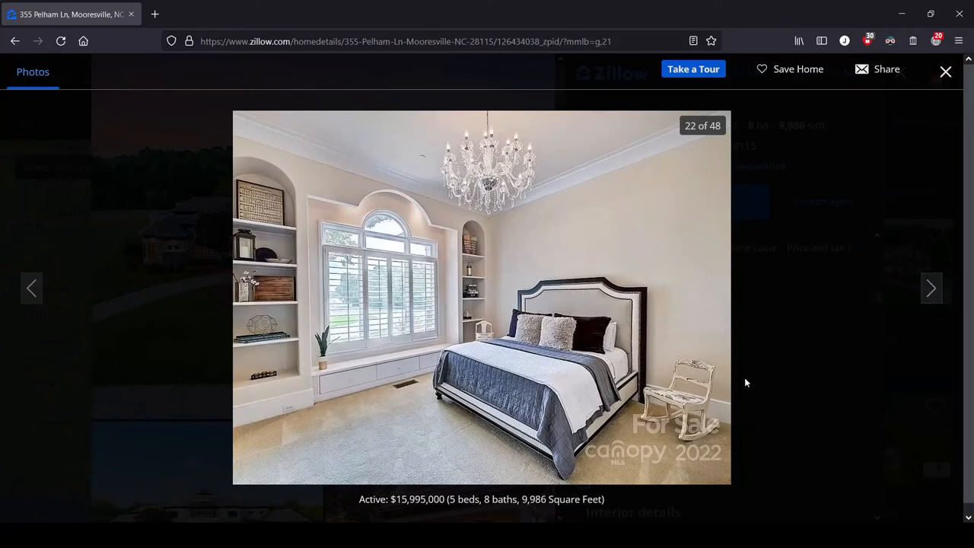
{"action": "mouse_move", "coordinate": [685, 378]}
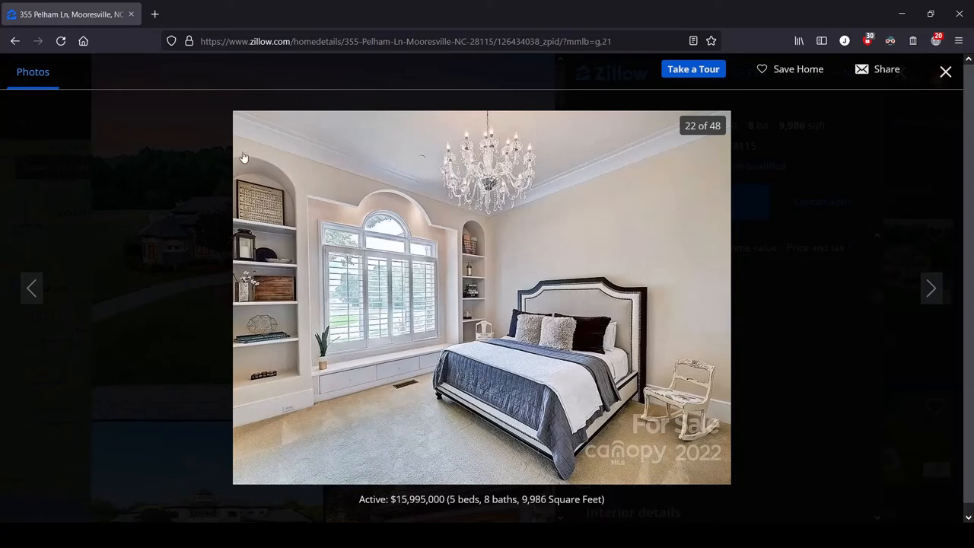
{"action": "mouse_move", "coordinate": [261, 359]}
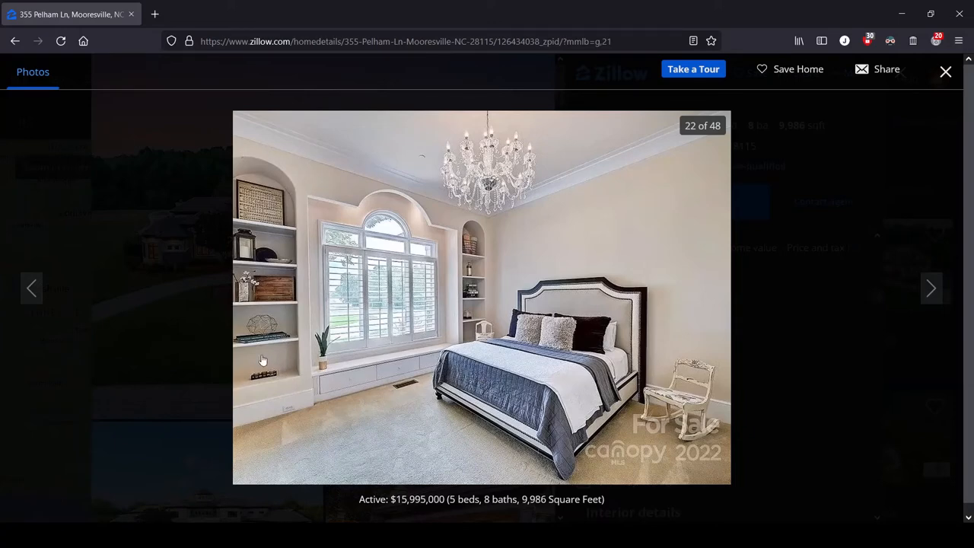
- Advance the gallery to photo 23 of 48, the sunlit home office with the pink cabinet
{"action": "left_click", "coordinate": [931, 288]}
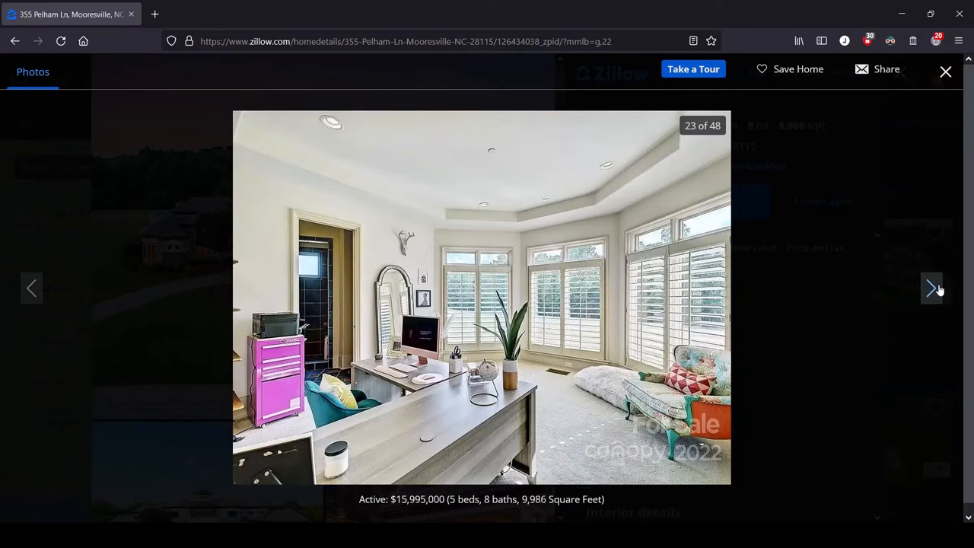
{"action": "mouse_move", "coordinate": [938, 295]}
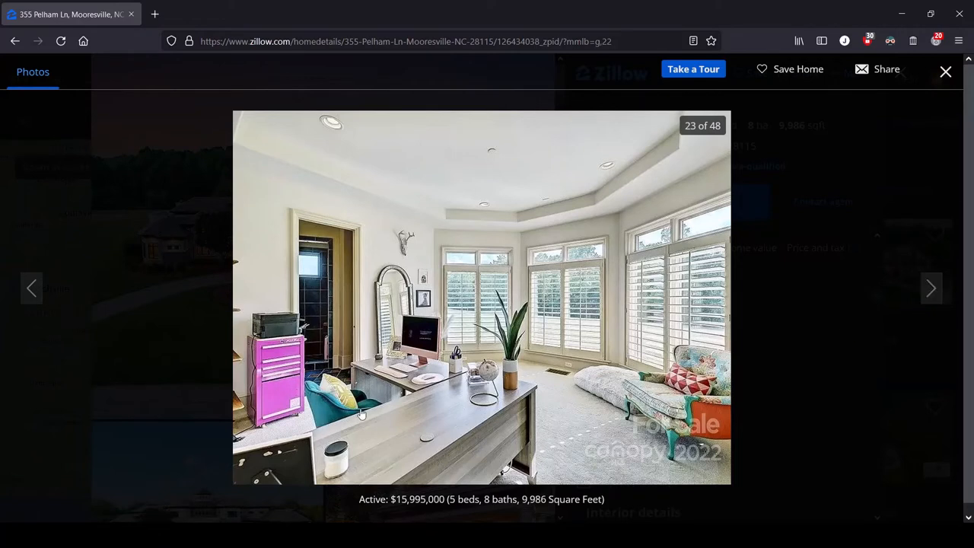
{"action": "mouse_move", "coordinate": [323, 420]}
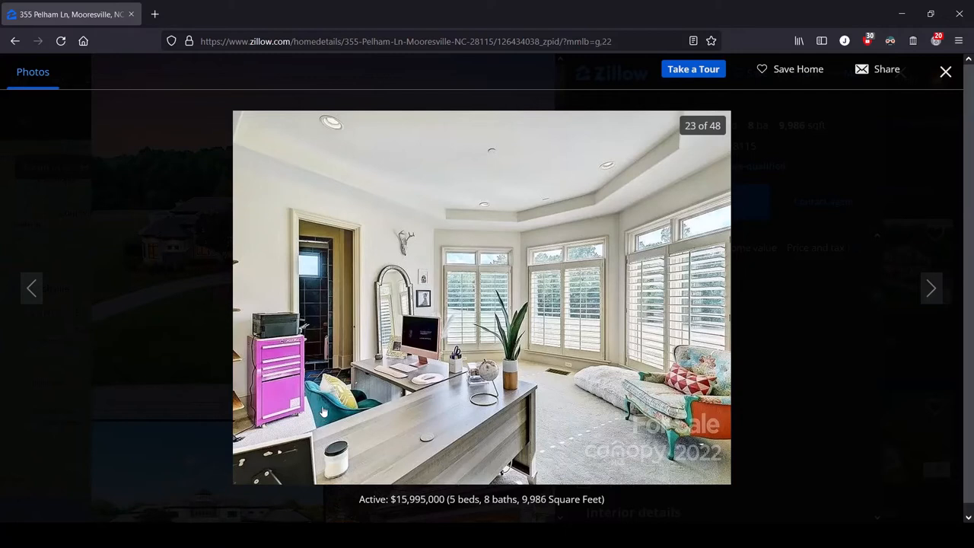
{"action": "mouse_move", "coordinate": [323, 415]}
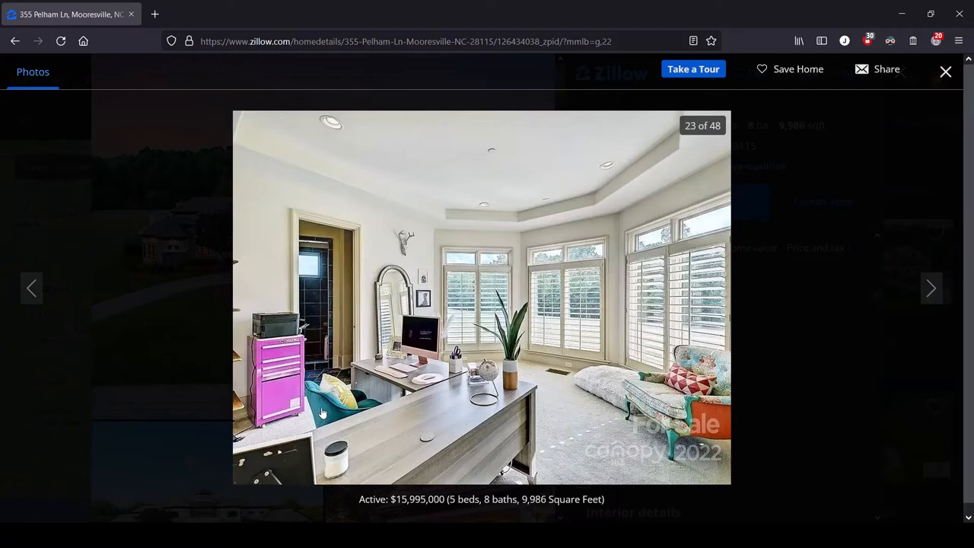
{"action": "mouse_move", "coordinate": [326, 408]}
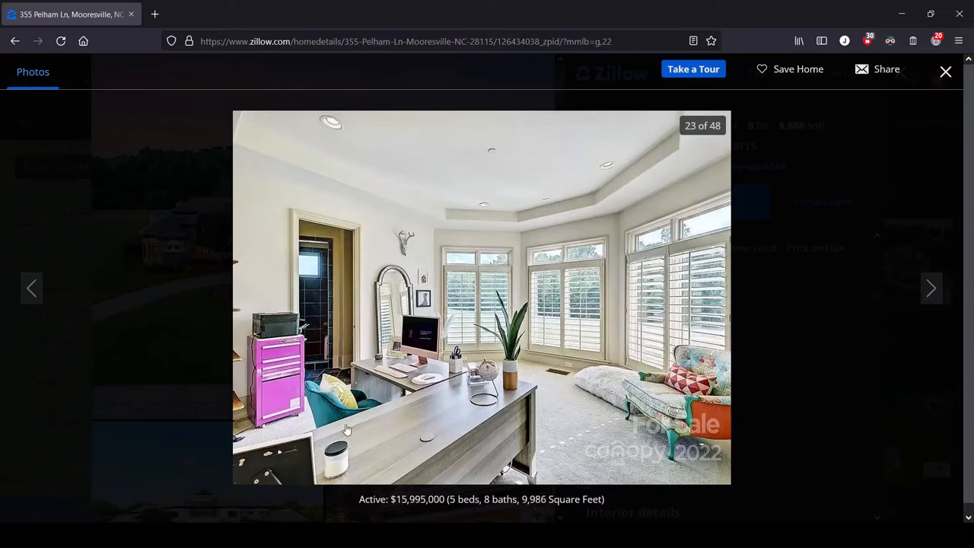
{"action": "mouse_move", "coordinate": [346, 420]}
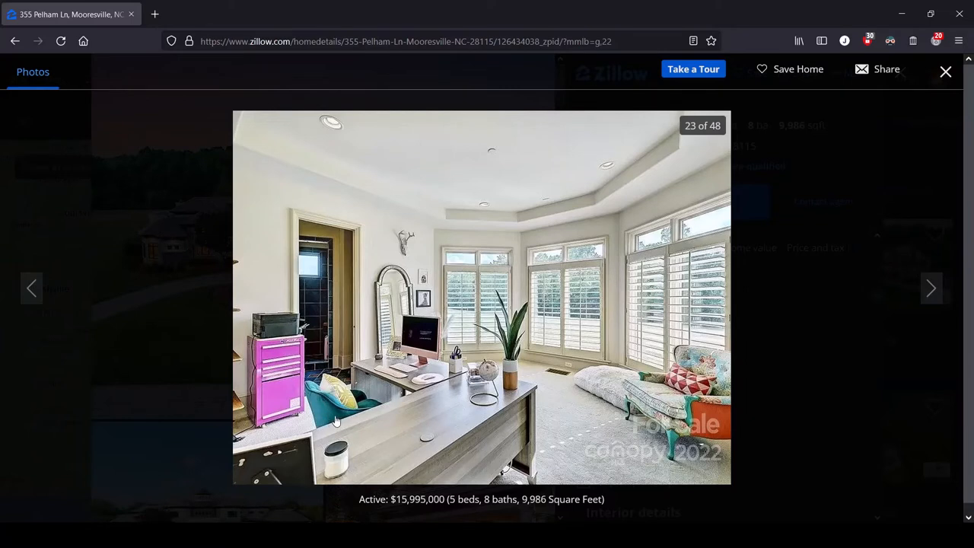
{"action": "mouse_move", "coordinate": [688, 455]}
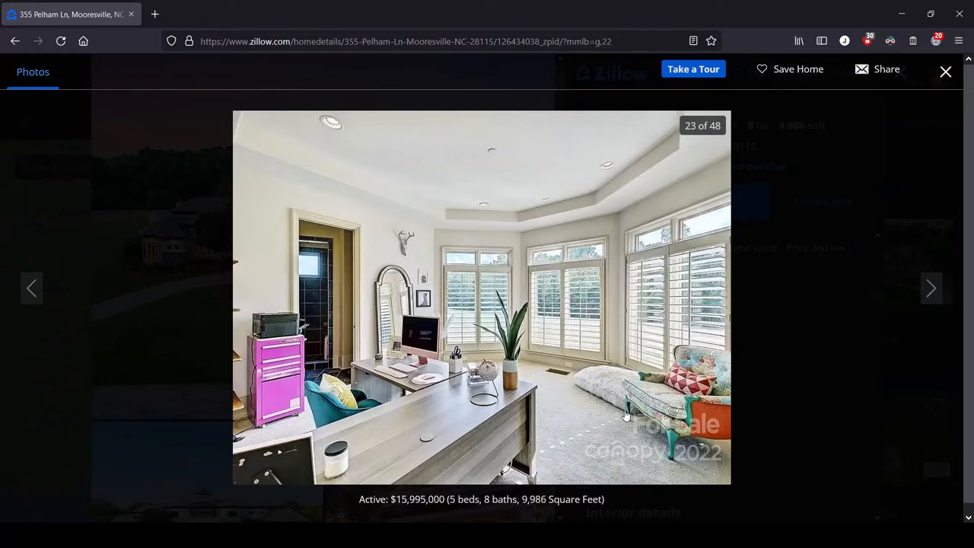
{"action": "mouse_move", "coordinate": [648, 489]}
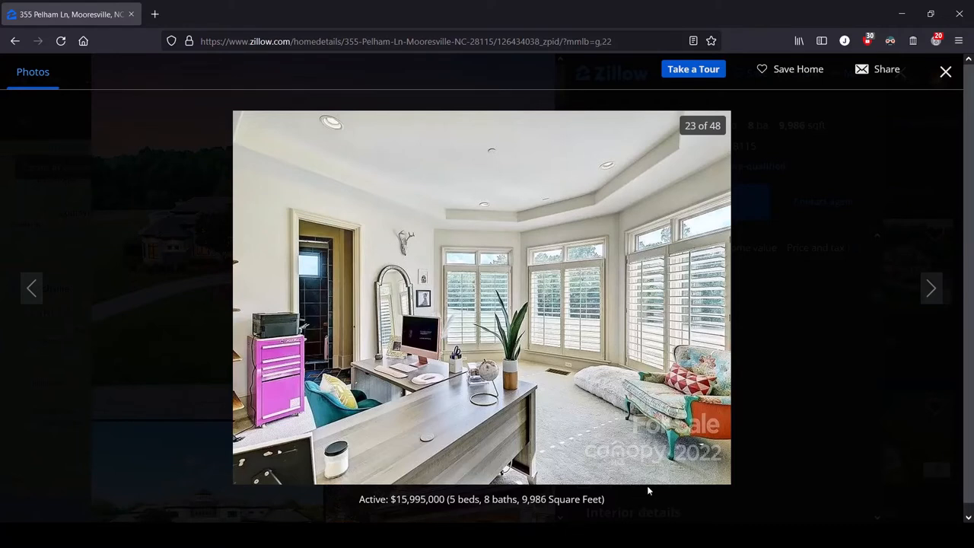
{"action": "mouse_move", "coordinate": [563, 455]}
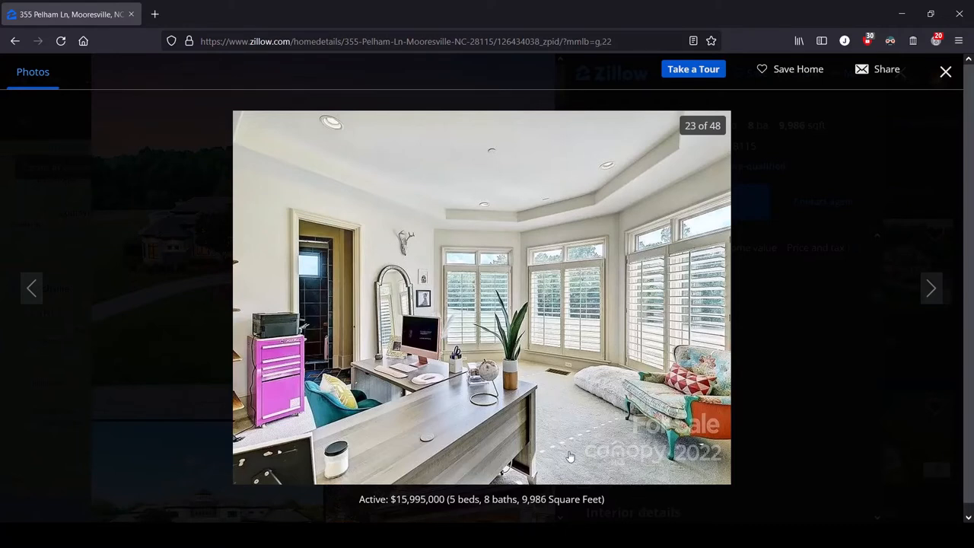
{"action": "mouse_move", "coordinate": [590, 469]}
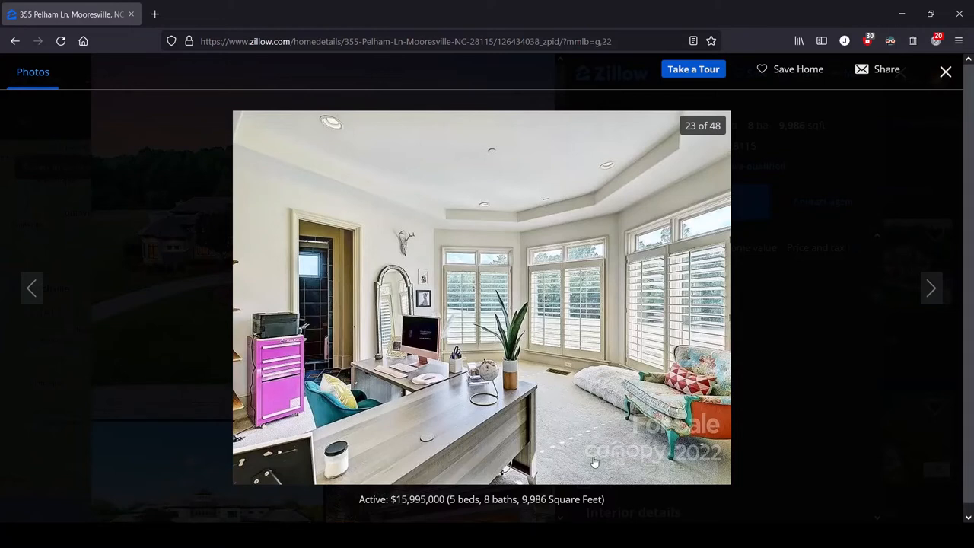
{"action": "mouse_move", "coordinate": [566, 443]}
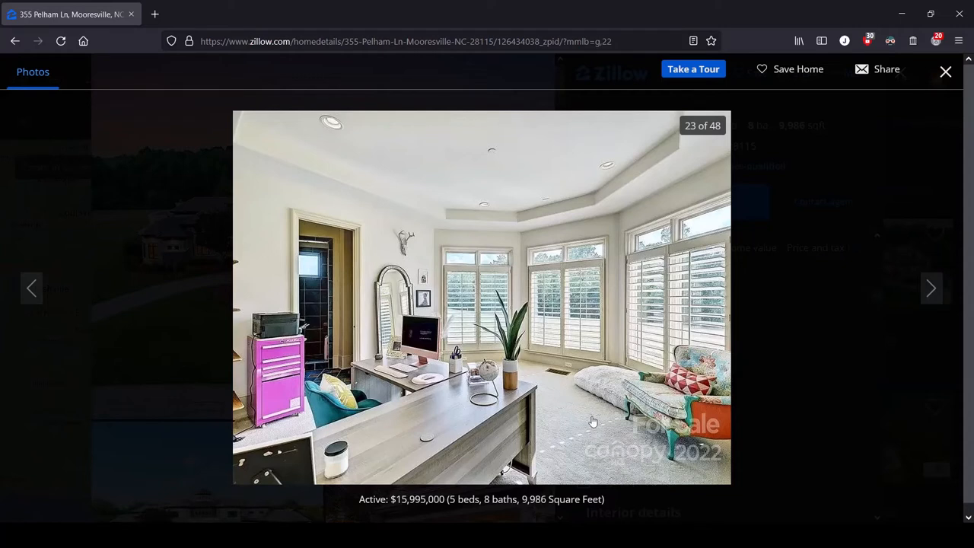
{"action": "mouse_move", "coordinate": [609, 449]}
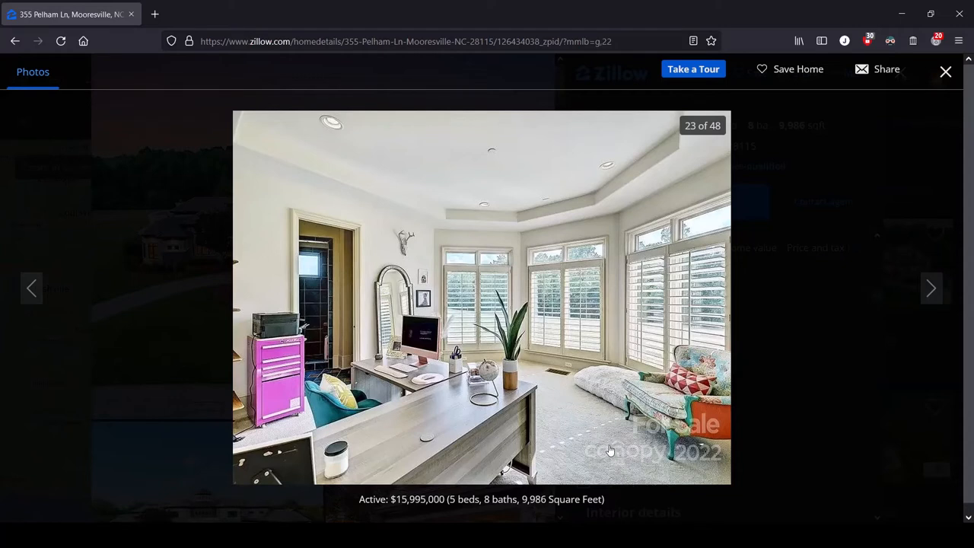
{"action": "mouse_move", "coordinate": [587, 478]}
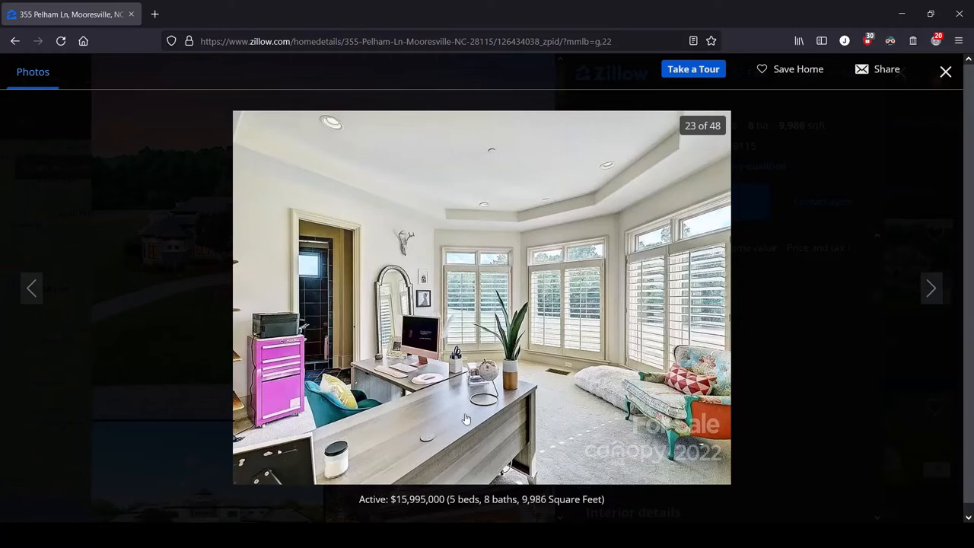
- Advance the gallery to photo 24 of 48, the rotunda landing with mounted elk heads
{"action": "left_click", "coordinate": [931, 289]}
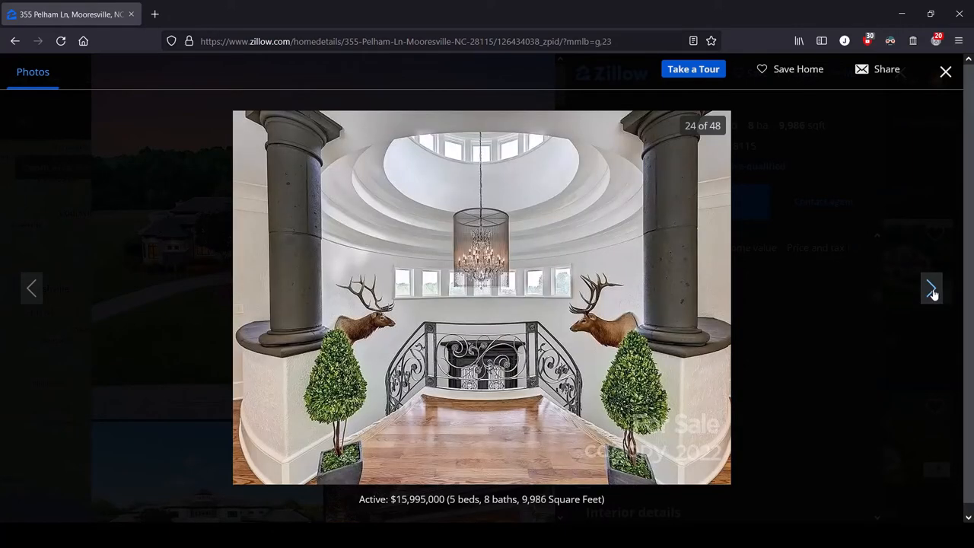
{"action": "mouse_move", "coordinate": [674, 458]}
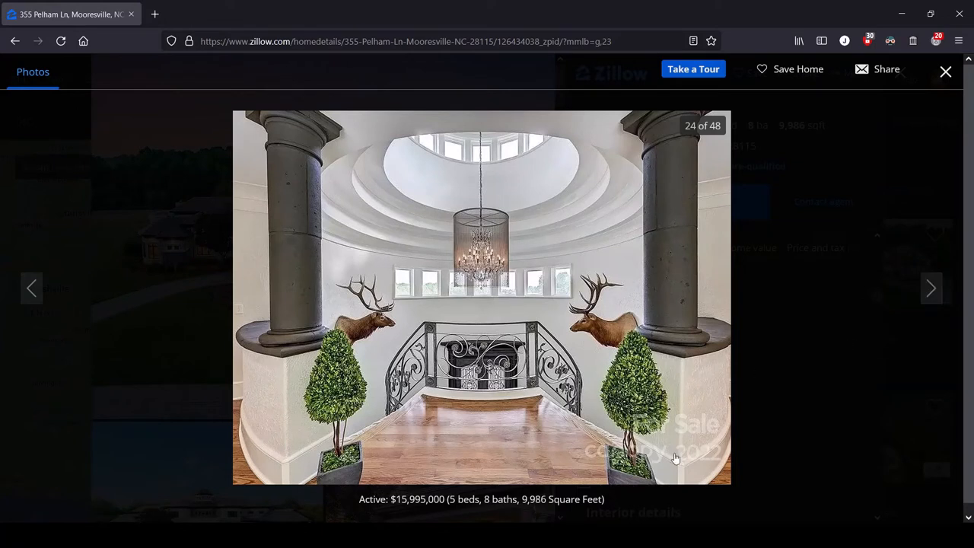
{"action": "mouse_move", "coordinate": [621, 411]}
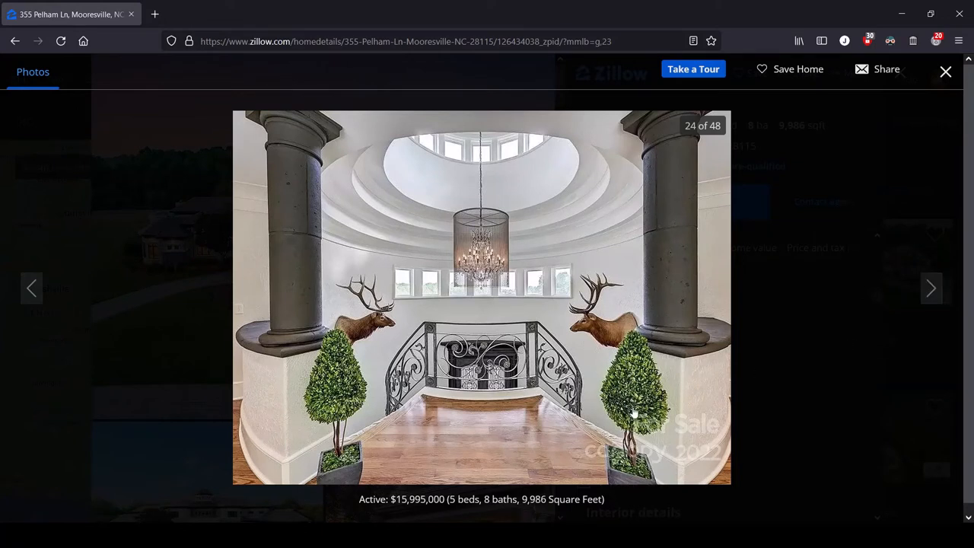
{"action": "mouse_move", "coordinate": [567, 453]}
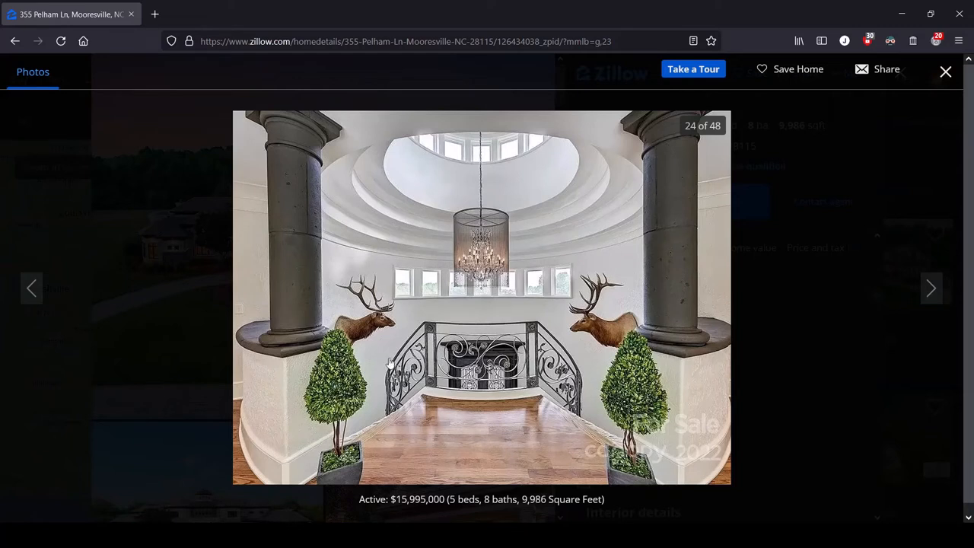
{"action": "mouse_move", "coordinate": [624, 327]}
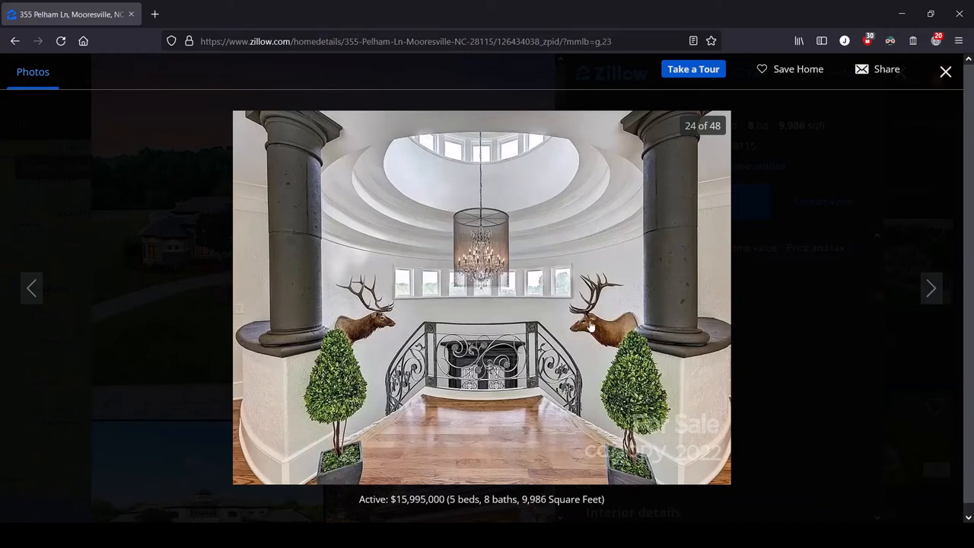
{"action": "mouse_move", "coordinate": [516, 226]}
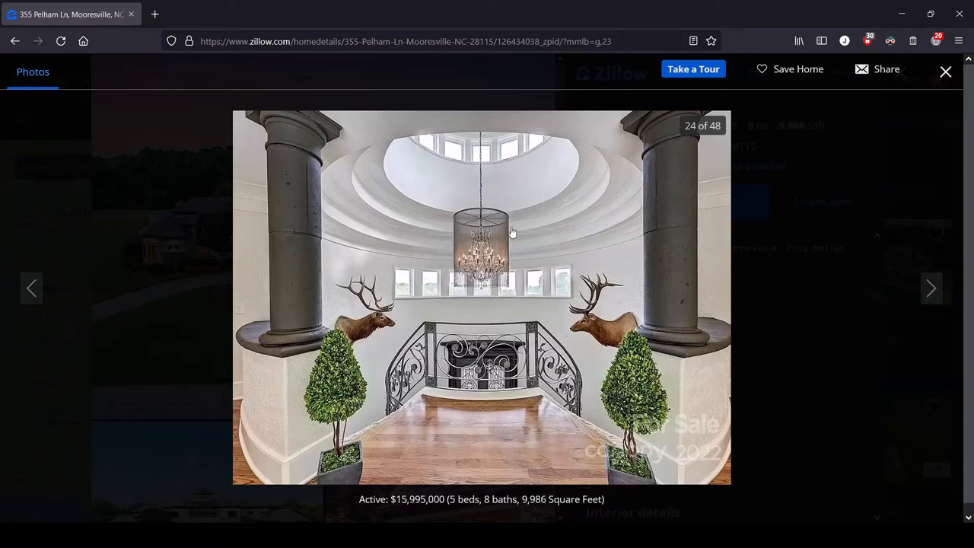
{"action": "mouse_move", "coordinate": [475, 292]}
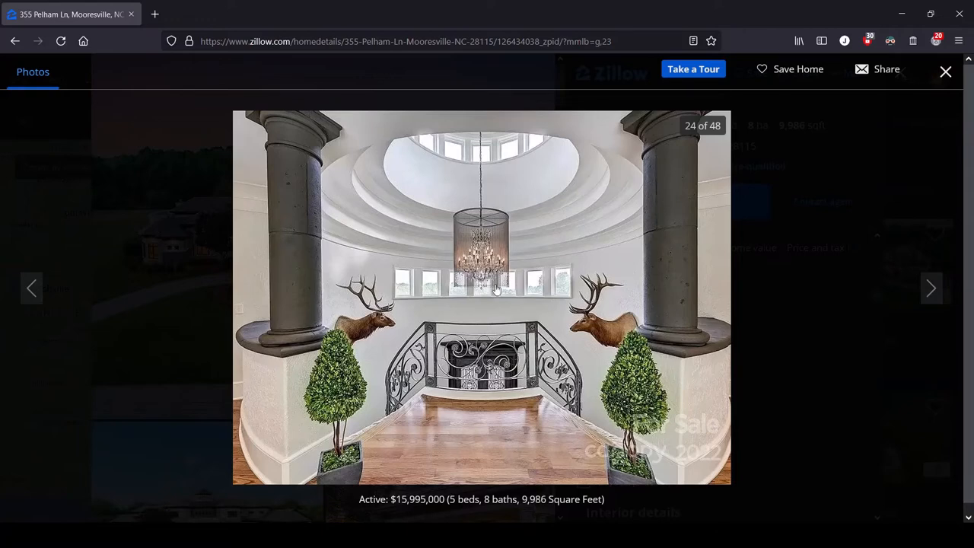
- Advance the gallery to photo 25 of 48, the bedroom with blue curtains
{"action": "left_click", "coordinate": [931, 287]}
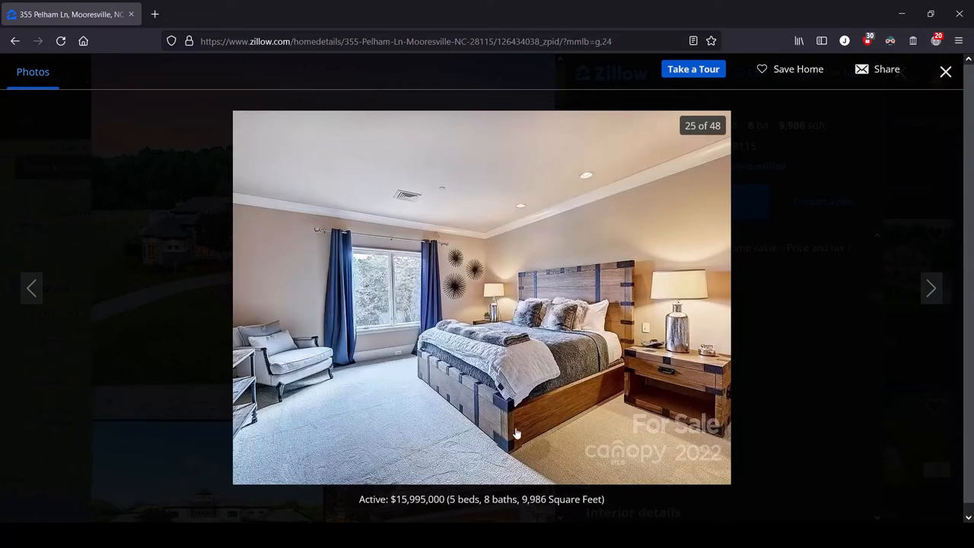
{"action": "mouse_move", "coordinate": [731, 372]}
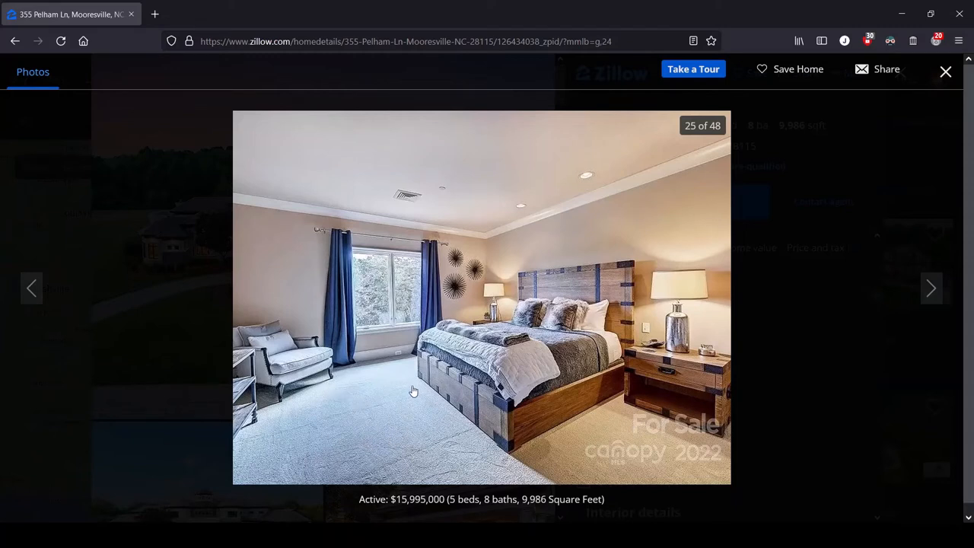
{"action": "mouse_move", "coordinate": [895, 244]}
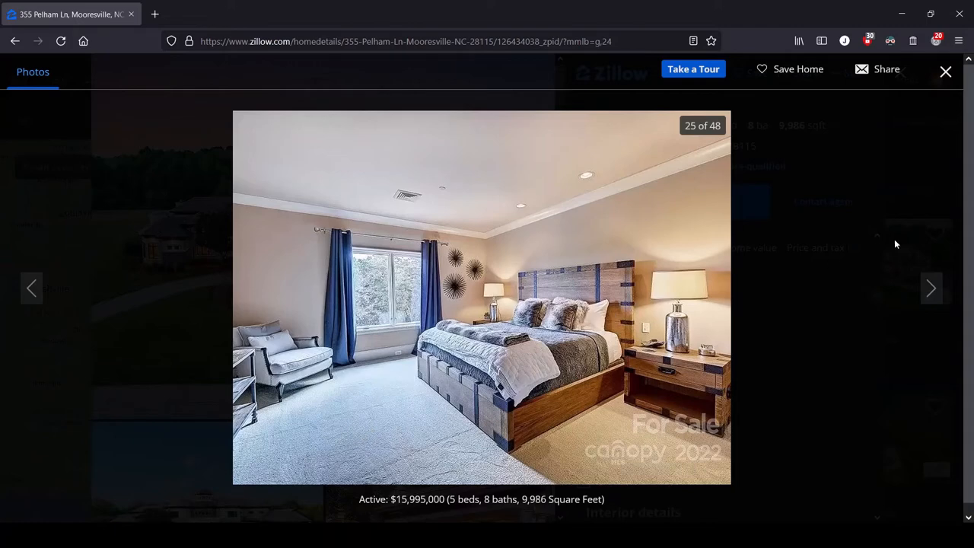
- Skip ahead to photo 27 of 48, the bedroom with the dark wooden bed
{"action": "left_click", "coordinate": [931, 287]}
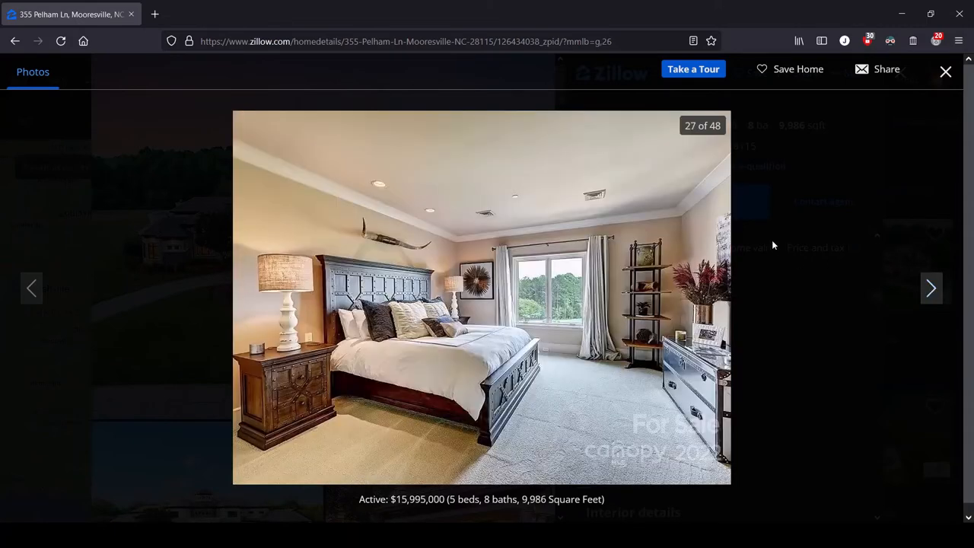
{"action": "mouse_move", "coordinate": [419, 253]}
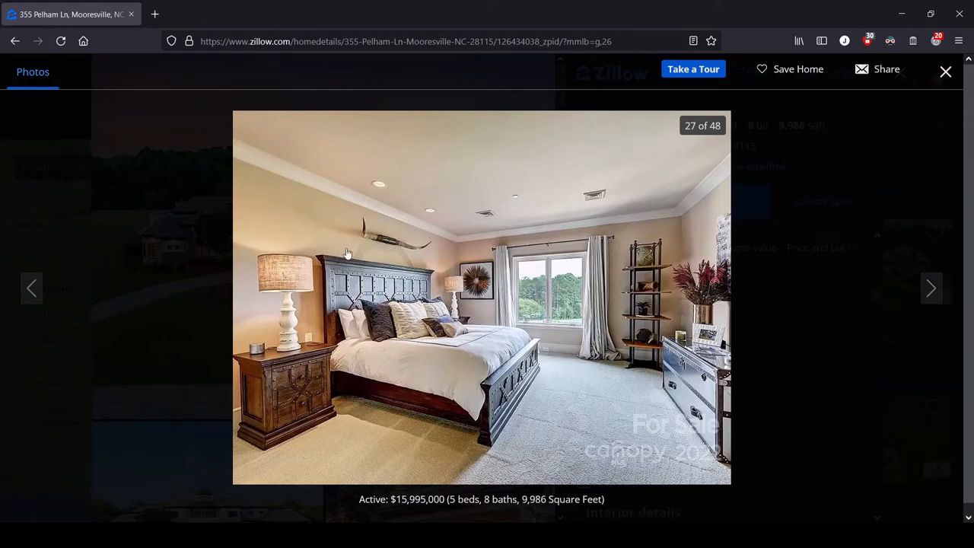
{"action": "mouse_move", "coordinate": [316, 351]}
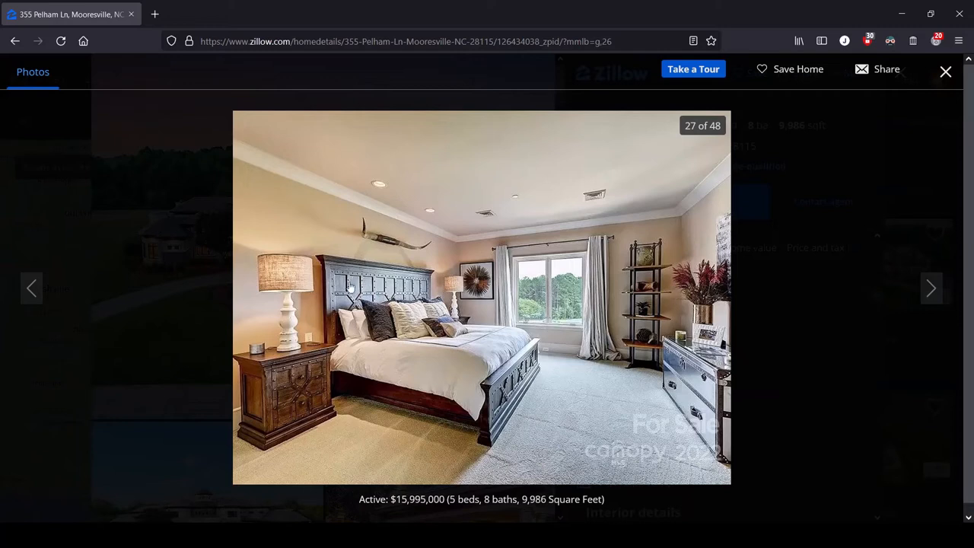
{"action": "mouse_move", "coordinate": [305, 412]}
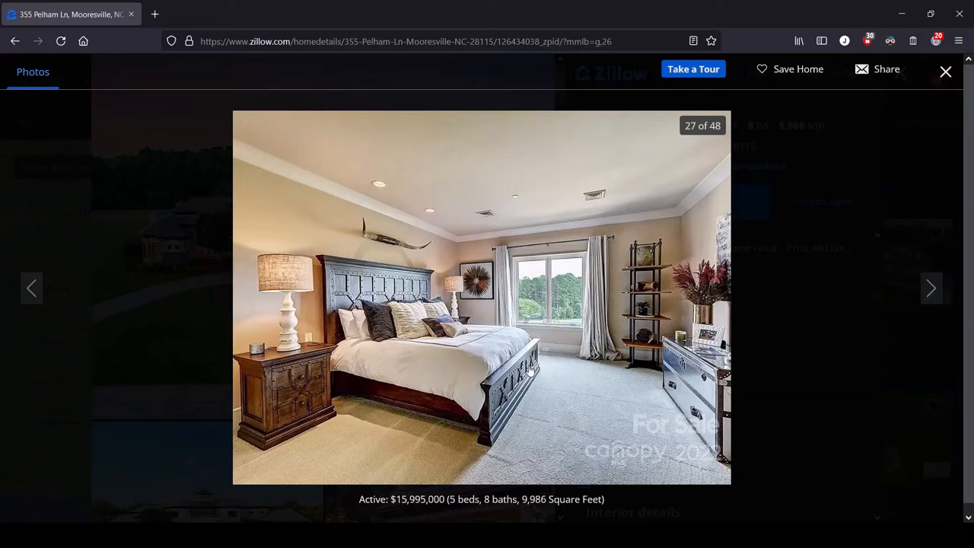
{"action": "mouse_move", "coordinate": [277, 433]}
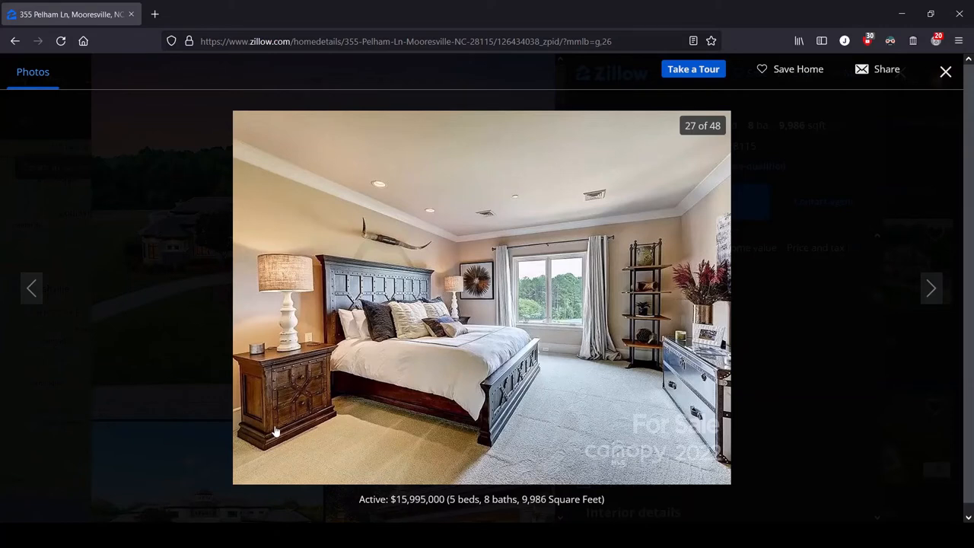
{"action": "mouse_move", "coordinate": [341, 308]}
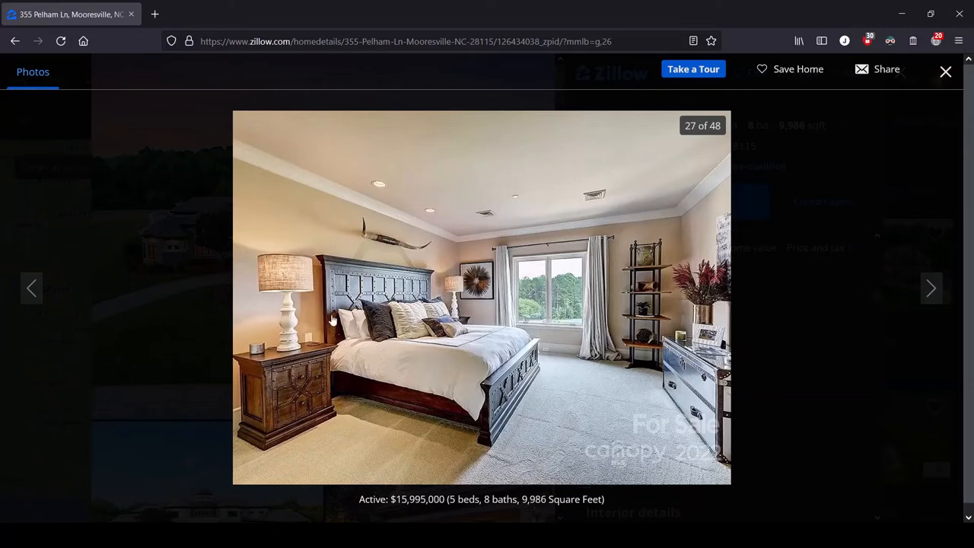
{"action": "mouse_move", "coordinate": [522, 390]}
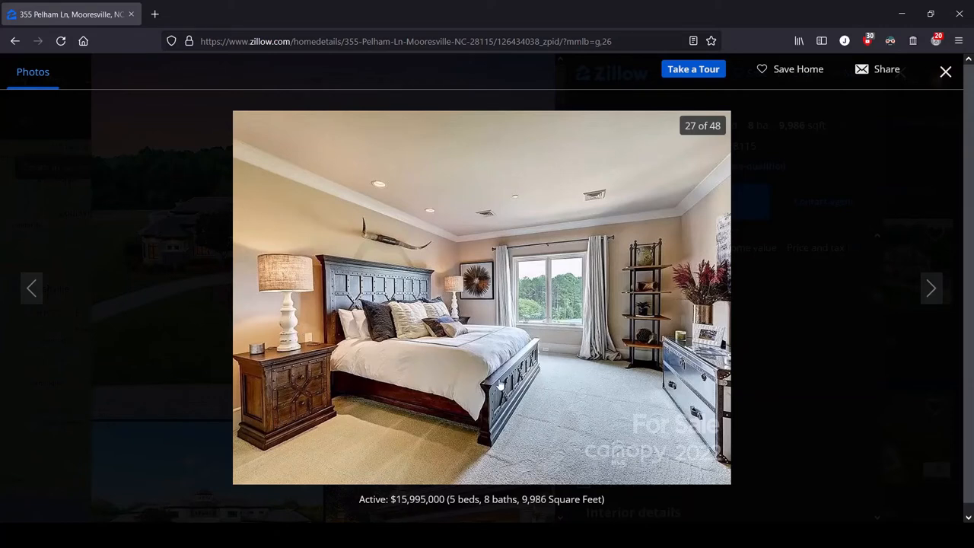
{"action": "mouse_move", "coordinate": [520, 404]}
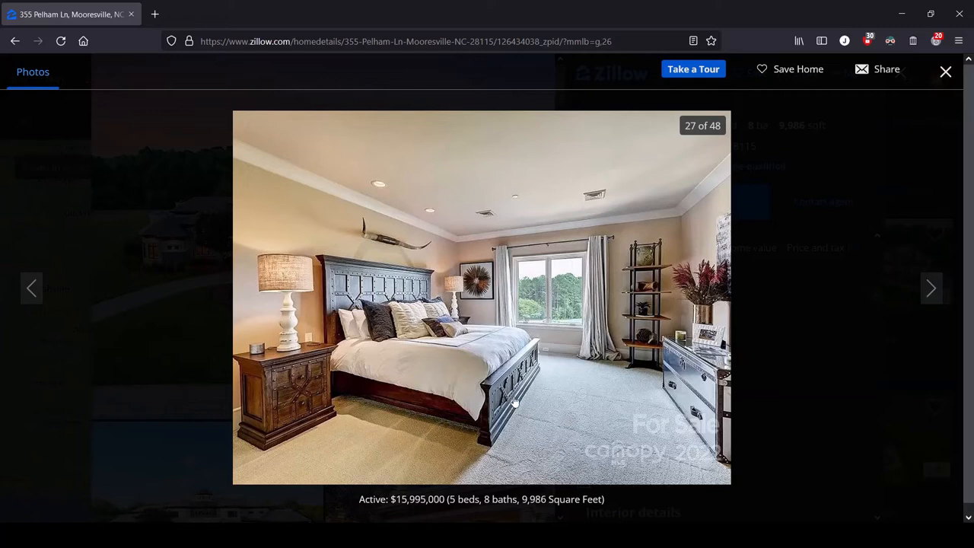
{"action": "mouse_move", "coordinate": [829, 258]}
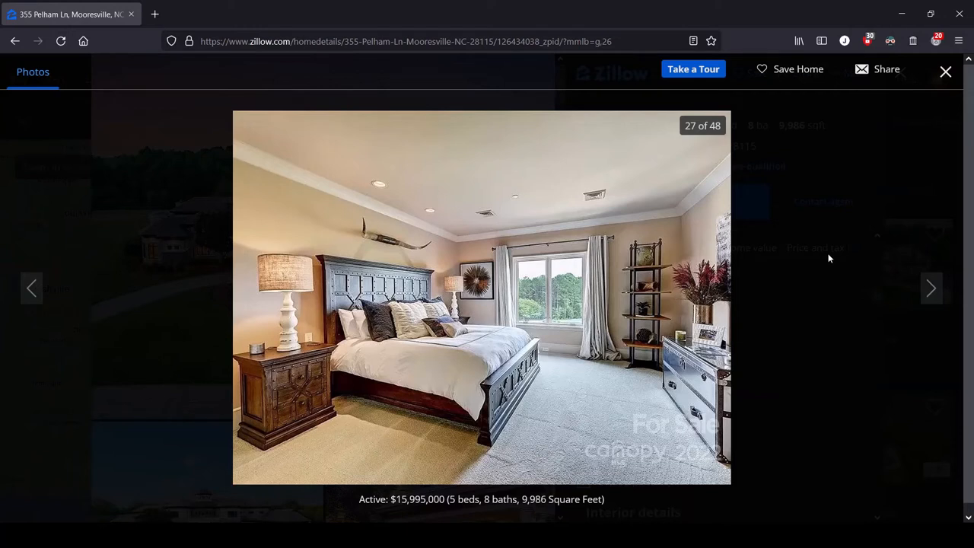
{"action": "mouse_move", "coordinate": [341, 177]}
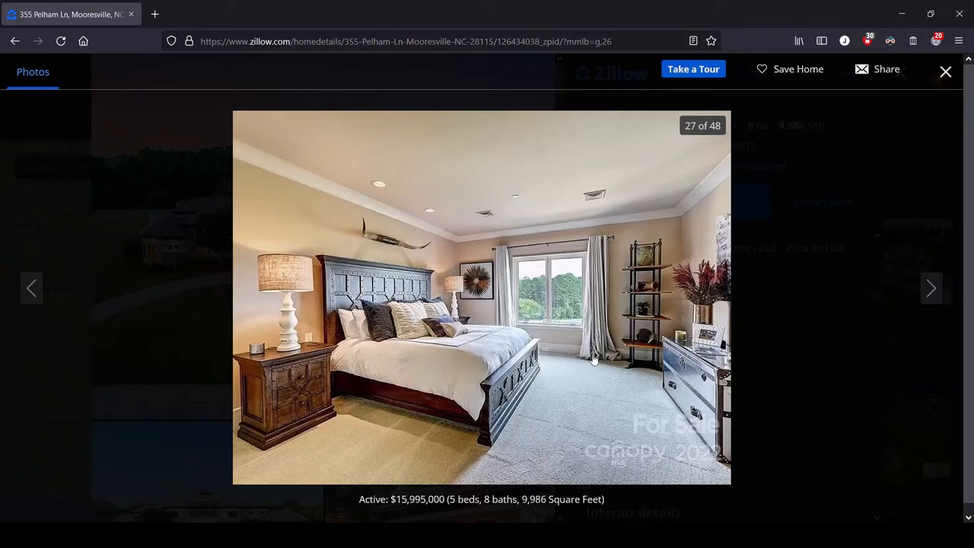
{"action": "mouse_move", "coordinate": [682, 381]}
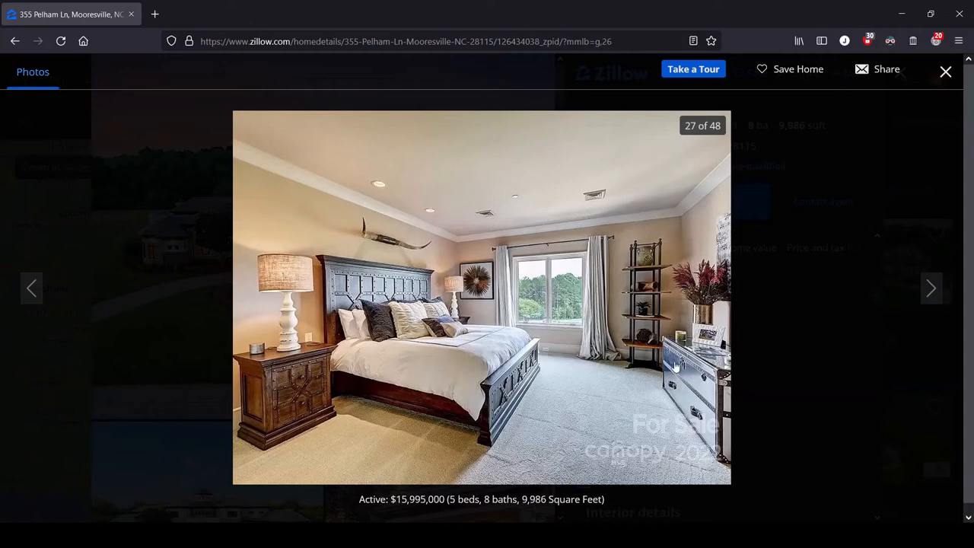
- Advance the gallery to photo 28 of 48, the bathroom with the granite vanity
{"action": "left_click", "coordinate": [931, 289]}
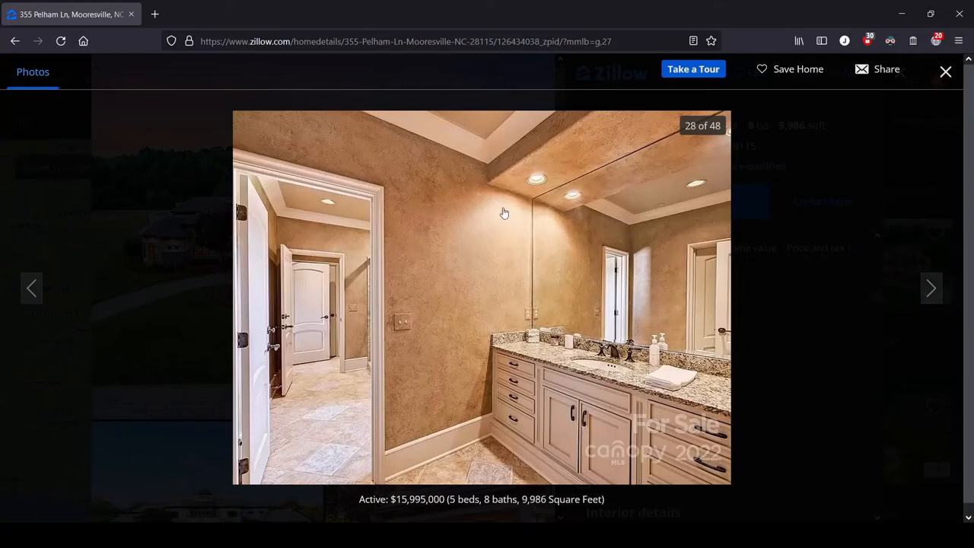
{"action": "mouse_move", "coordinate": [536, 163]}
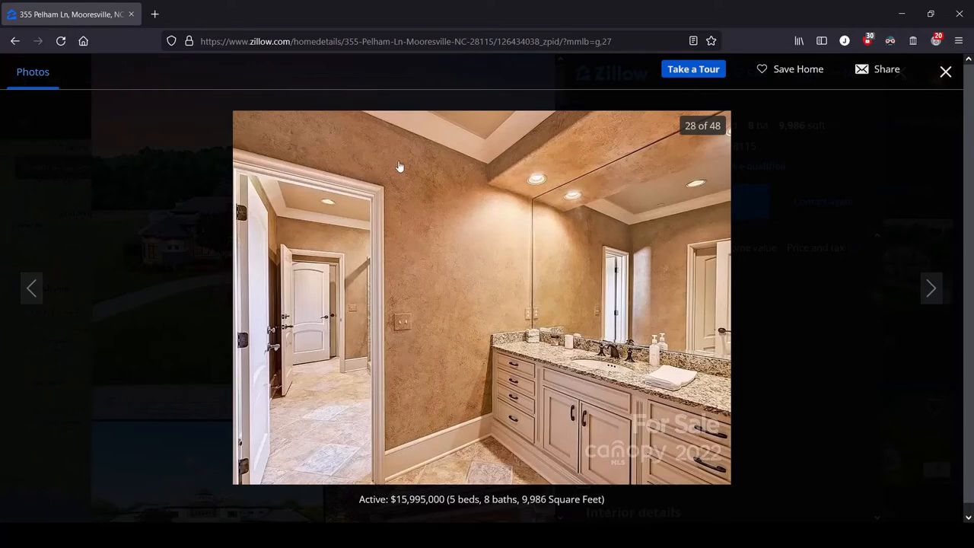
{"action": "mouse_move", "coordinate": [466, 253]}
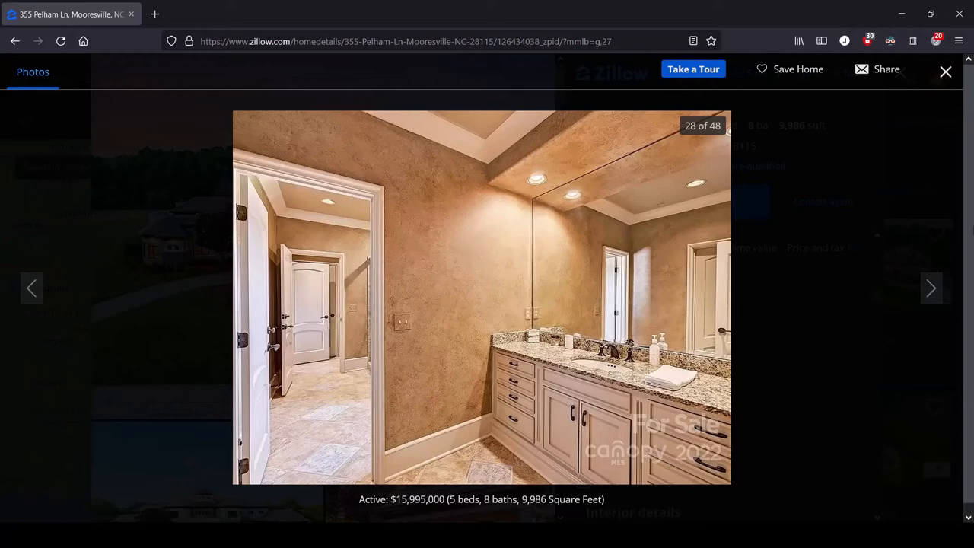
{"action": "left_click", "coordinate": [932, 288]}
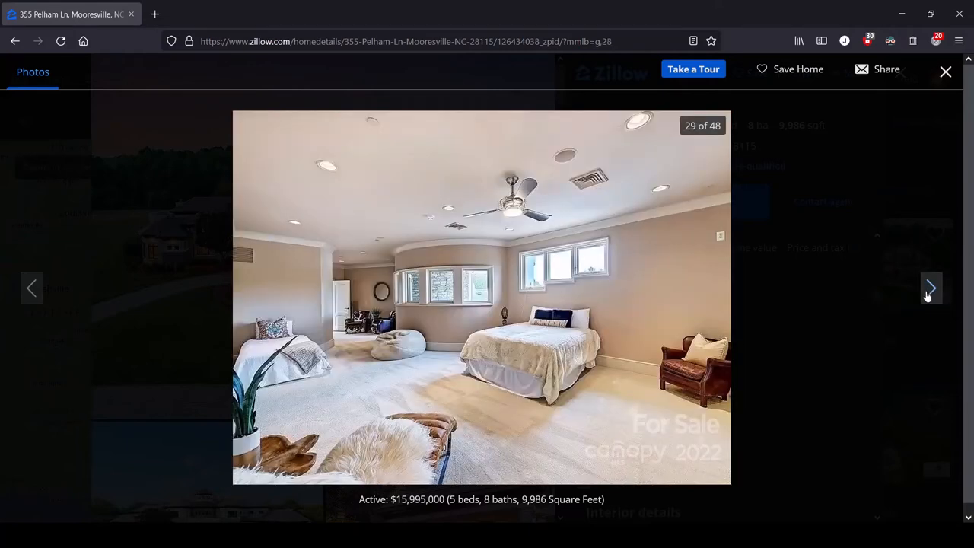
{"action": "mouse_move", "coordinate": [305, 365]}
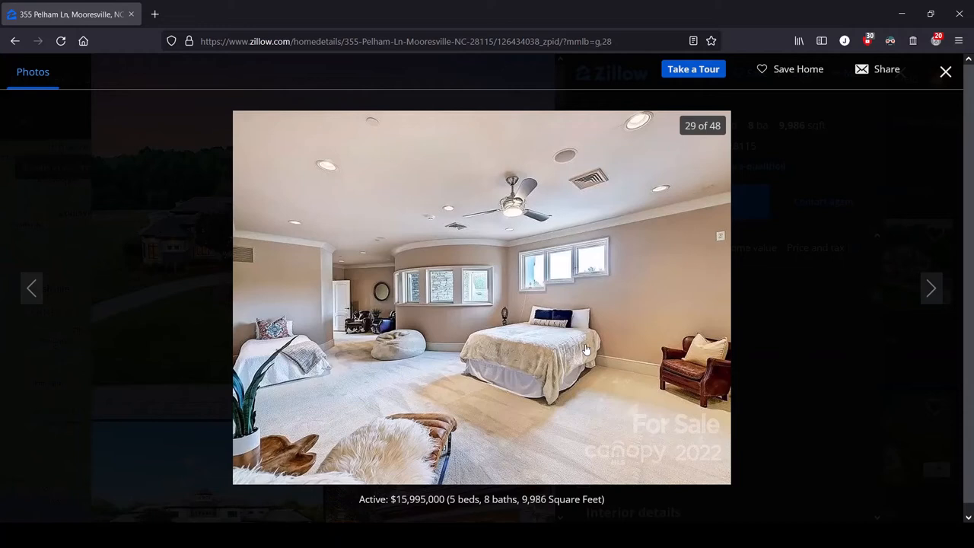
{"action": "mouse_move", "coordinate": [245, 329]}
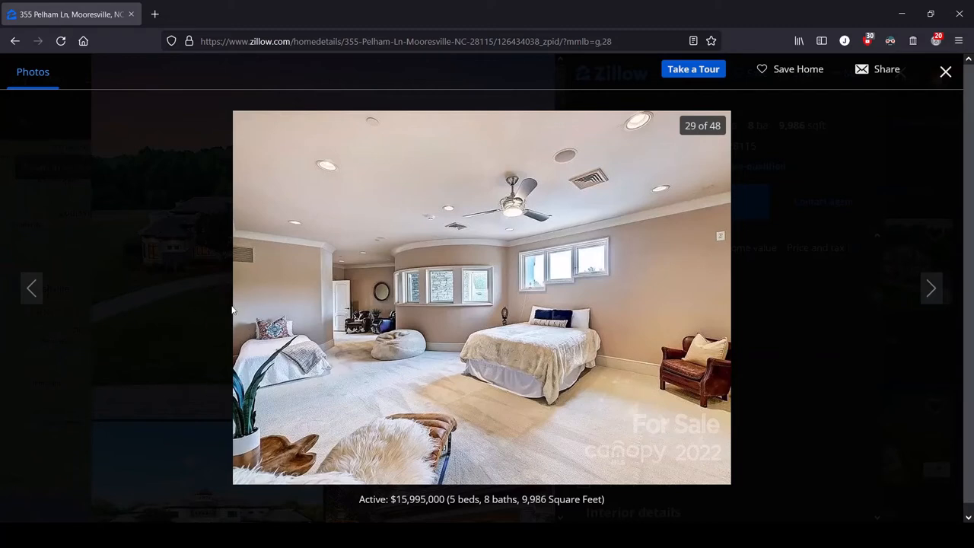
{"action": "mouse_move", "coordinate": [298, 383]}
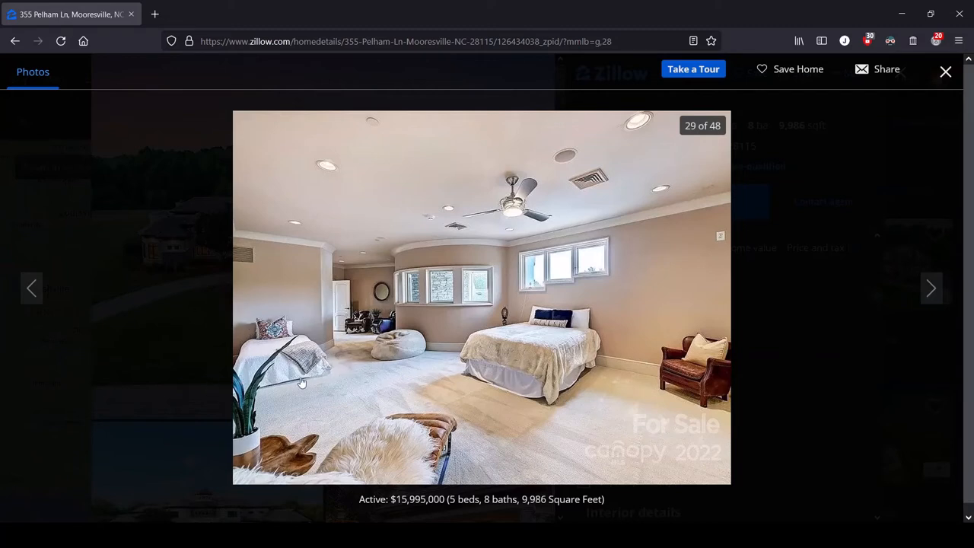
{"action": "mouse_move", "coordinate": [335, 356]}
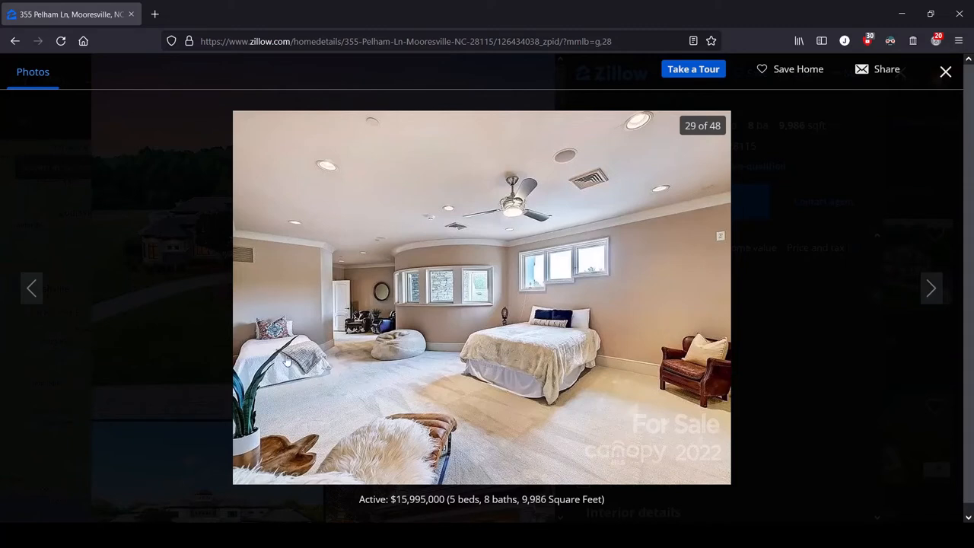
{"action": "mouse_move", "coordinate": [631, 333]}
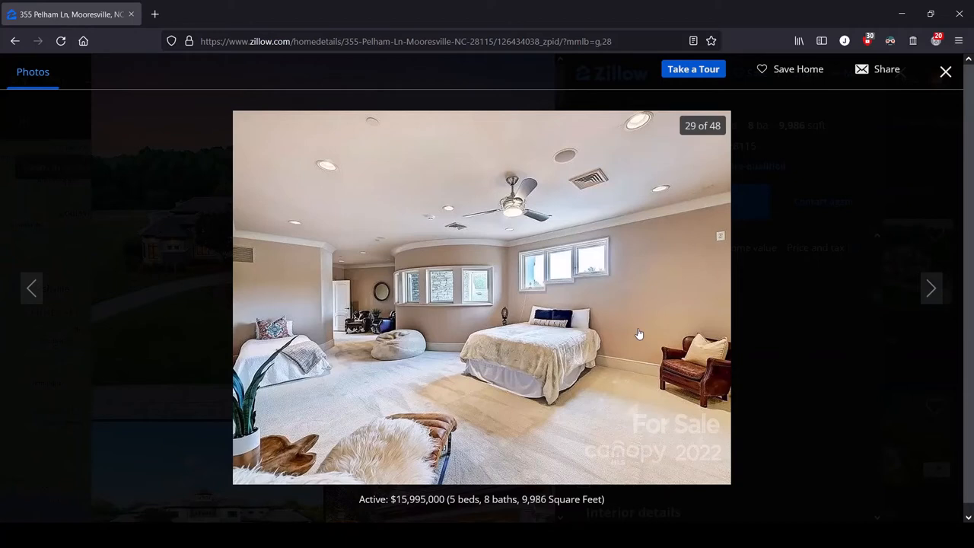
{"action": "mouse_move", "coordinate": [636, 325]}
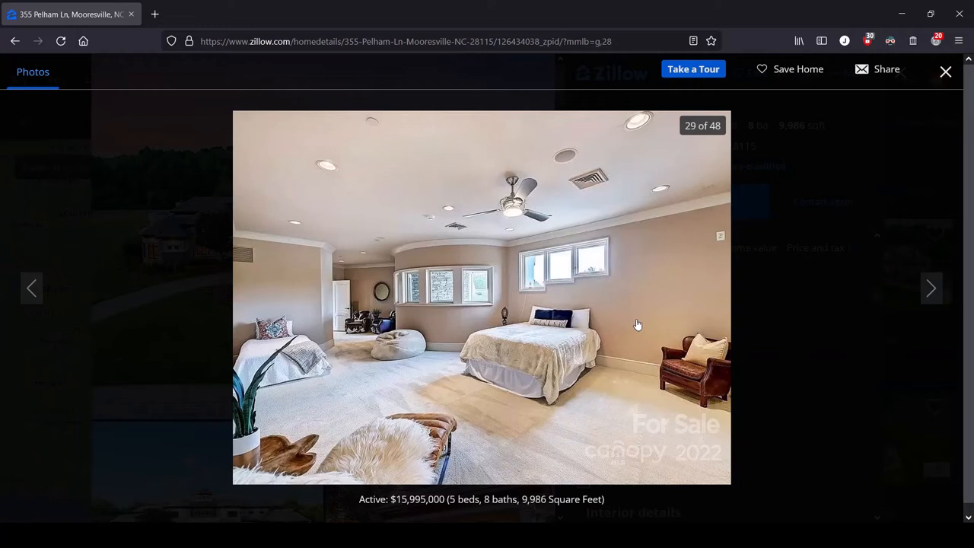
{"action": "mouse_move", "coordinate": [627, 328]}
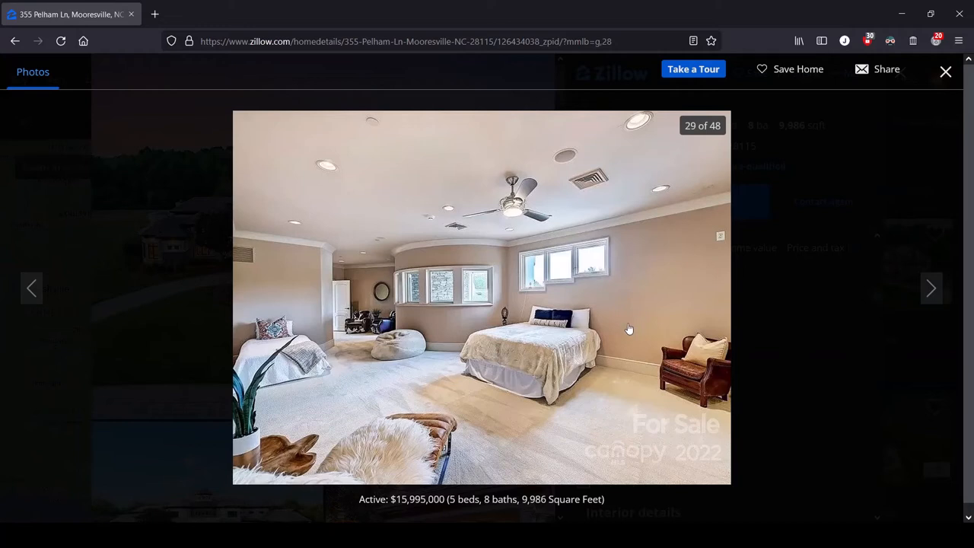
{"action": "mouse_move", "coordinate": [624, 334]}
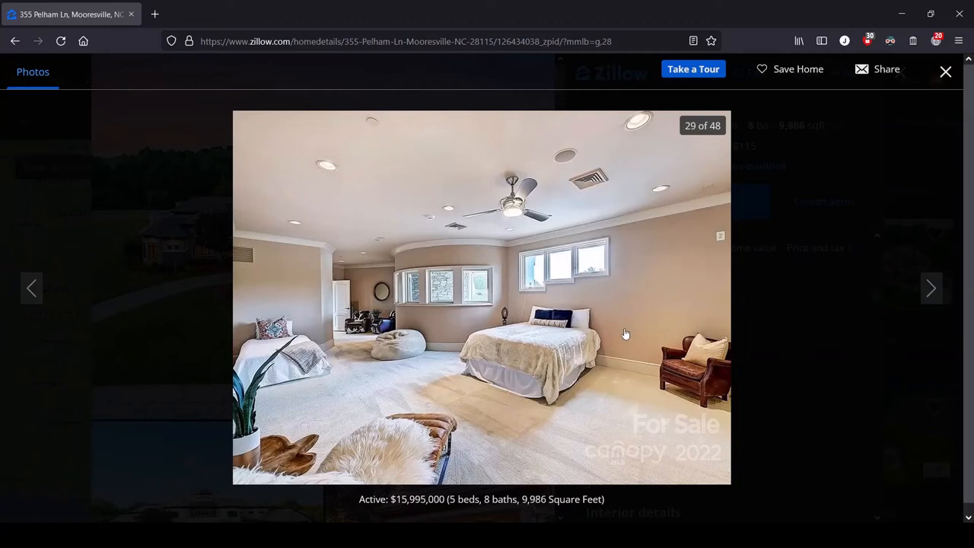
{"action": "mouse_move", "coordinate": [484, 356]}
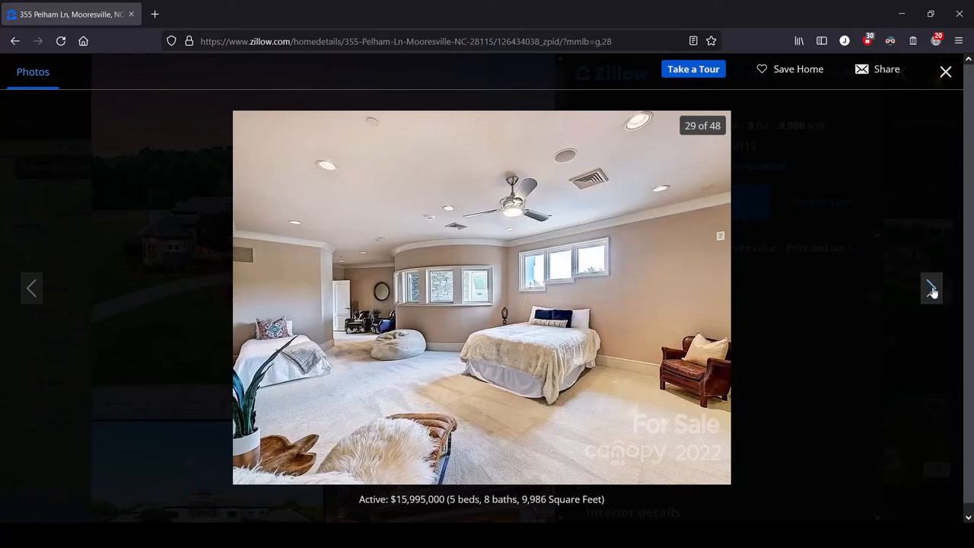
- Advance the gallery to photo 30 of 48, the curved balcony with the stone fireplace
{"action": "left_click", "coordinate": [931, 287]}
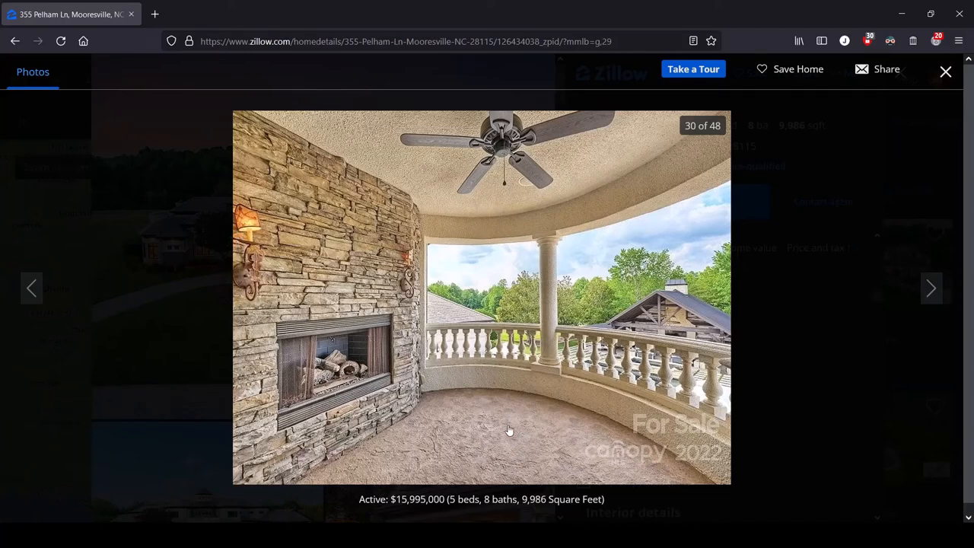
- Advance the gallery to photo 31 of 48, the aerial view of the infinity pool
{"action": "left_click", "coordinate": [931, 288]}
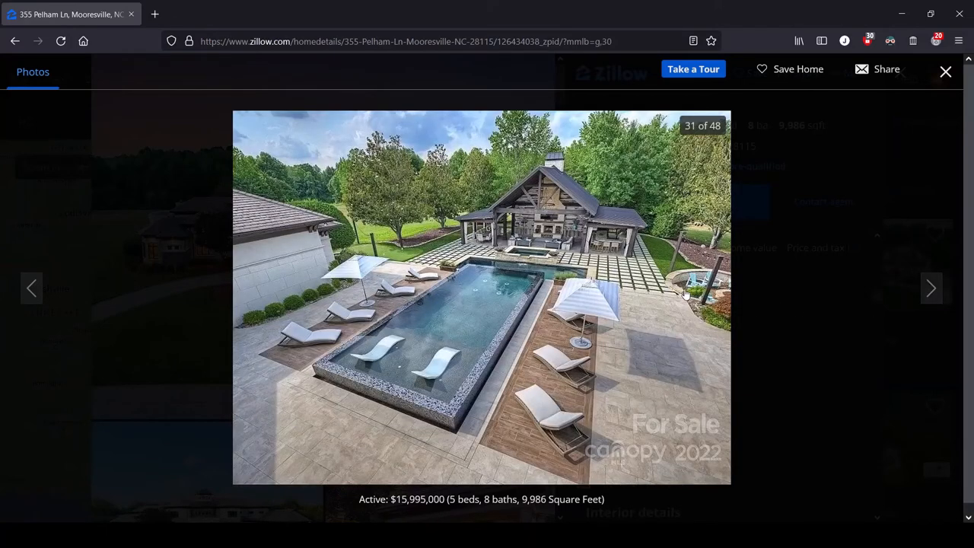
{"action": "mouse_move", "coordinate": [578, 466]}
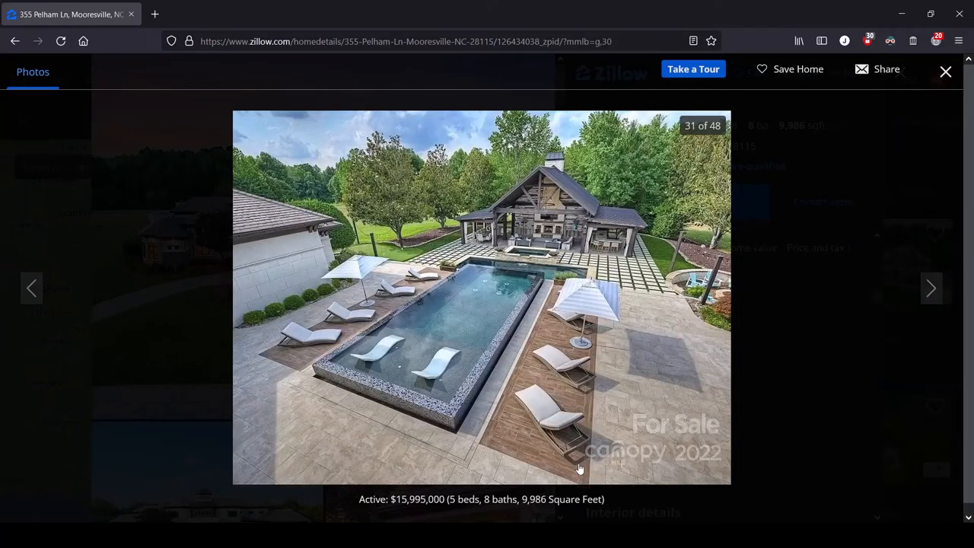
{"action": "mouse_move", "coordinate": [621, 320]}
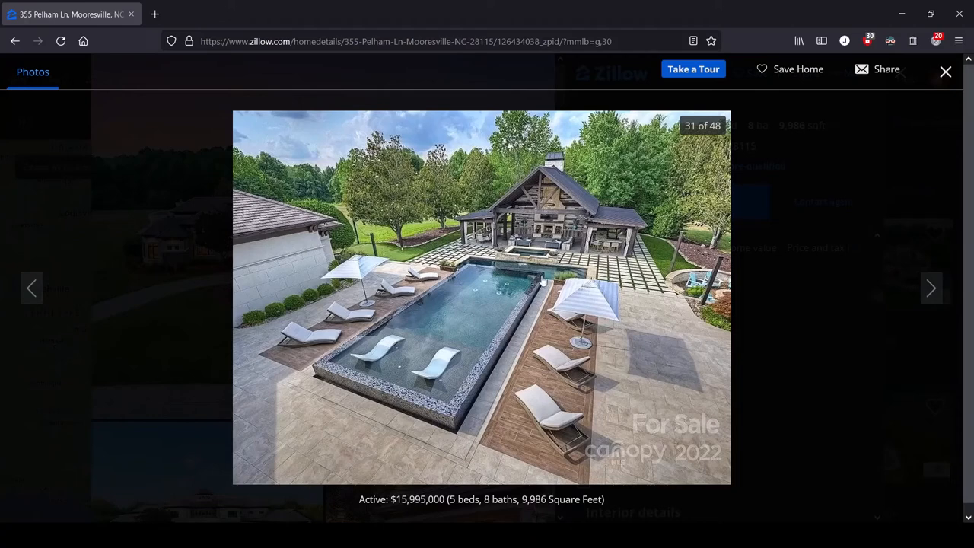
{"action": "mouse_move", "coordinate": [332, 347]}
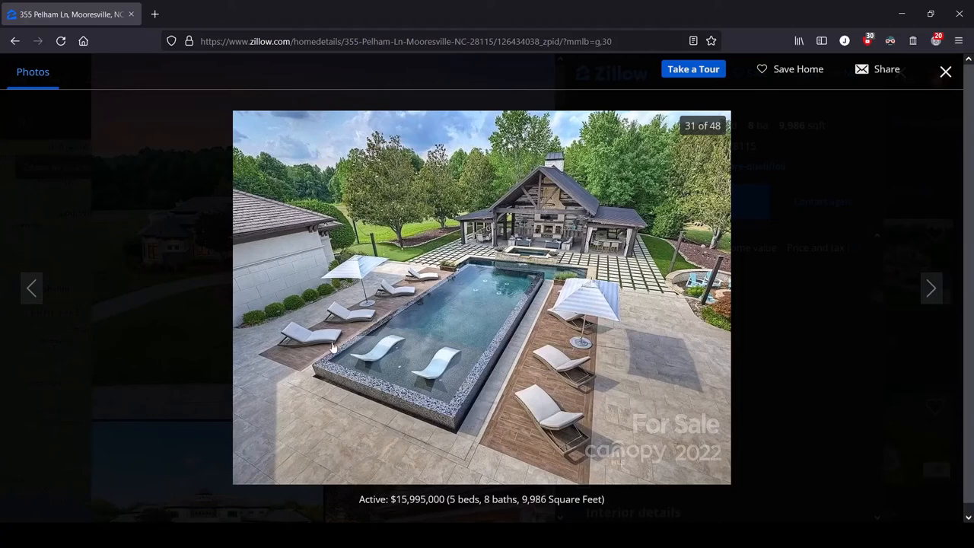
{"action": "mouse_move", "coordinate": [357, 356]}
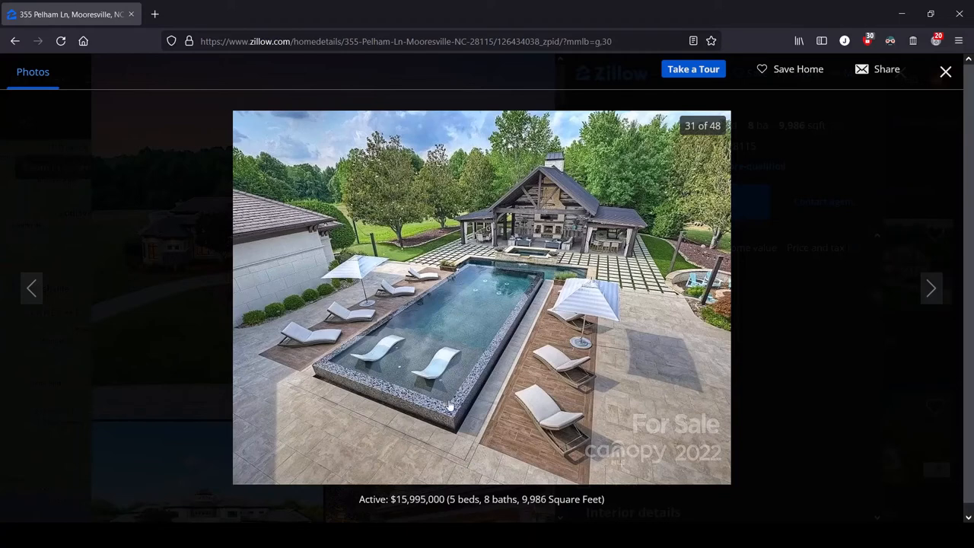
{"action": "mouse_move", "coordinate": [667, 315]}
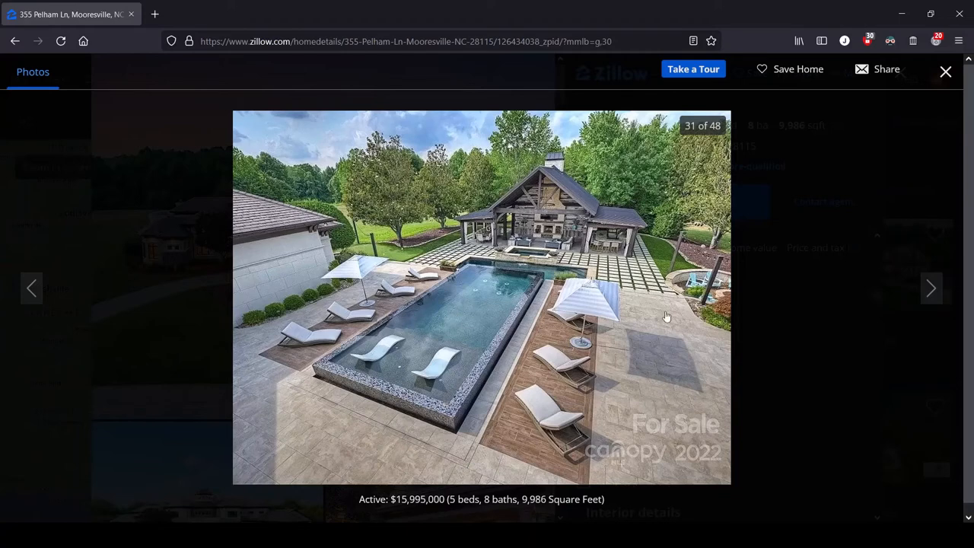
{"action": "mouse_move", "coordinate": [648, 336]}
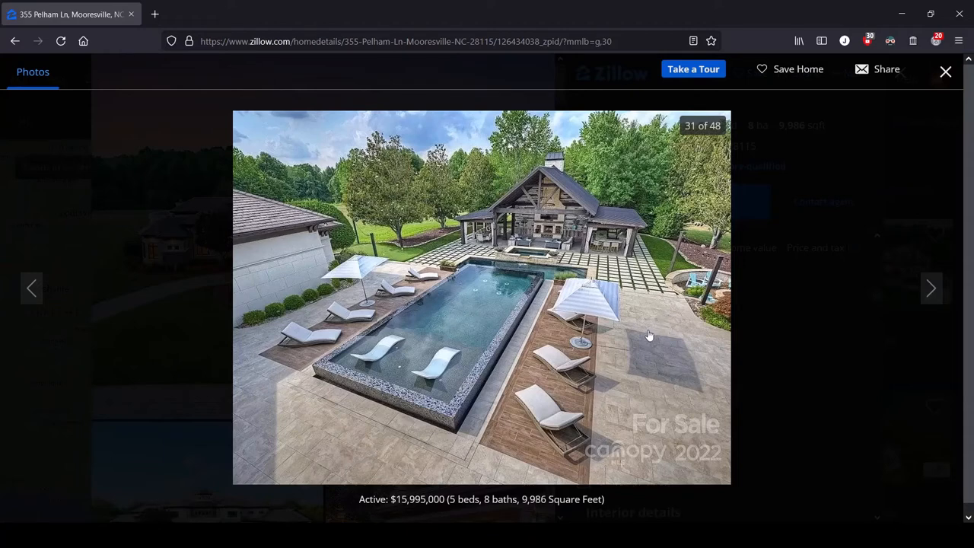
{"action": "mouse_move", "coordinate": [646, 345]}
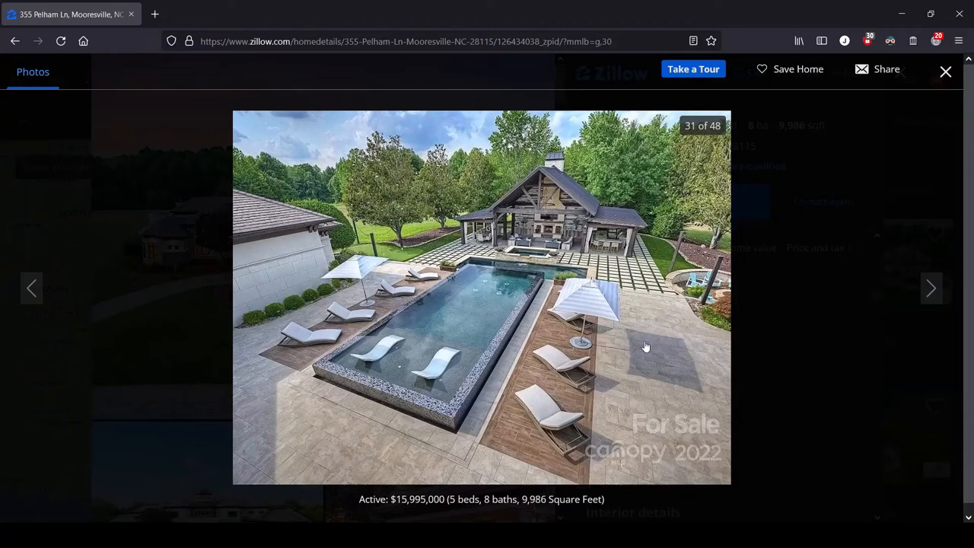
{"action": "mouse_move", "coordinate": [645, 301]}
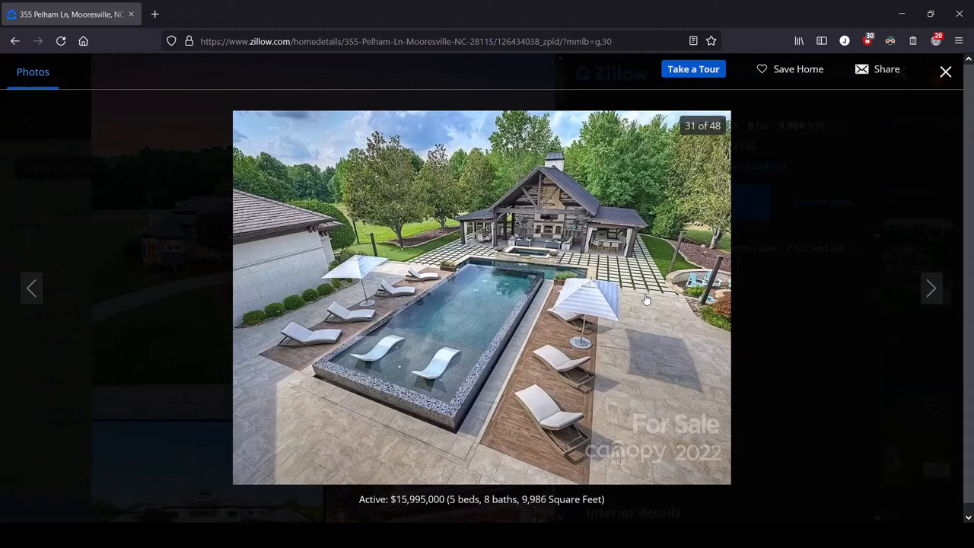
{"action": "mouse_move", "coordinate": [720, 219]}
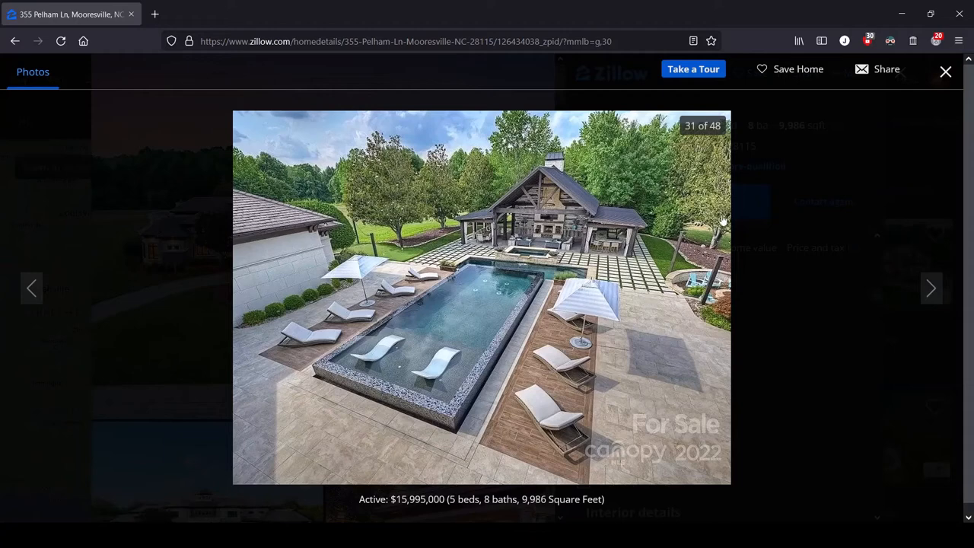
- Advance the gallery to photo 32 of 48, the covered outdoor dining patio with chandelier
{"action": "left_click", "coordinate": [931, 287]}
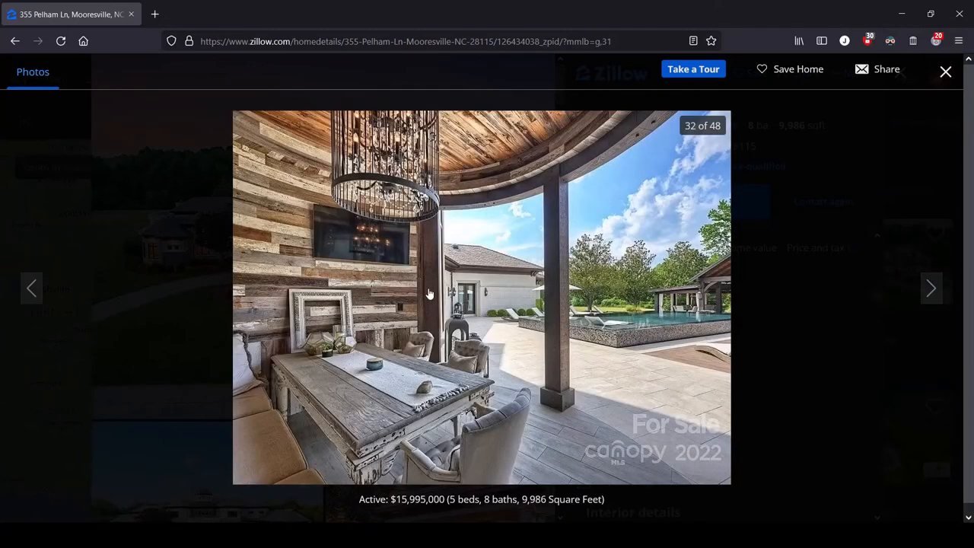
{"action": "mouse_move", "coordinate": [606, 349]}
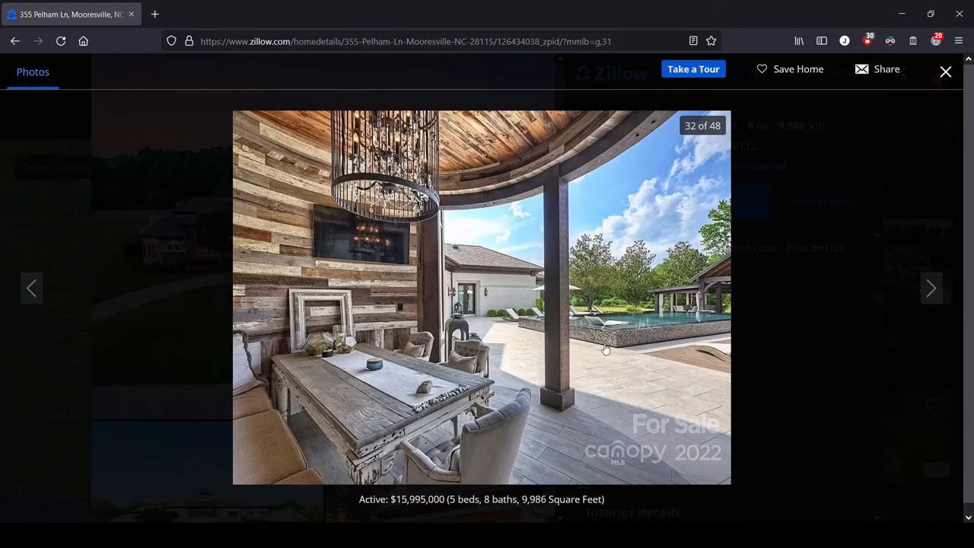
{"action": "mouse_move", "coordinate": [368, 229]}
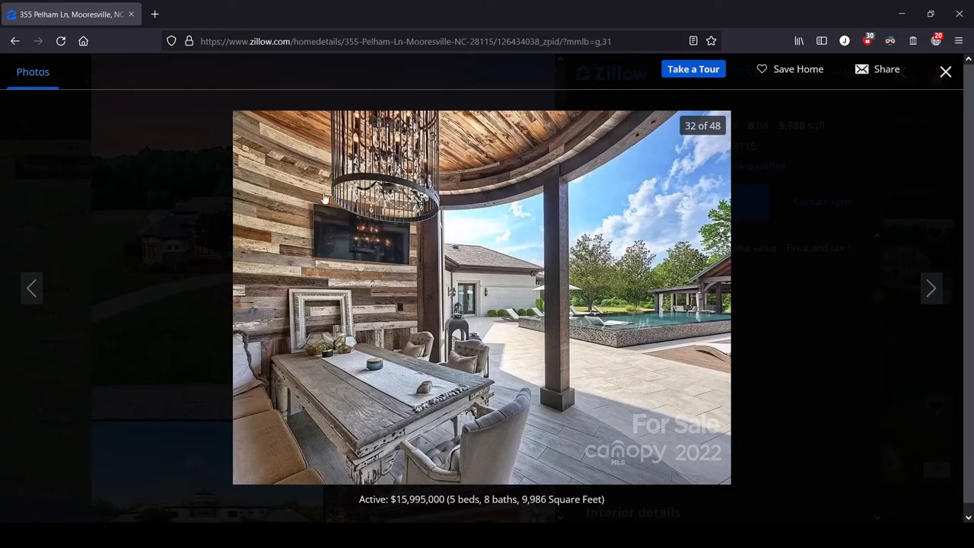
{"action": "mouse_move", "coordinate": [290, 305]}
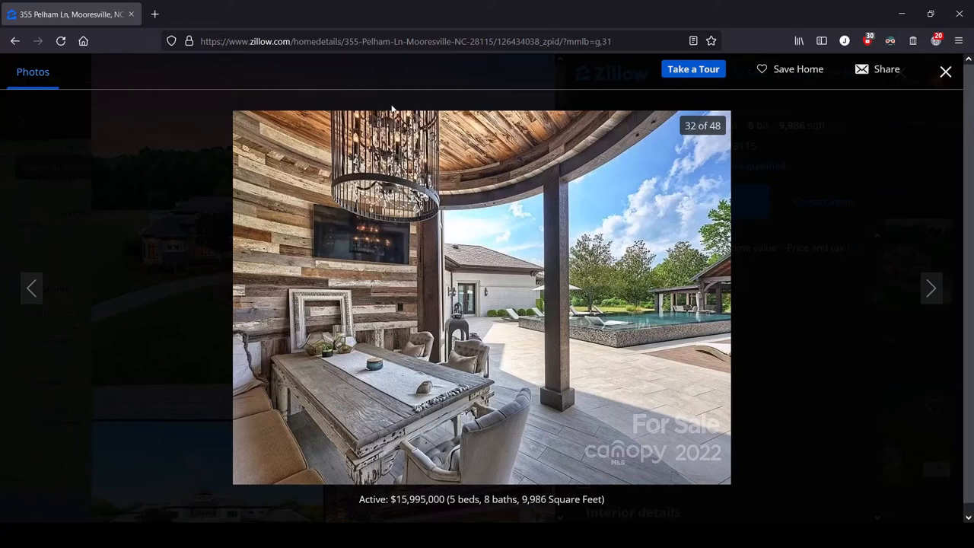
{"action": "mouse_move", "coordinate": [379, 451]}
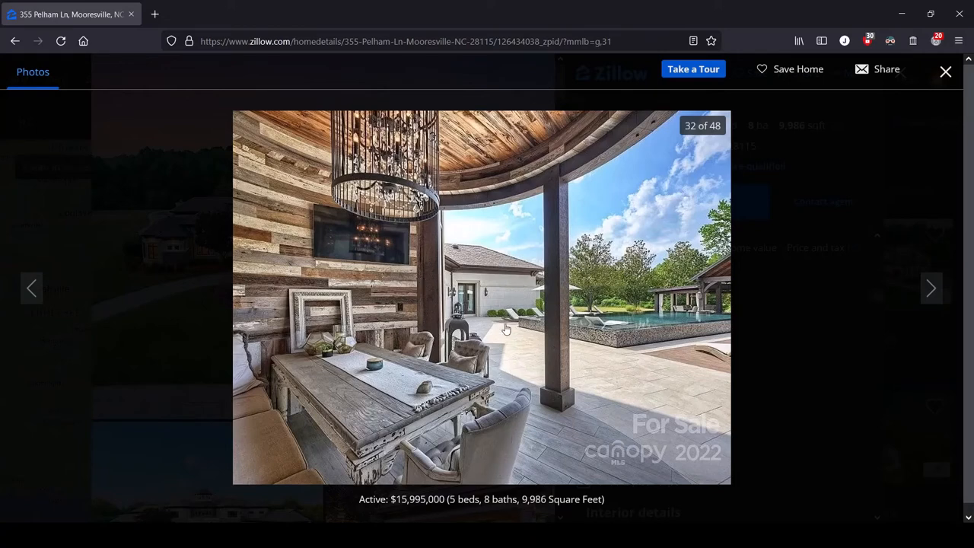
{"action": "mouse_move", "coordinate": [627, 216]}
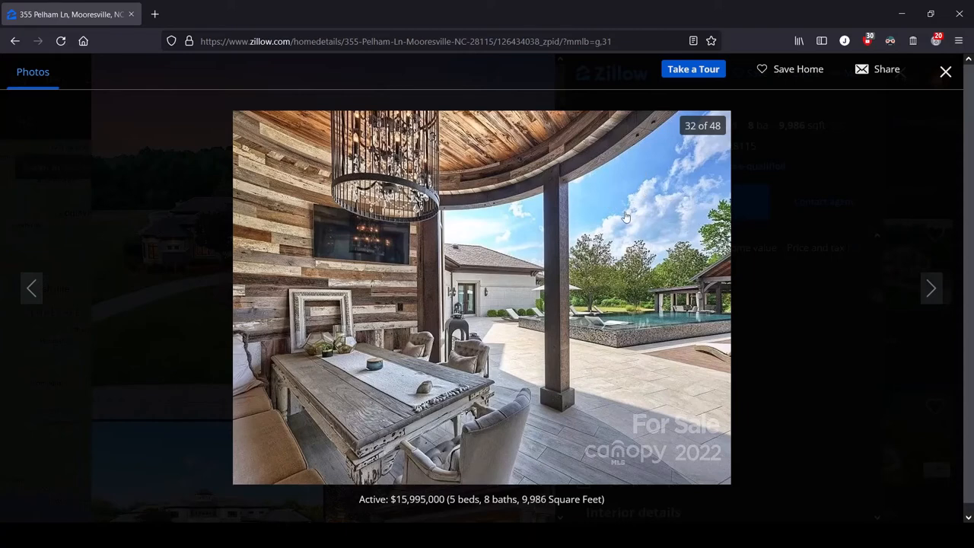
{"action": "mouse_move", "coordinate": [500, 443]}
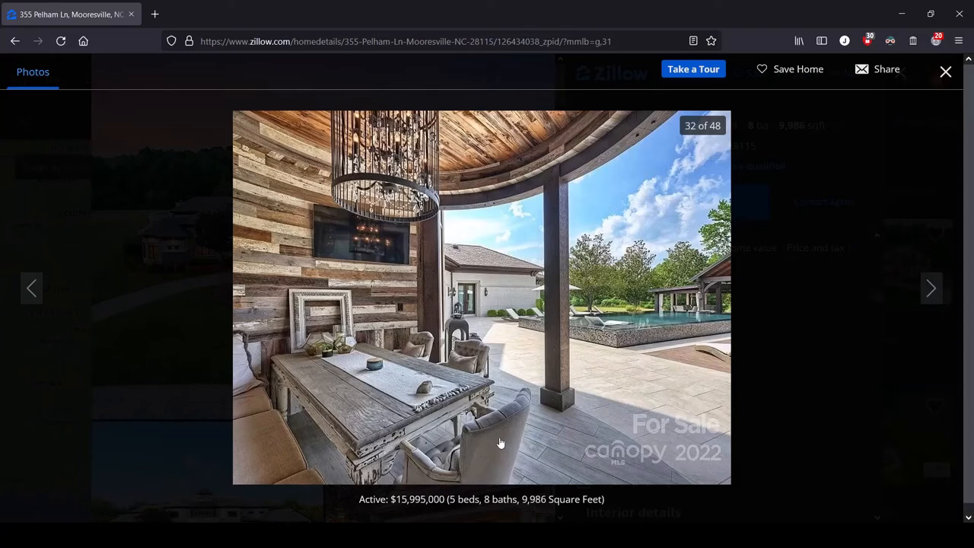
{"action": "left_click", "coordinate": [931, 288]}
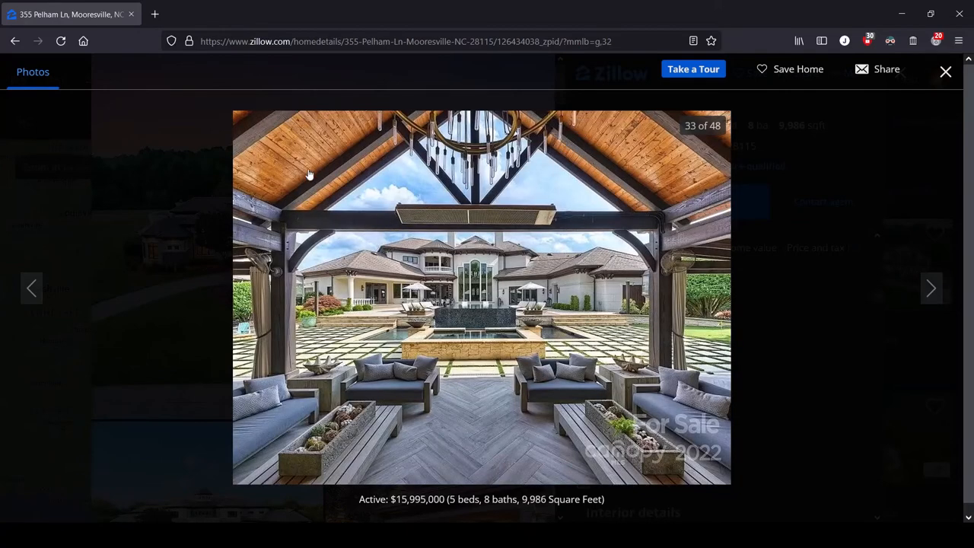
{"action": "mouse_move", "coordinate": [521, 265]}
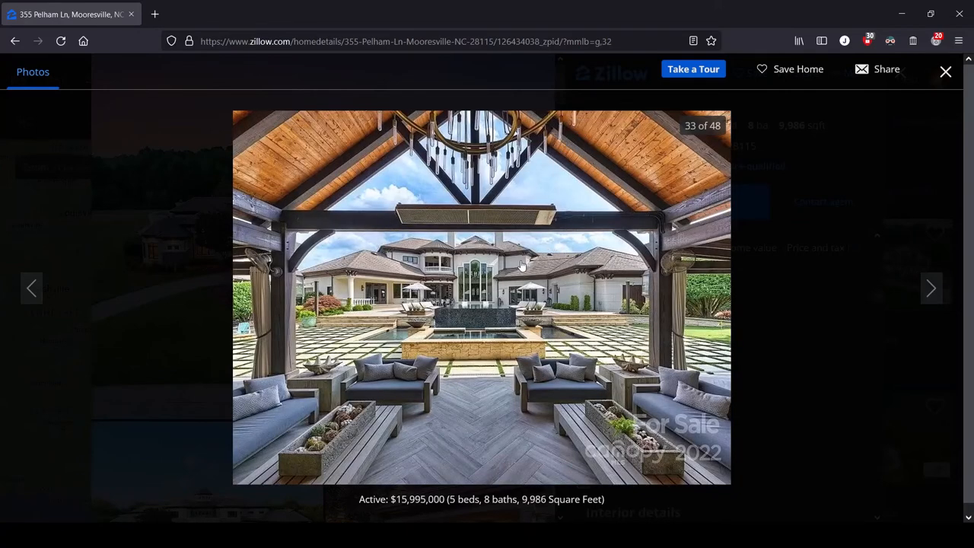
{"action": "mouse_move", "coordinate": [661, 134]}
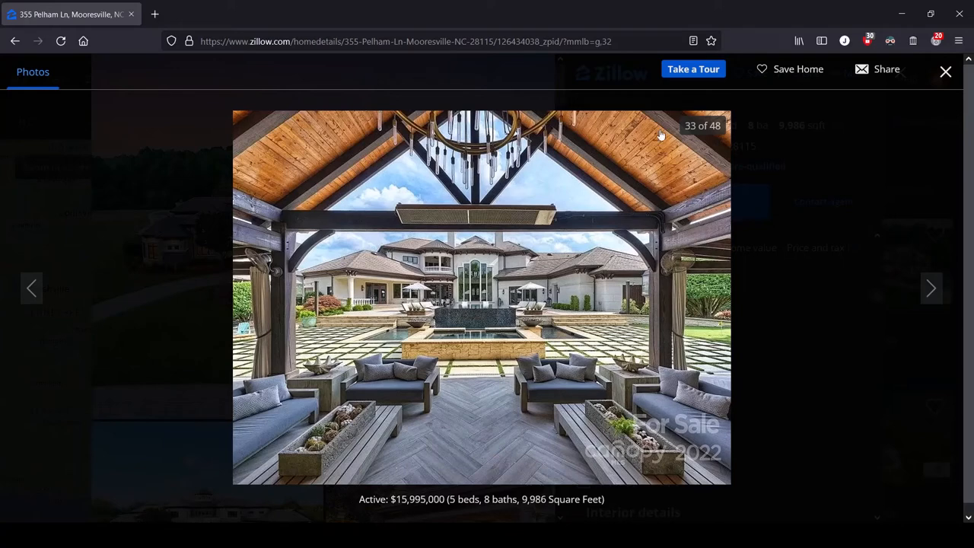
{"action": "mouse_move", "coordinate": [696, 184]}
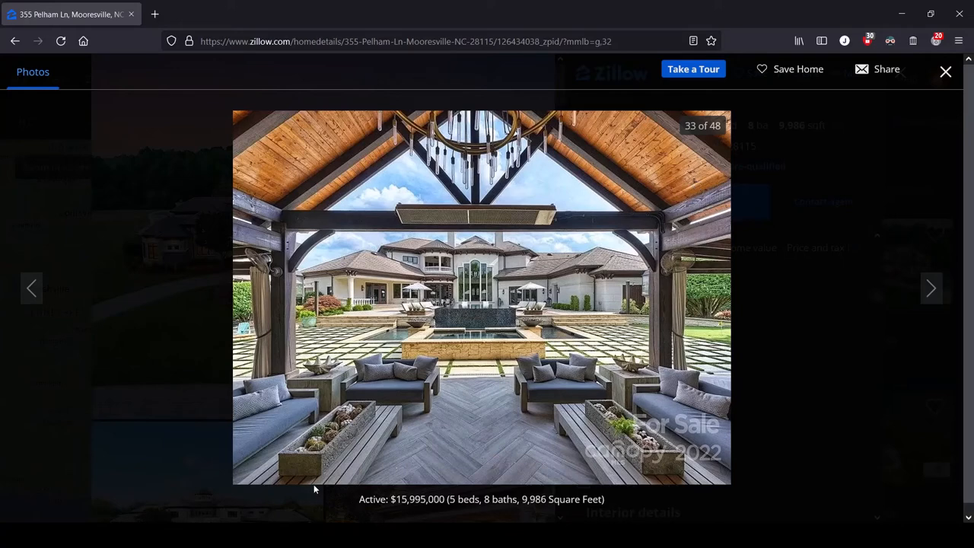
{"action": "mouse_move", "coordinate": [725, 475]}
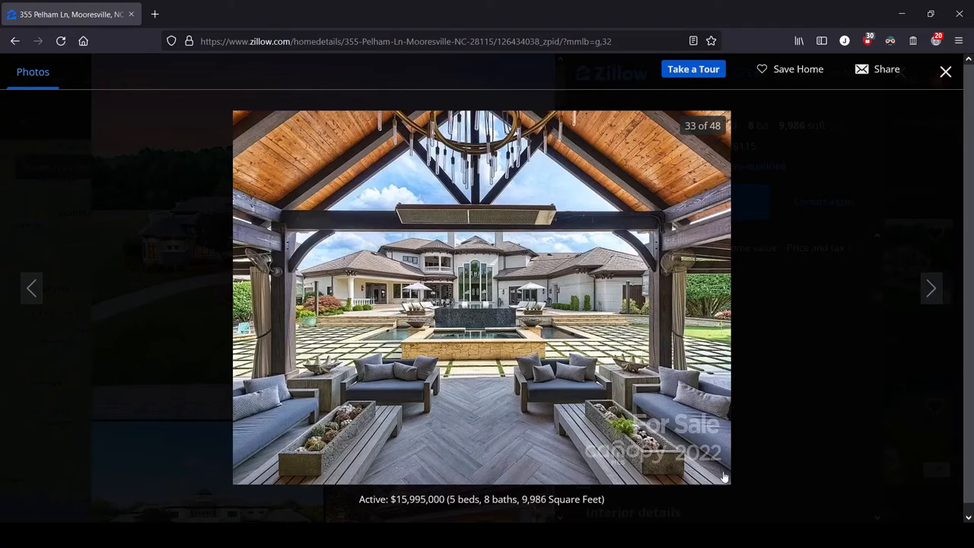
{"action": "mouse_move", "coordinate": [280, 457]}
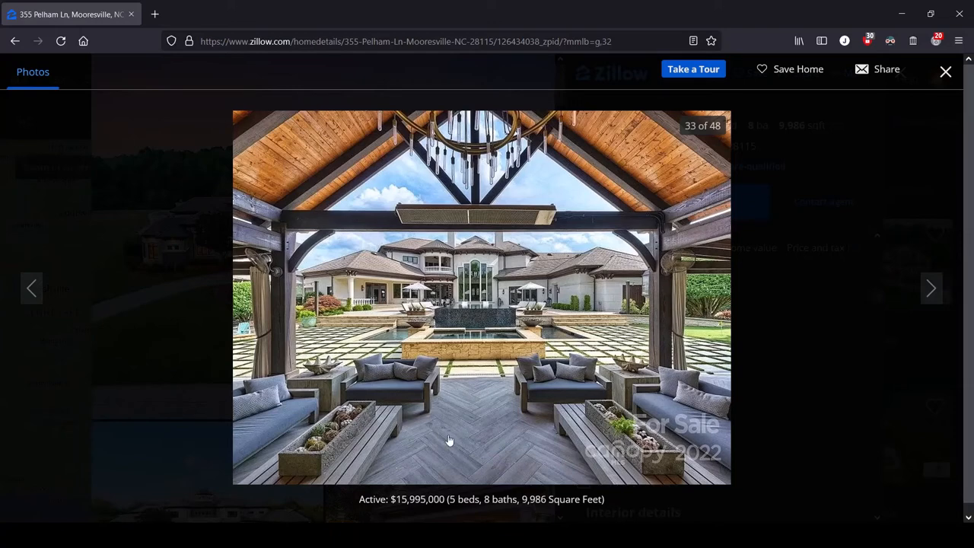
{"action": "mouse_move", "coordinate": [438, 446]}
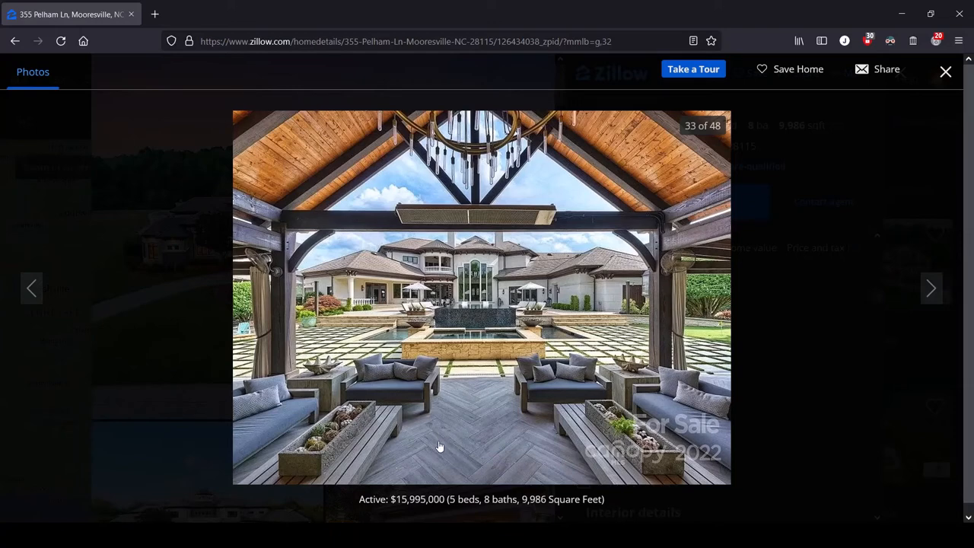
{"action": "mouse_move", "coordinate": [579, 385]}
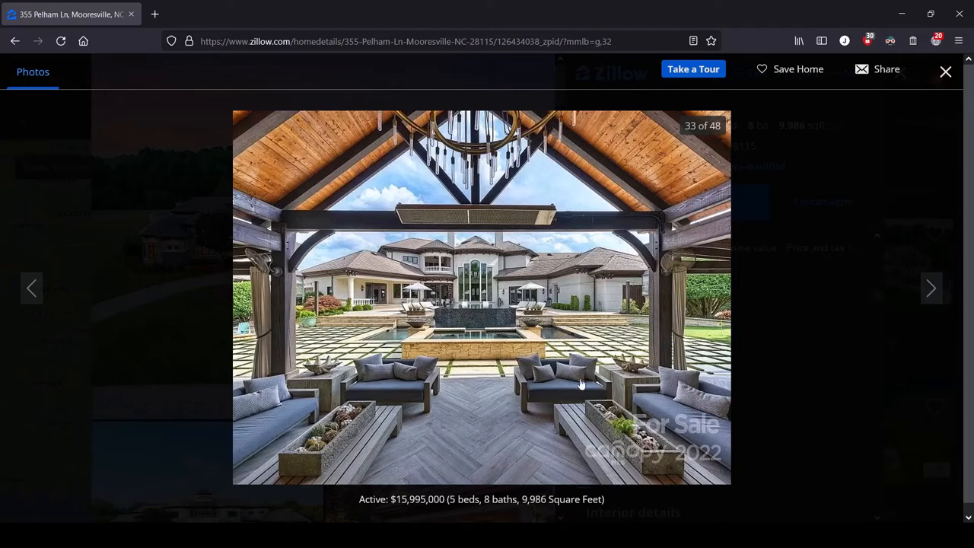
{"action": "mouse_move", "coordinate": [223, 468]}
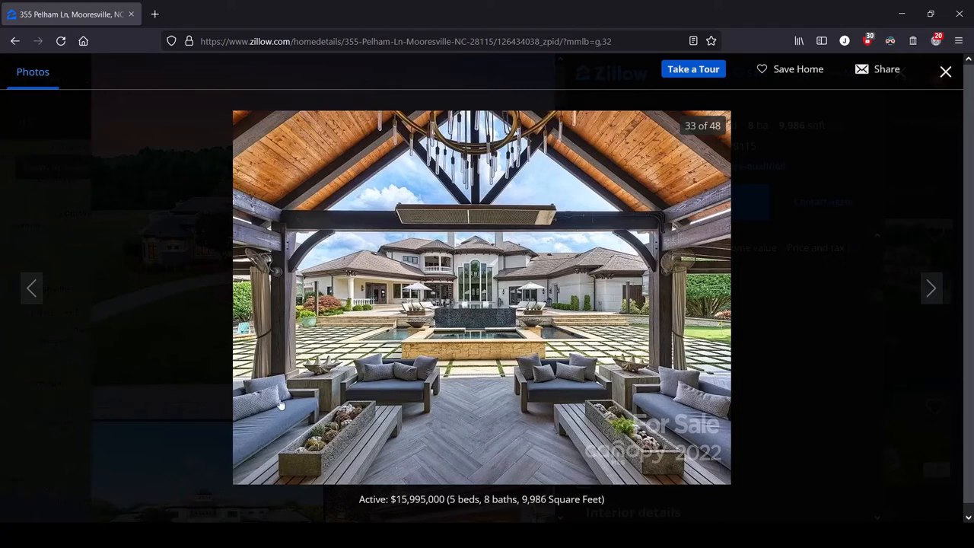
{"action": "mouse_move", "coordinate": [685, 334]}
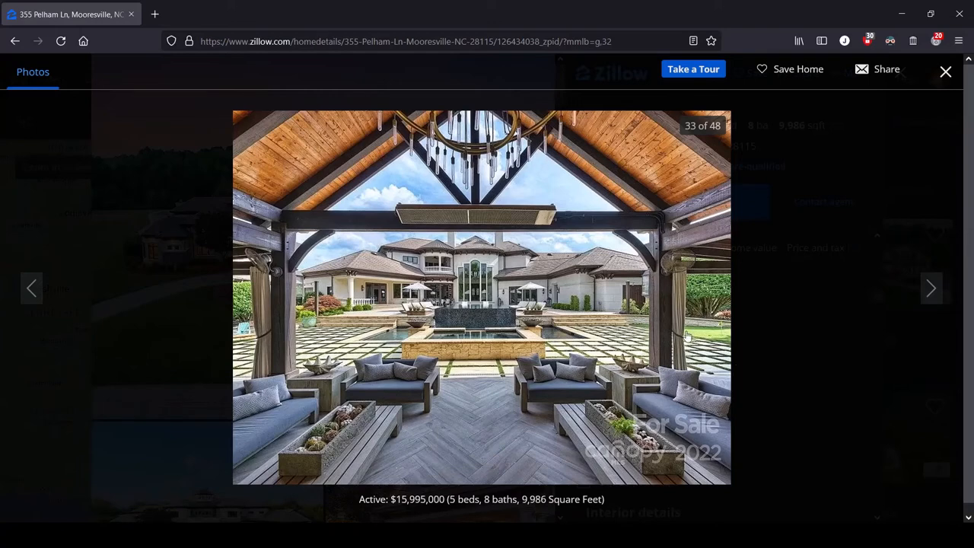
{"action": "mouse_move", "coordinate": [683, 323]}
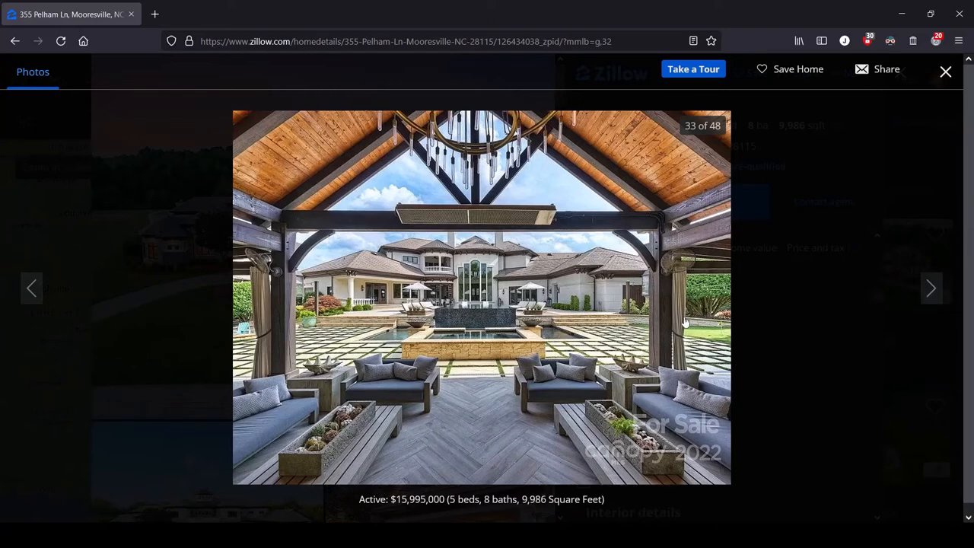
{"action": "mouse_move", "coordinate": [558, 205]}
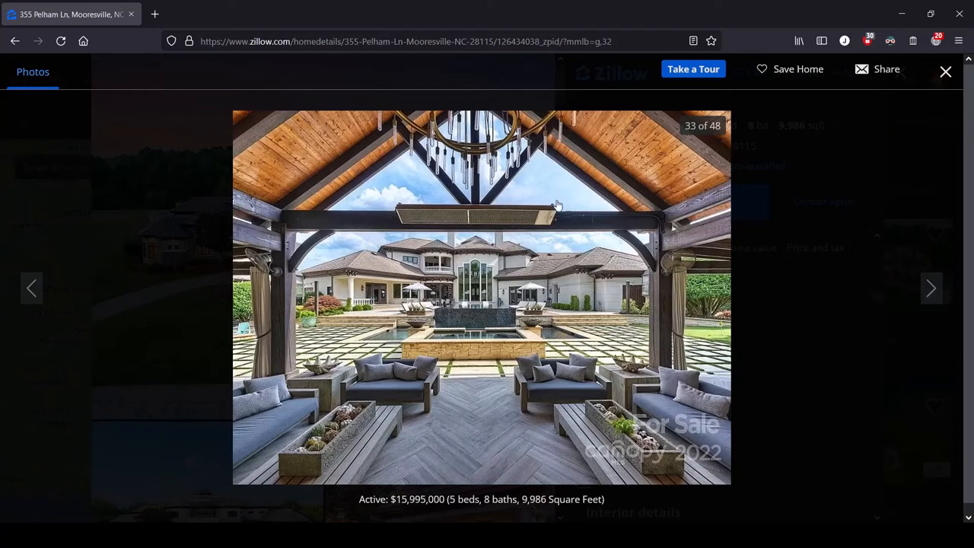
{"action": "mouse_move", "coordinate": [585, 197]}
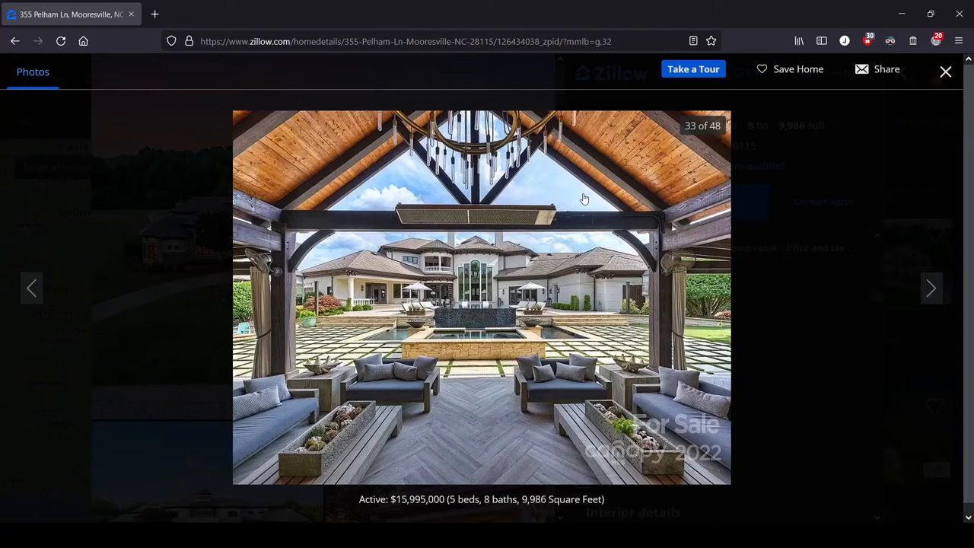
{"action": "mouse_move", "coordinate": [570, 230]}
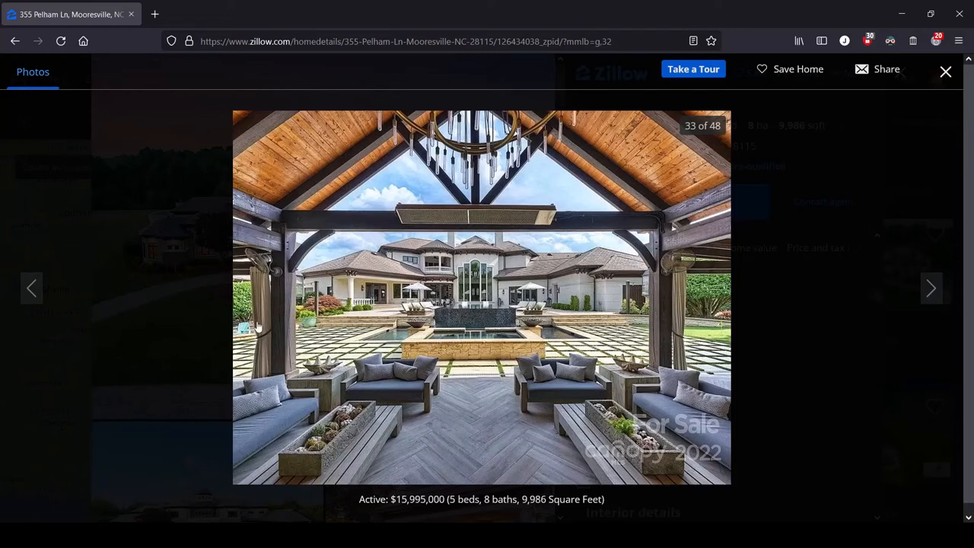
{"action": "mouse_move", "coordinate": [673, 400]}
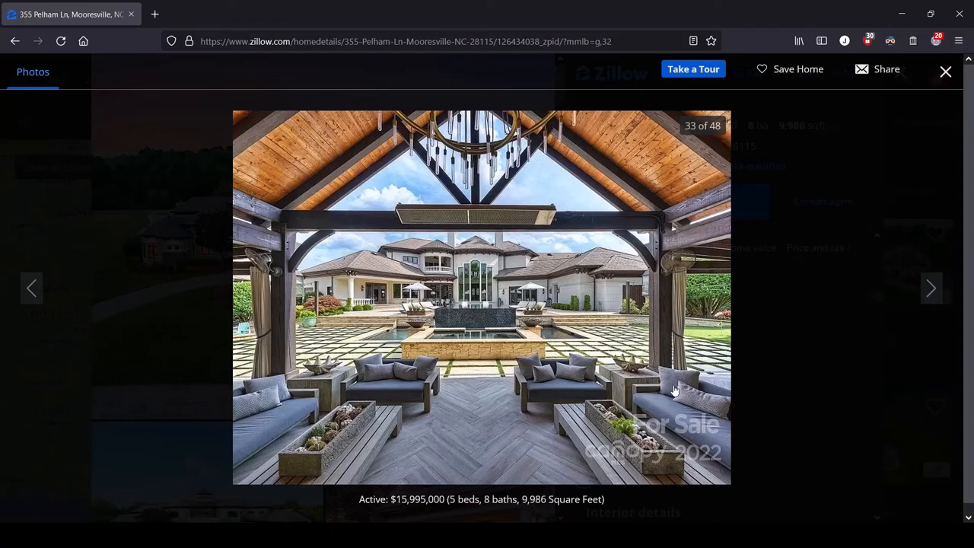
- Advance the gallery to photo 34 of 48, the blue-lit infinity pool at dusk
{"action": "left_click", "coordinate": [931, 288]}
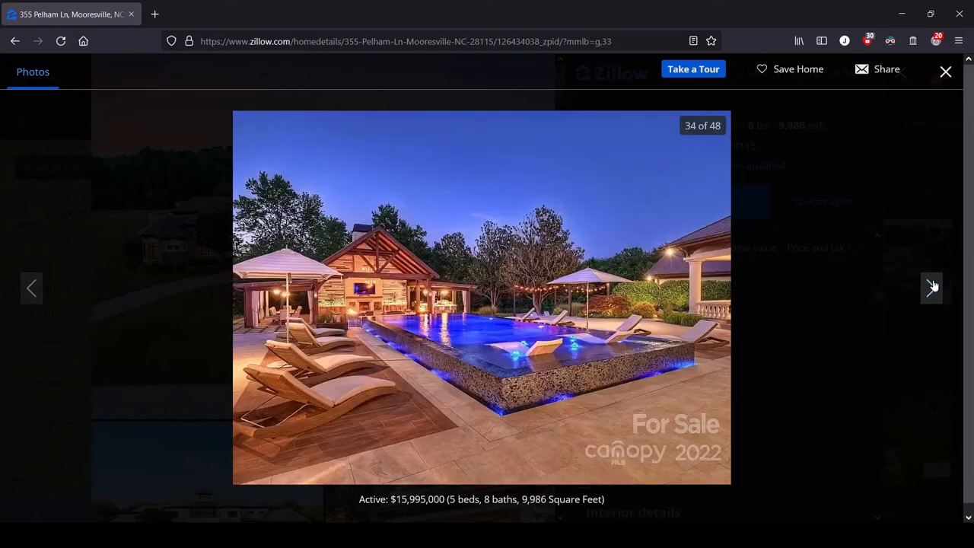
{"action": "mouse_move", "coordinate": [621, 286]}
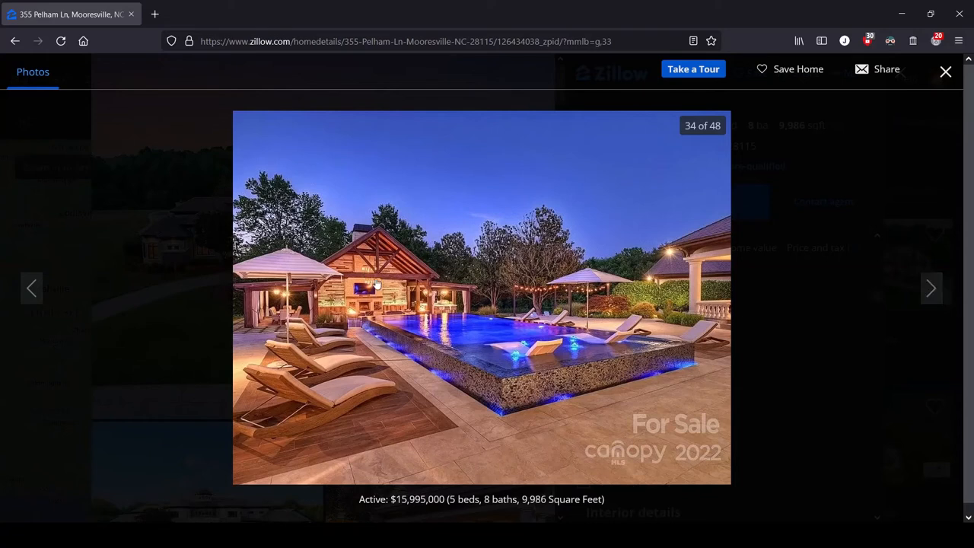
{"action": "mouse_move", "coordinate": [313, 369]}
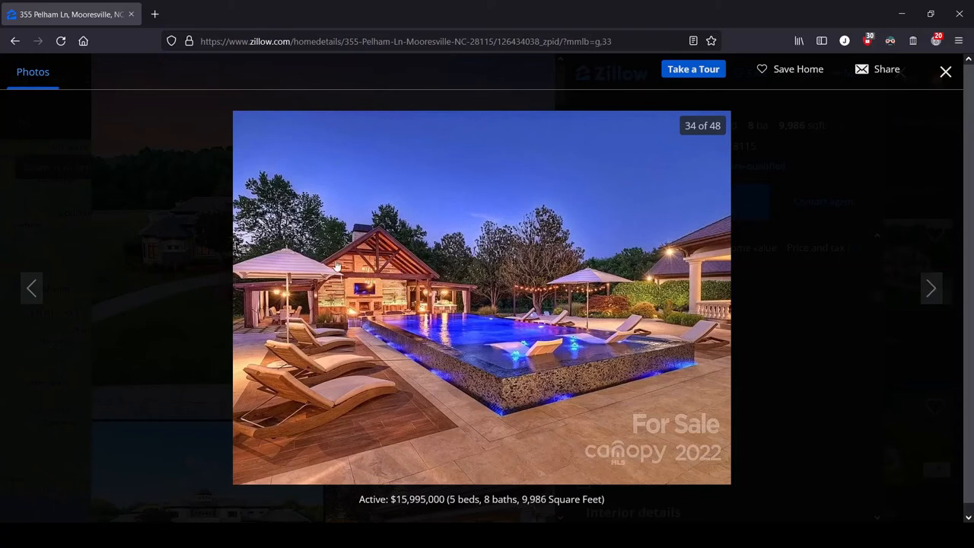
{"action": "mouse_move", "coordinate": [364, 268]}
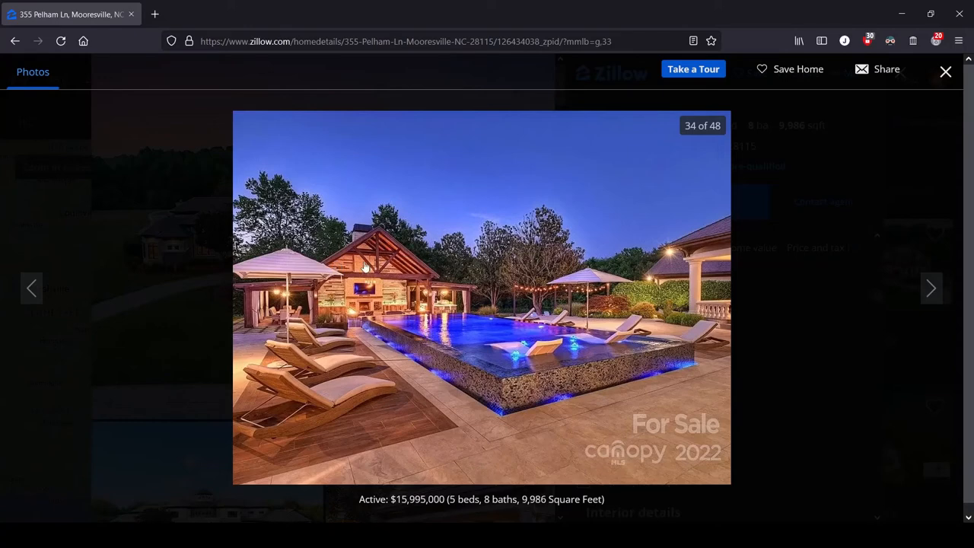
- Advance the gallery to photo 35 of 48, the twilight backyard with fire pit and string lights
{"action": "left_click", "coordinate": [932, 289]}
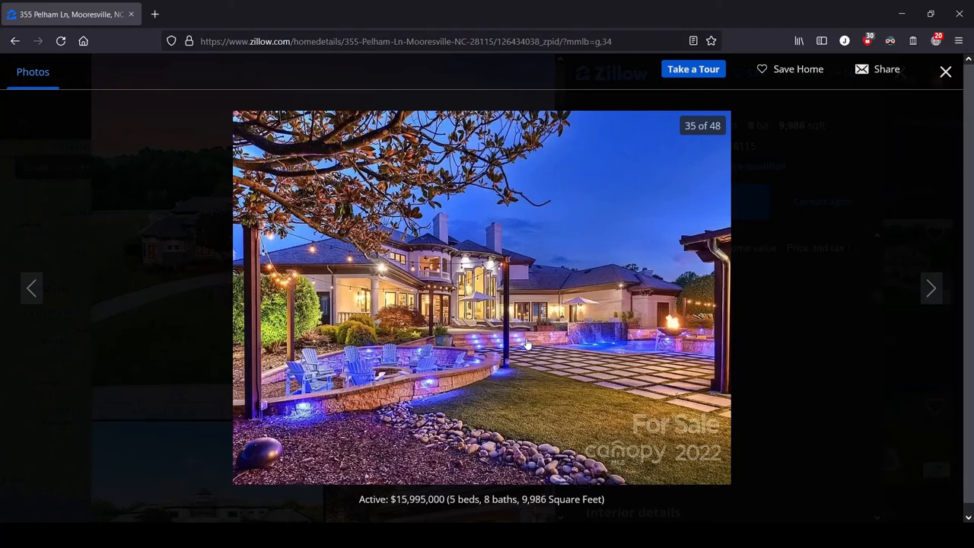
{"action": "mouse_move", "coordinate": [664, 367]}
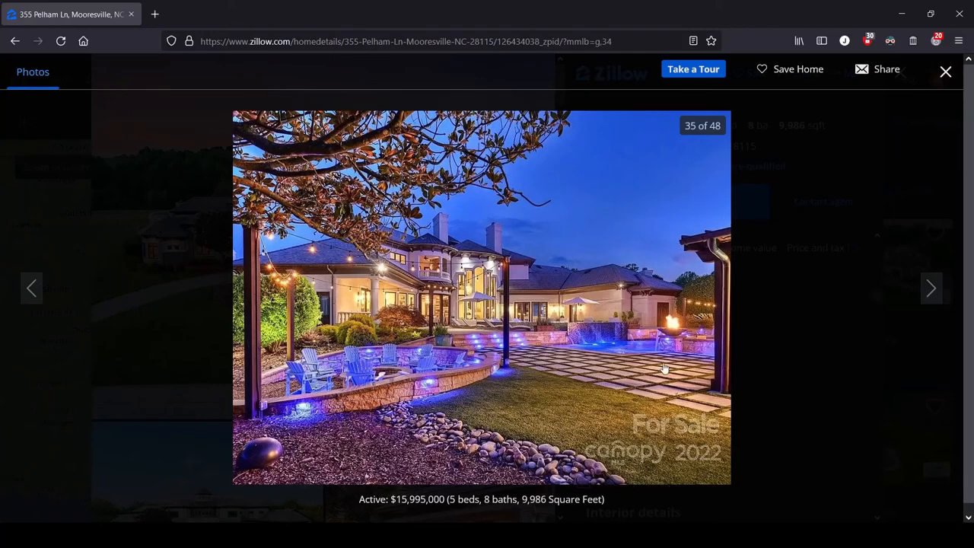
{"action": "mouse_move", "coordinate": [554, 309]}
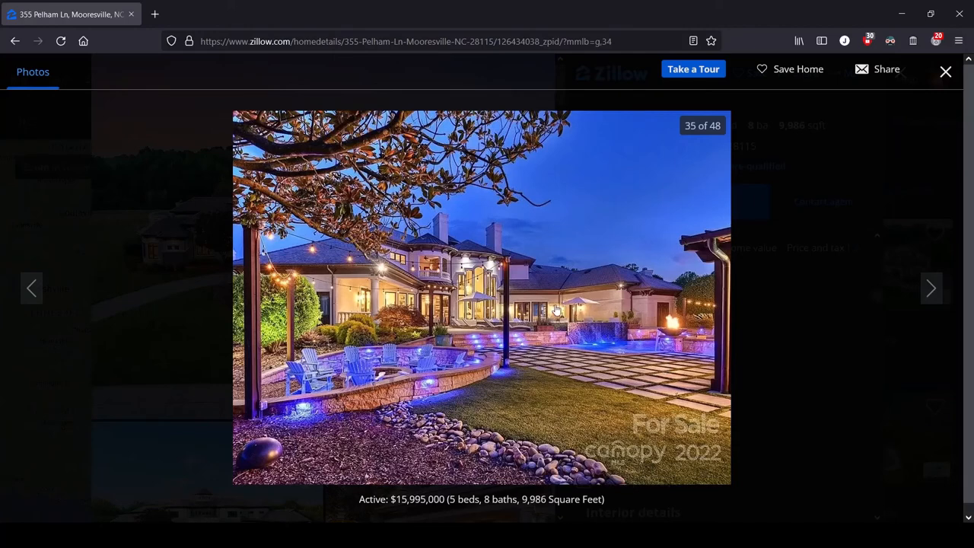
{"action": "mouse_move", "coordinate": [638, 362]}
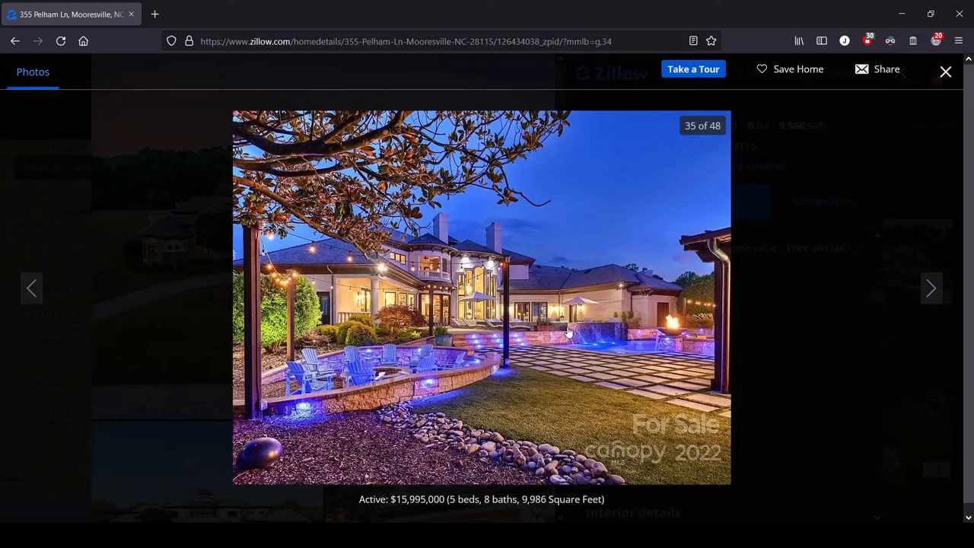
{"action": "mouse_move", "coordinate": [801, 353]}
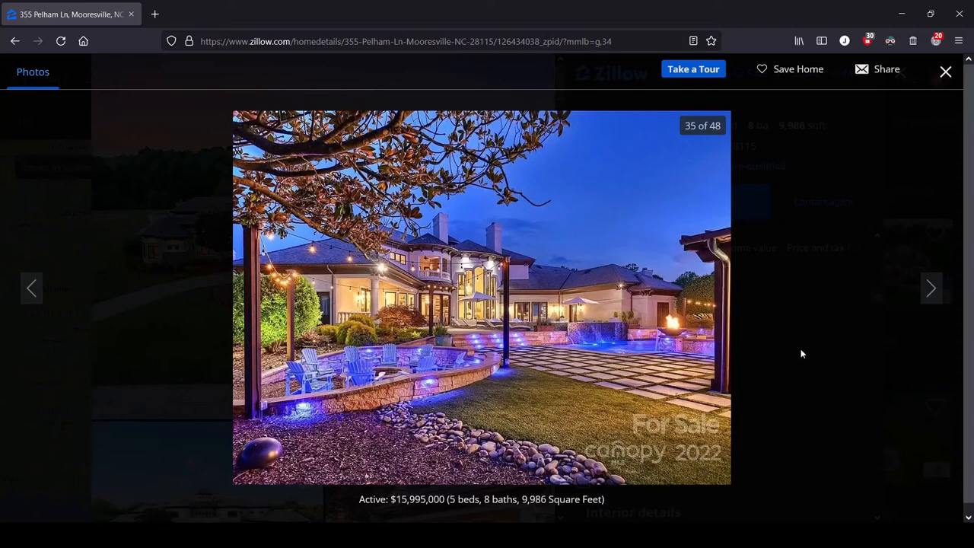
{"action": "left_click", "coordinate": [932, 289]}
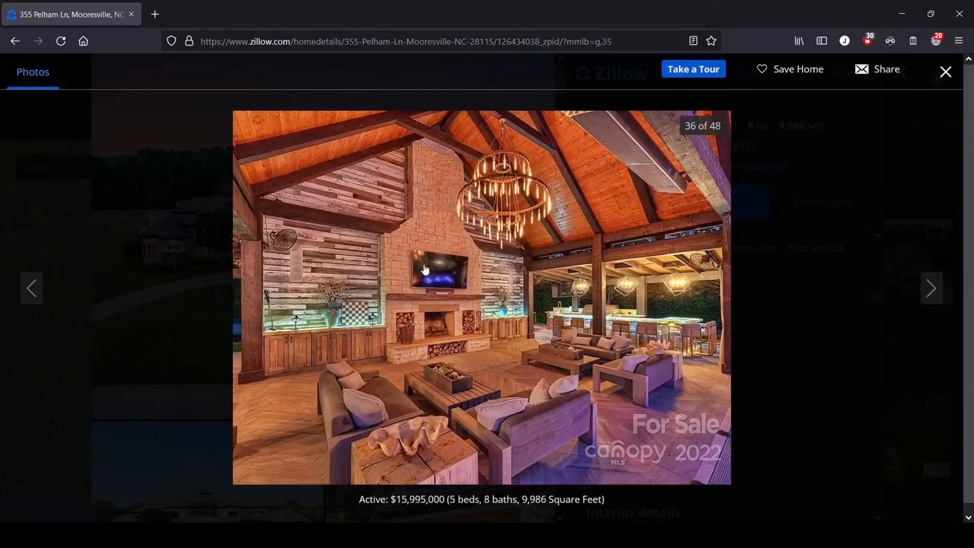
{"action": "mouse_move", "coordinate": [423, 259]}
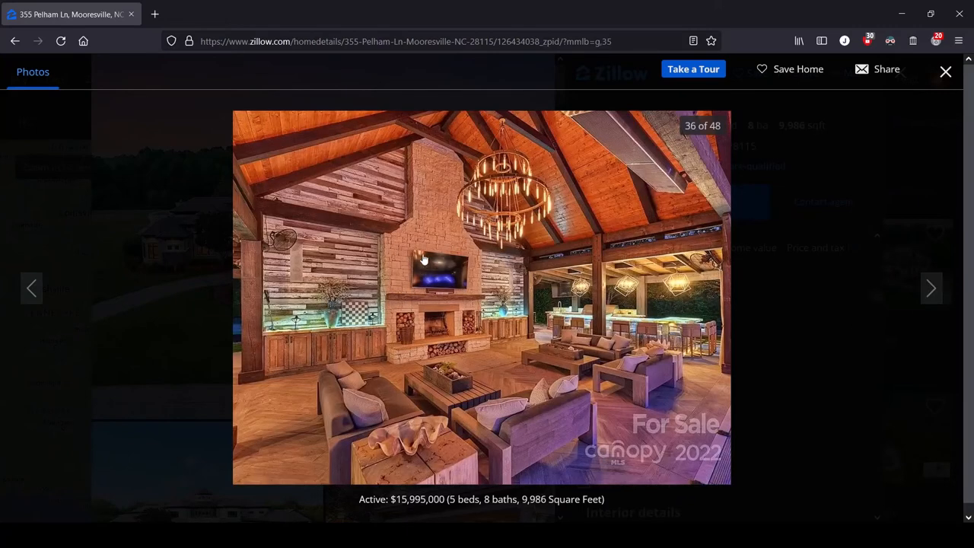
{"action": "mouse_move", "coordinate": [417, 253]}
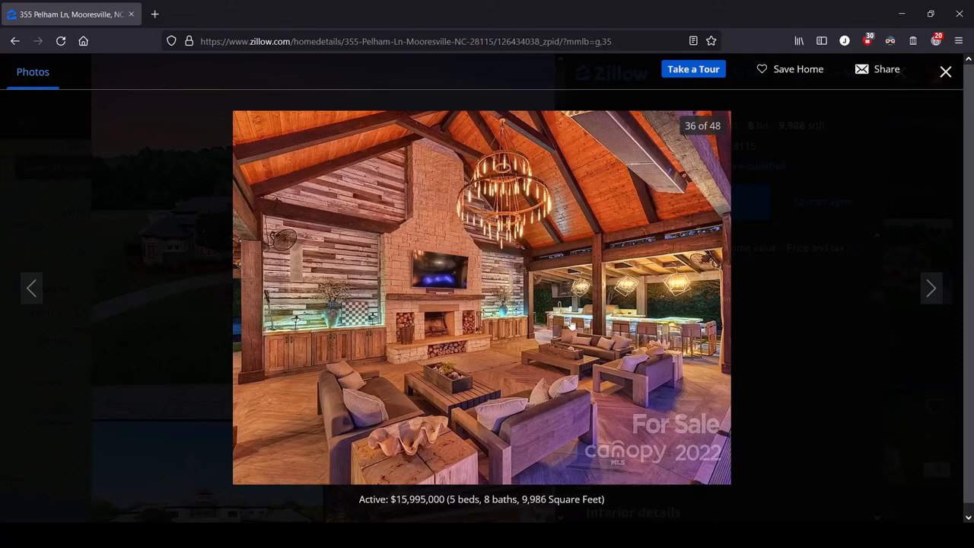
{"action": "mouse_move", "coordinate": [682, 329]}
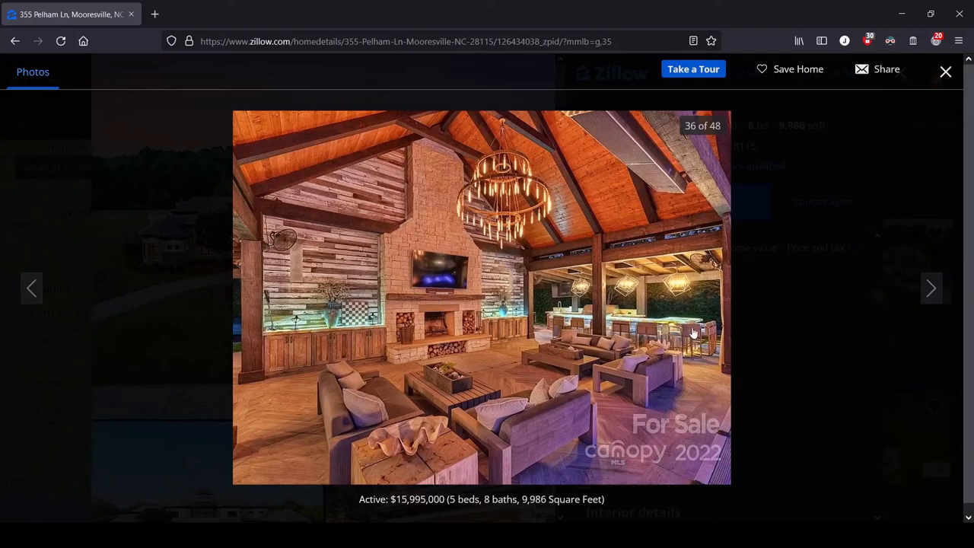
{"action": "mouse_move", "coordinate": [714, 262]}
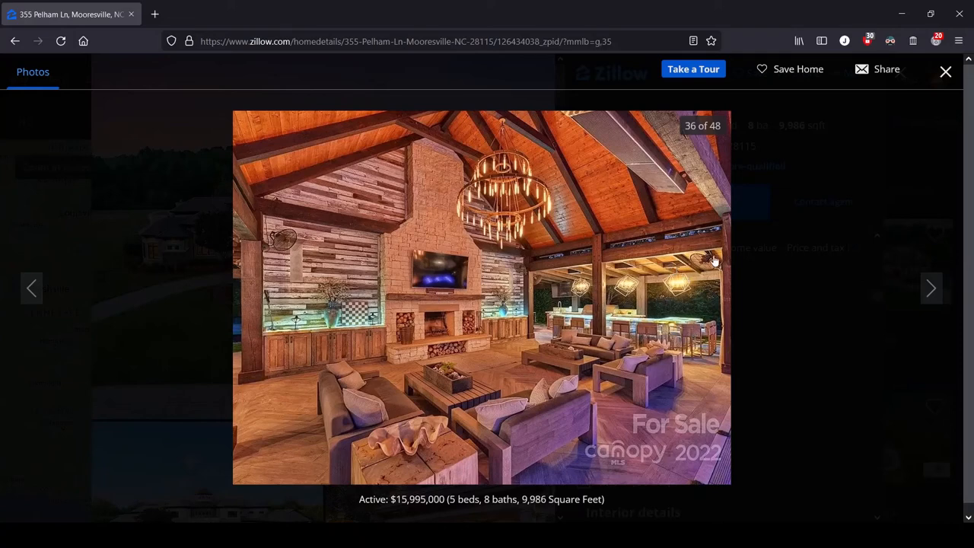
{"action": "mouse_move", "coordinate": [679, 292]}
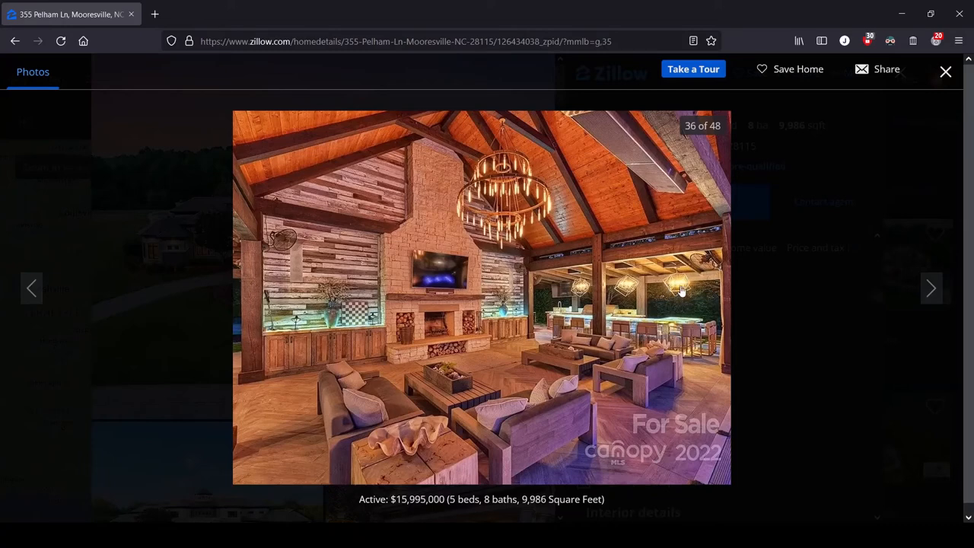
{"action": "mouse_move", "coordinate": [687, 307]}
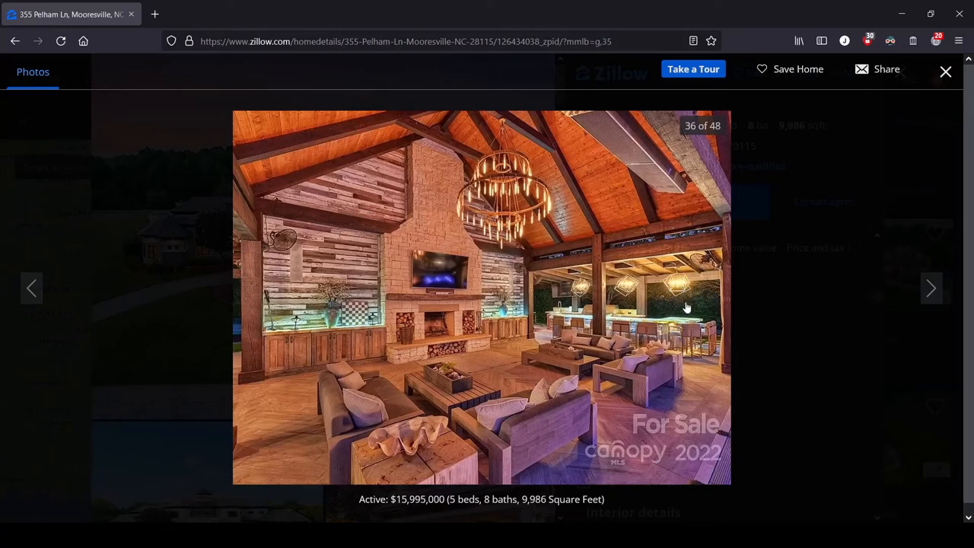
{"action": "mouse_move", "coordinate": [662, 280]}
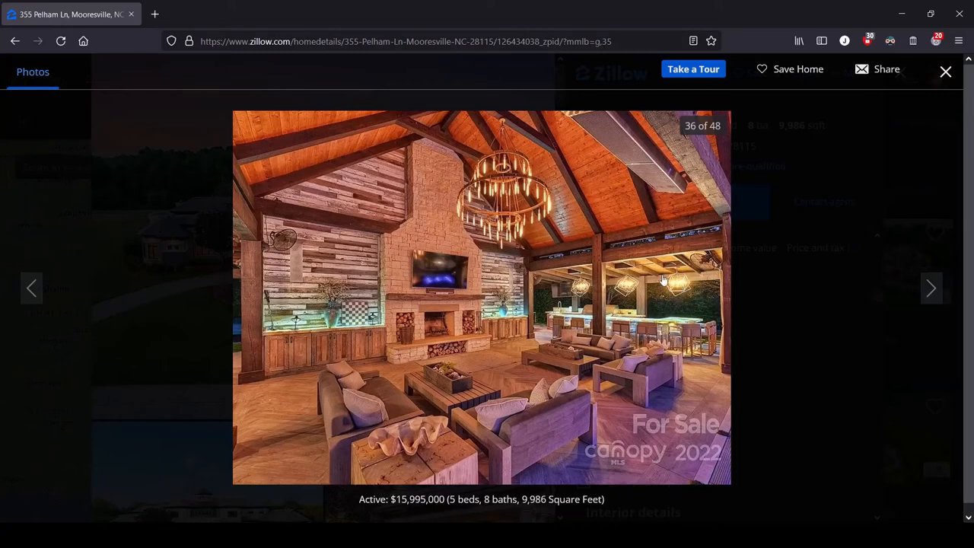
{"action": "mouse_move", "coordinate": [636, 173]}
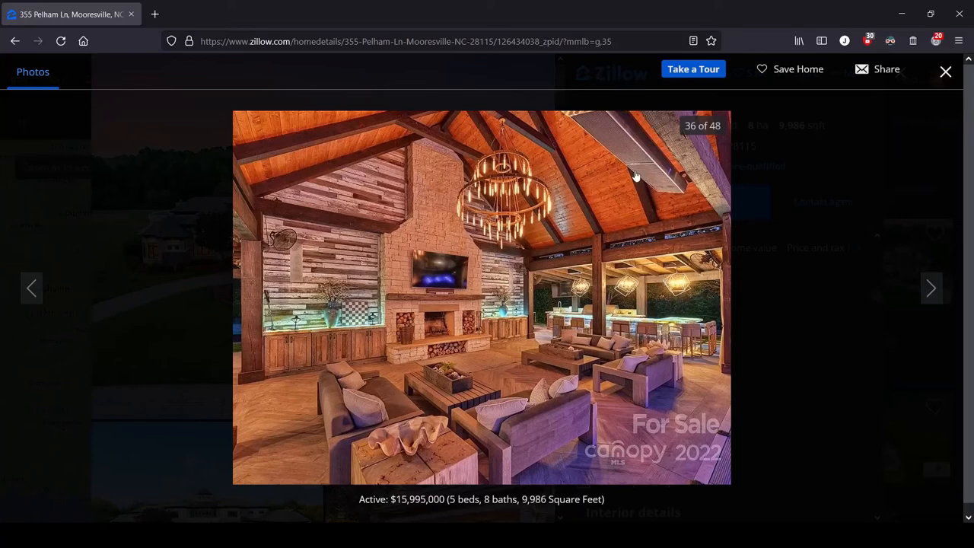
{"action": "mouse_move", "coordinate": [712, 265]}
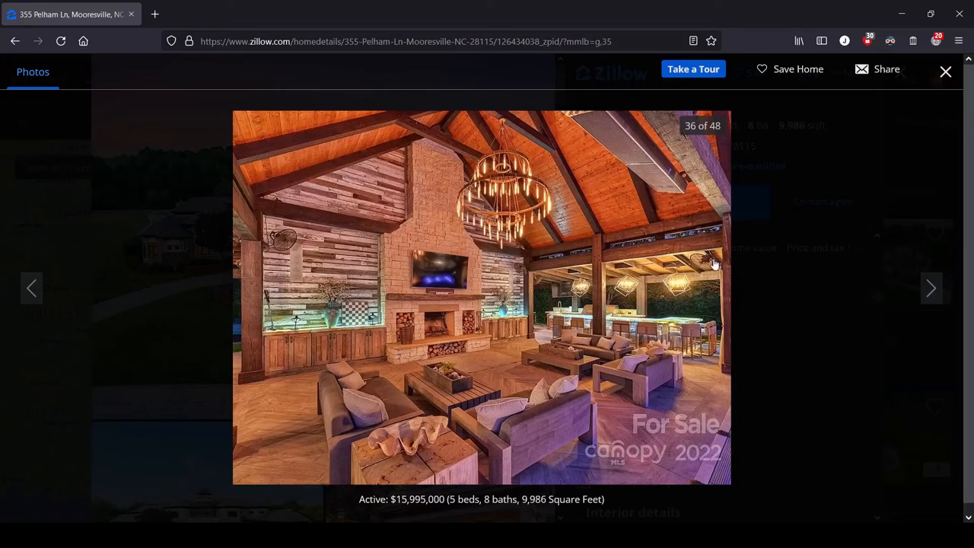
{"action": "mouse_move", "coordinate": [651, 243]}
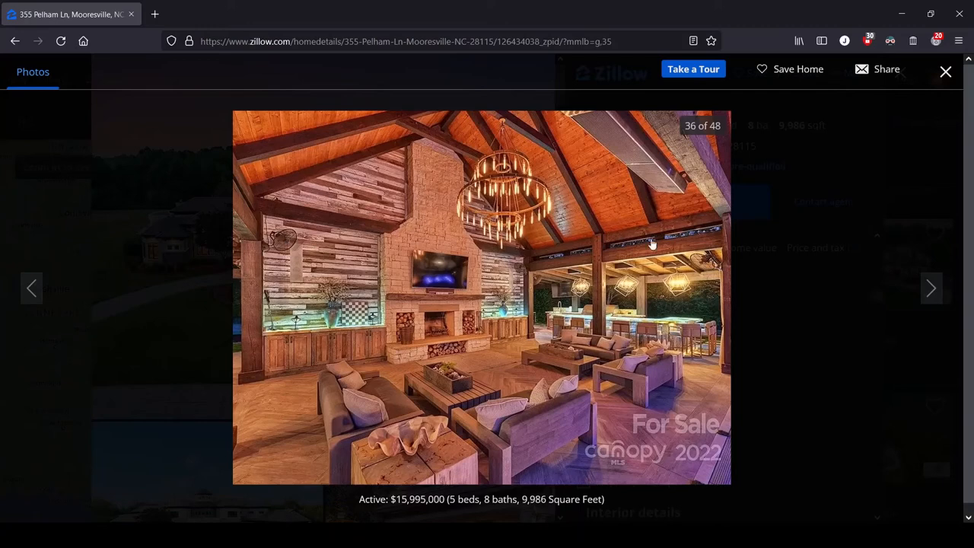
{"action": "mouse_move", "coordinate": [428, 267]}
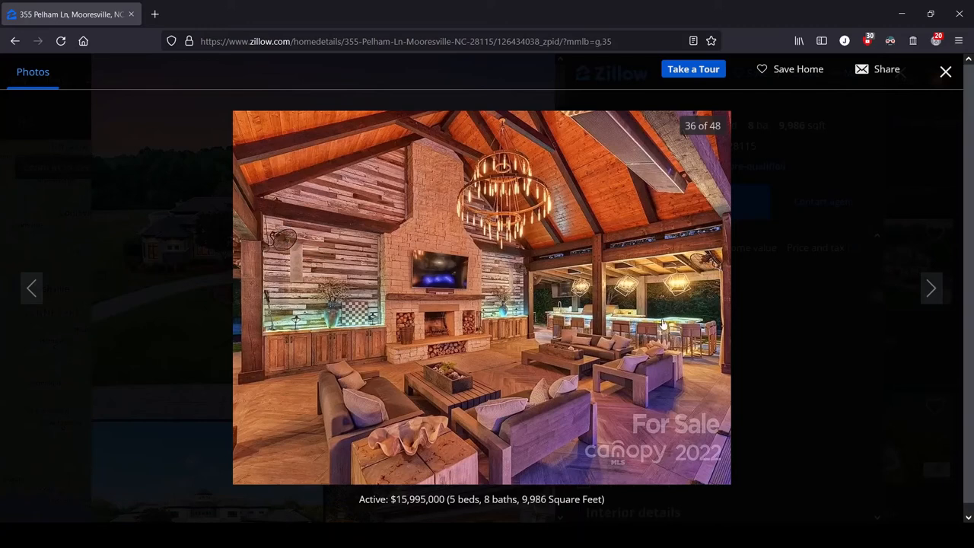
{"action": "left_click", "coordinate": [931, 289]}
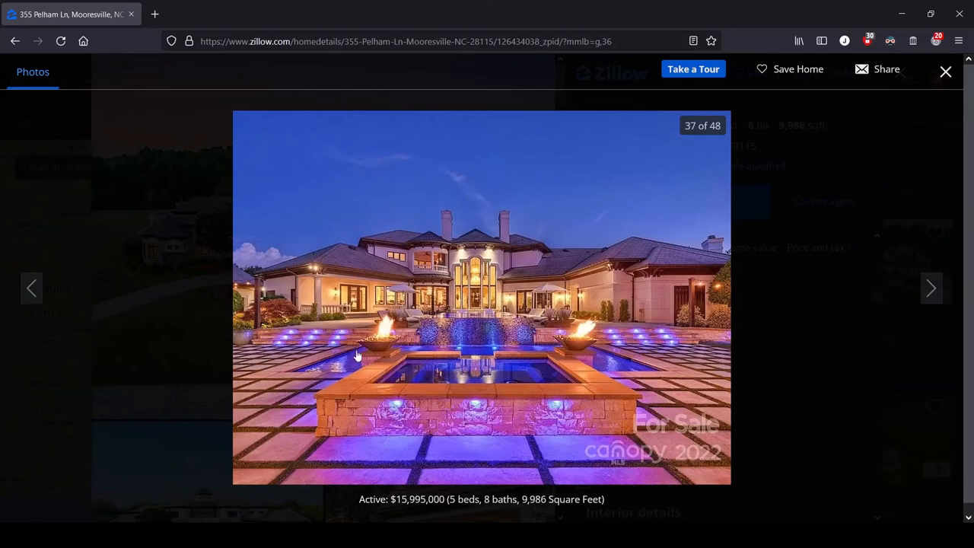
{"action": "mouse_move", "coordinate": [555, 295]}
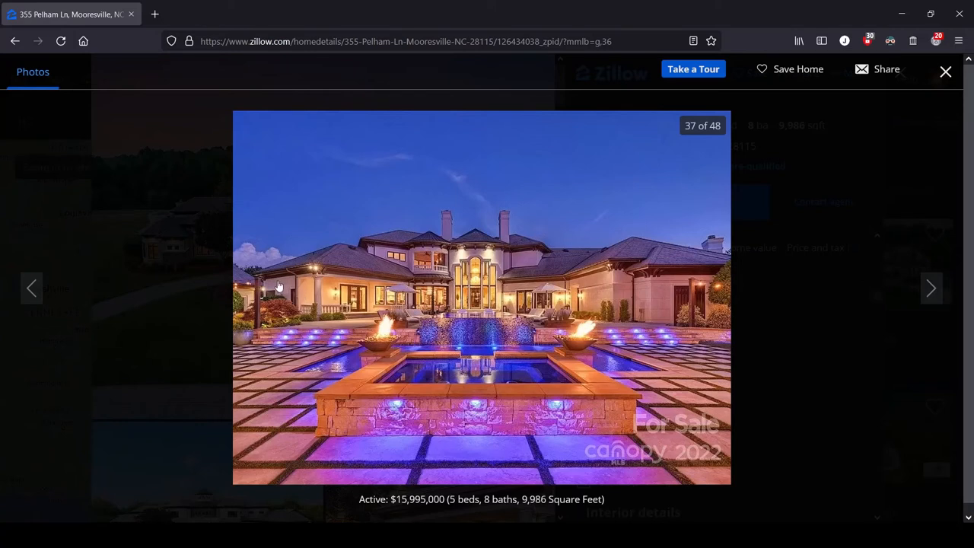
{"action": "mouse_move", "coordinate": [710, 349]}
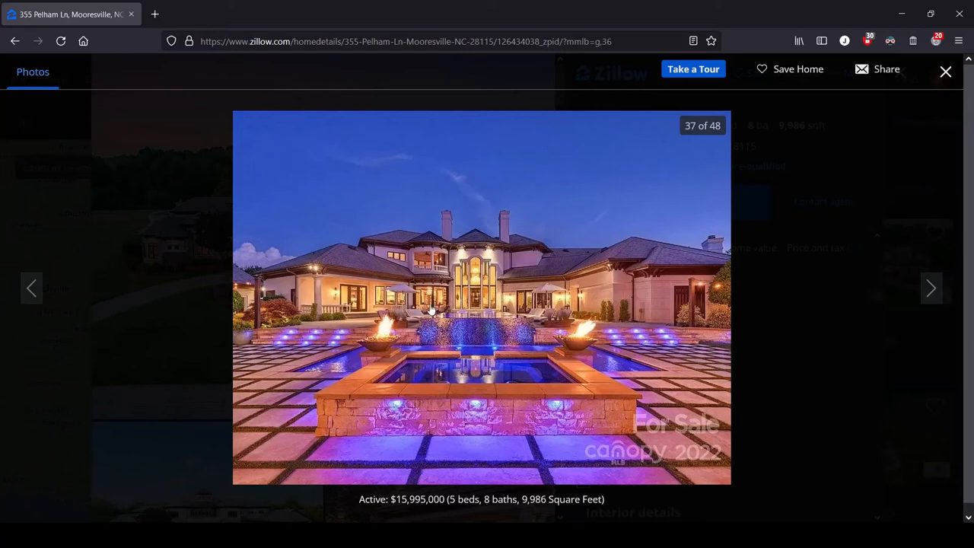
{"action": "mouse_move", "coordinate": [454, 347]}
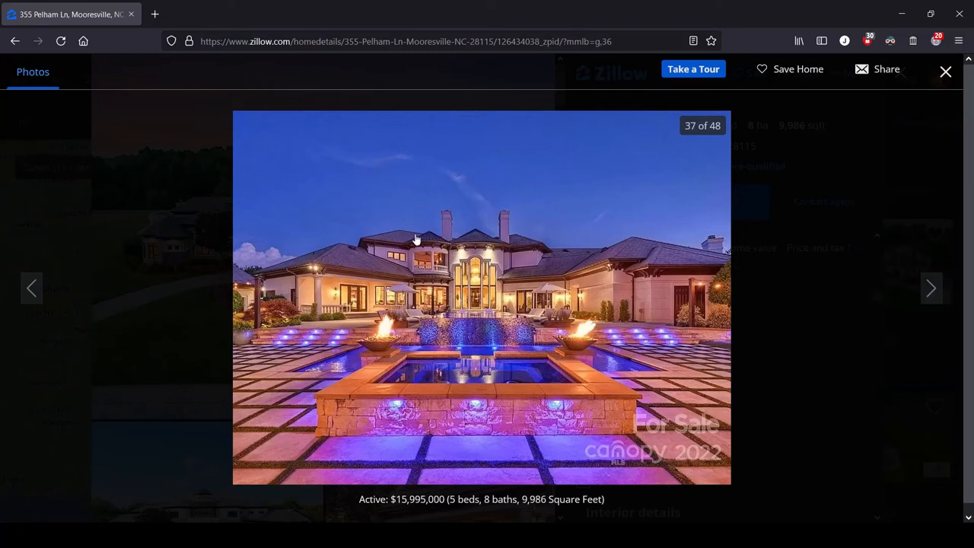
{"action": "mouse_move", "coordinate": [615, 211]}
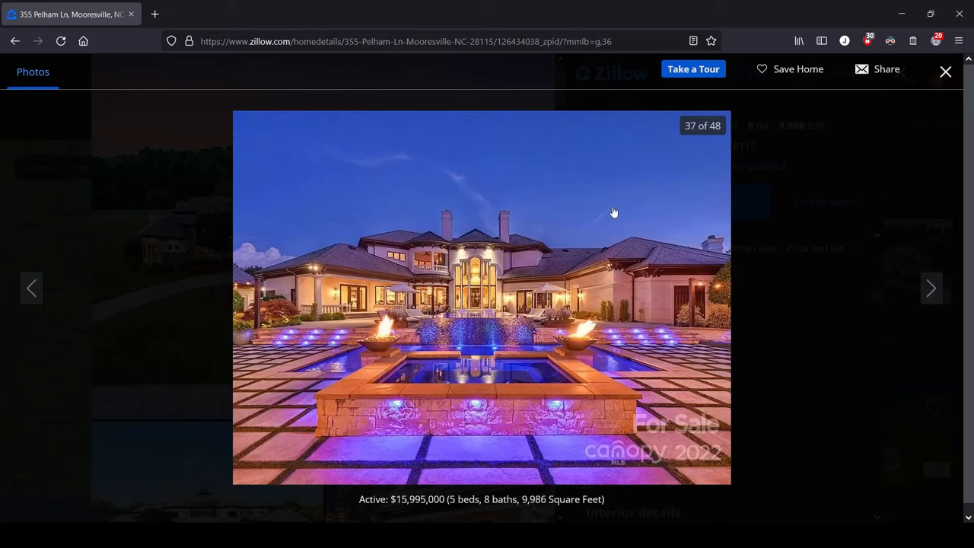
{"action": "mouse_move", "coordinate": [736, 278]}
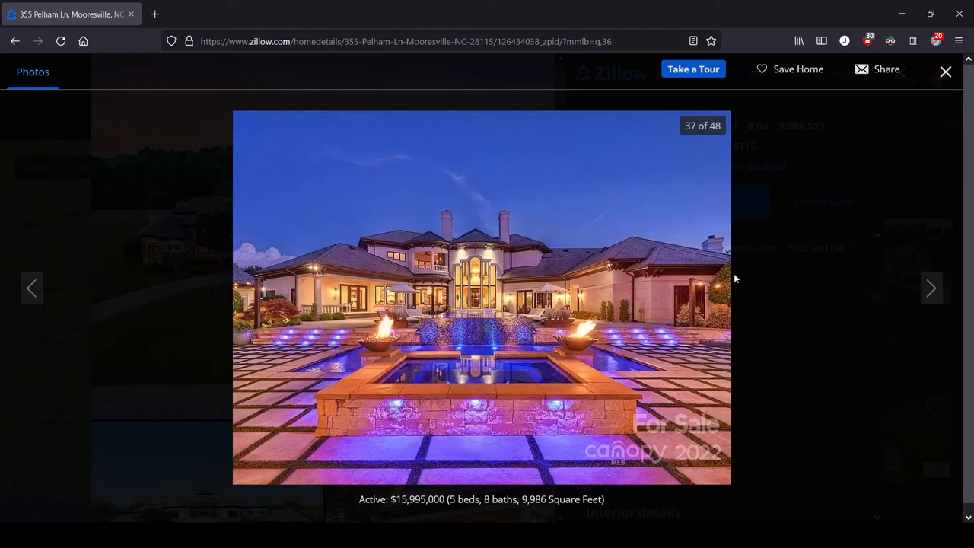
{"action": "mouse_move", "coordinate": [293, 252]}
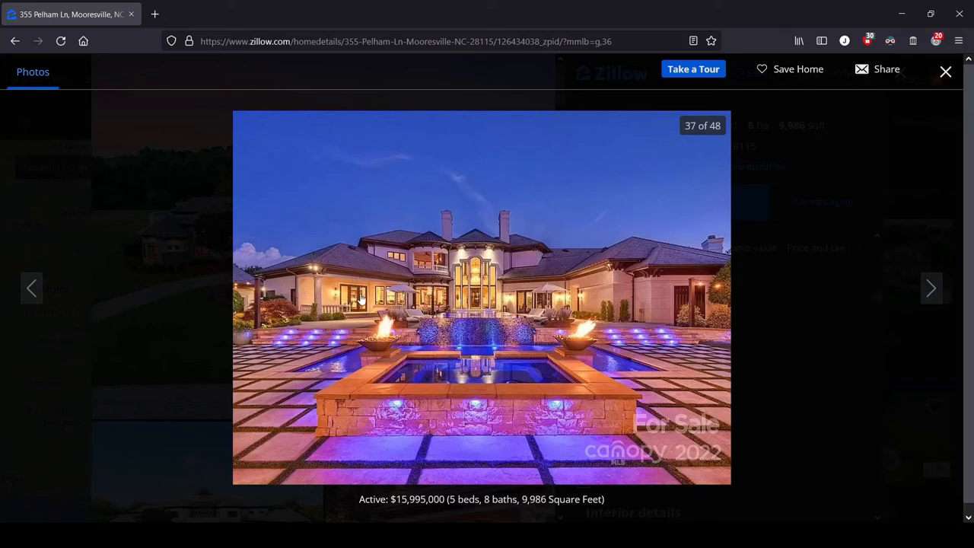
{"action": "mouse_move", "coordinate": [293, 314]}
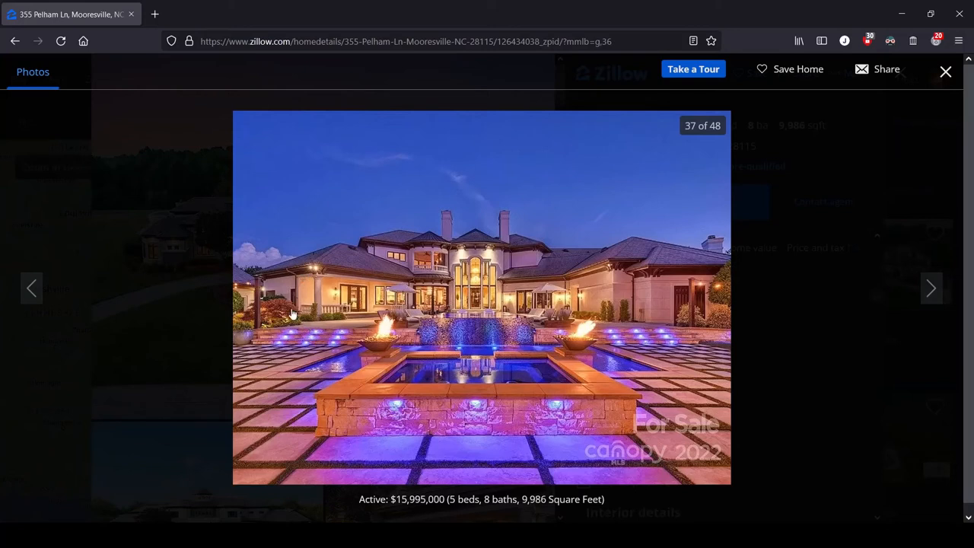
{"action": "mouse_move", "coordinate": [612, 315]}
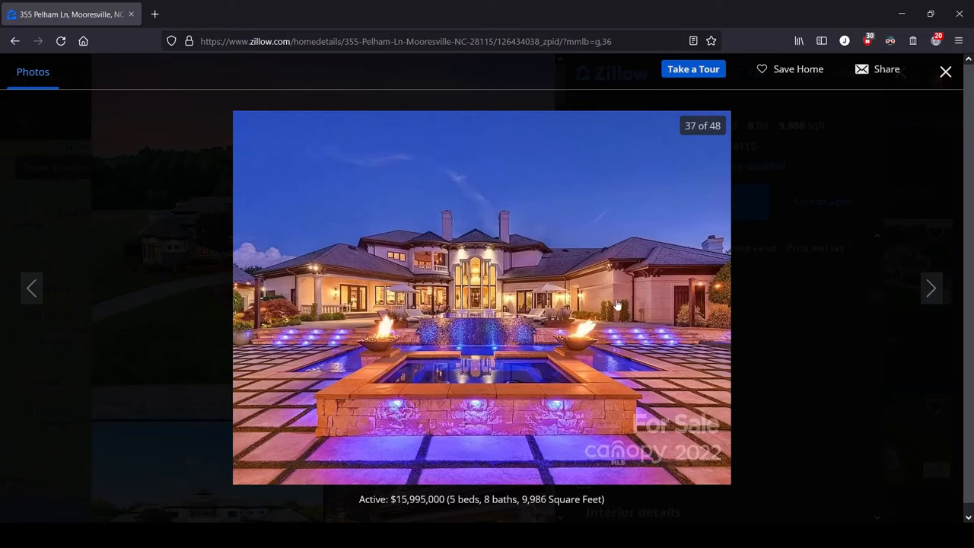
{"action": "mouse_move", "coordinate": [409, 245]}
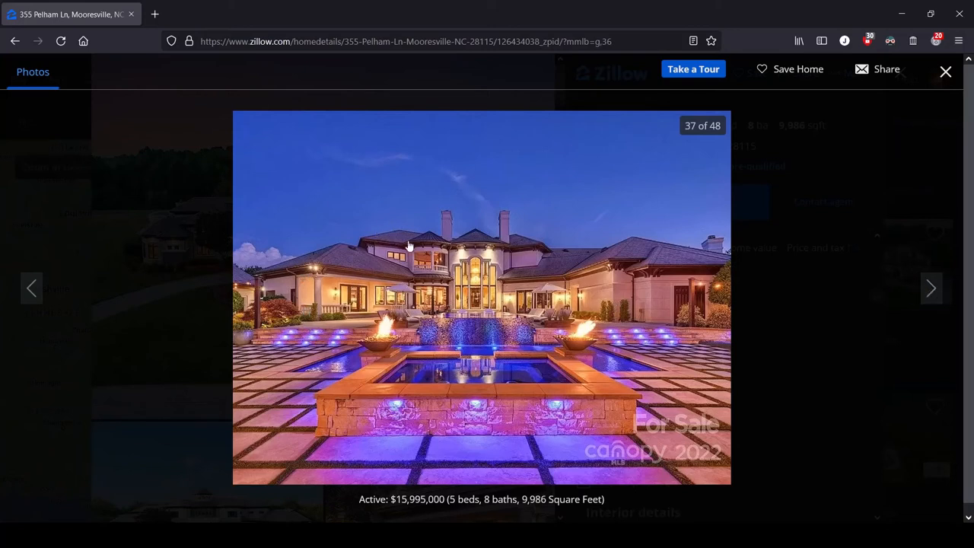
{"action": "mouse_move", "coordinate": [895, 301]}
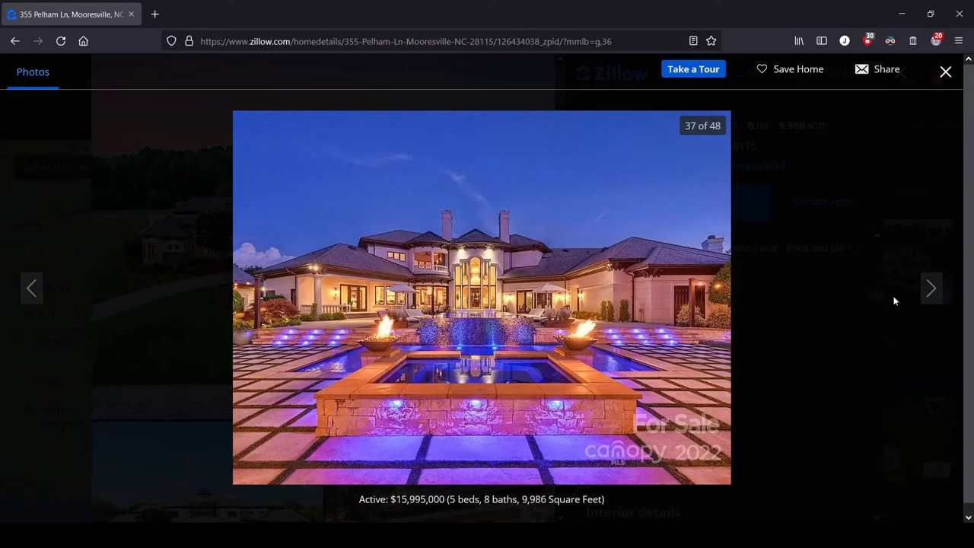
- Advance the gallery to photo 38 of 48, the backyard putting green under string-lit trees
{"action": "left_click", "coordinate": [932, 289]}
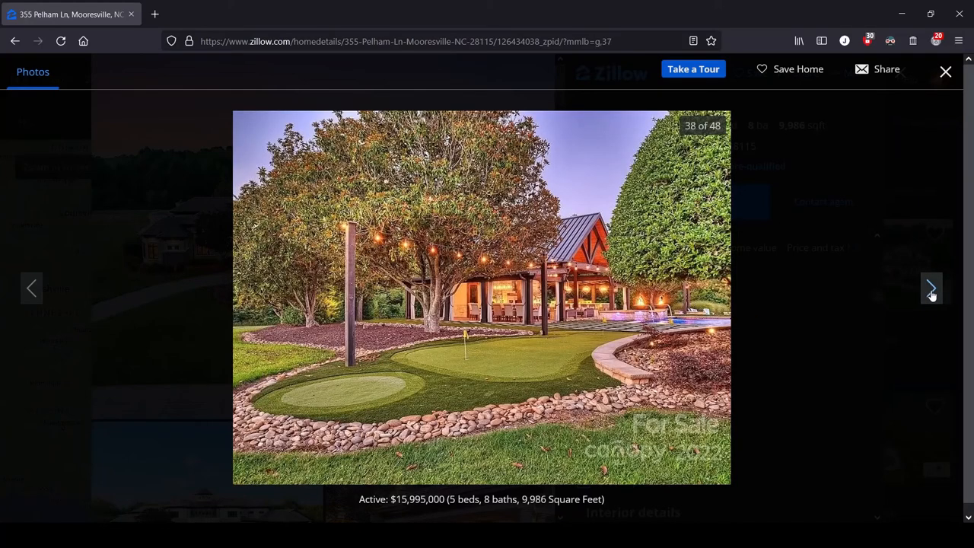
{"action": "mouse_move", "coordinate": [933, 291]}
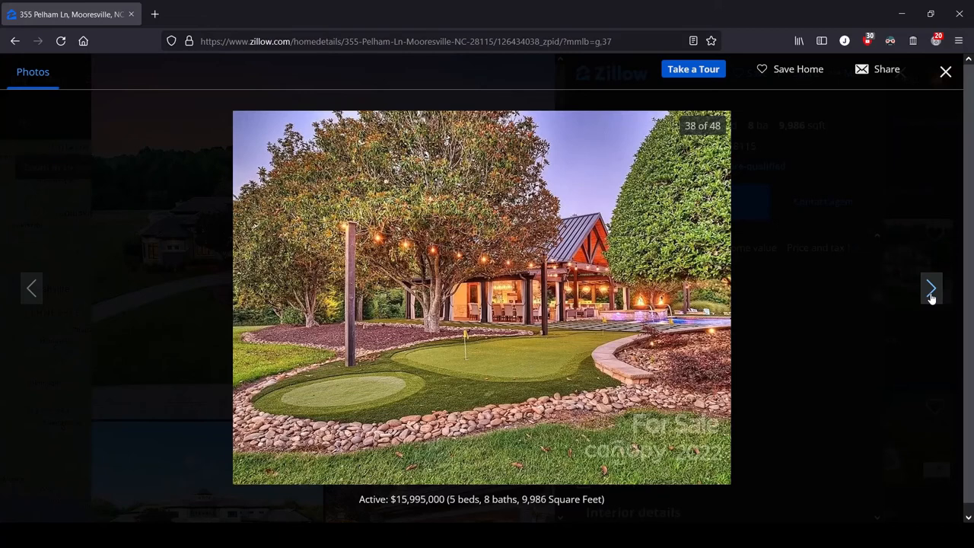
- Advance the gallery to photo 39 of 48, the open kitchen with the turquoise-stooled island
{"action": "left_click", "coordinate": [932, 288]}
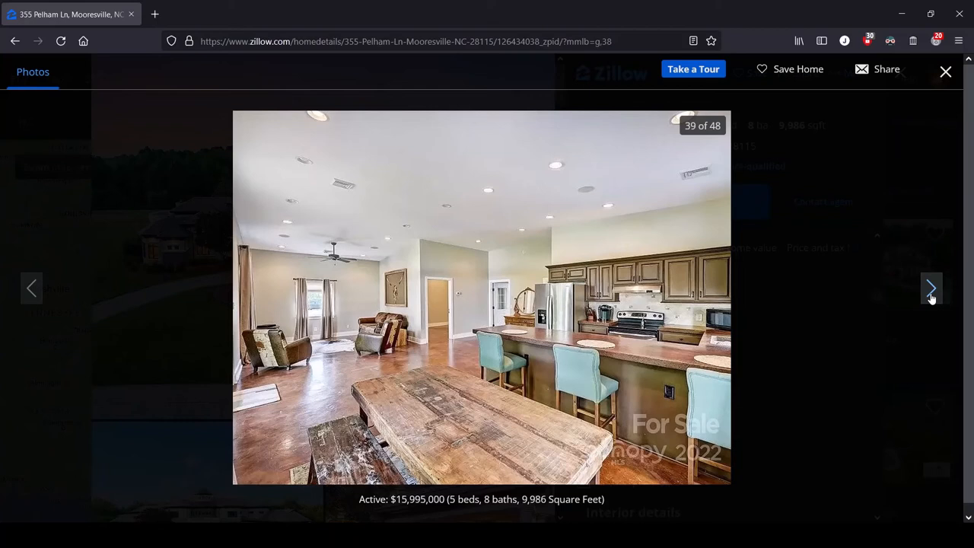
{"action": "mouse_move", "coordinate": [779, 326]}
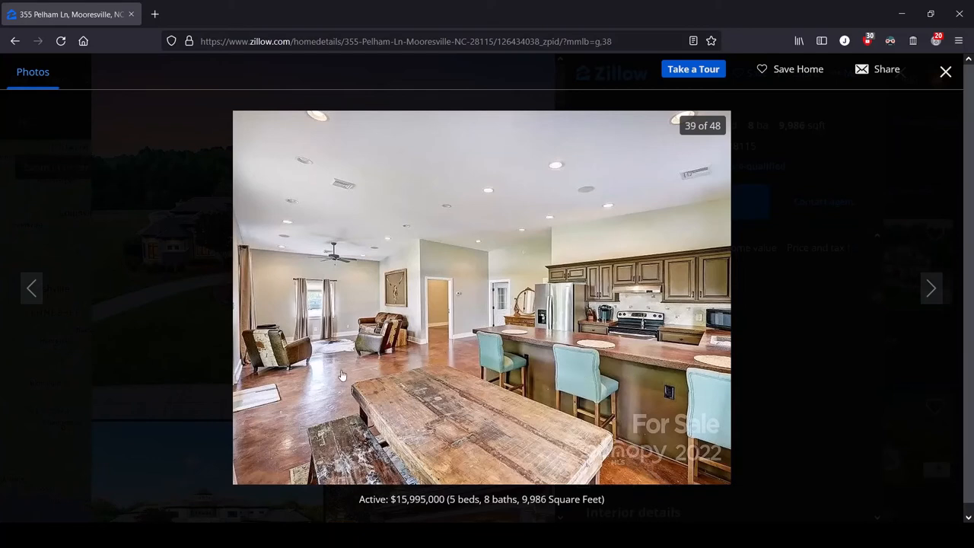
{"action": "mouse_move", "coordinate": [351, 431]}
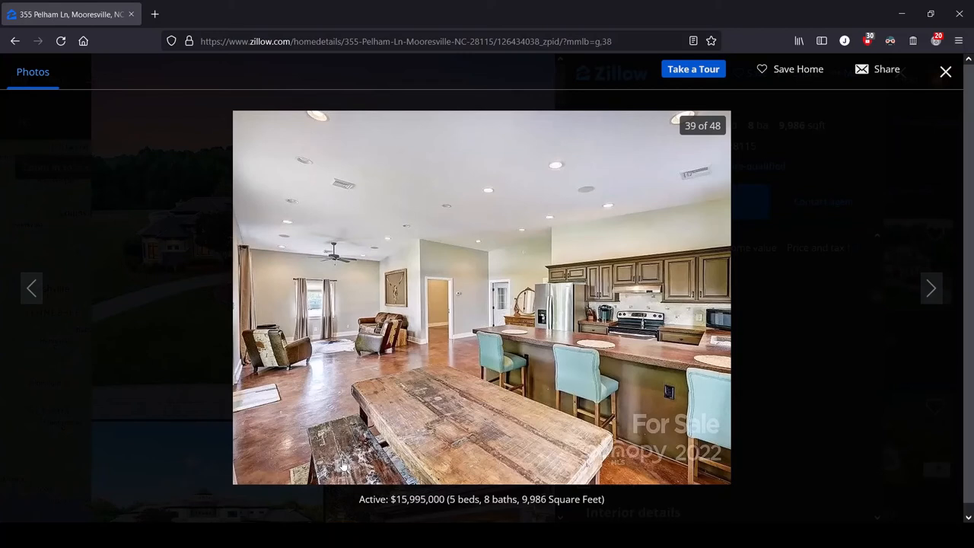
{"action": "mouse_move", "coordinate": [694, 268]}
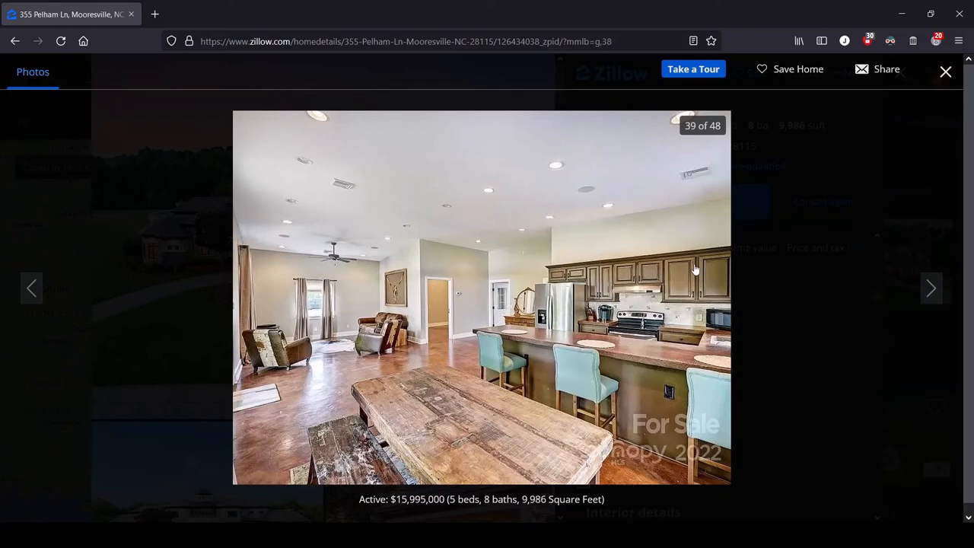
{"action": "mouse_move", "coordinate": [672, 355]}
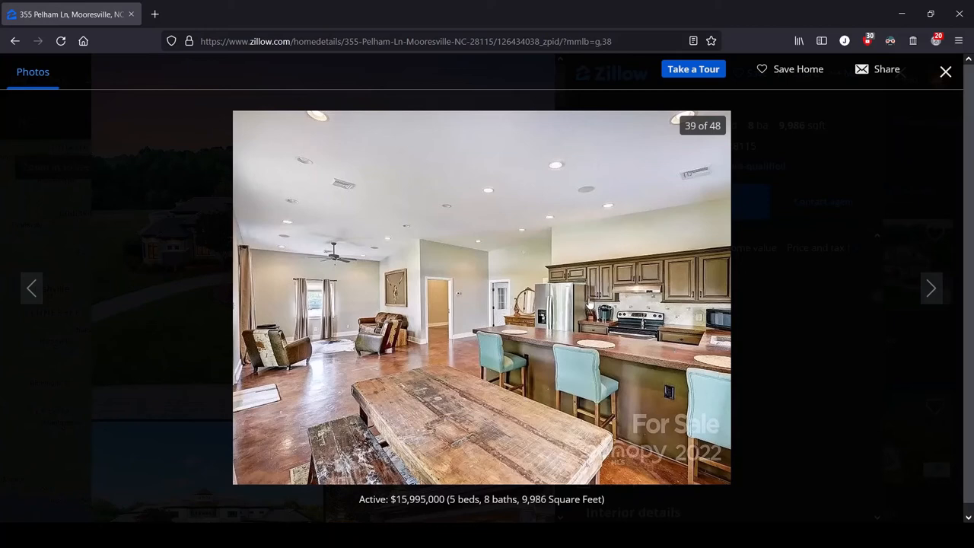
{"action": "mouse_move", "coordinate": [593, 277]}
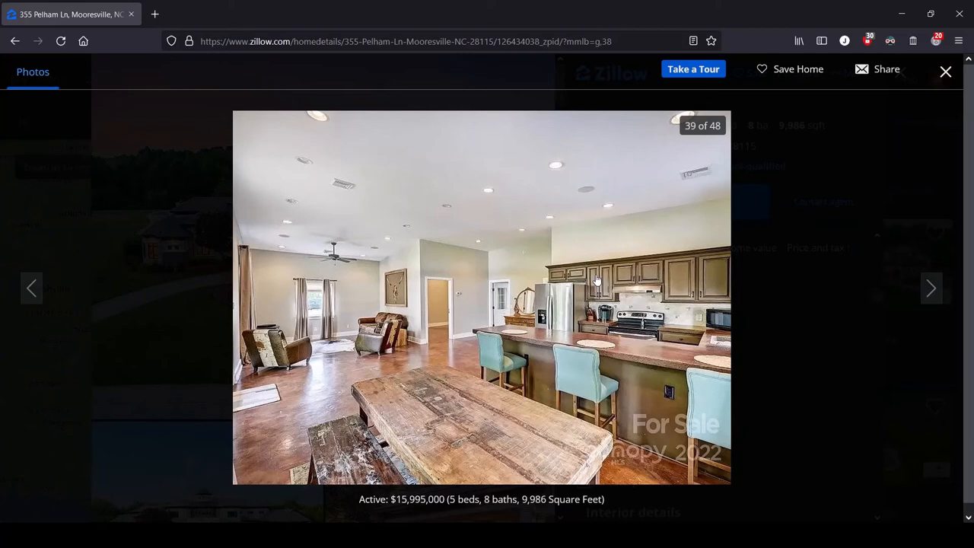
{"action": "mouse_move", "coordinate": [530, 287]}
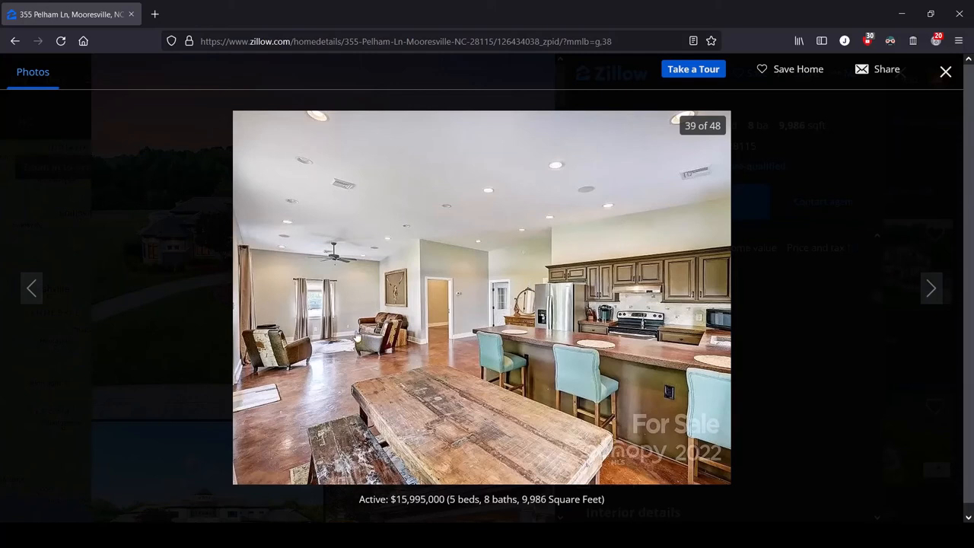
{"action": "mouse_move", "coordinate": [227, 367]}
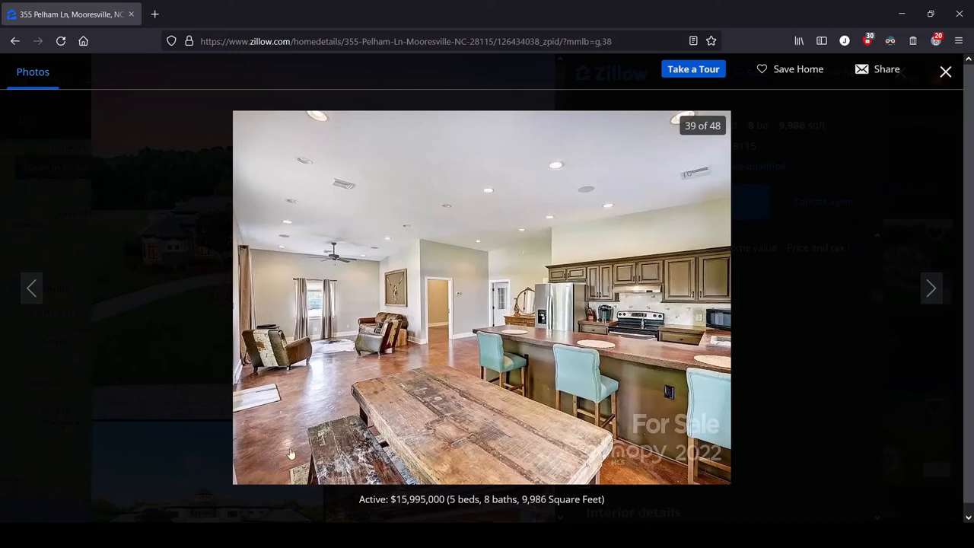
{"action": "mouse_move", "coordinate": [306, 289]}
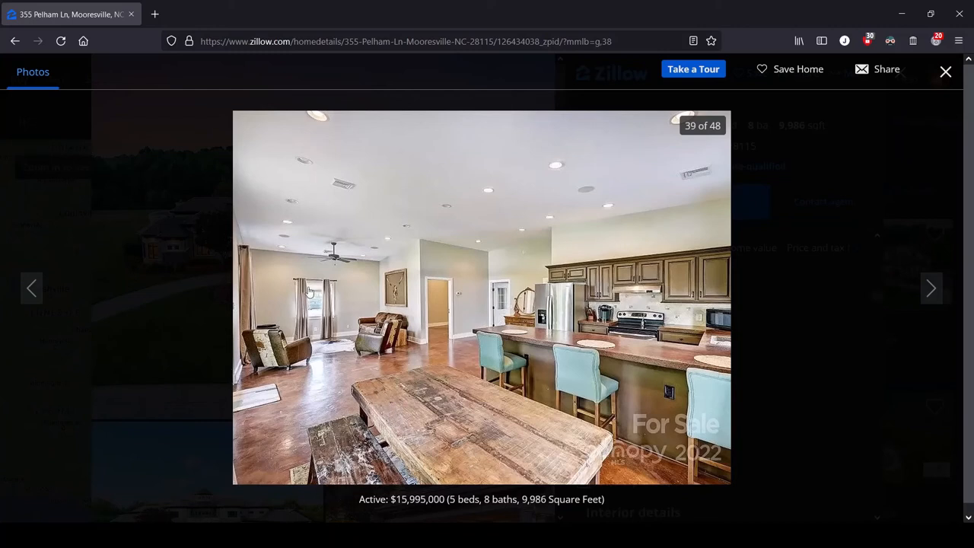
{"action": "mouse_move", "coordinate": [399, 265]}
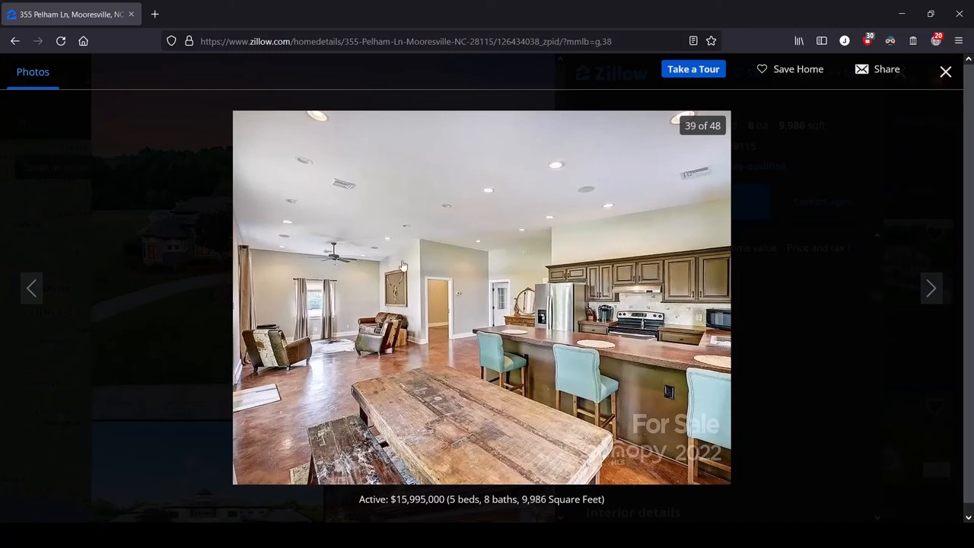
{"action": "mouse_move", "coordinate": [405, 248]}
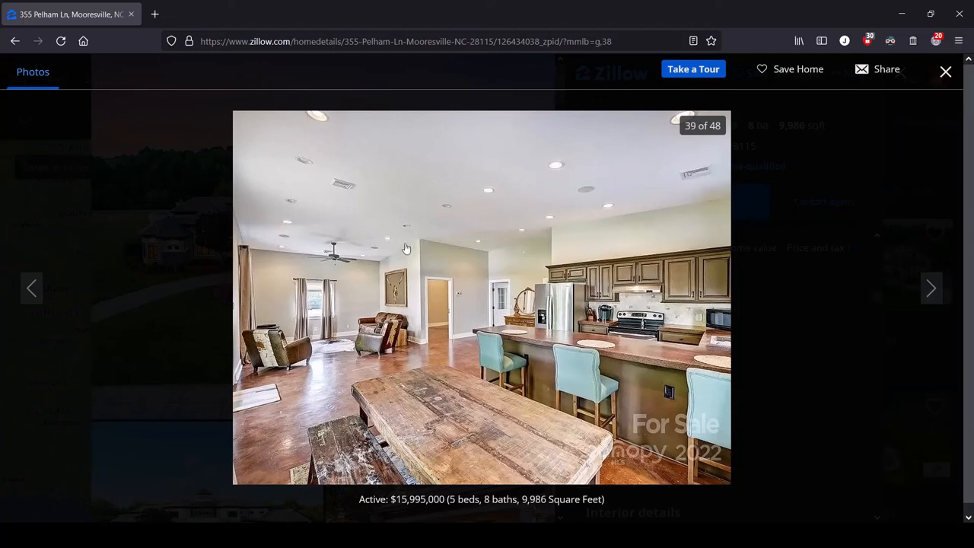
{"action": "mouse_move", "coordinate": [434, 256]}
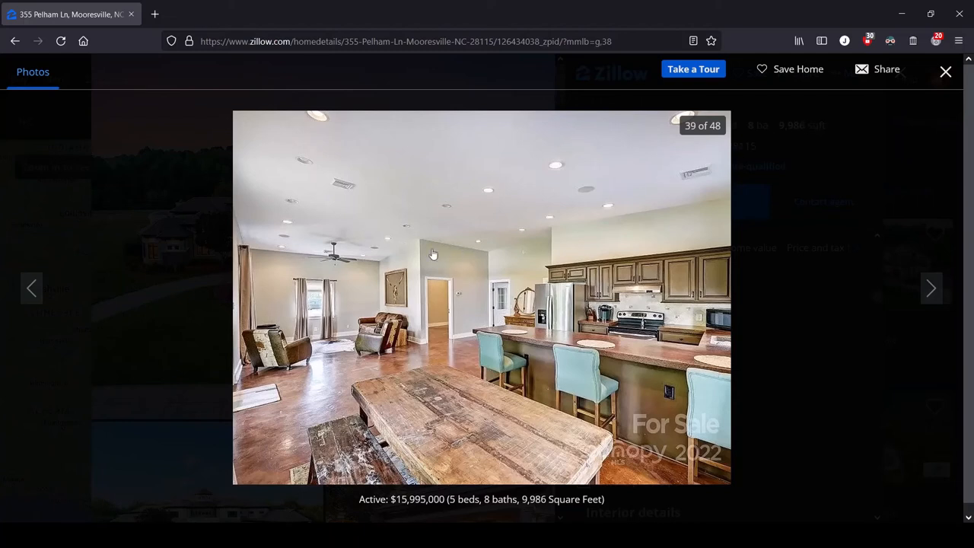
{"action": "mouse_move", "coordinate": [237, 271]}
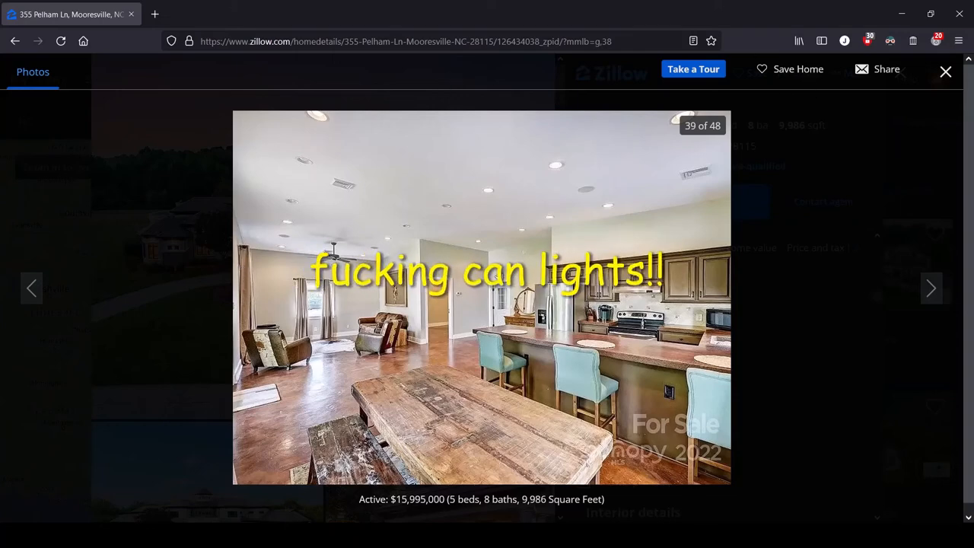
- Advance the gallery to photo 40 of 48, the horse barn aisle with green-trimmed stalls
{"action": "left_click", "coordinate": [931, 289]}
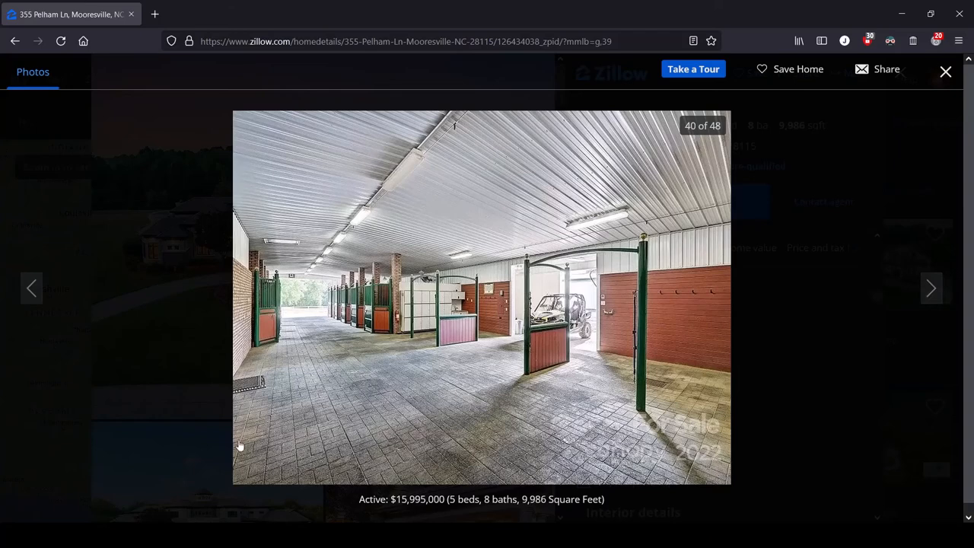
{"action": "mouse_move", "coordinate": [849, 297]}
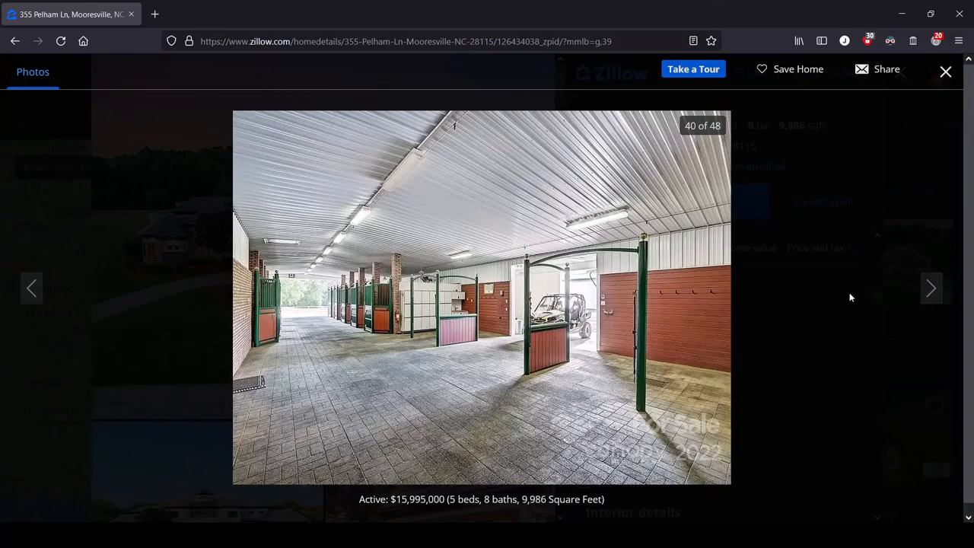
{"action": "left_click", "coordinate": [932, 288]}
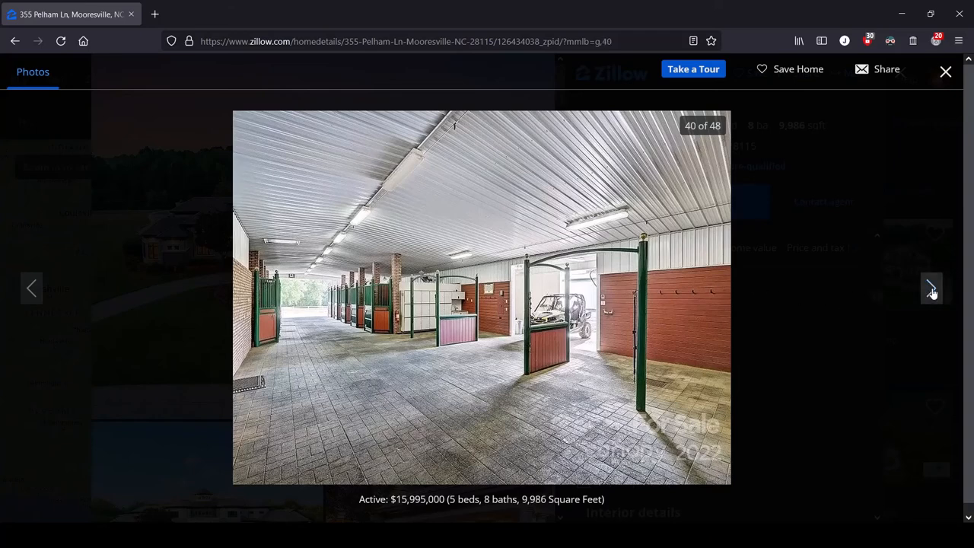
- Advance the gallery to photo 41 of 48, the plywood-walled home gym with the flag
{"action": "left_click", "coordinate": [930, 288]}
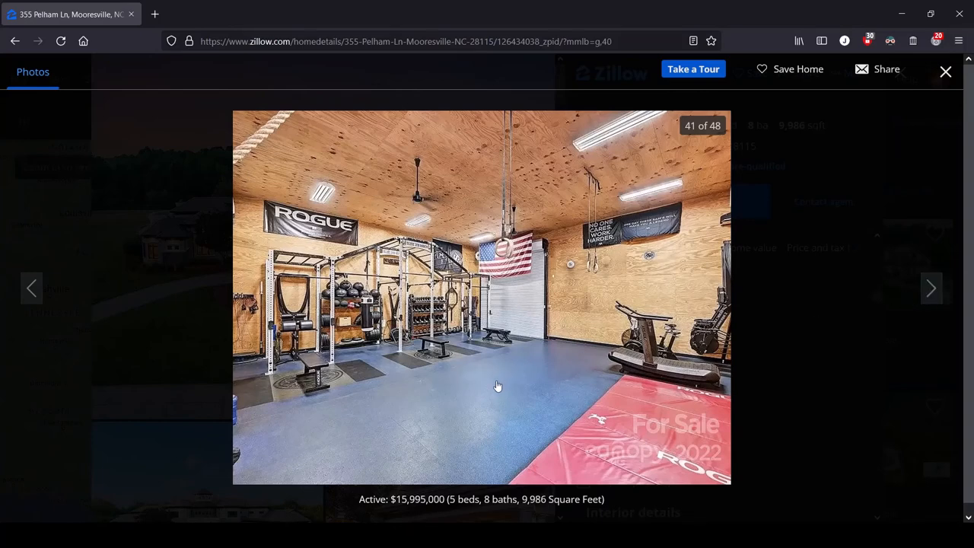
{"action": "mouse_move", "coordinate": [643, 228]}
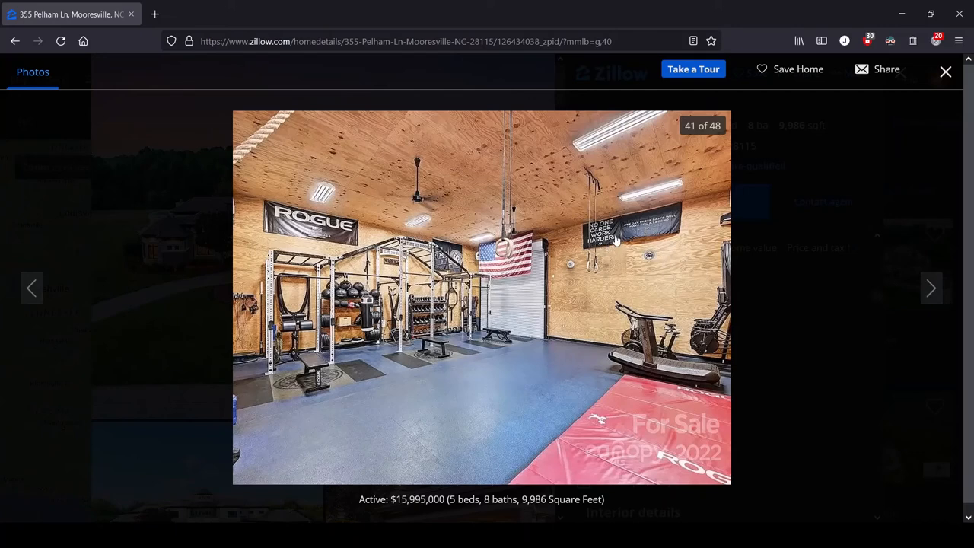
{"action": "mouse_move", "coordinate": [571, 235]}
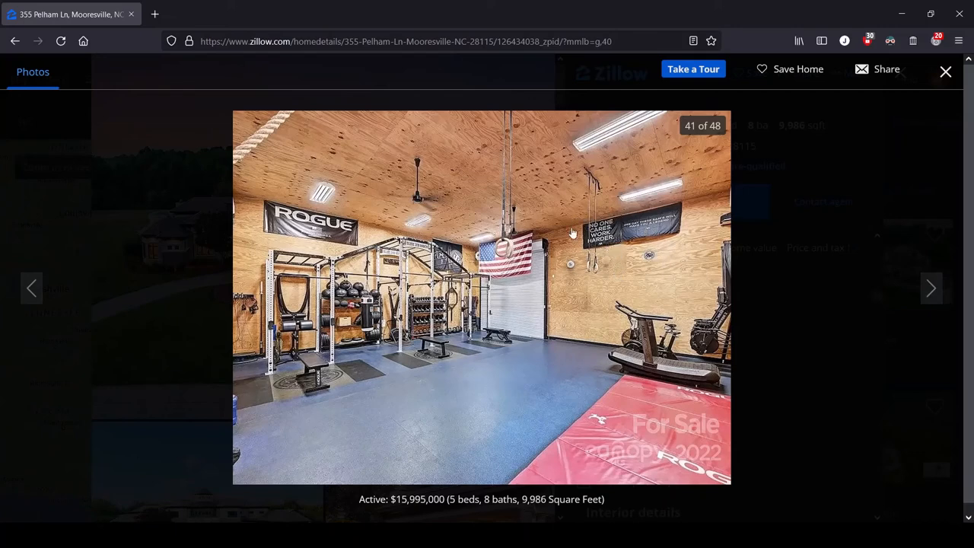
{"action": "mouse_move", "coordinate": [624, 266]}
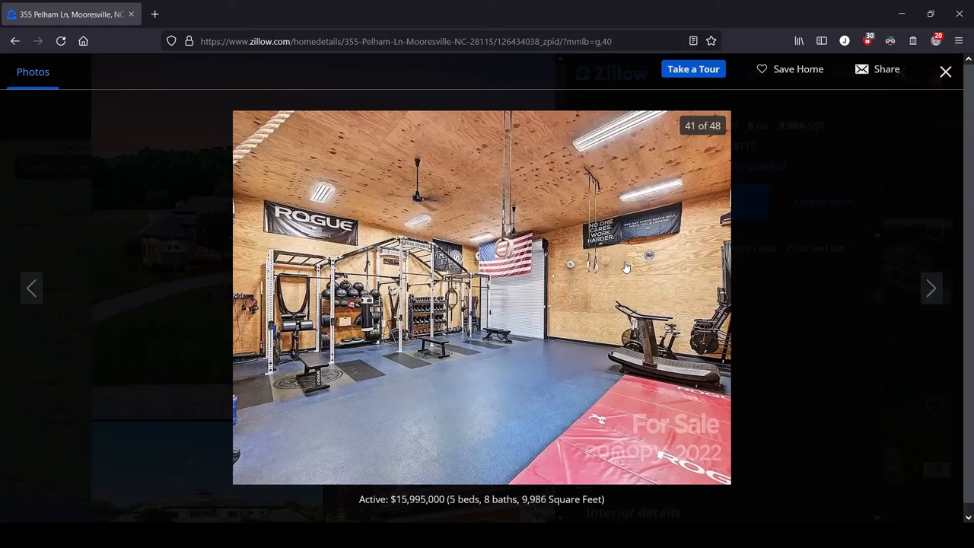
{"action": "mouse_move", "coordinate": [633, 225]}
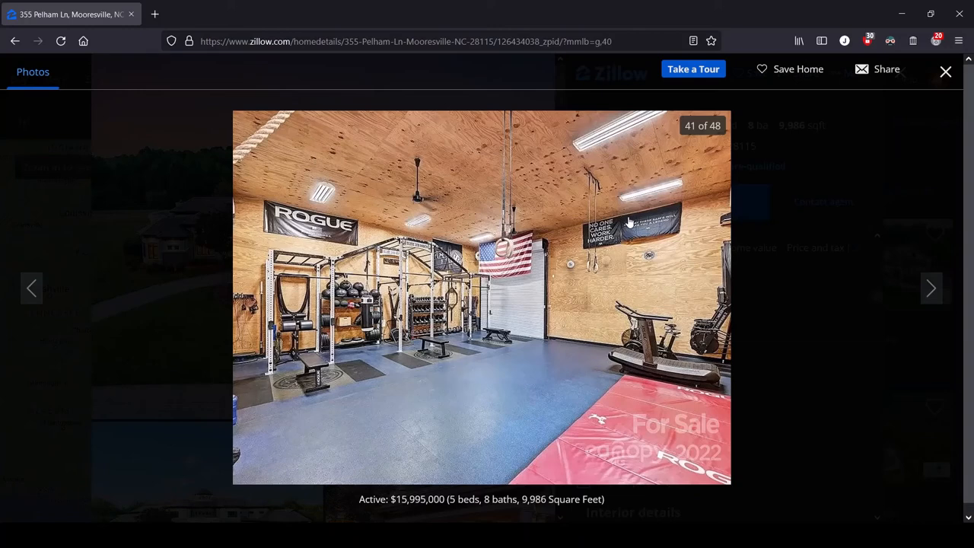
{"action": "mouse_move", "coordinate": [287, 284]}
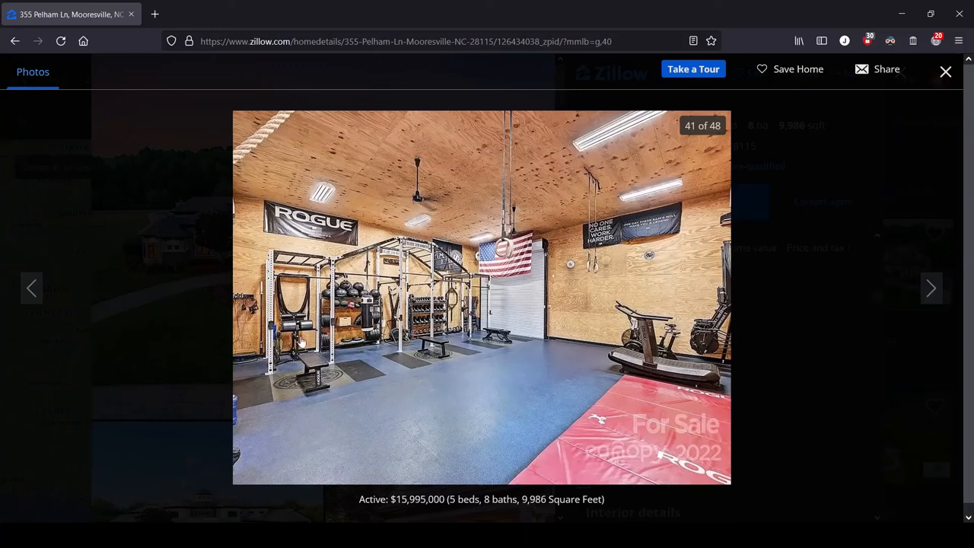
{"action": "mouse_move", "coordinate": [433, 359]}
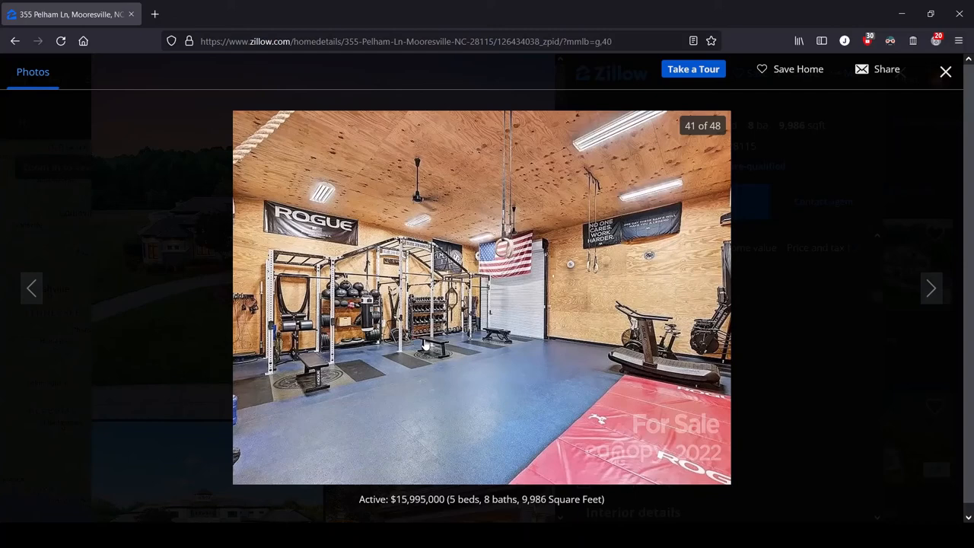
{"action": "mouse_move", "coordinate": [493, 314]}
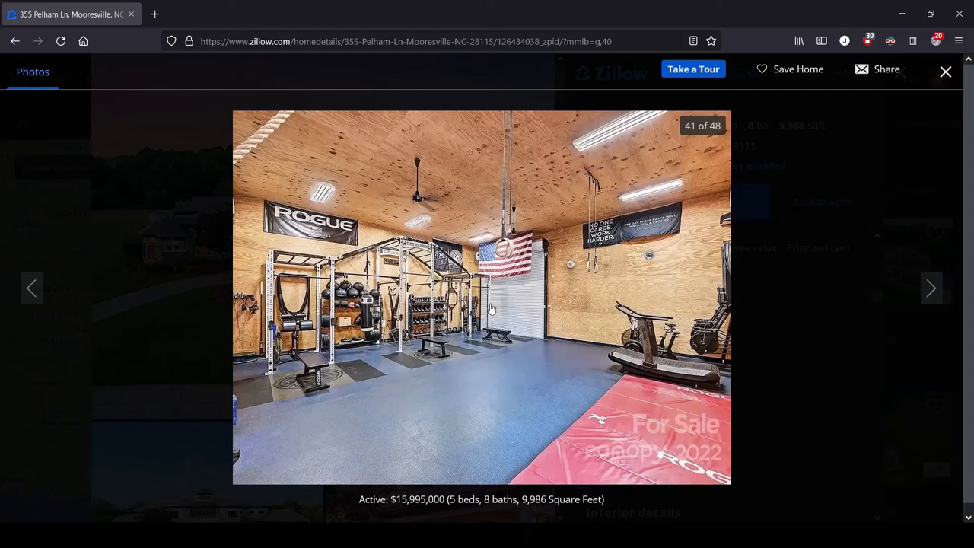
{"action": "mouse_move", "coordinate": [533, 312]}
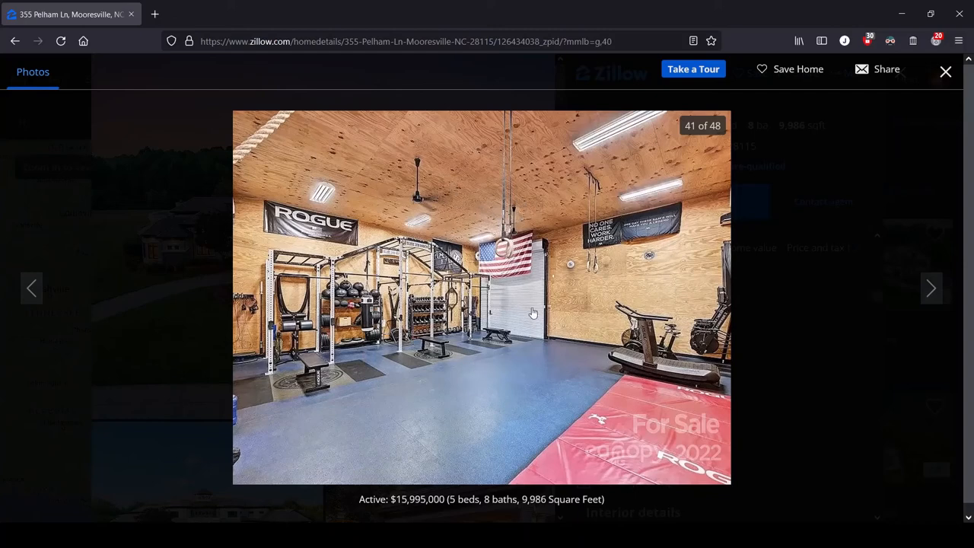
{"action": "mouse_move", "coordinate": [552, 320]}
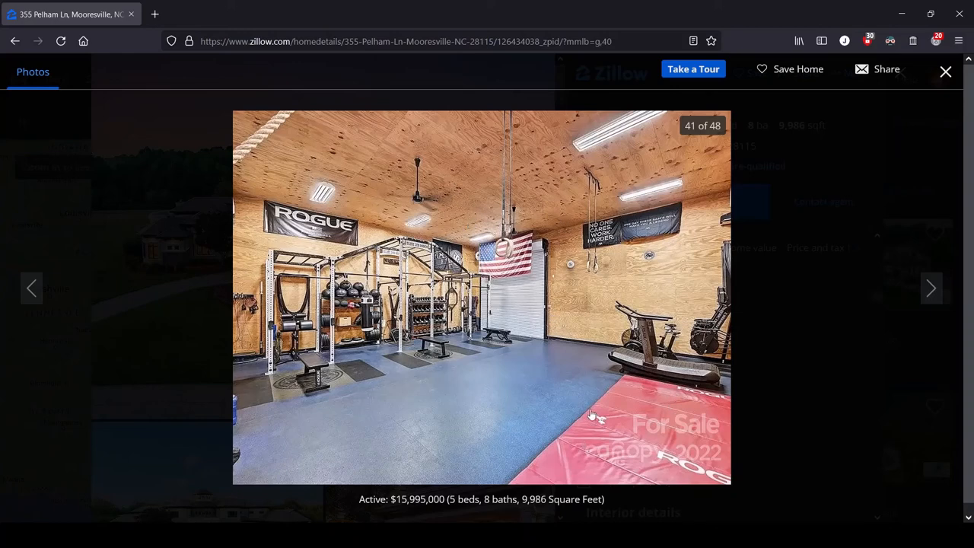
{"action": "mouse_move", "coordinate": [715, 201]}
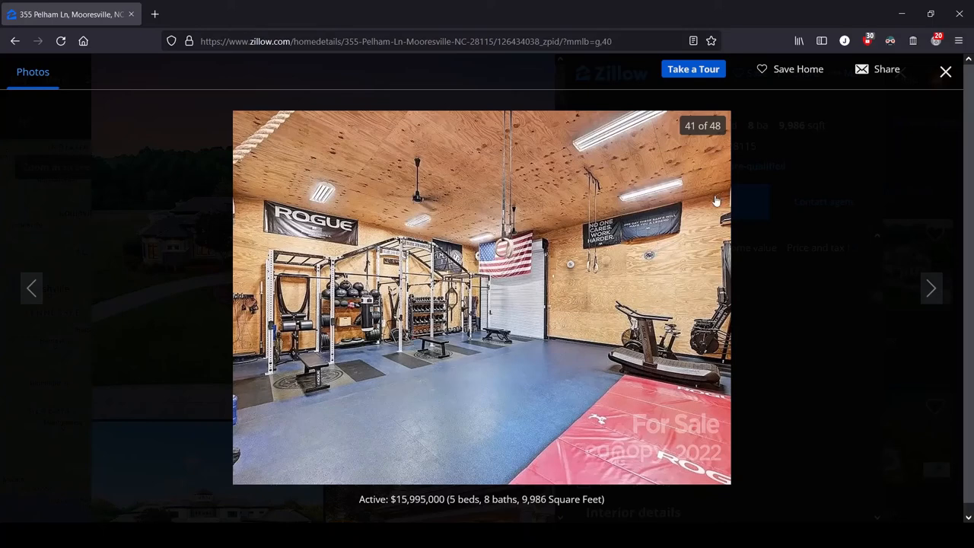
- Advance through photos 42 and 43 to photo 44 of 48, the covered riding arena interior
{"action": "left_click", "coordinate": [932, 289]}
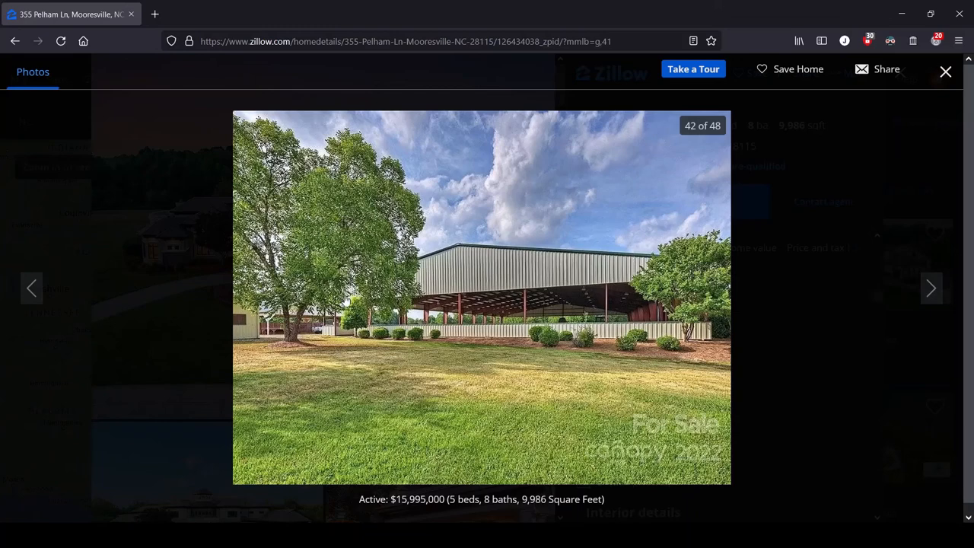
{"action": "mouse_move", "coordinate": [599, 289]}
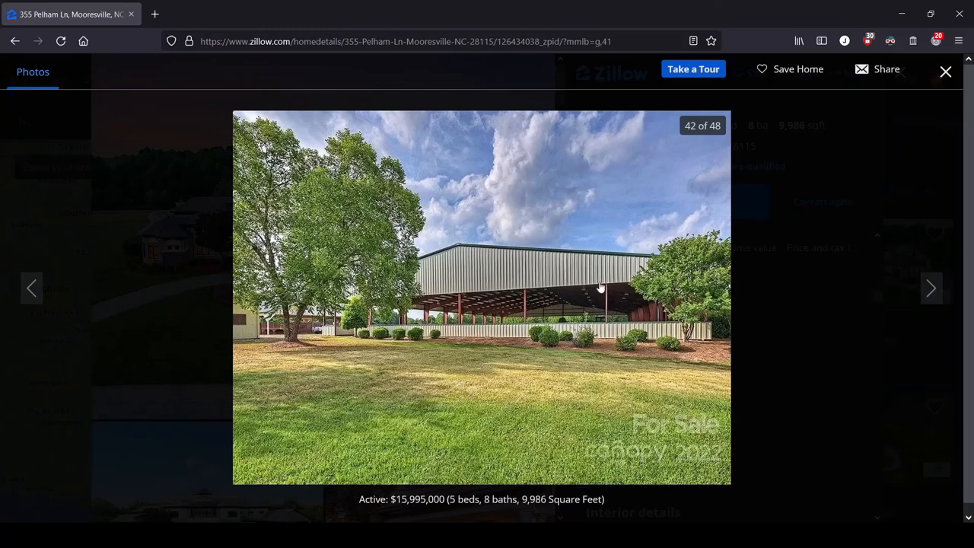
{"action": "mouse_move", "coordinate": [683, 289]}
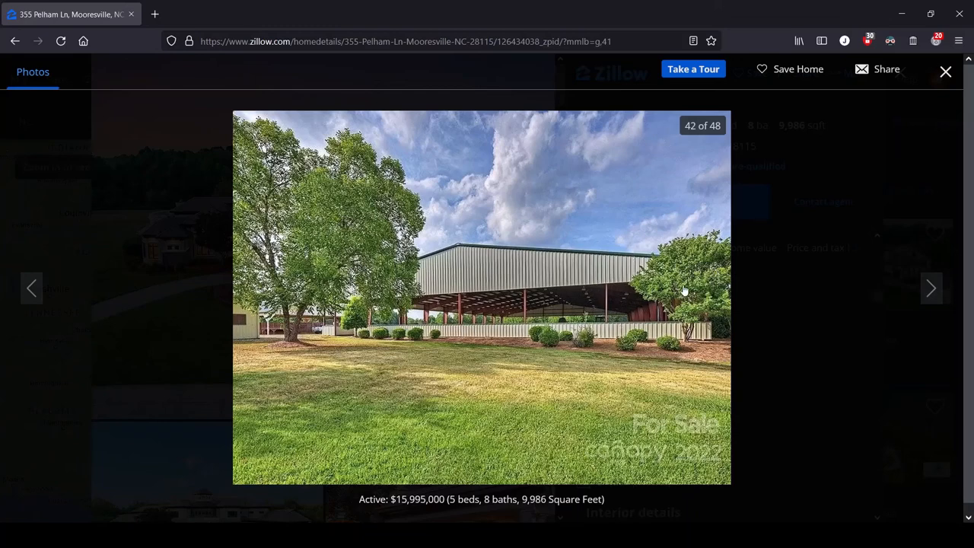
{"action": "mouse_move", "coordinate": [383, 280]}
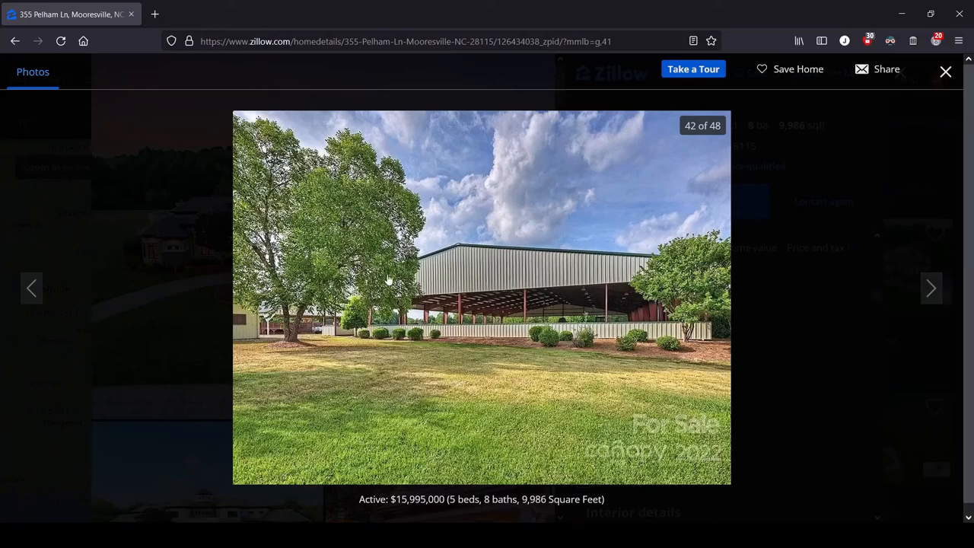
{"action": "mouse_move", "coordinate": [557, 277]}
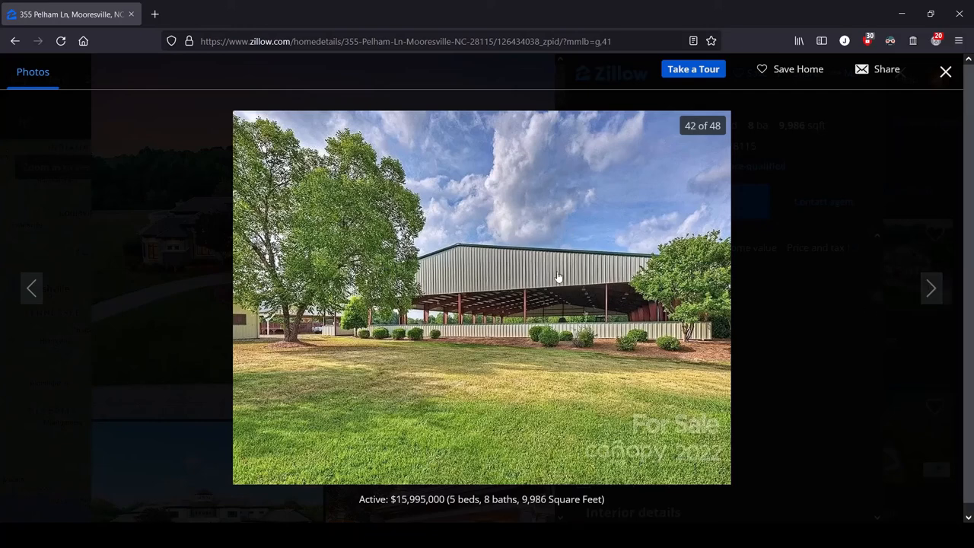
{"action": "mouse_move", "coordinate": [819, 301]}
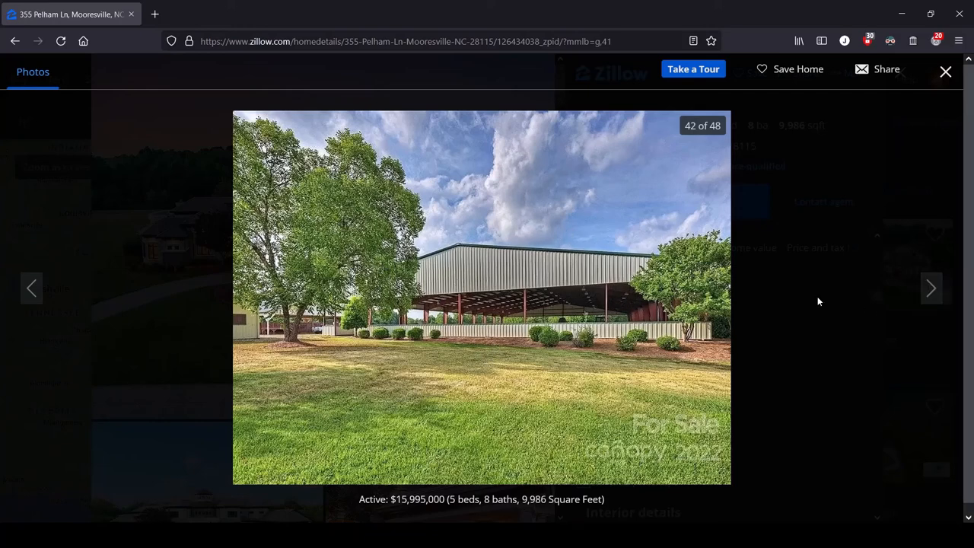
{"action": "mouse_move", "coordinate": [932, 287]}
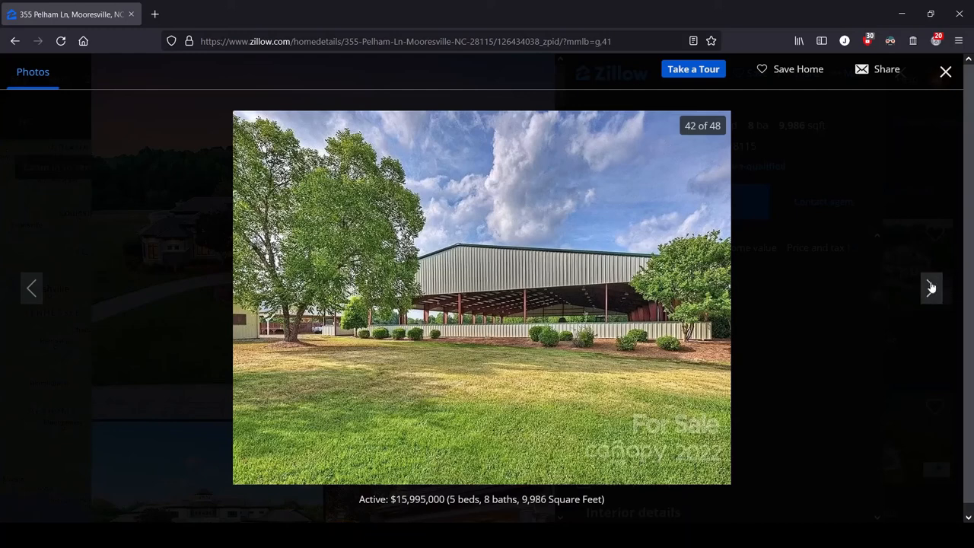
{"action": "left_click", "coordinate": [931, 288]}
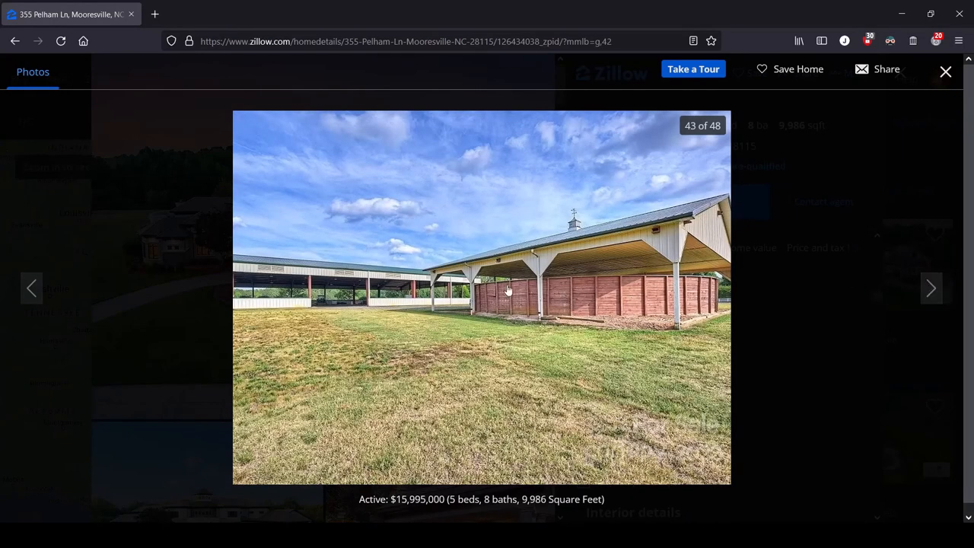
{"action": "mouse_move", "coordinate": [851, 295]}
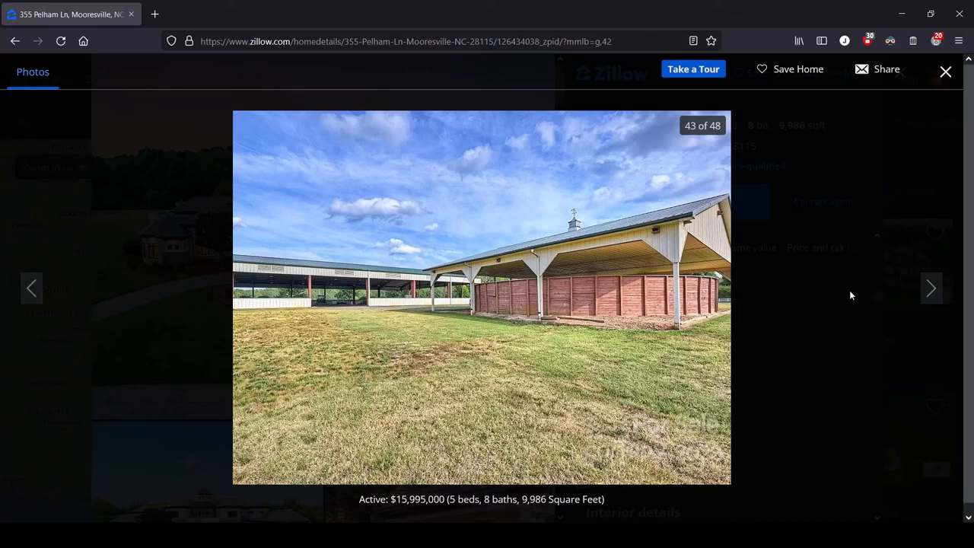
{"action": "mouse_move", "coordinate": [932, 290]}
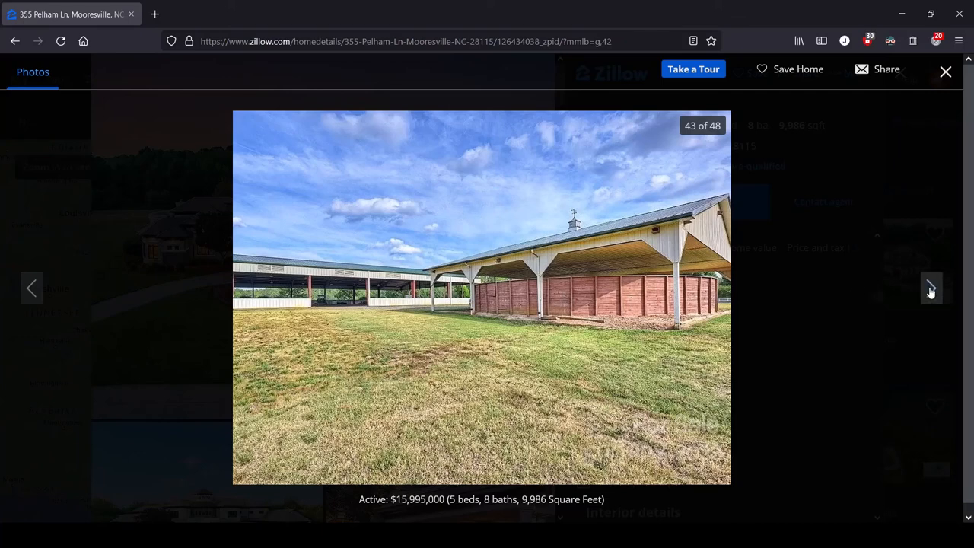
{"action": "left_click", "coordinate": [932, 289]}
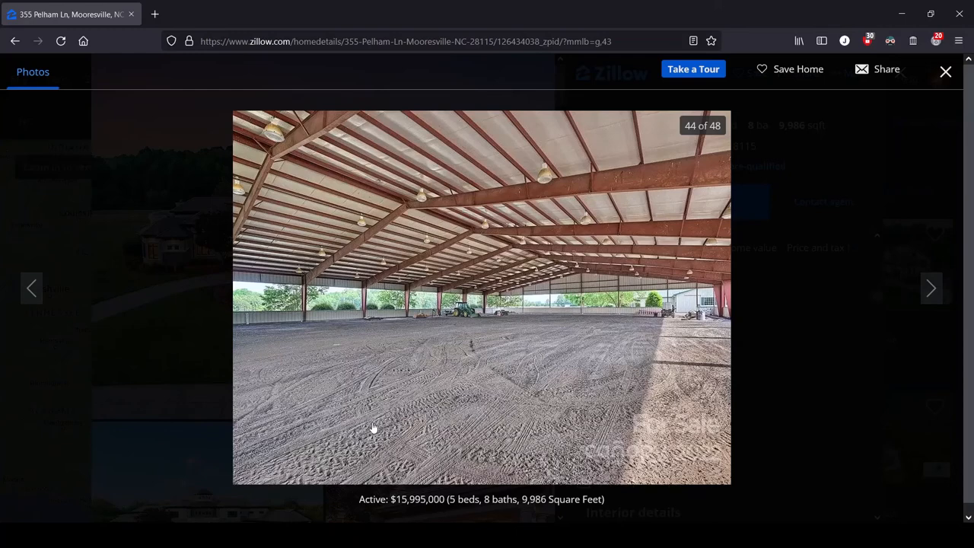
{"action": "mouse_move", "coordinate": [551, 268]}
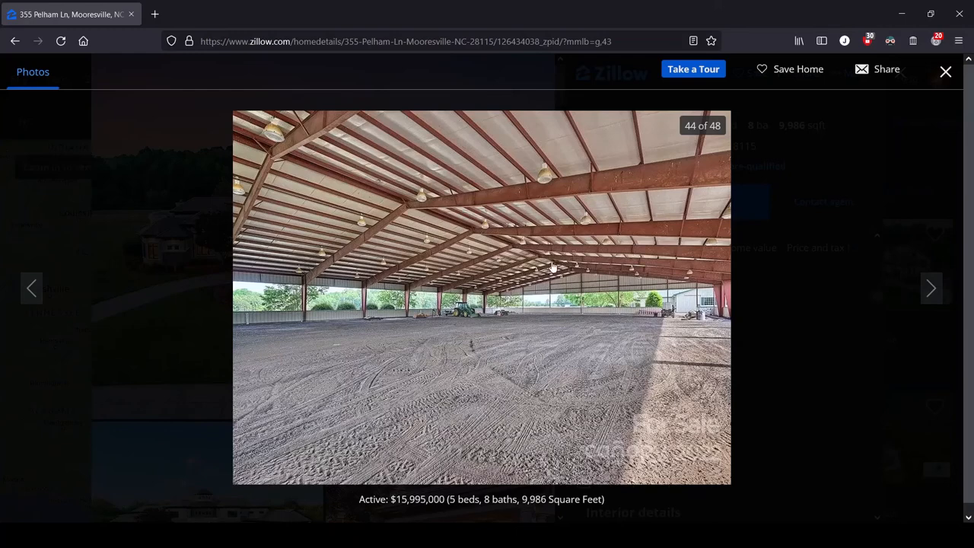
{"action": "mouse_move", "coordinate": [401, 394]}
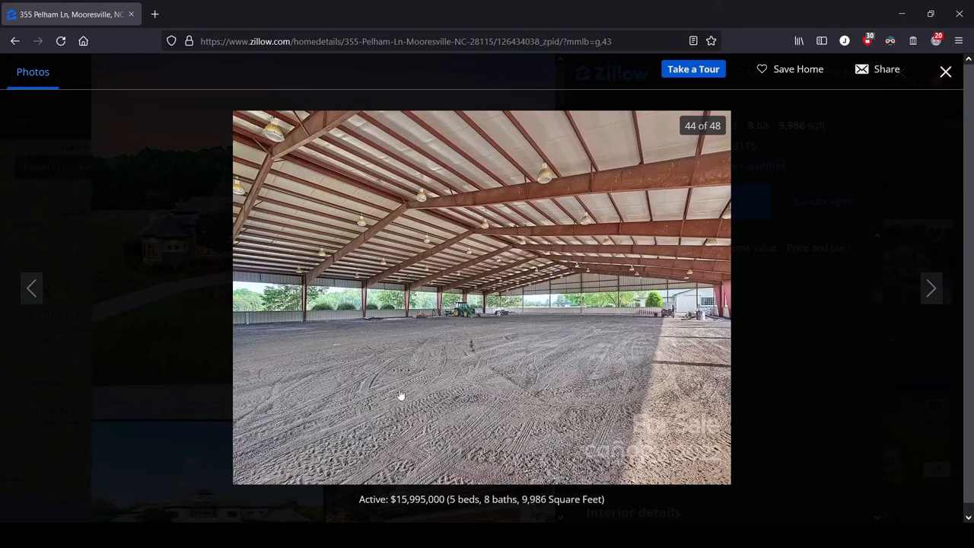
{"action": "mouse_move", "coordinate": [542, 320]}
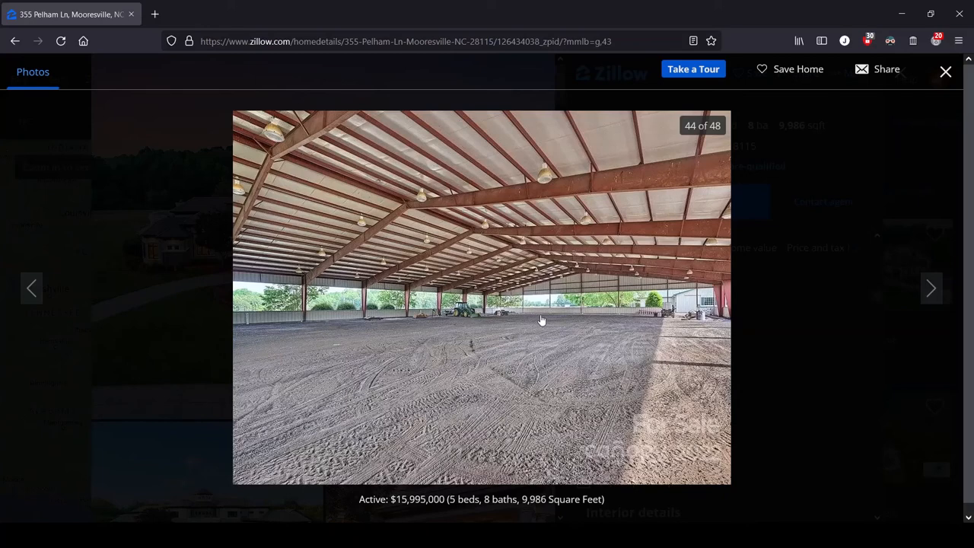
- Advance past the pond aerial at 45 to photo 46 of 48, the barns and paddocks aerial
{"action": "left_click", "coordinate": [931, 289]}
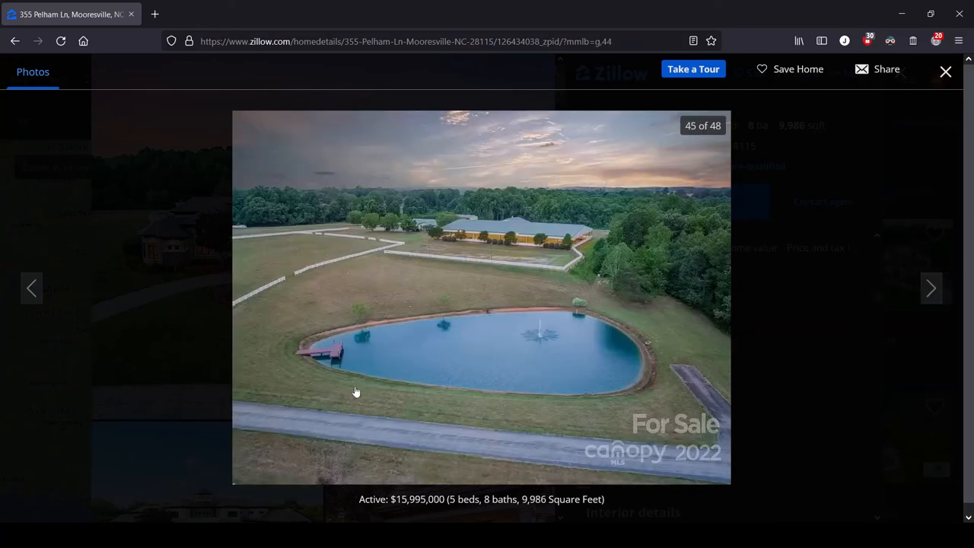
{"action": "mouse_move", "coordinate": [487, 356]}
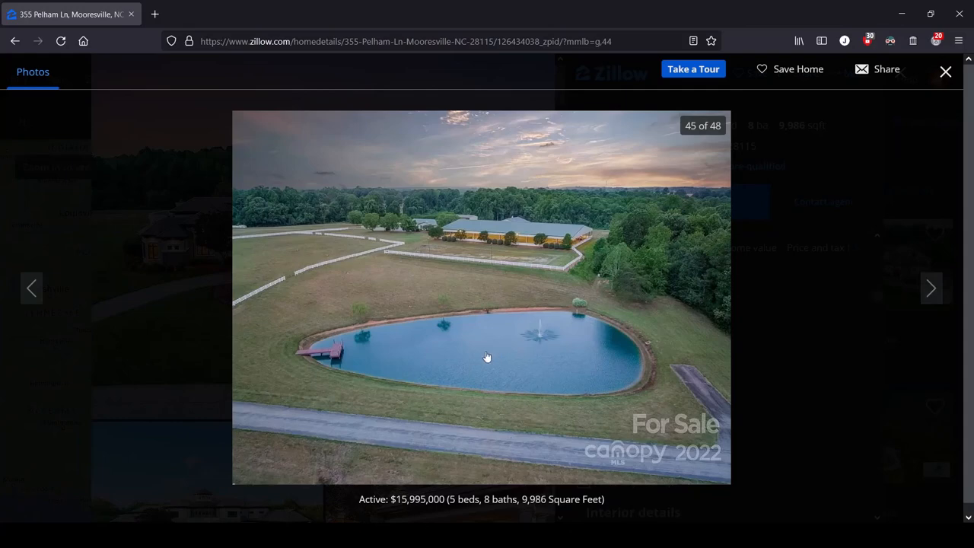
{"action": "mouse_move", "coordinate": [402, 347]}
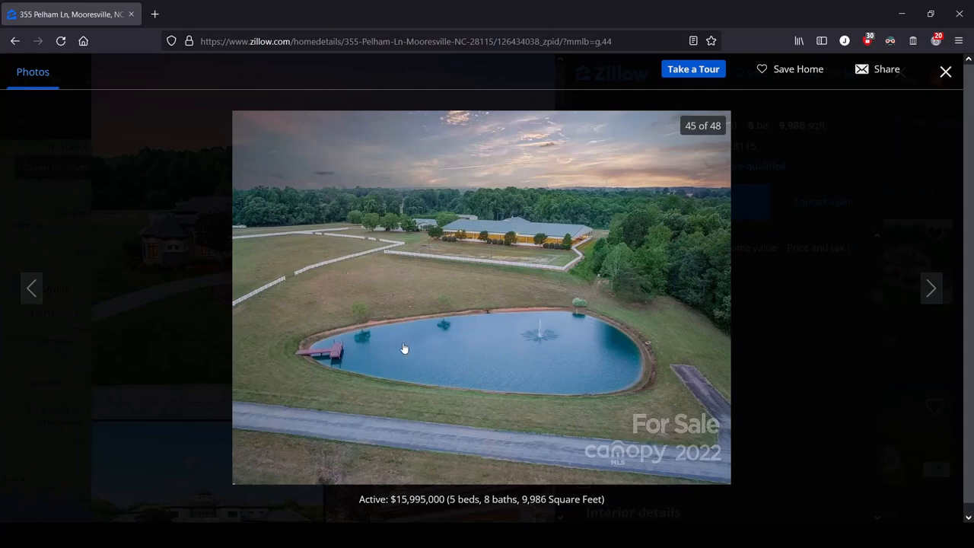
{"action": "left_click", "coordinate": [932, 287]}
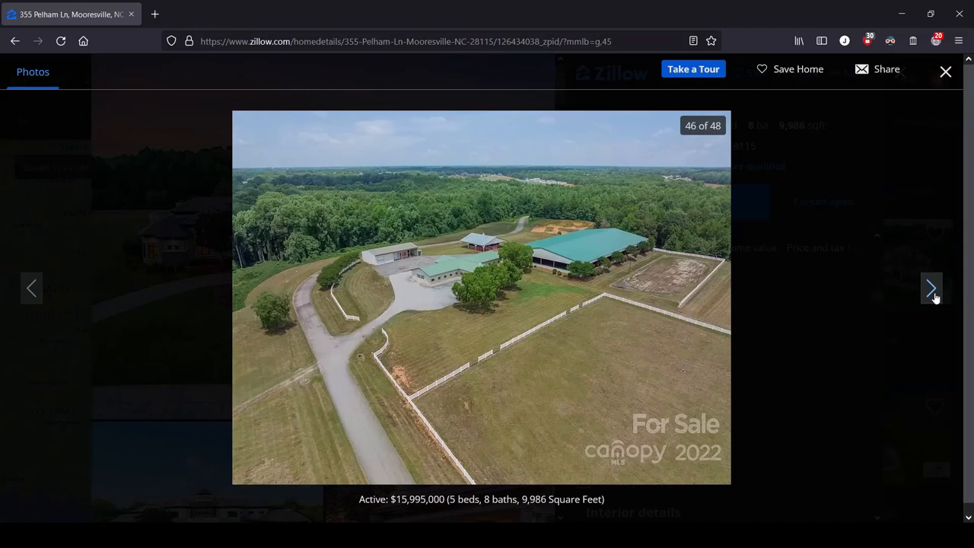
{"action": "mouse_move", "coordinate": [434, 329]}
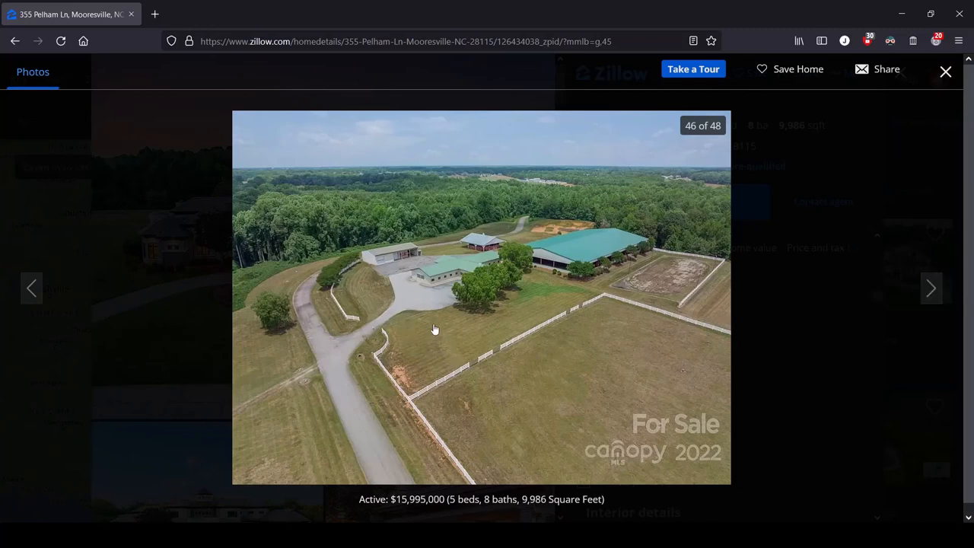
{"action": "mouse_move", "coordinate": [530, 295]}
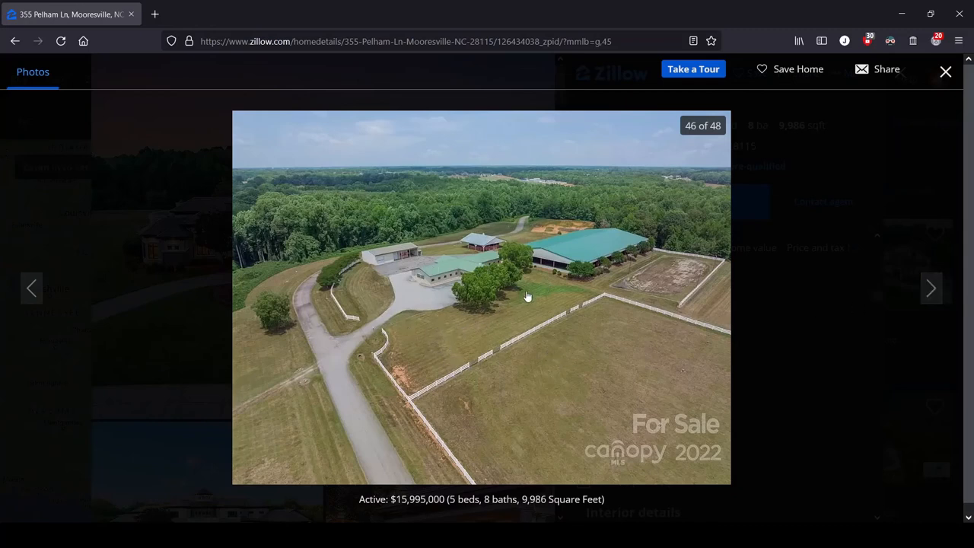
{"action": "mouse_move", "coordinate": [667, 295]}
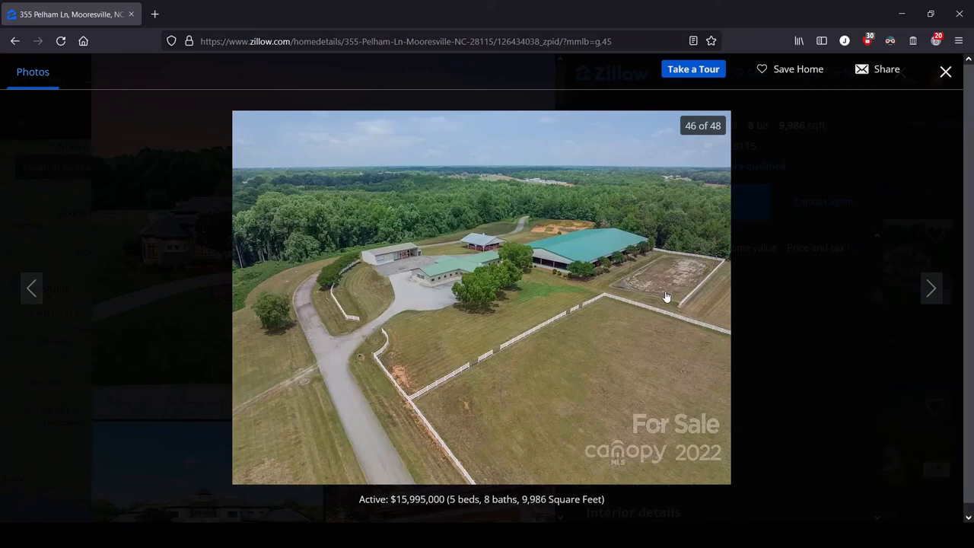
{"action": "left_click", "coordinate": [932, 286]}
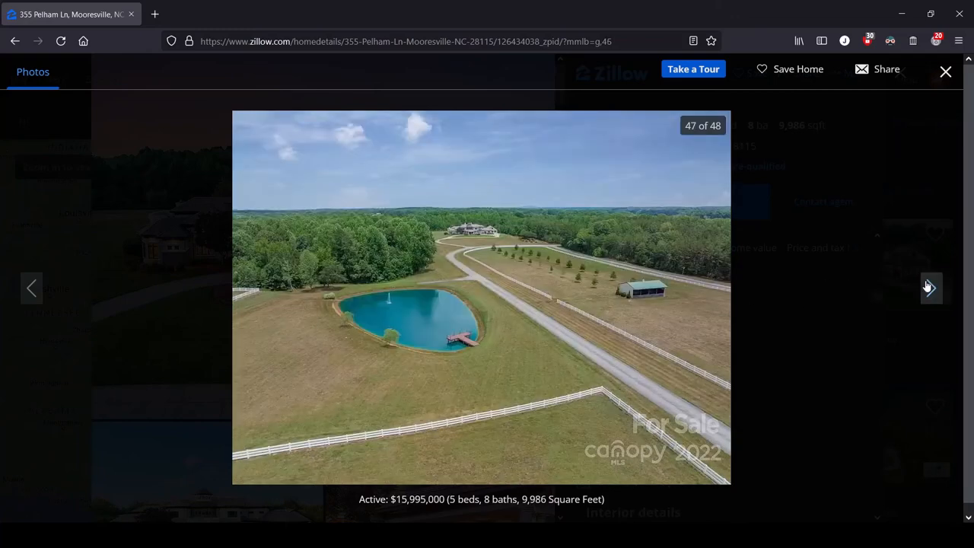
{"action": "mouse_move", "coordinate": [464, 210]}
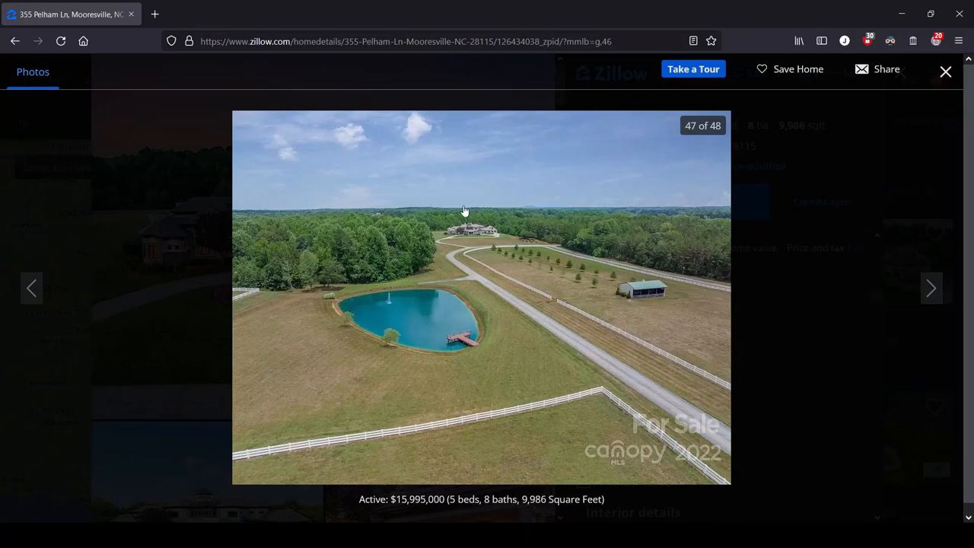
{"action": "mouse_move", "coordinate": [499, 283]}
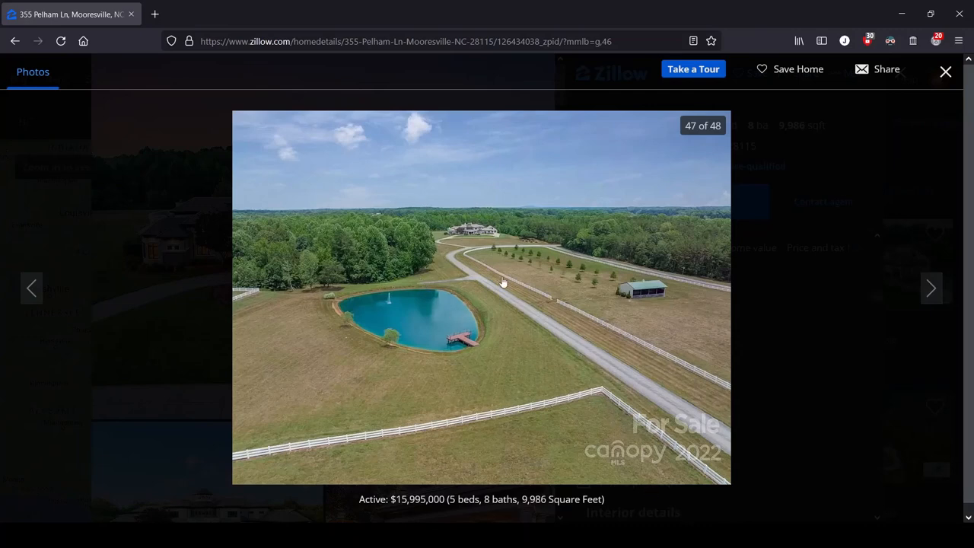
{"action": "mouse_move", "coordinate": [695, 306]}
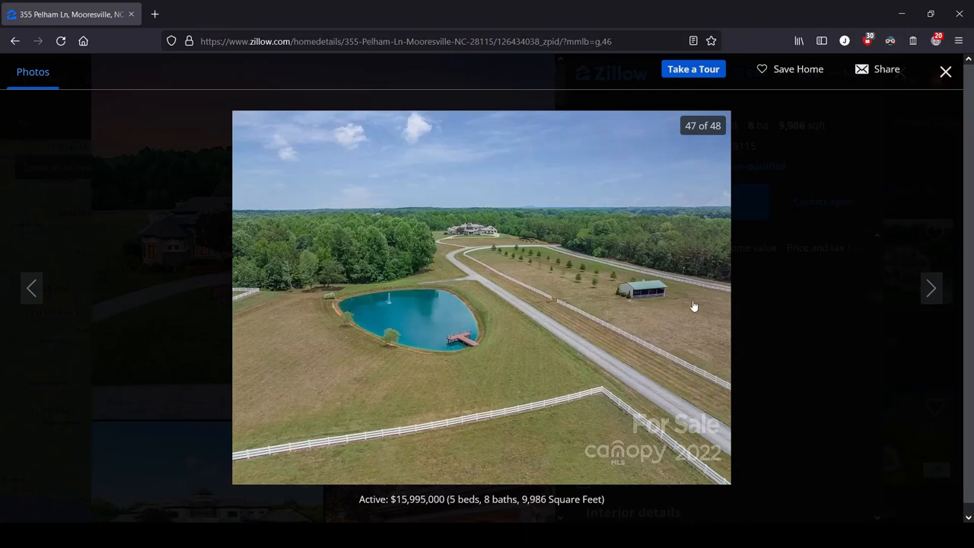
{"action": "left_click", "coordinate": [931, 287]}
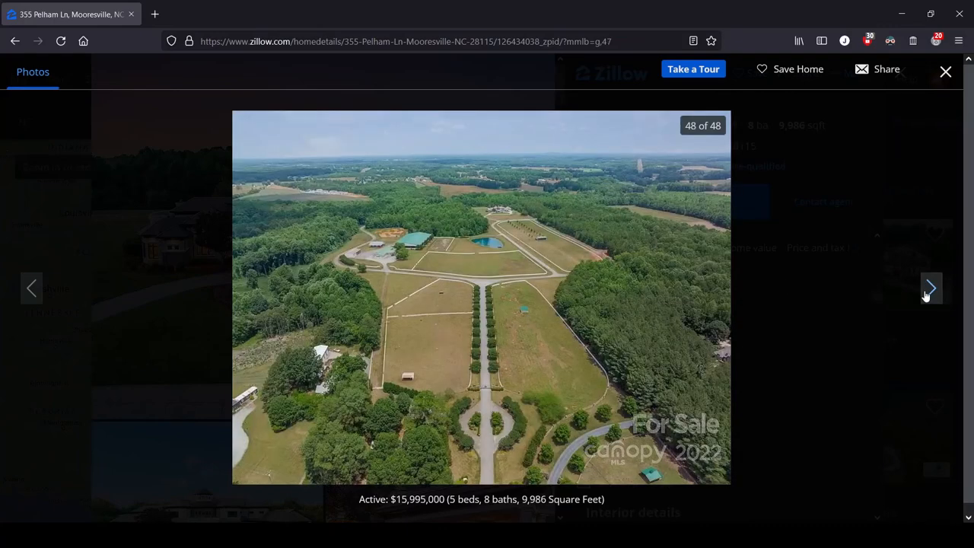
{"action": "mouse_move", "coordinate": [506, 203]}
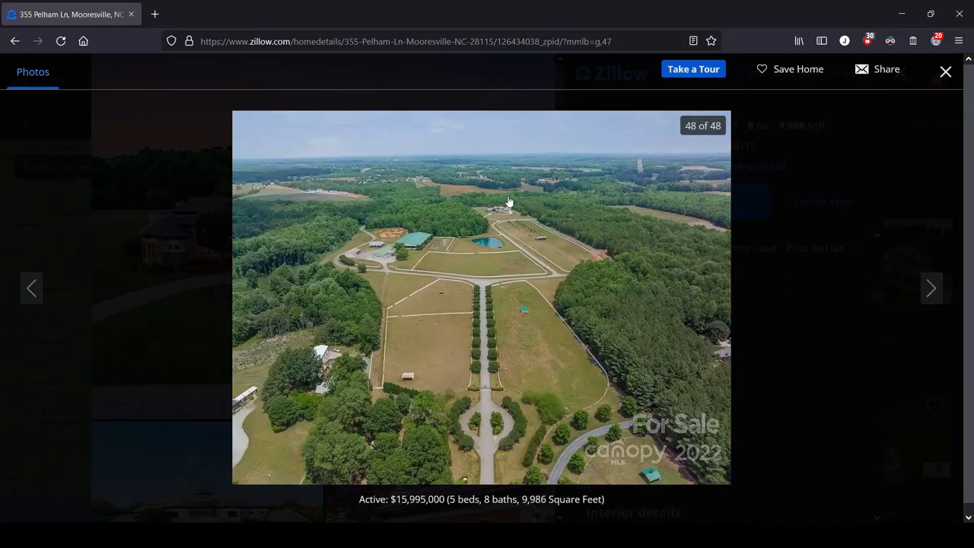
{"action": "mouse_move", "coordinate": [525, 190]}
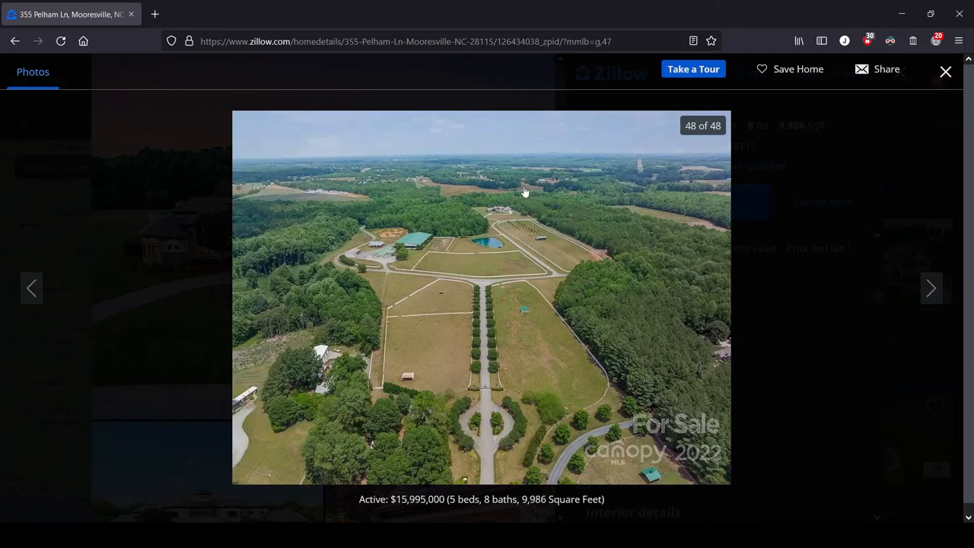
{"action": "mouse_move", "coordinate": [509, 125]}
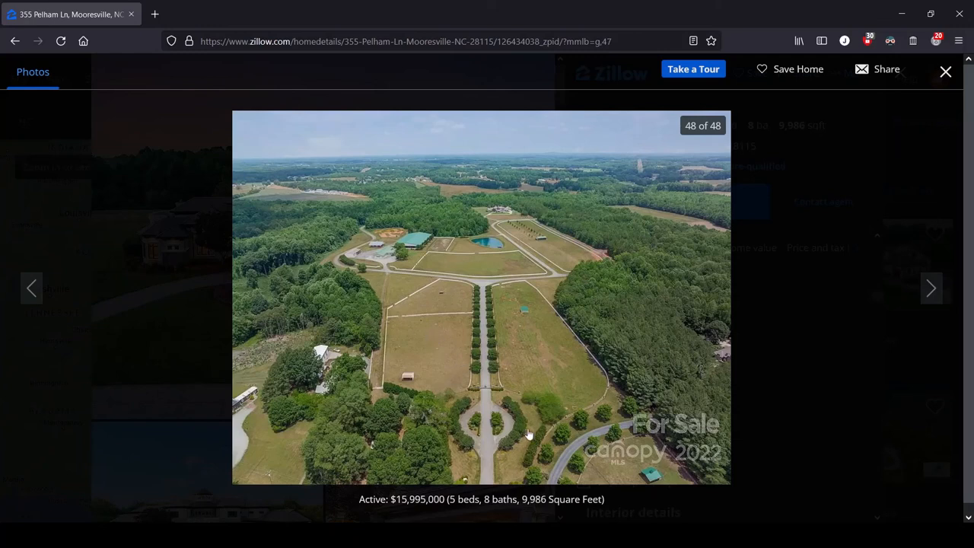
{"action": "mouse_move", "coordinate": [37, 287]}
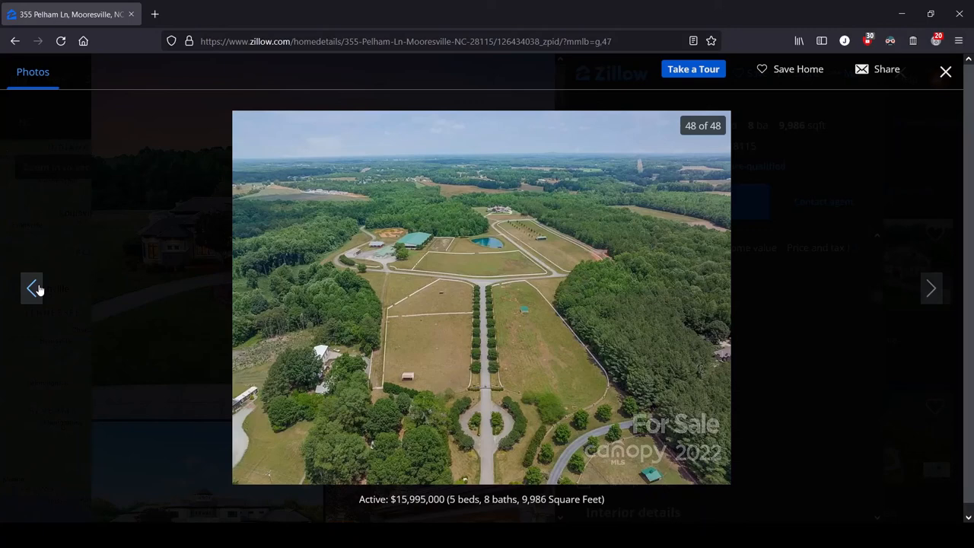
- Page back from photo 48 through the pond, arena and gym photos to photo 40, the barn aisle
{"action": "left_click", "coordinate": [32, 287]}
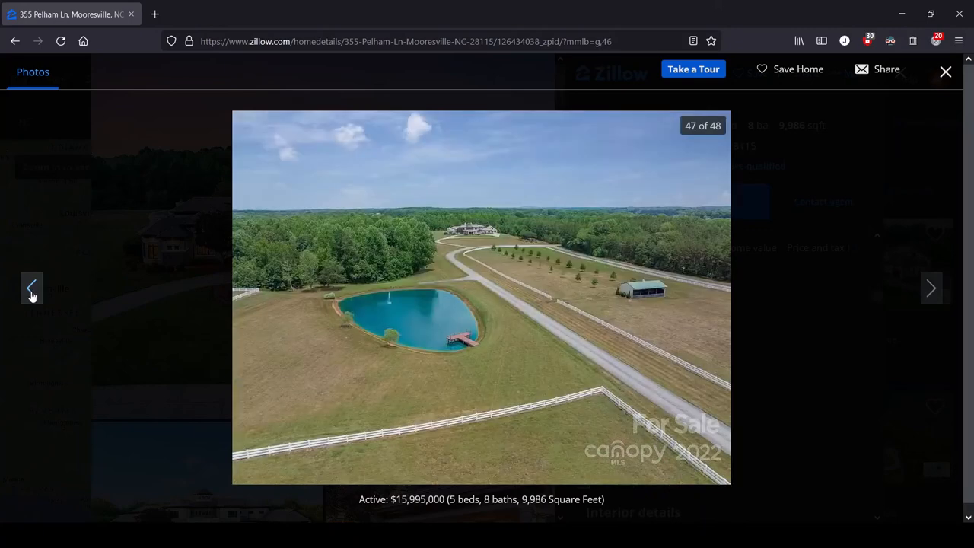
{"action": "mouse_move", "coordinate": [31, 290]}
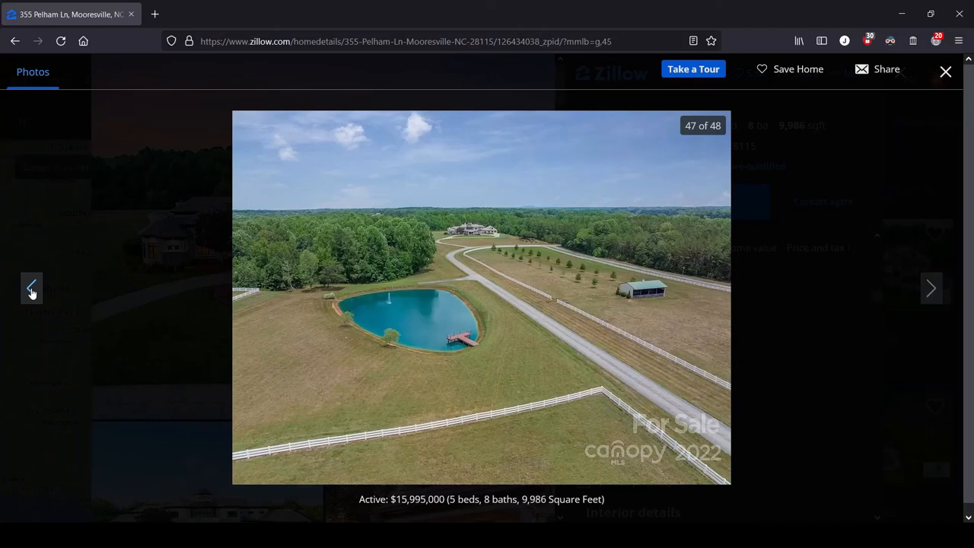
{"action": "left_click", "coordinate": [31, 287]}
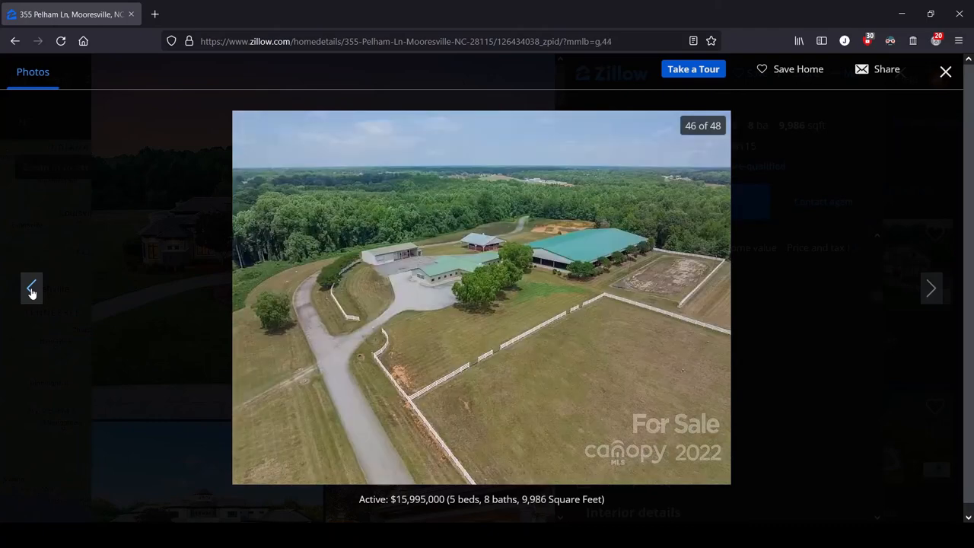
{"action": "left_click", "coordinate": [30, 286]}
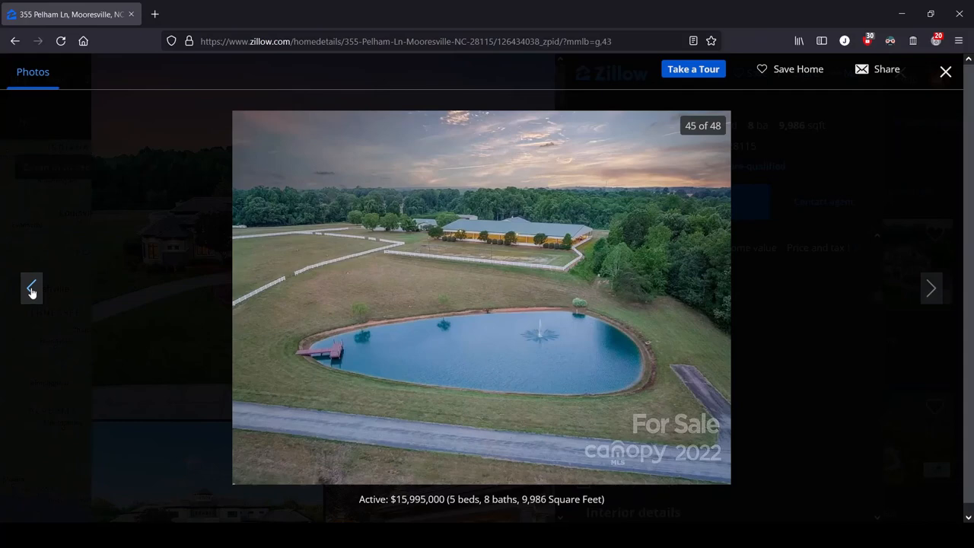
{"action": "left_click", "coordinate": [32, 287]}
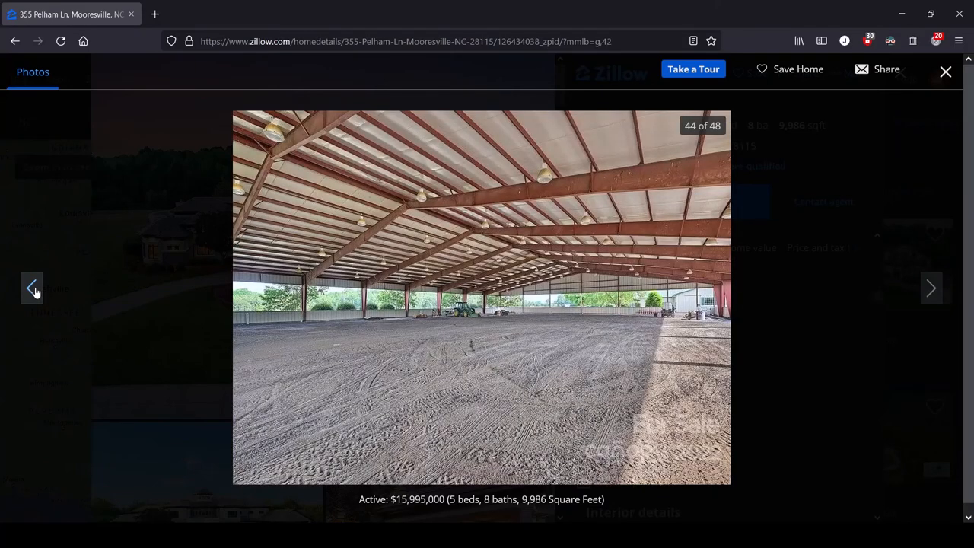
{"action": "left_click", "coordinate": [31, 286]}
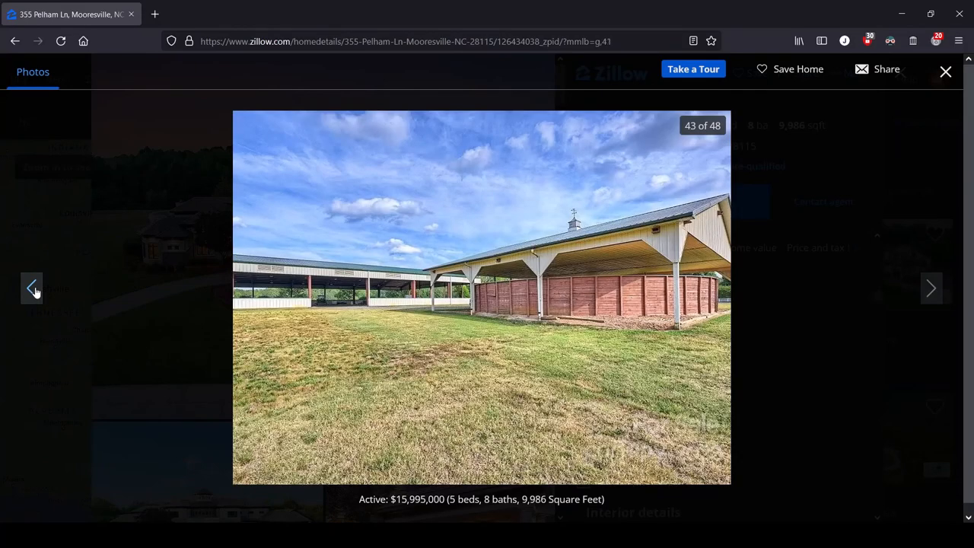
{"action": "left_click", "coordinate": [34, 286]}
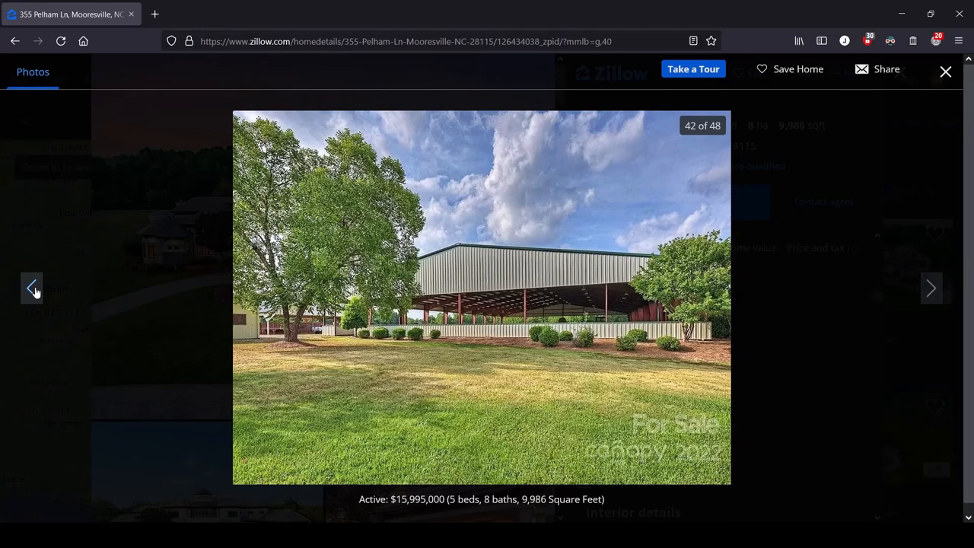
{"action": "left_click", "coordinate": [32, 286]}
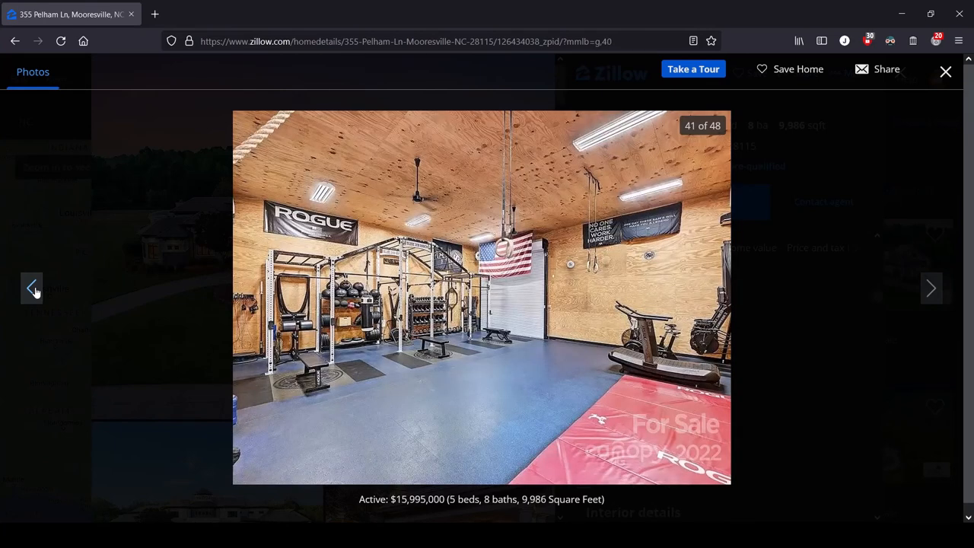
{"action": "mouse_move", "coordinate": [654, 335]}
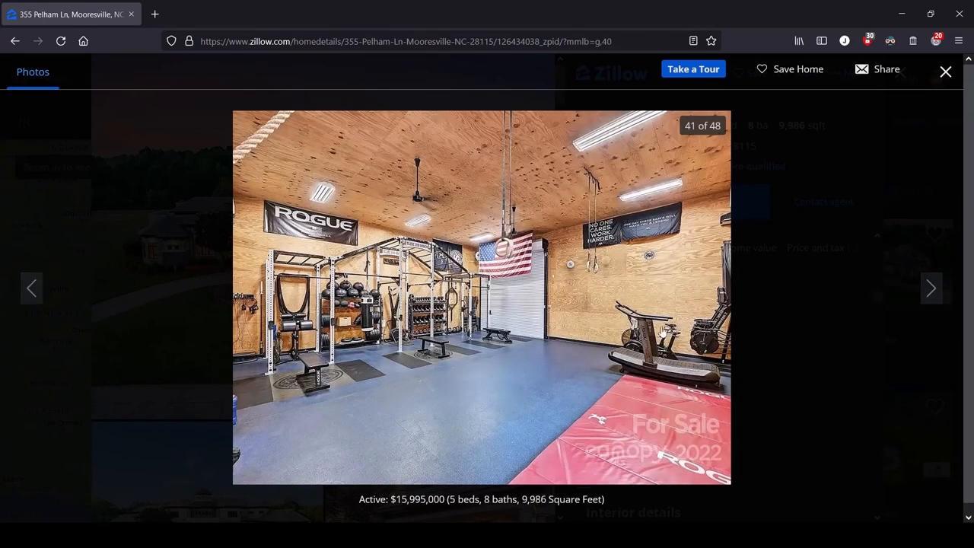
{"action": "mouse_move", "coordinate": [46, 280]}
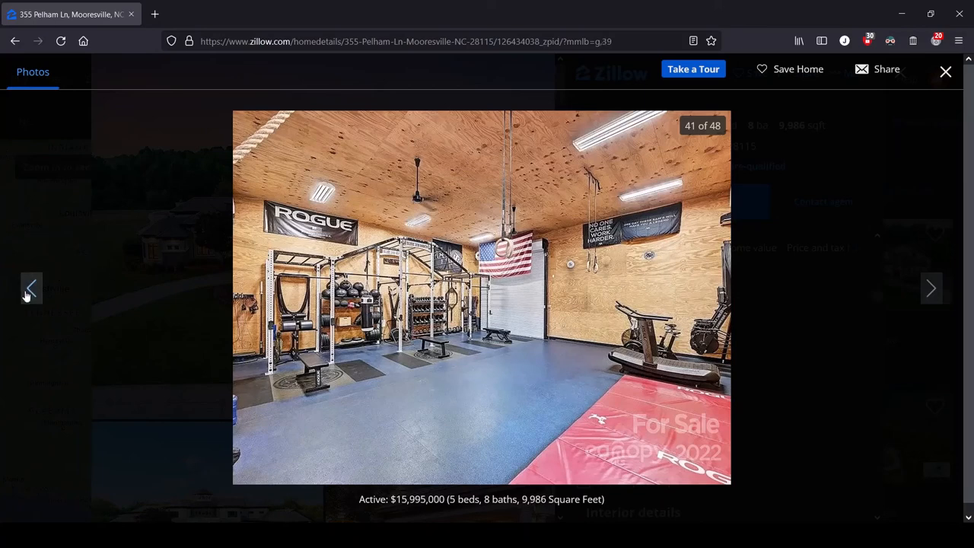
{"action": "left_click", "coordinate": [30, 289]}
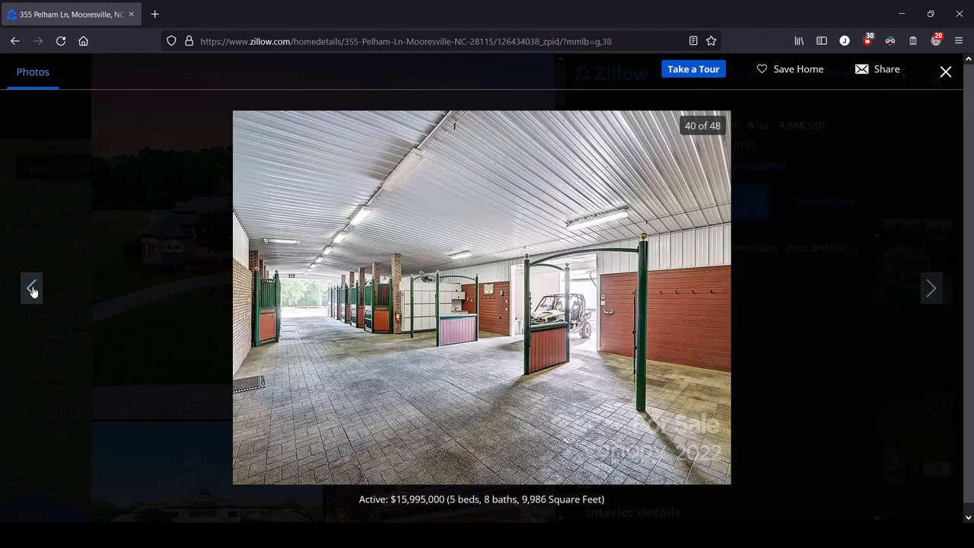
- Page back through the kitchen, putting green and pool photos to photo 32, the outdoor dining patio
{"action": "left_click", "coordinate": [32, 287]}
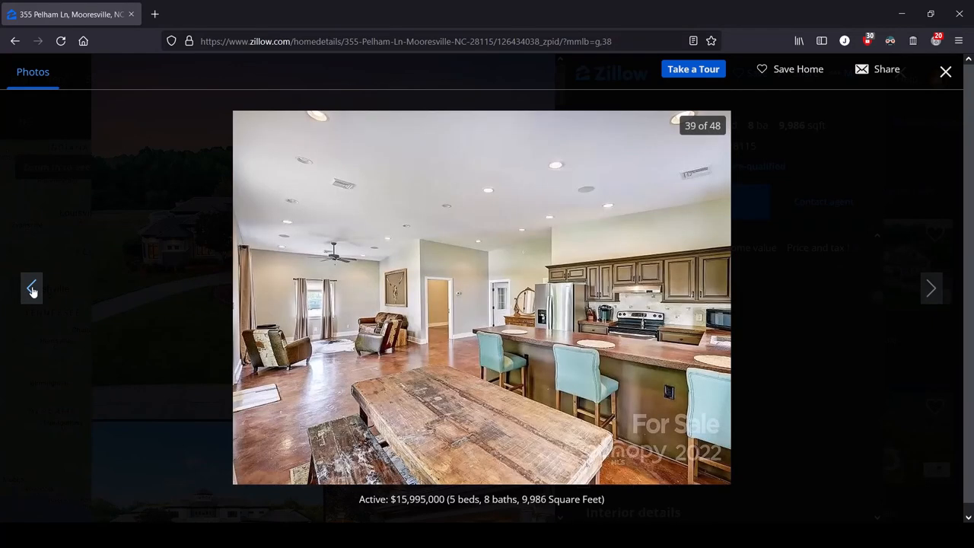
{"action": "left_click", "coordinate": [32, 286]}
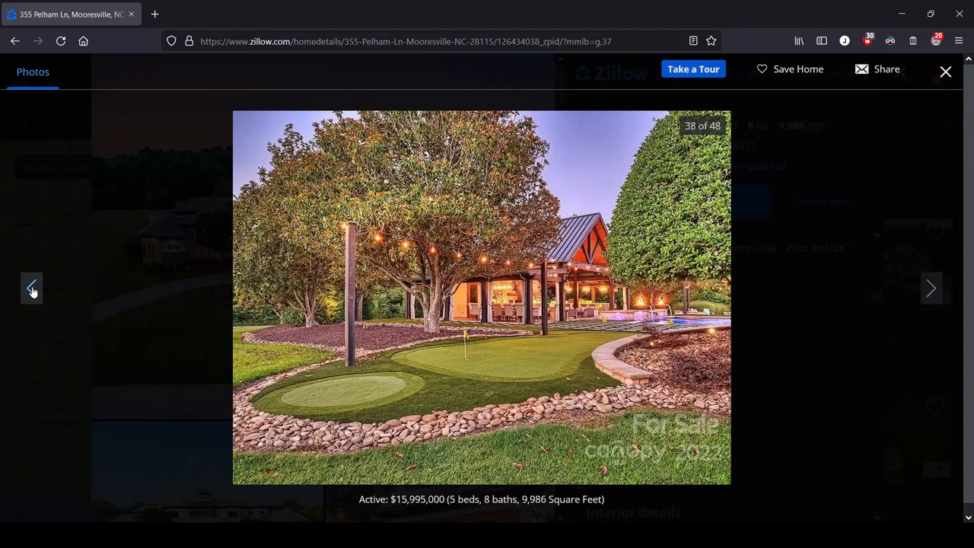
{"action": "mouse_move", "coordinate": [563, 300]}
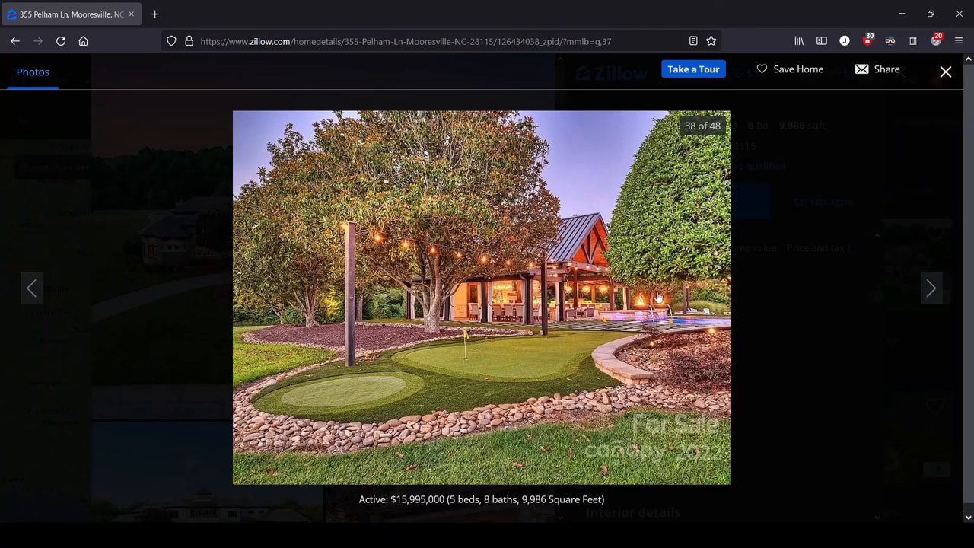
{"action": "mouse_move", "coordinate": [25, 280]}
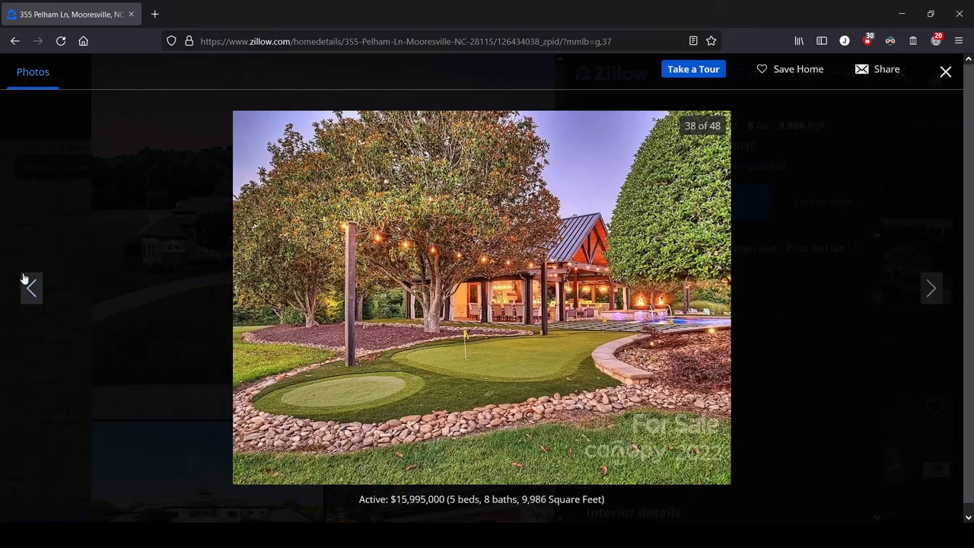
{"action": "left_click", "coordinate": [31, 288]}
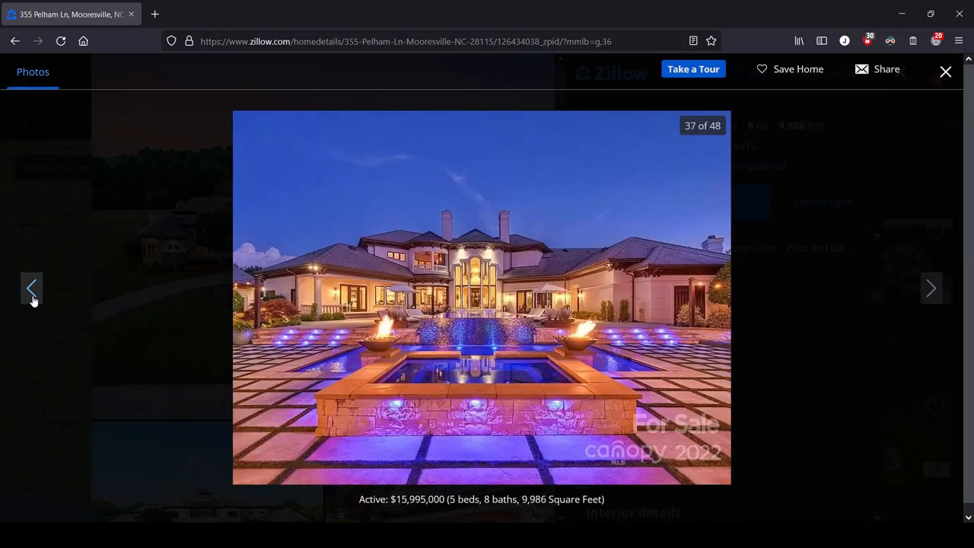
{"action": "left_click", "coordinate": [30, 286]}
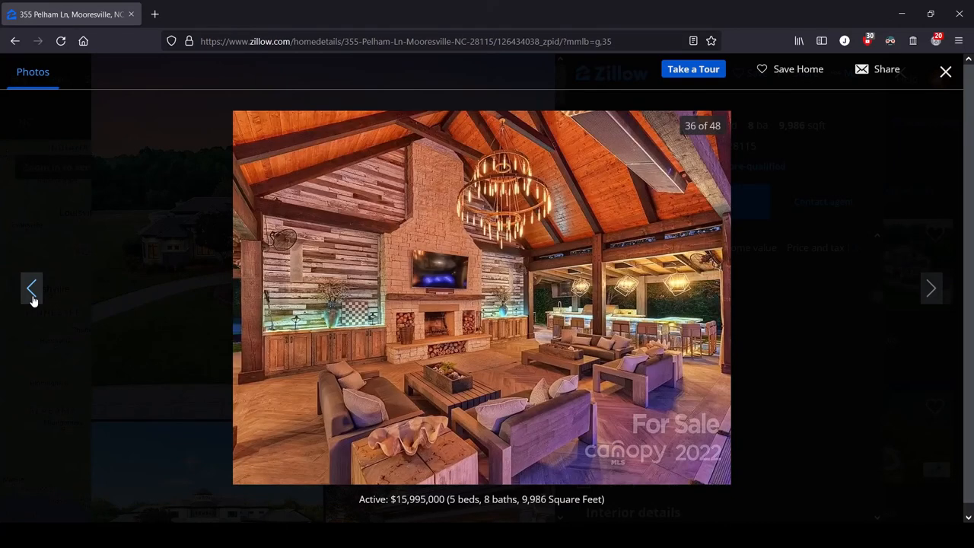
{"action": "left_click", "coordinate": [32, 287]}
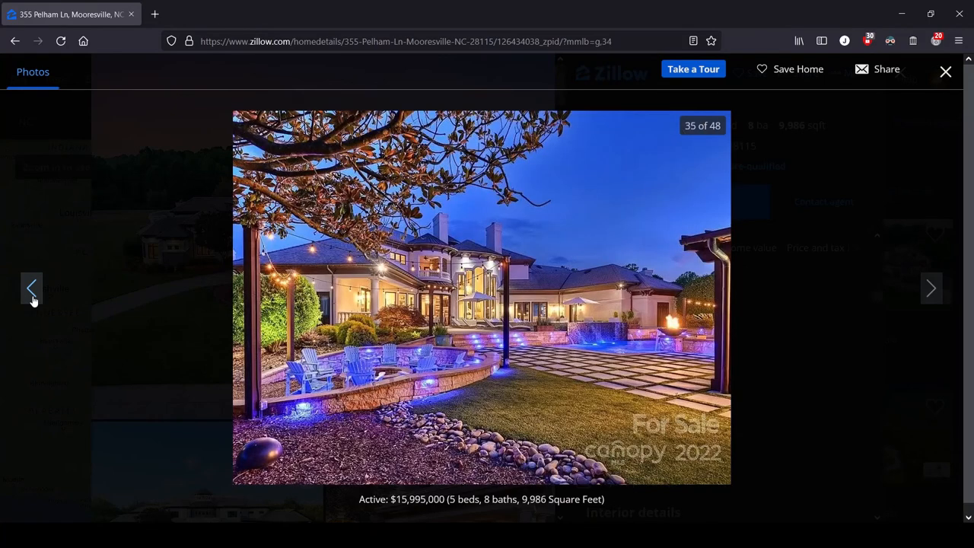
{"action": "left_click", "coordinate": [32, 286]}
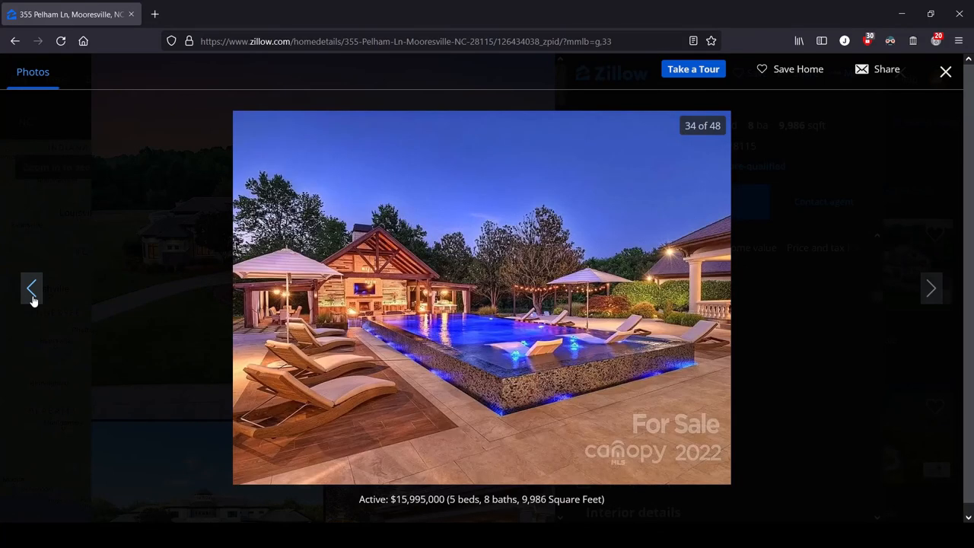
{"action": "left_click", "coordinate": [32, 286]}
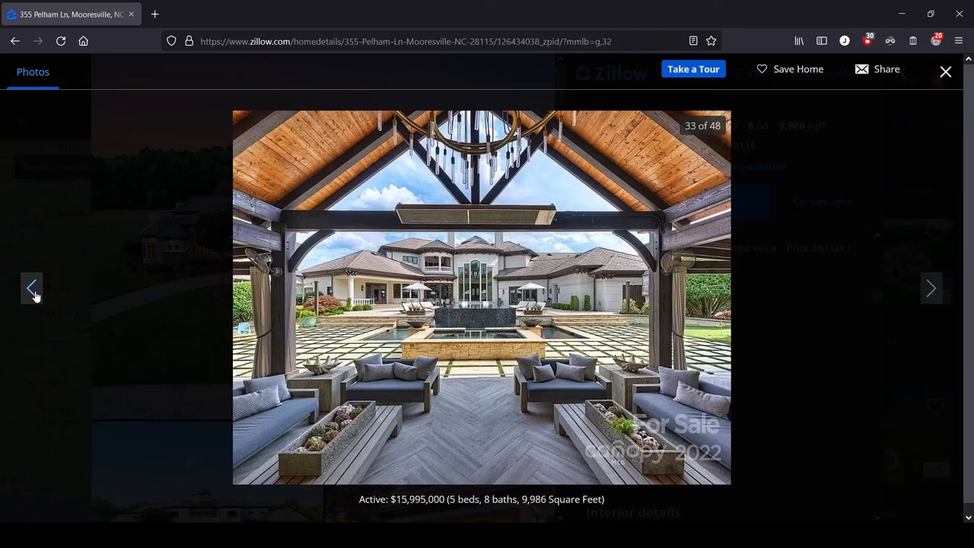
{"action": "left_click", "coordinate": [30, 286]}
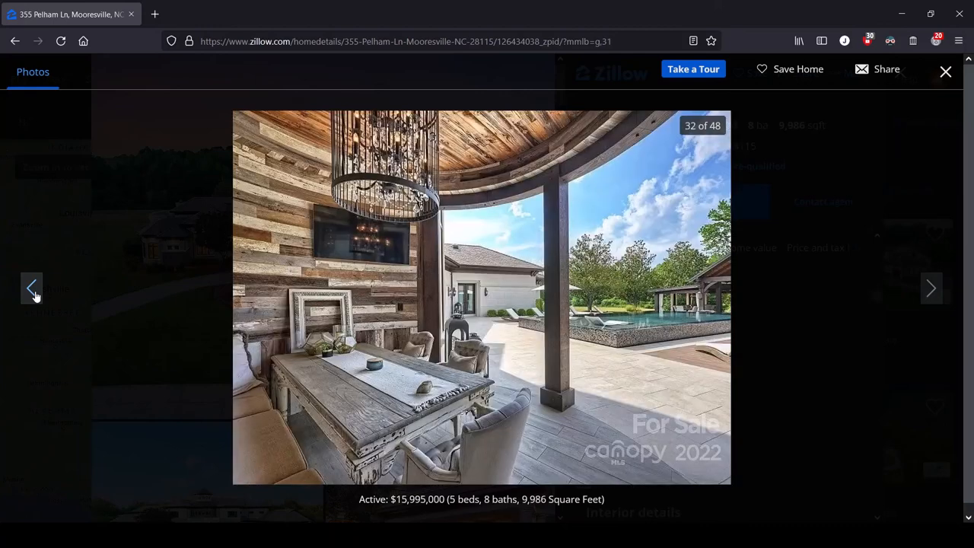